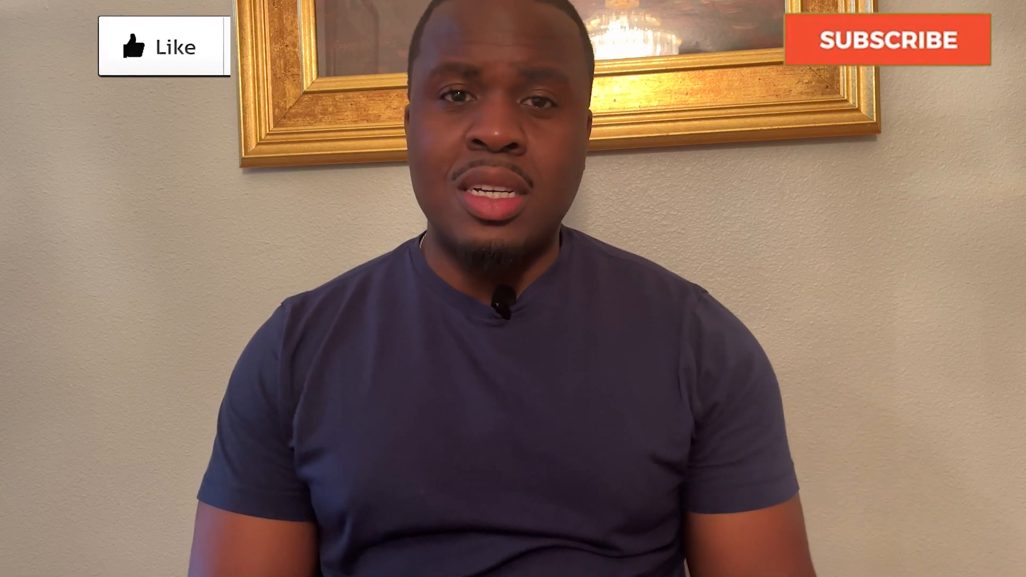
# Step: Begin a new keyword search in the LinkedIn Jobs search box, starting to enter a job title
pyautogui.click(888, 39)
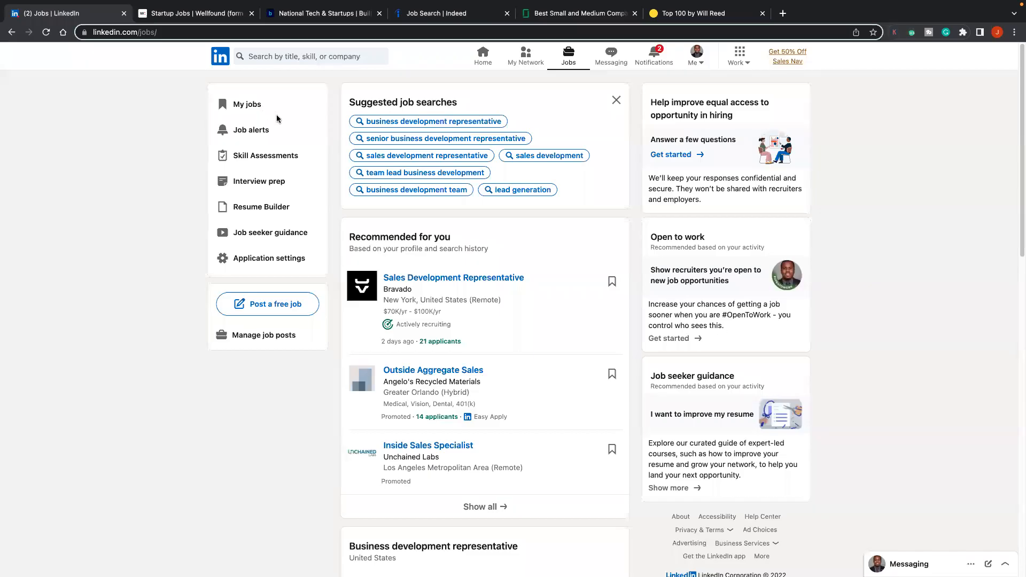
pyautogui.moveTo(498, 109)
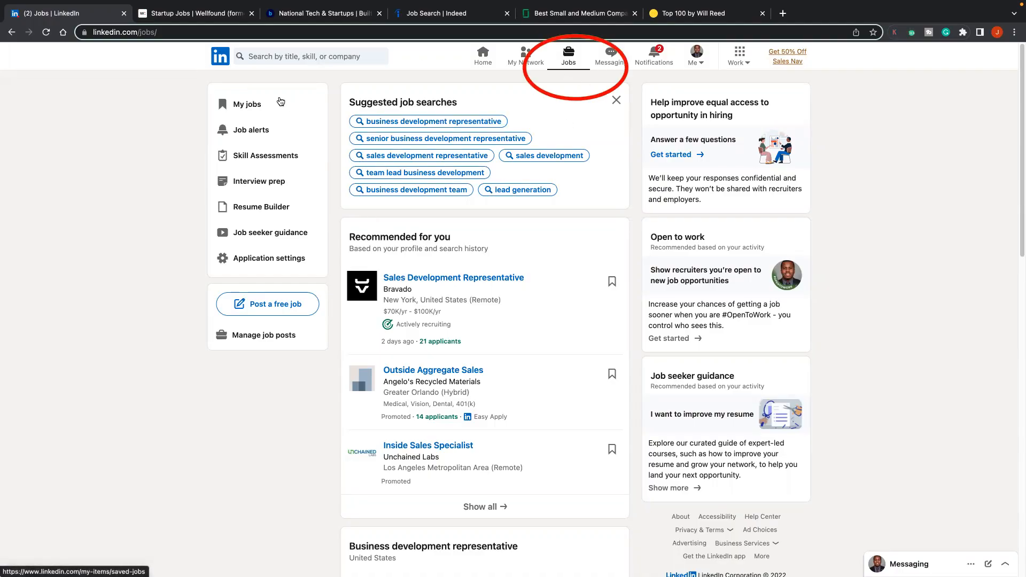
pyautogui.click(311, 56)
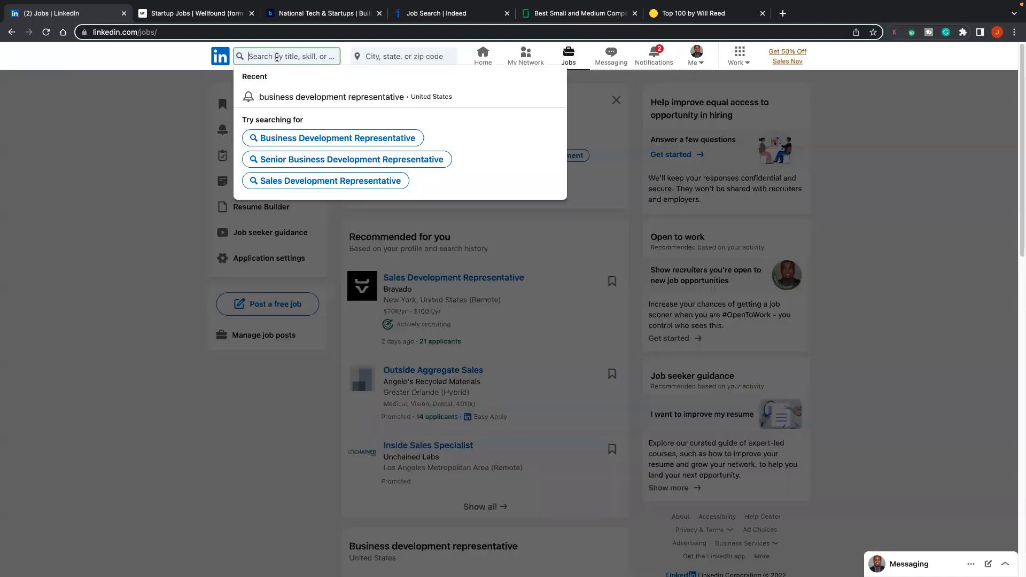
pyautogui.write('b')
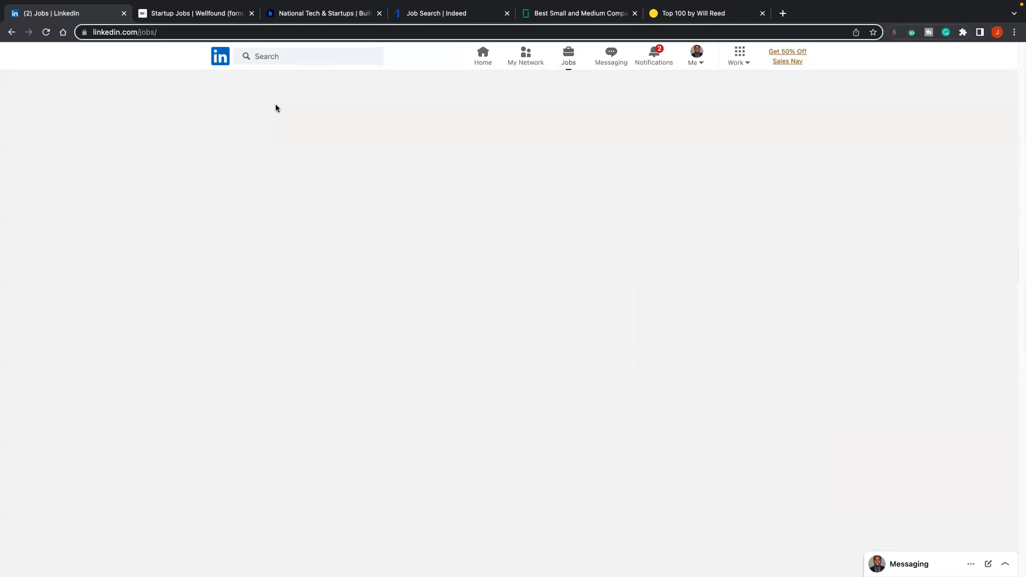
# Step: Search 'business development representative' in the United States and browse the 51,759 results
pyautogui.write('business development re...')
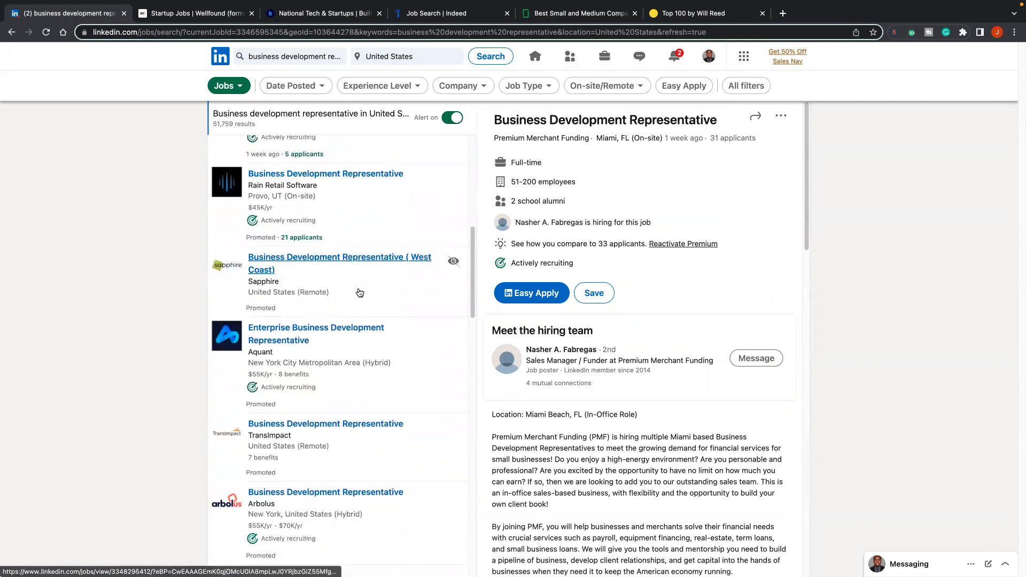
pyautogui.scroll(-3)
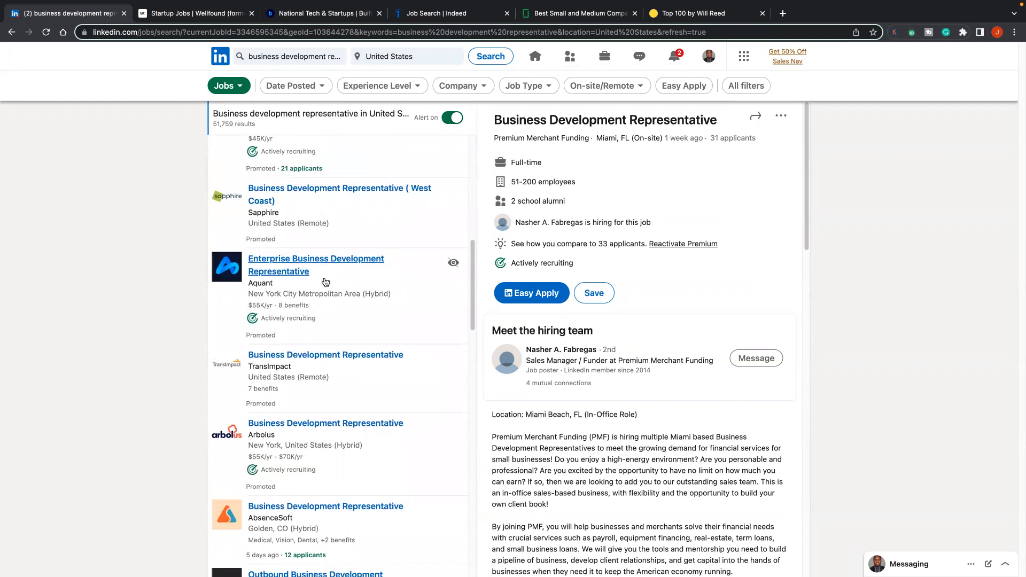
pyautogui.moveTo(411, 349)
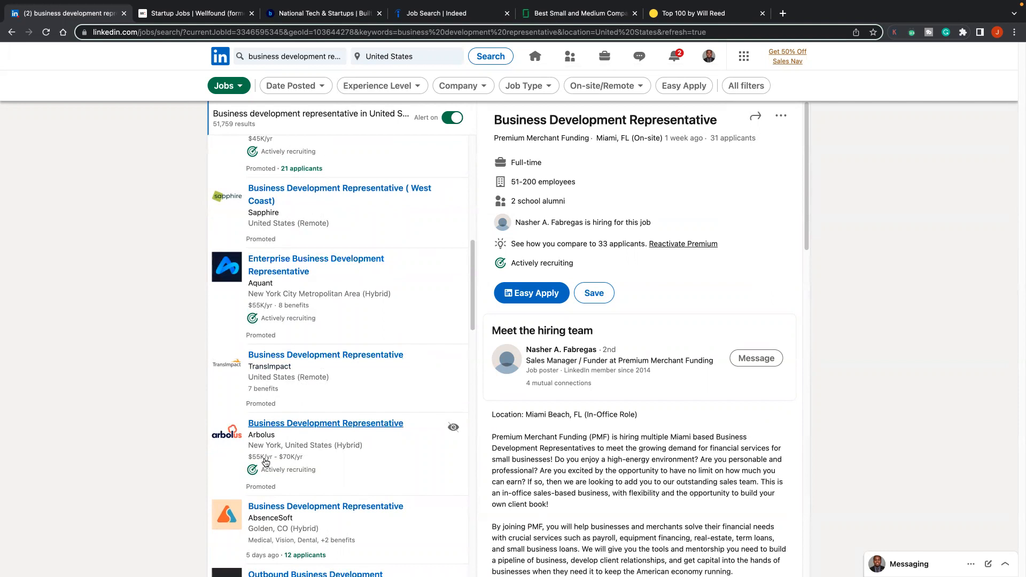
pyautogui.moveTo(351, 451)
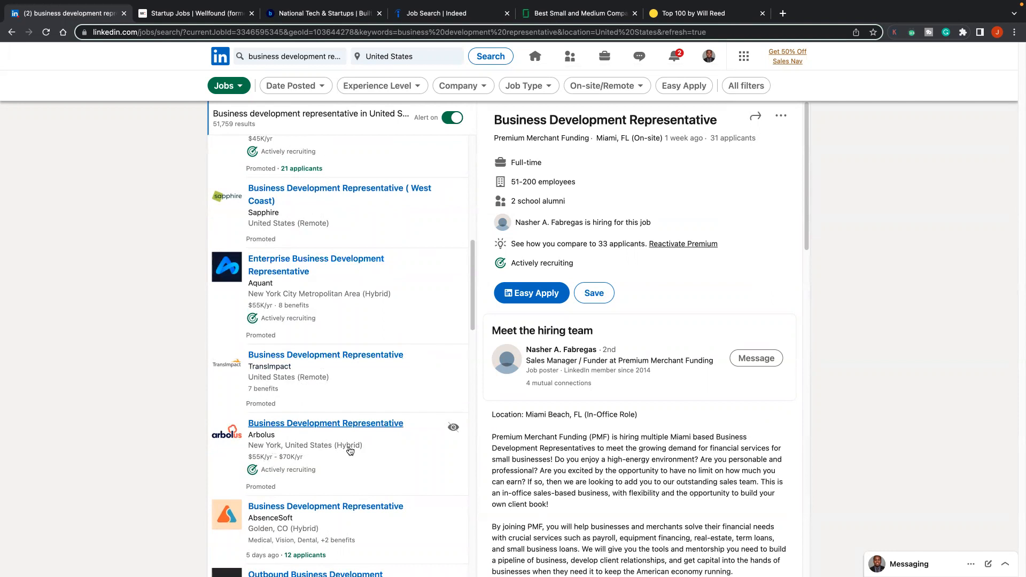
pyautogui.scroll(-3)
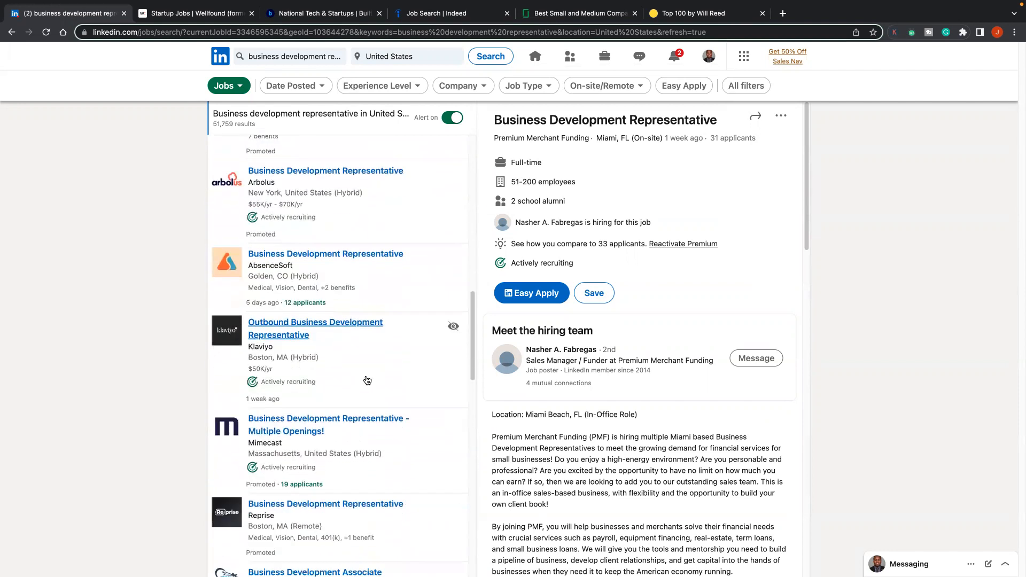
pyautogui.scroll(-3)
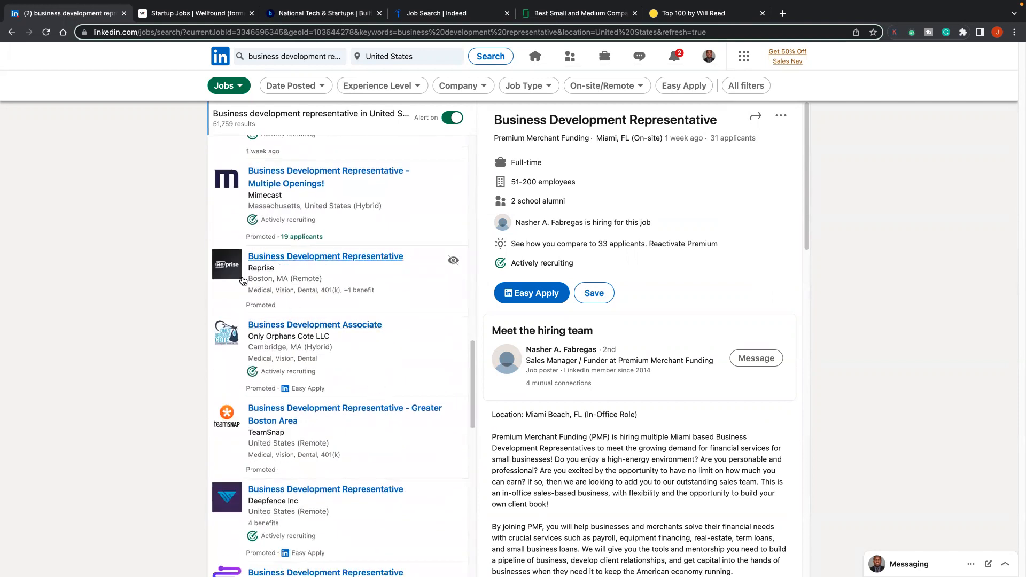
pyautogui.moveTo(266, 285)
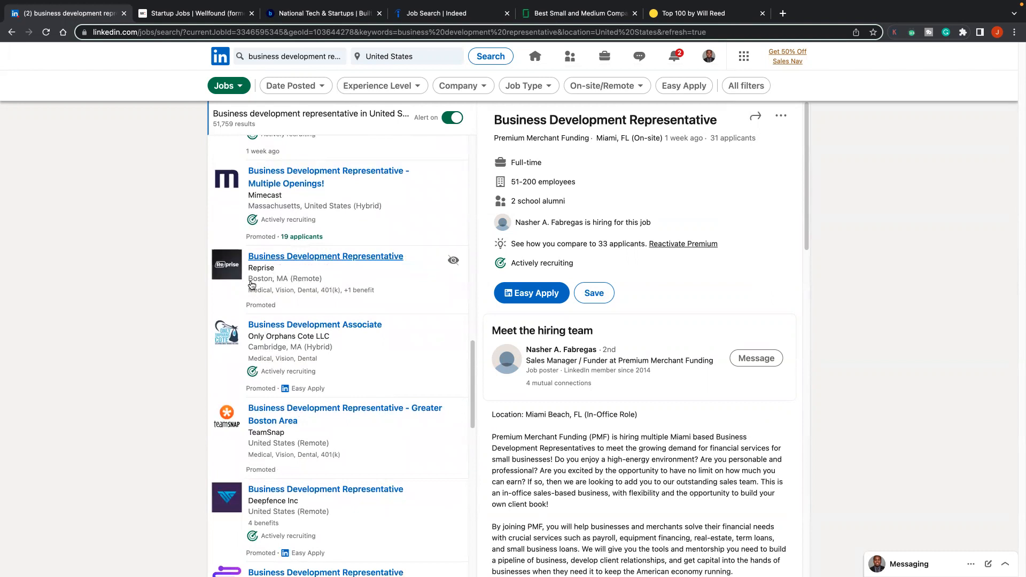
pyautogui.moveTo(317, 277)
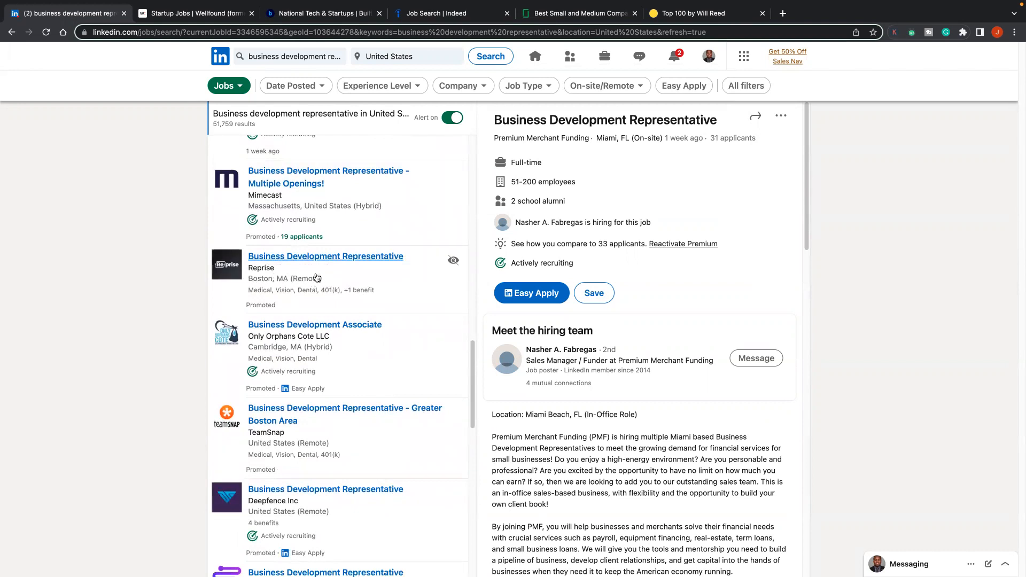
pyautogui.moveTo(313, 269)
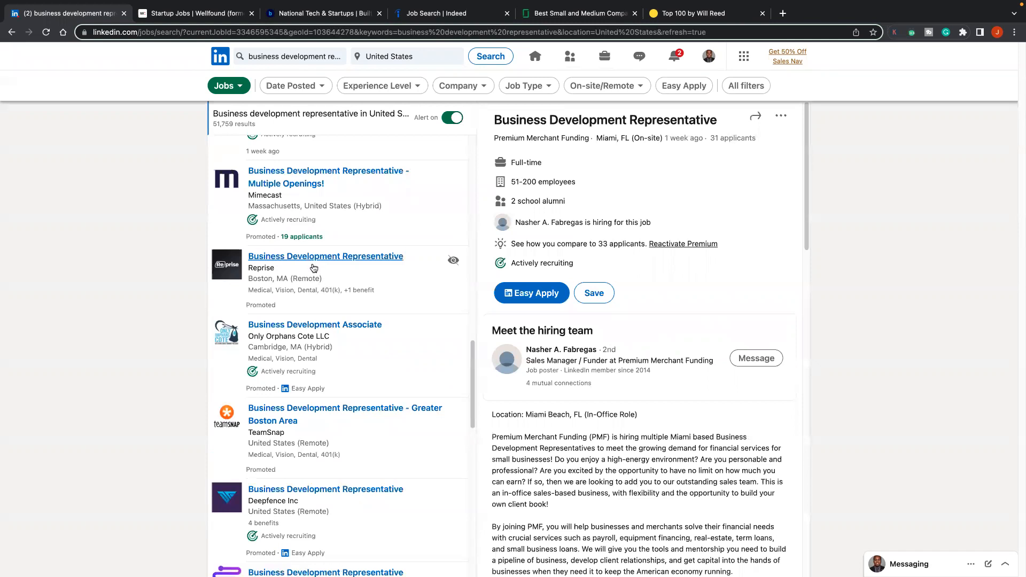
pyautogui.scroll(-3)
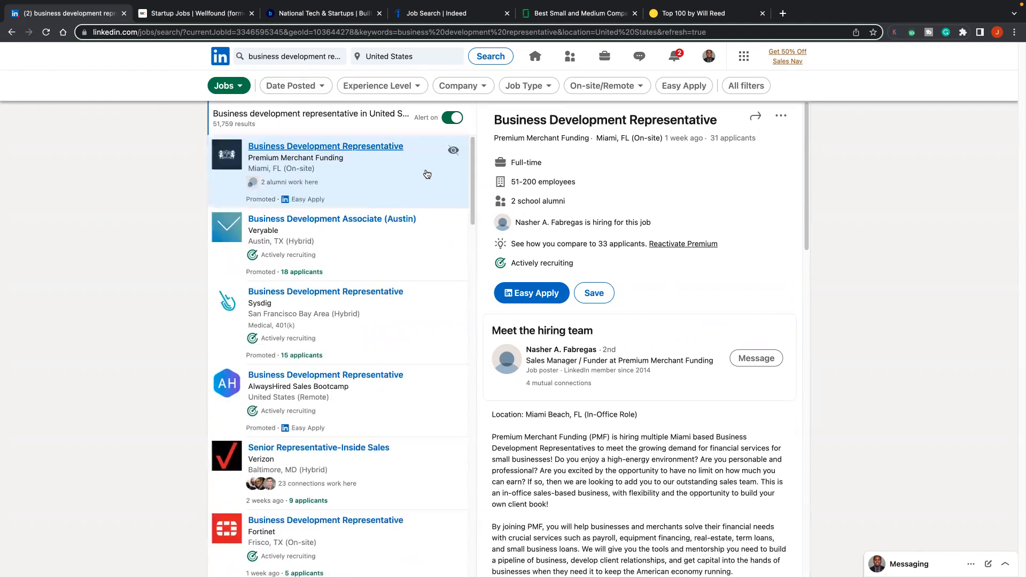
# Step: Bring up All filters and scroll down to the salary and benefits options
pyautogui.click(745, 86)
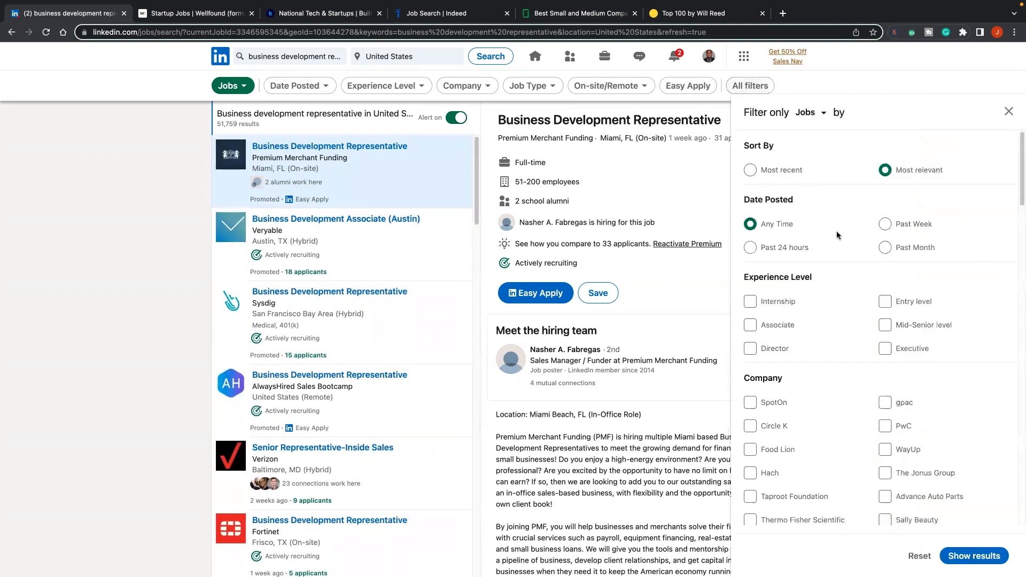
pyautogui.scroll(-3)
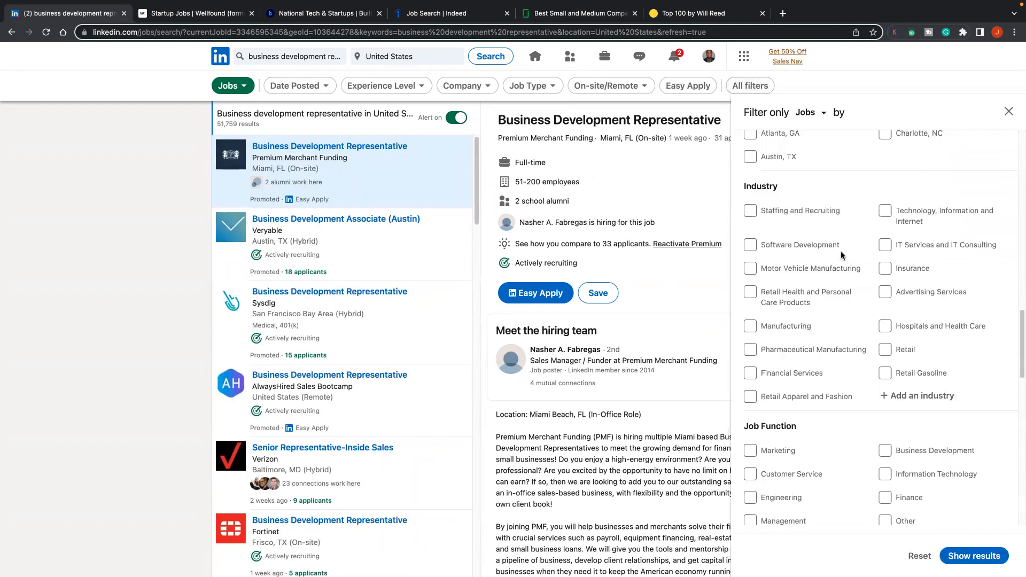
pyautogui.scroll(-3)
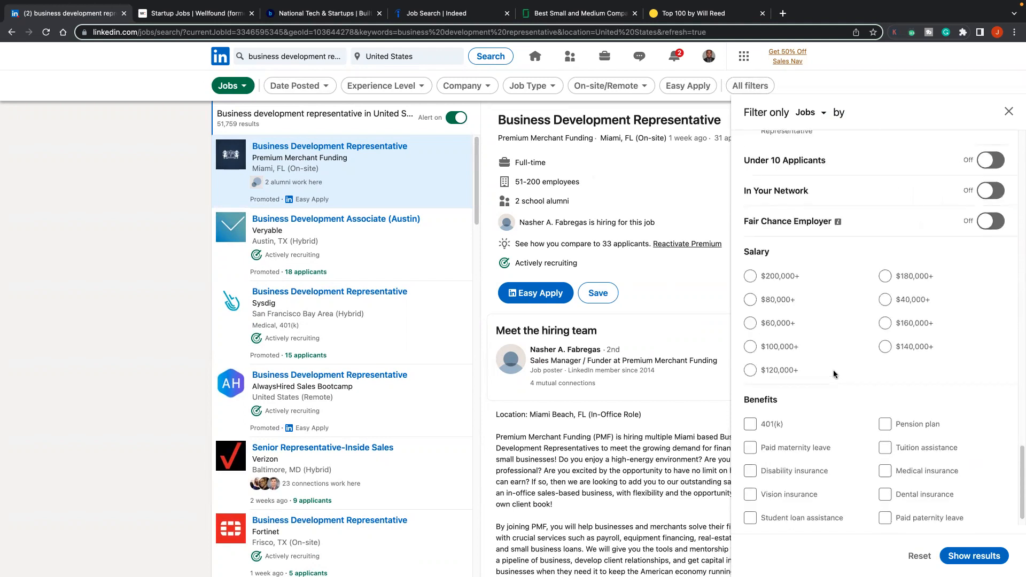
pyautogui.scroll(-3)
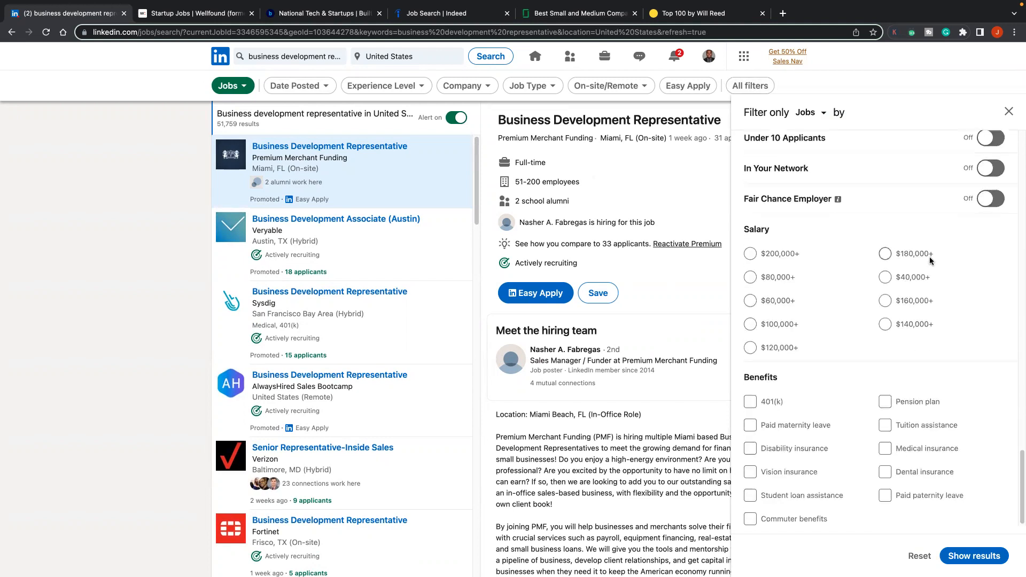
pyautogui.moveTo(852, 373)
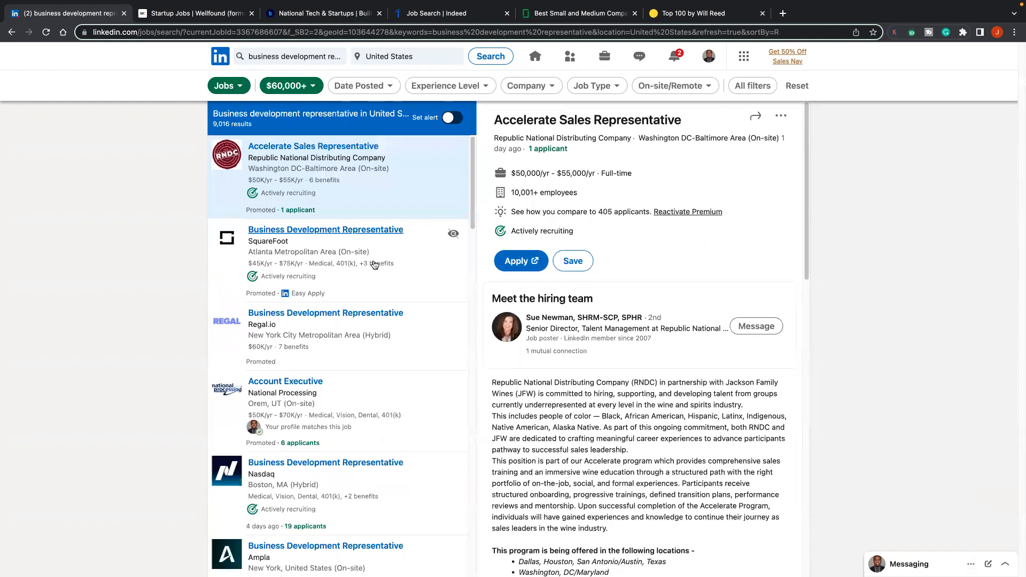
pyautogui.moveTo(360, 290)
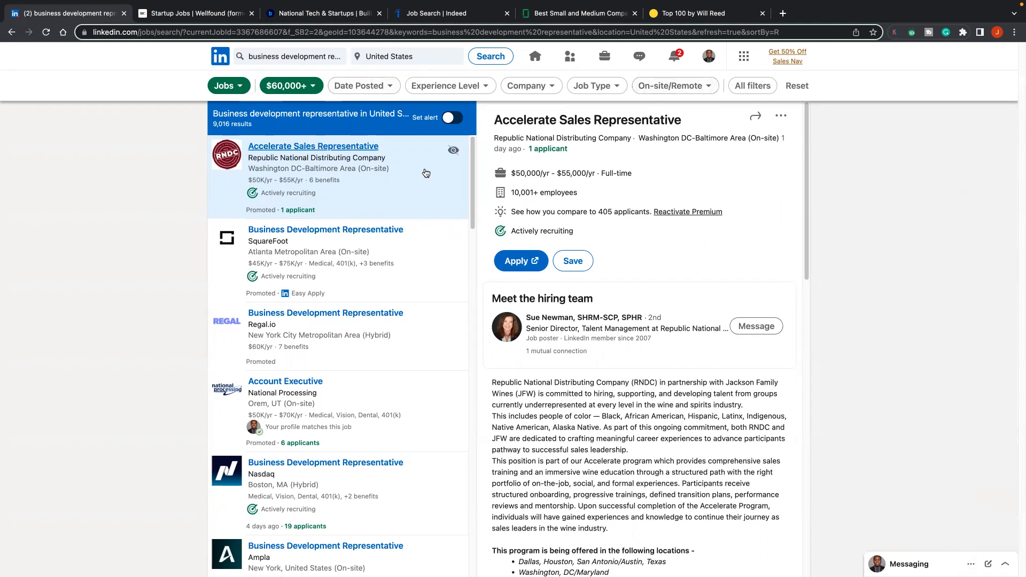
# Step: Replace the current job location with Remote
pyautogui.click(406, 57)
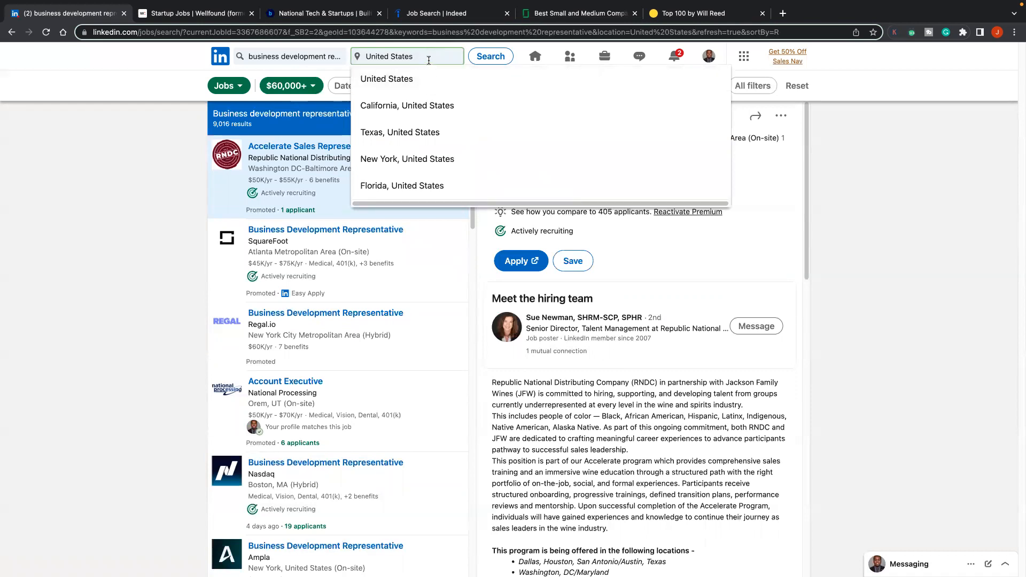
pyautogui.click(389, 57)
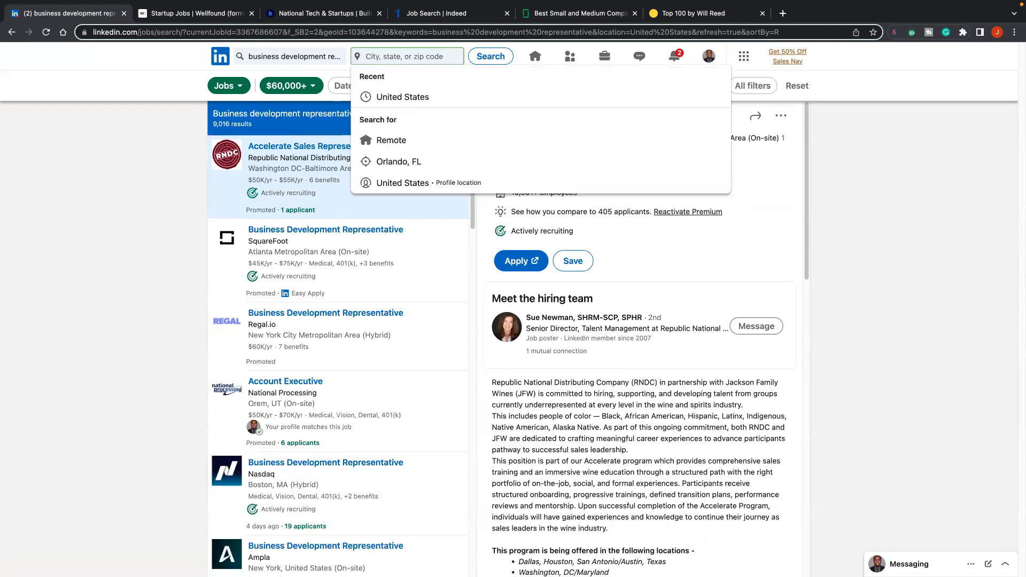
pyautogui.write('remote')
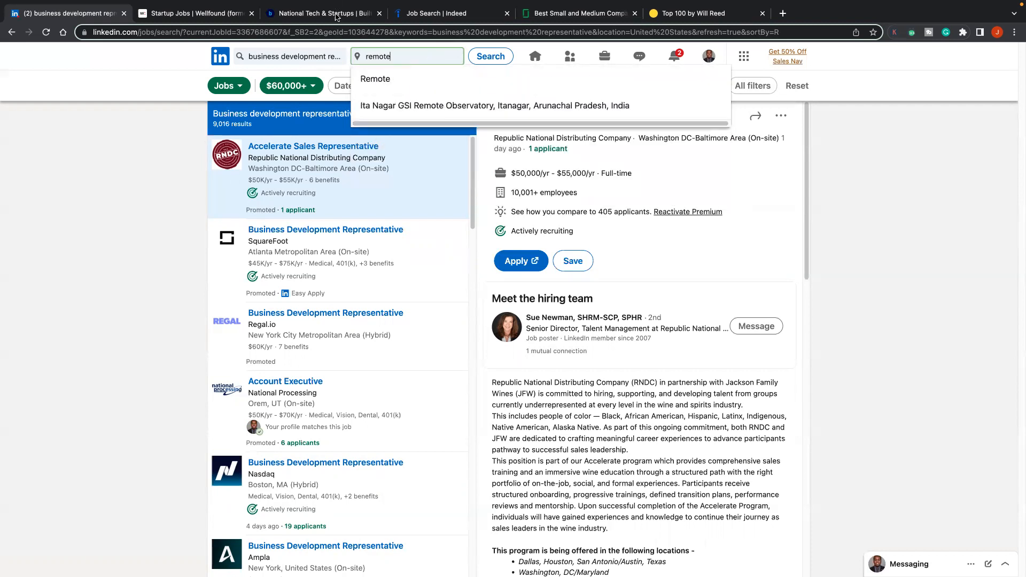
pyautogui.click(375, 78)
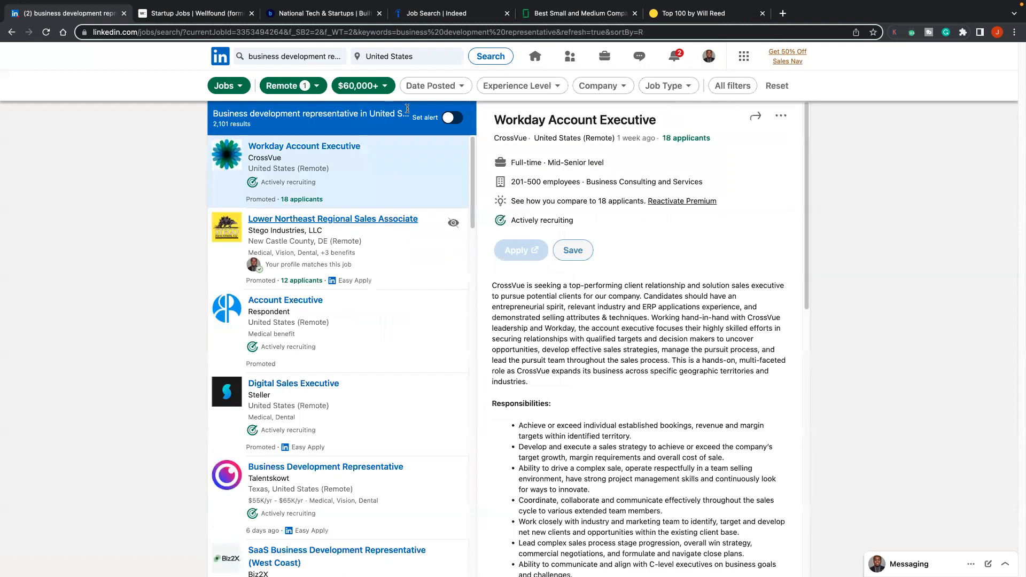
# Step: Change the job location again, settling on Orlando, Florida, United States
pyautogui.click(406, 55)
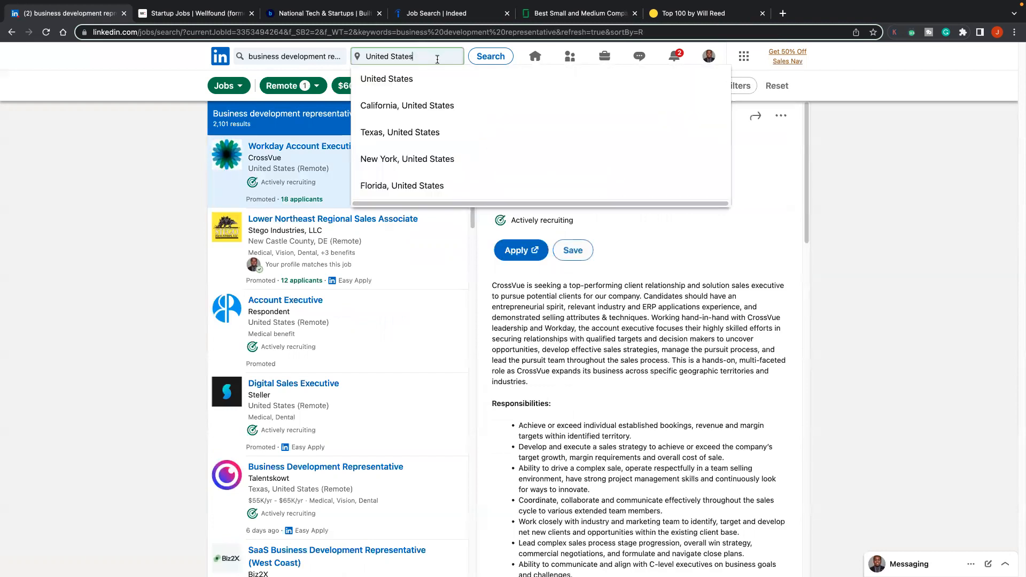
pyautogui.write('remor')
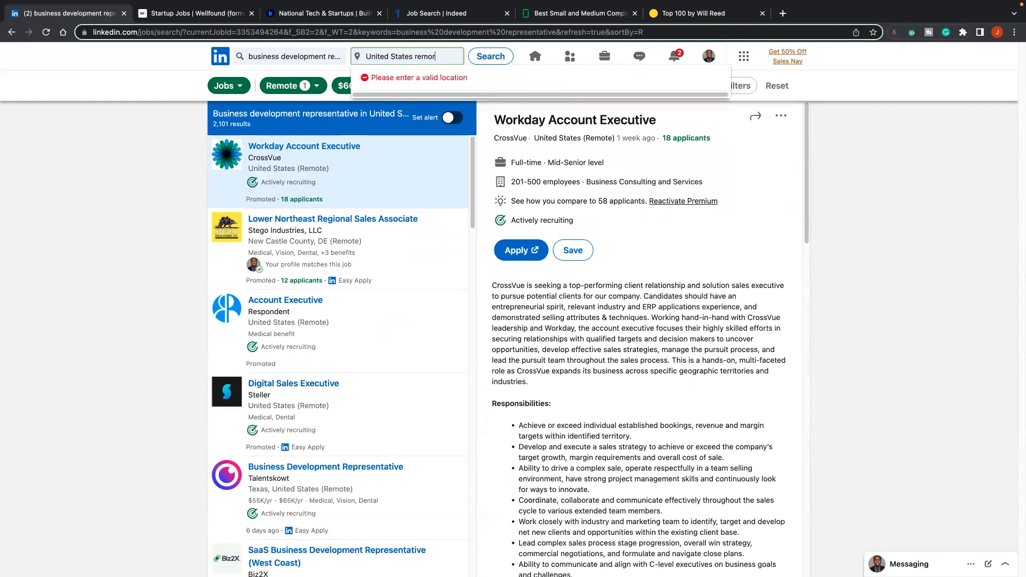
pyautogui.write('United S')
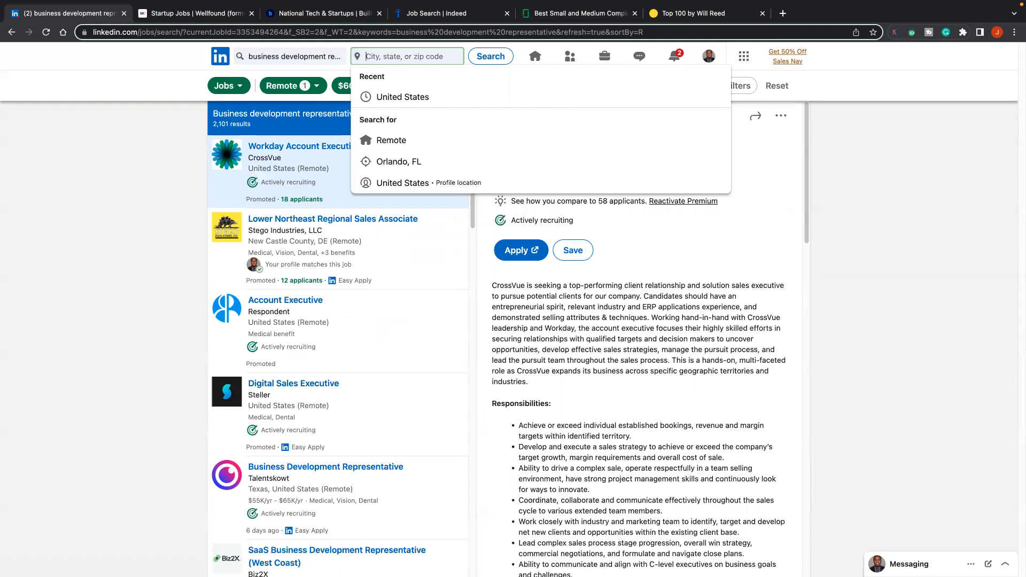
pyautogui.write('orlando')
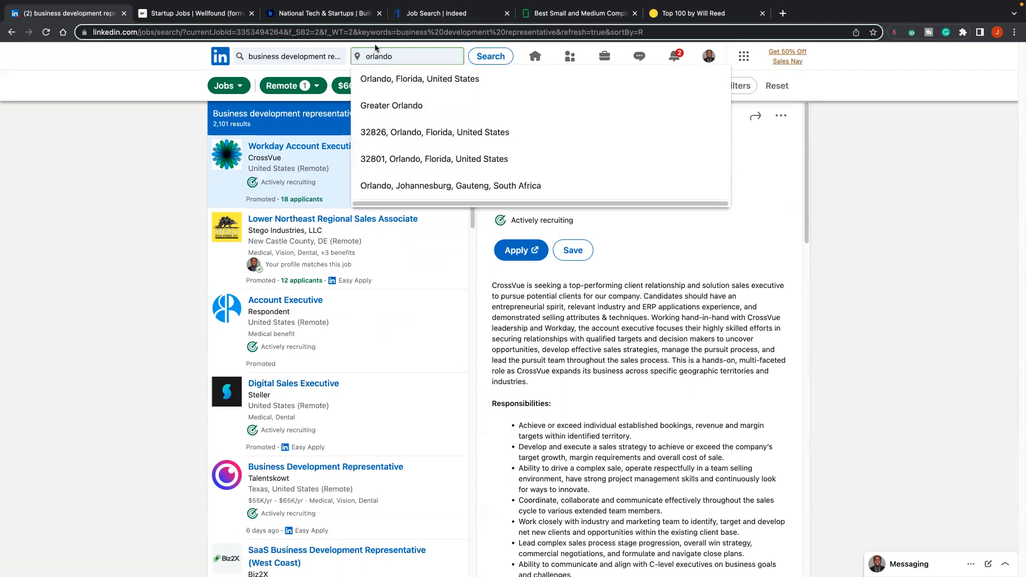
pyautogui.click(419, 78)
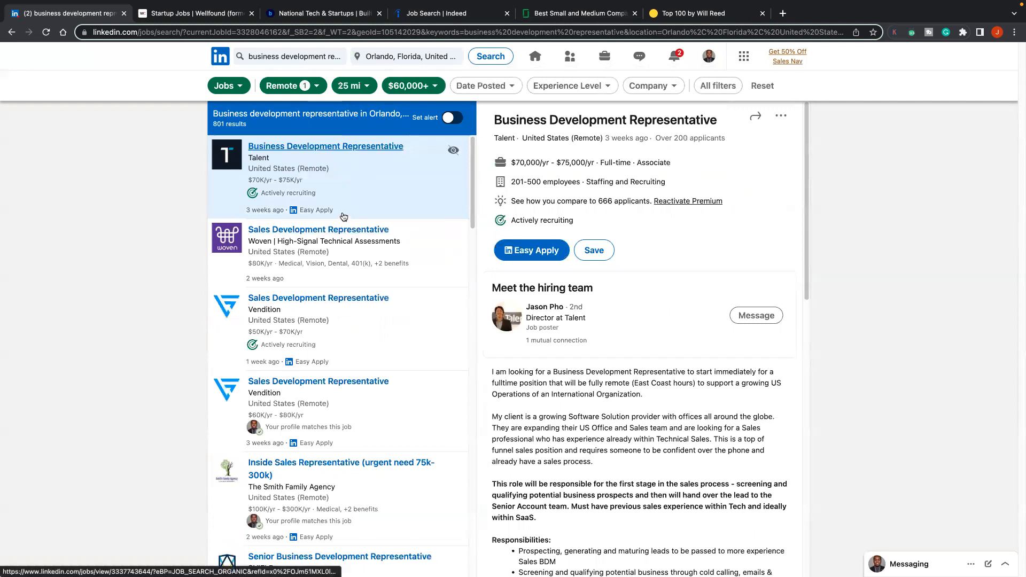
pyautogui.moveTo(352, 260)
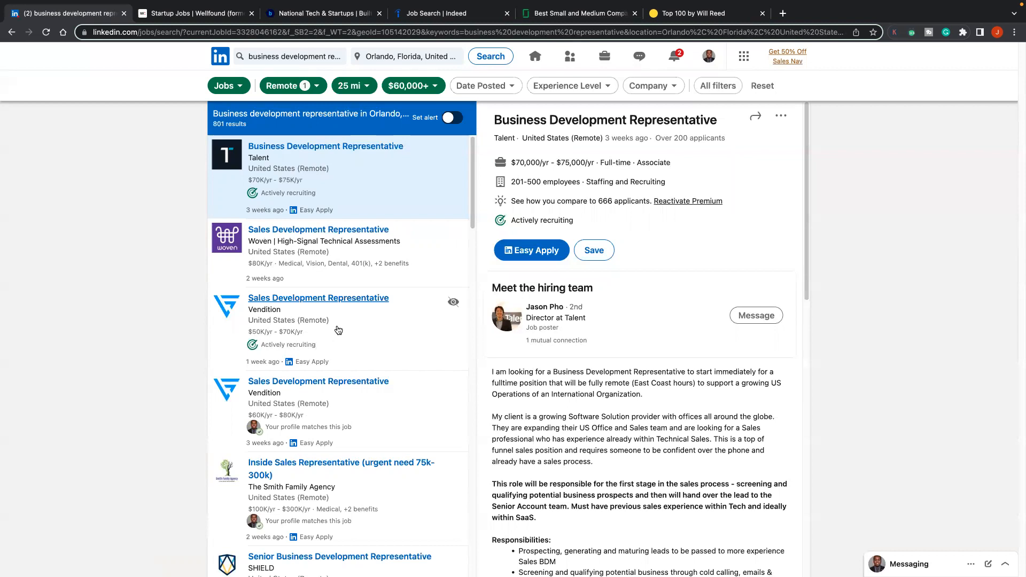
# Step: Swap Orlando for United States to get remote $60,000+ roles nationwide (2,111 listings)
pyautogui.click(406, 55)
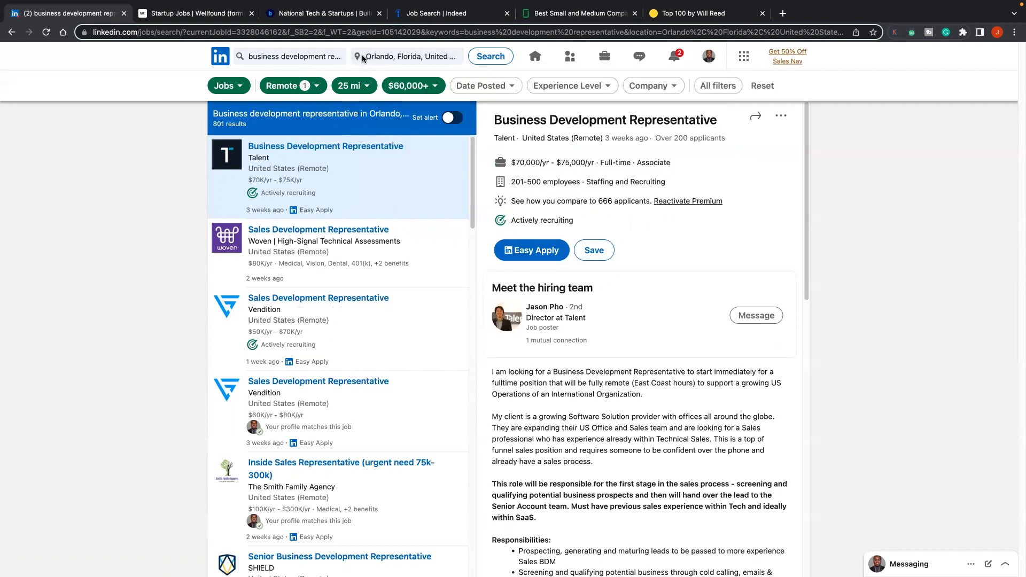
pyautogui.click(406, 55)
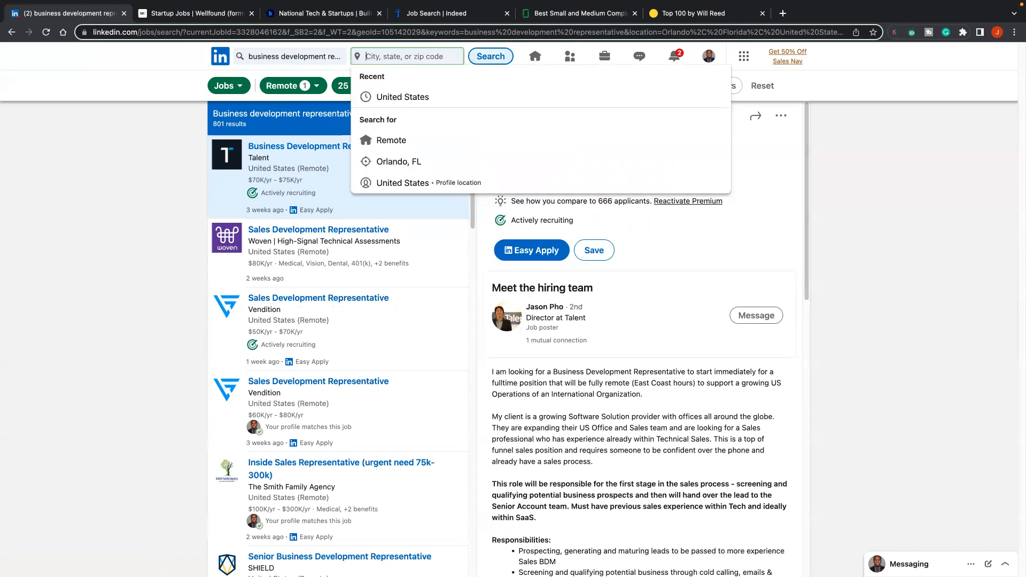
pyautogui.write('united States')
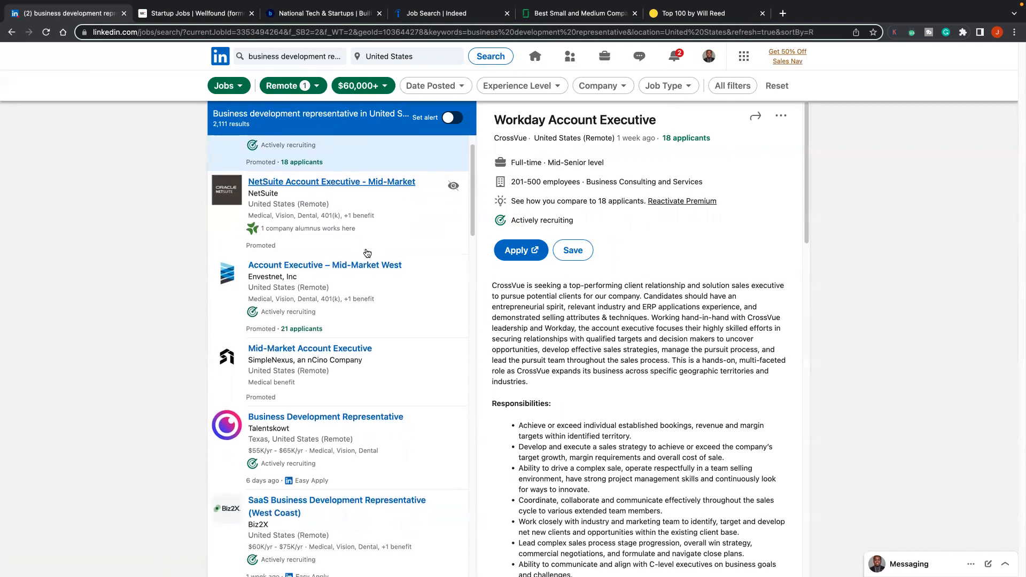
# Step: Scroll down the results to the Apprentice.io Sales Development Representative posting paying $80,000–$120,000
pyautogui.scroll(-3)
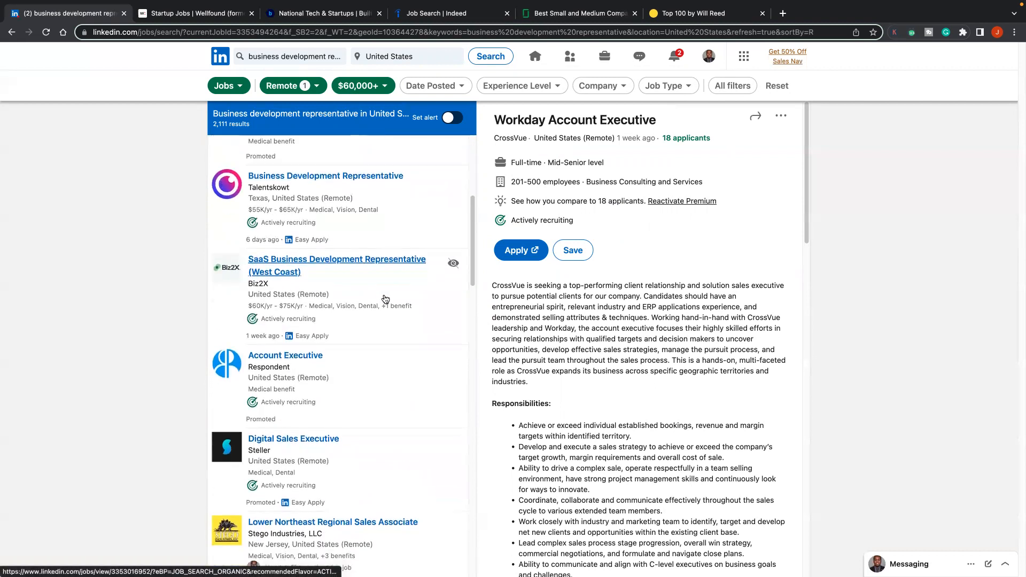
pyautogui.scroll(-3)
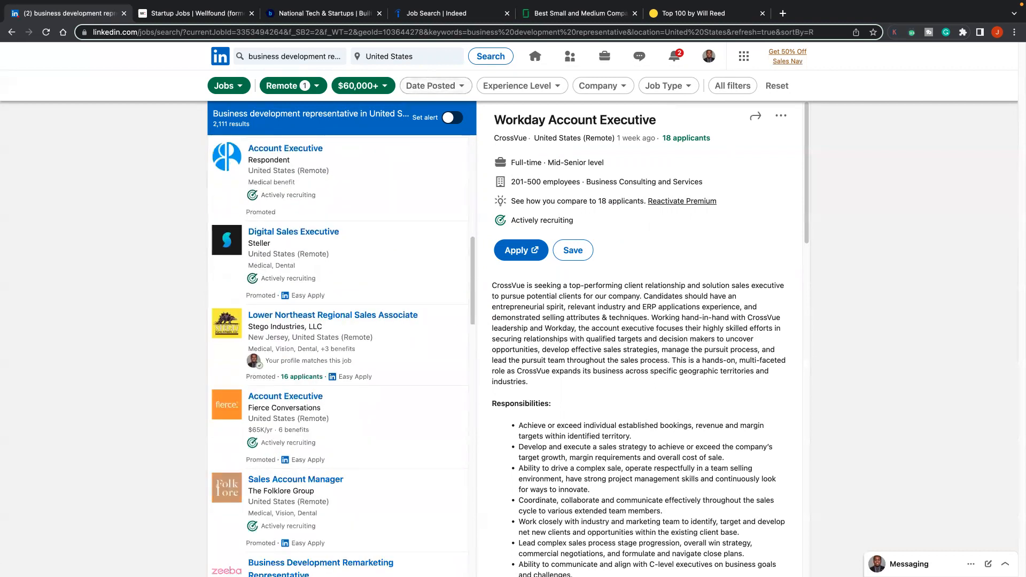
pyautogui.scroll(-3)
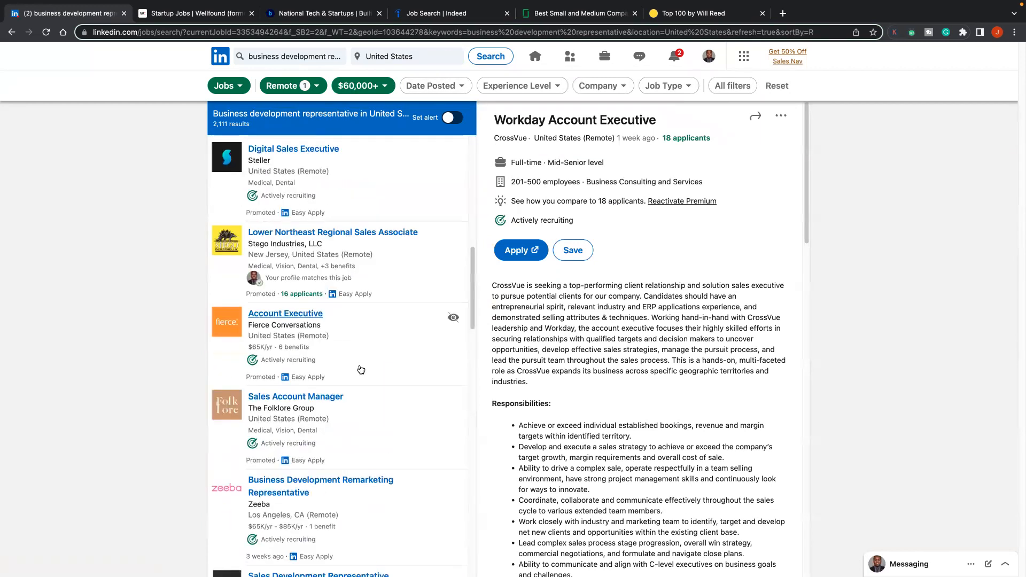
pyautogui.scroll(-3)
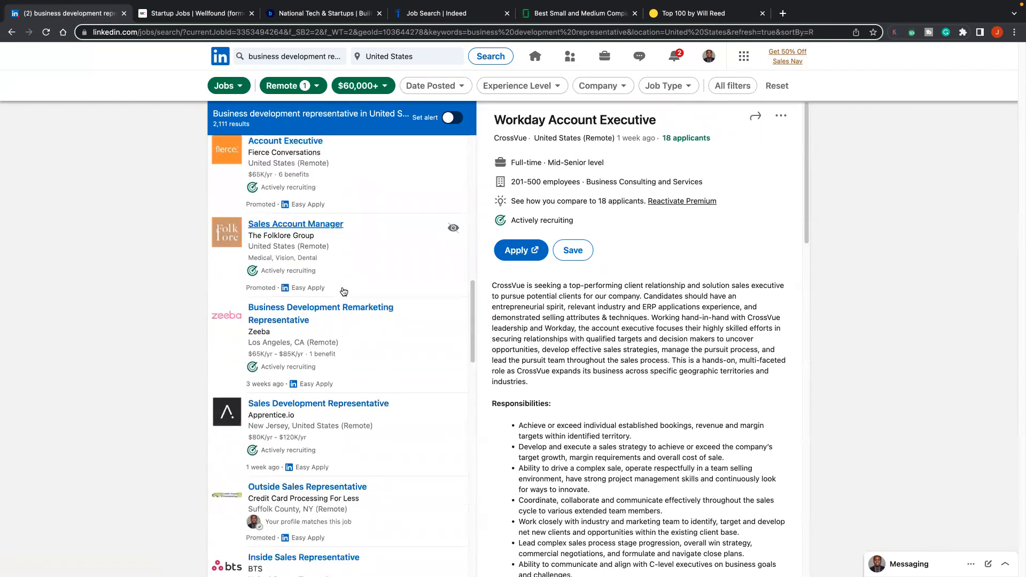
pyautogui.scroll(-3)
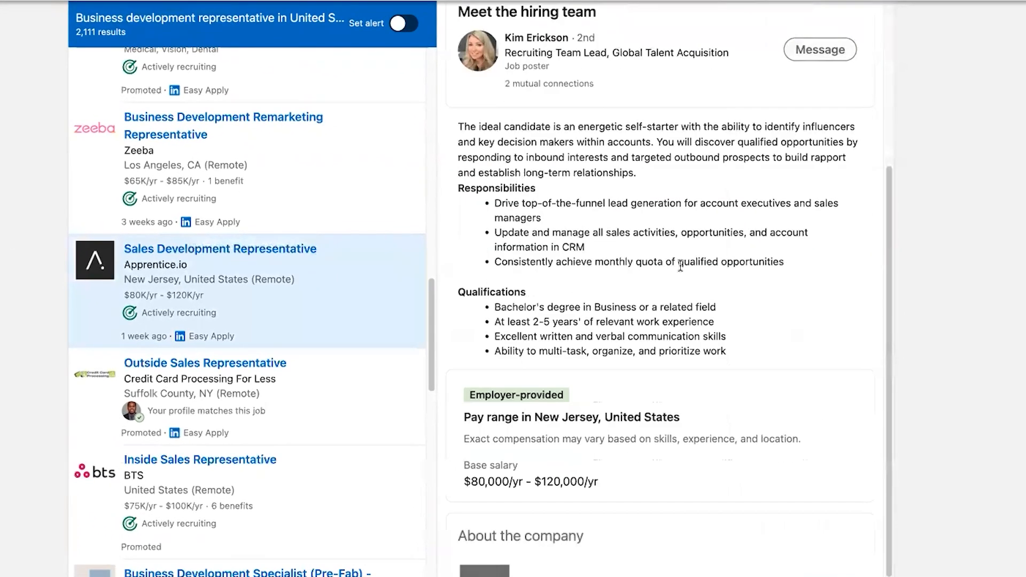
pyautogui.scroll(-3)
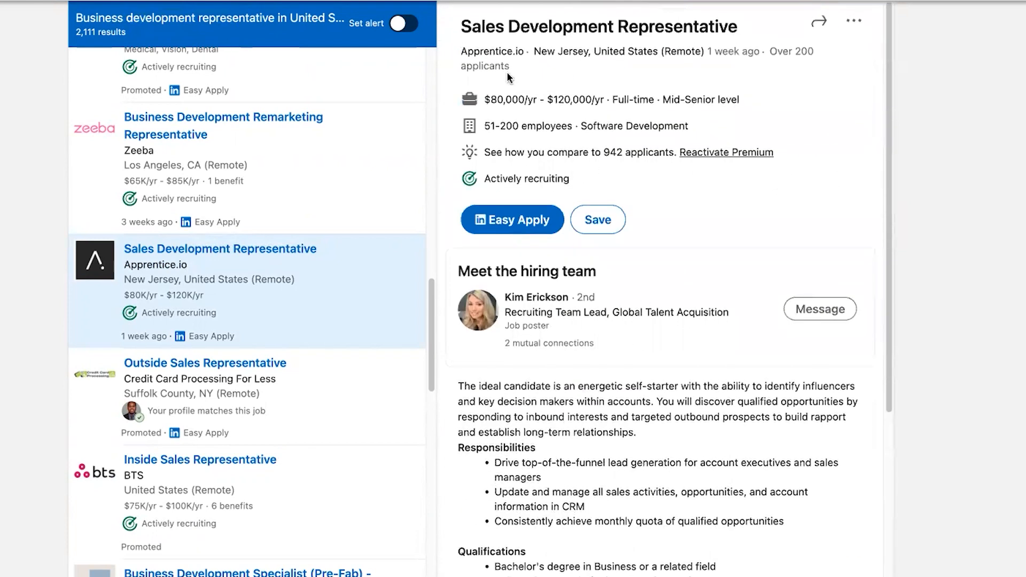
pyautogui.moveTo(512, 219)
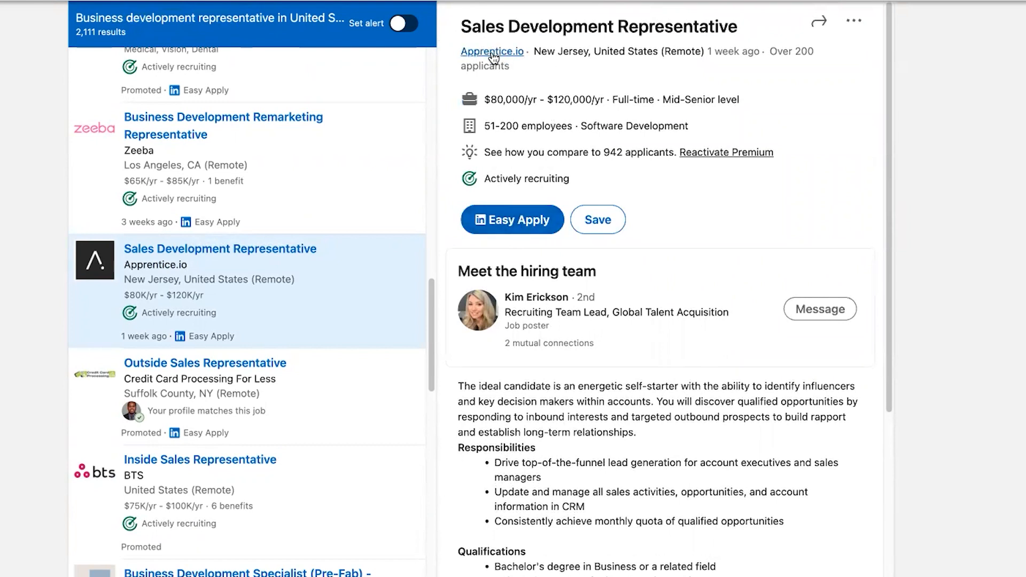
# Step: Go to Apprentice.io's company page About section and get options for its website link
pyautogui.click(492, 51)
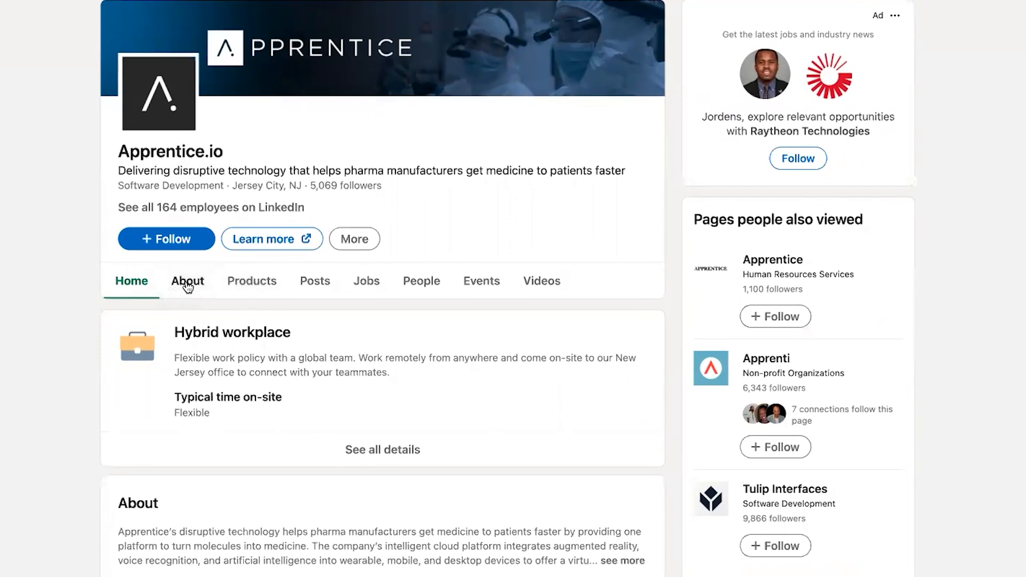
pyautogui.click(187, 281)
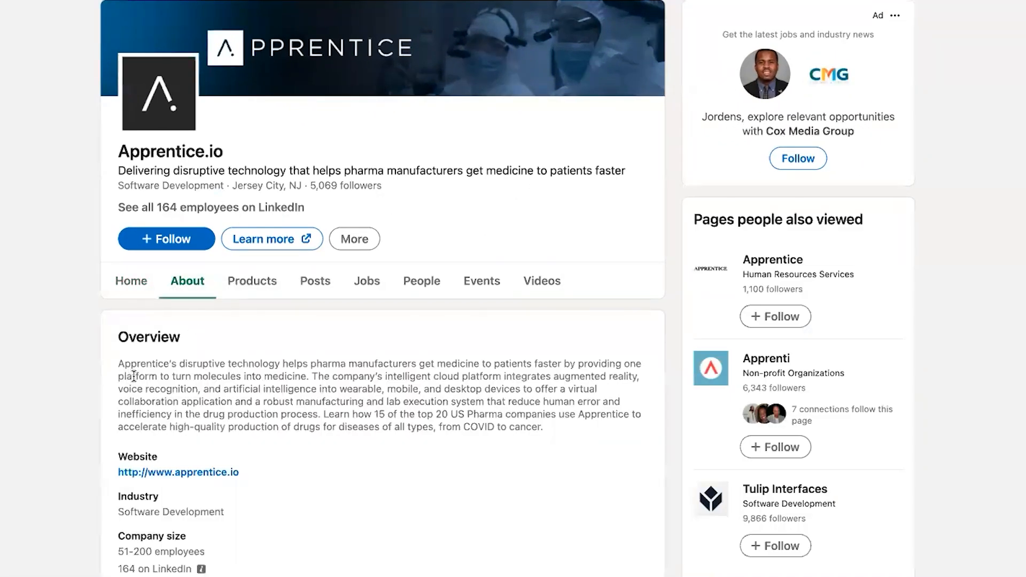
pyautogui.moveTo(354, 380)
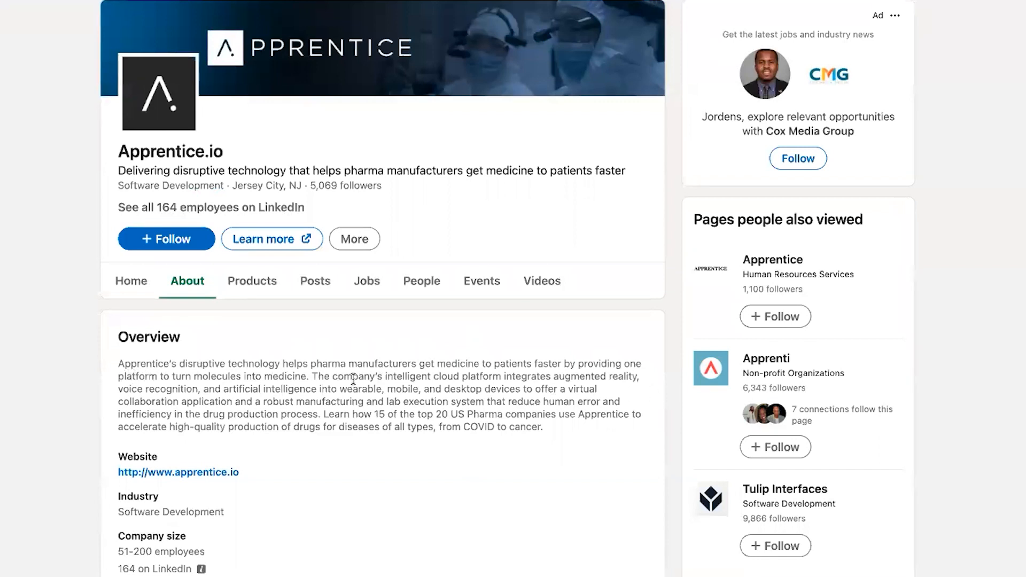
pyautogui.rightClick(179, 472)
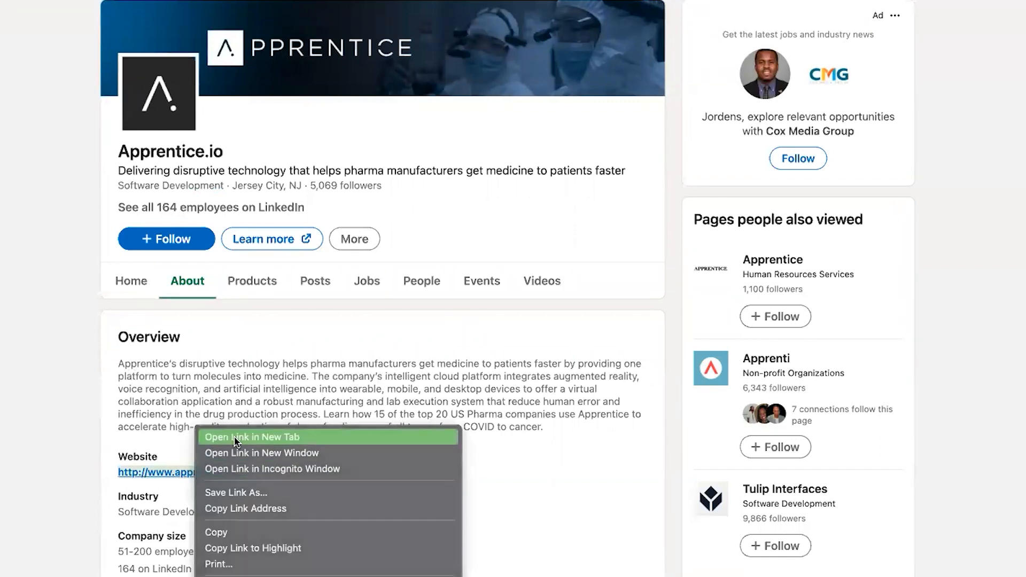
# Step: View Apprentice.io's website in a new tab, check its Products menu and homepage, then return to LinkedIn
pyautogui.click(251, 436)
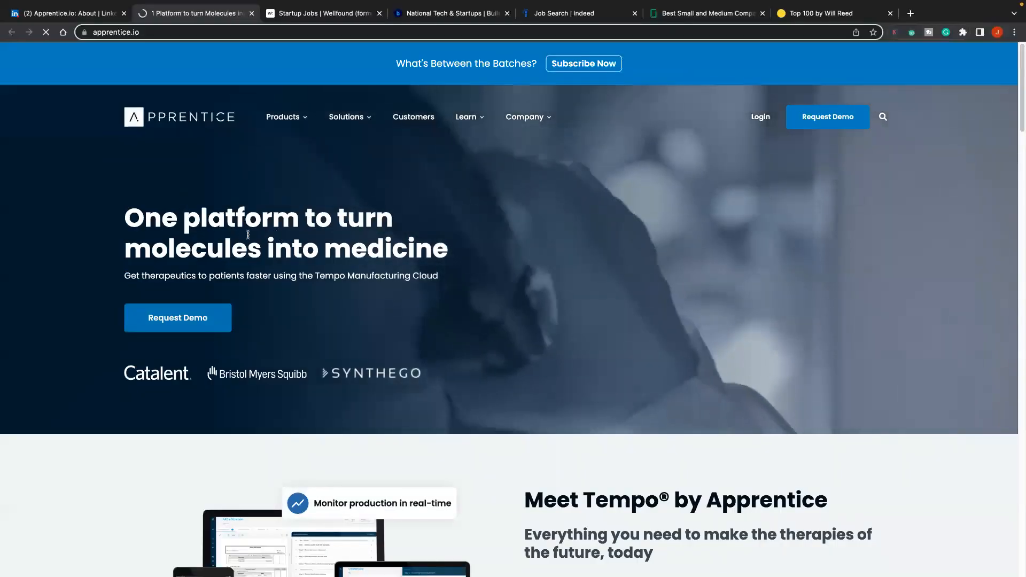
pyautogui.click(284, 117)
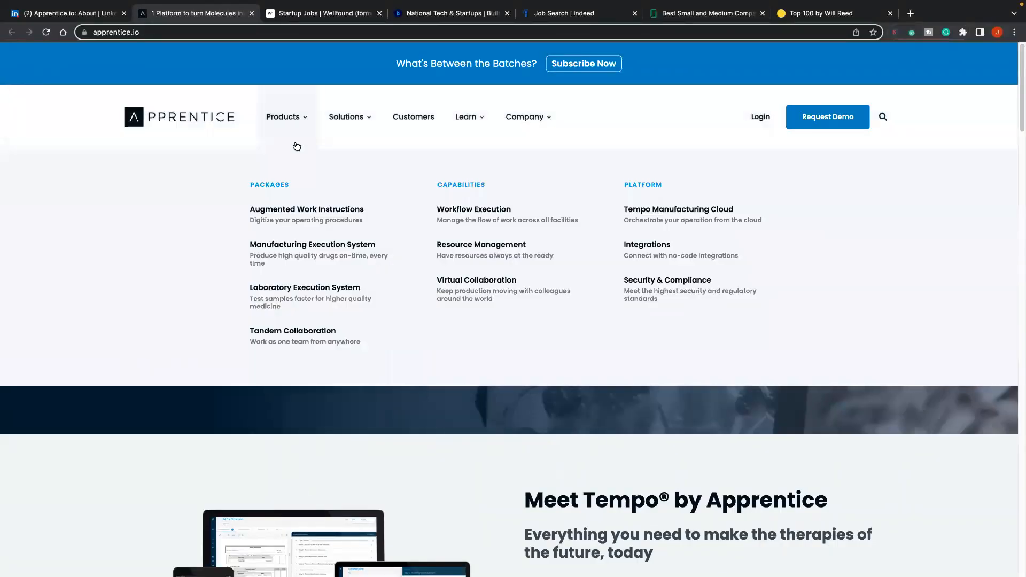
pyautogui.moveTo(187, 463)
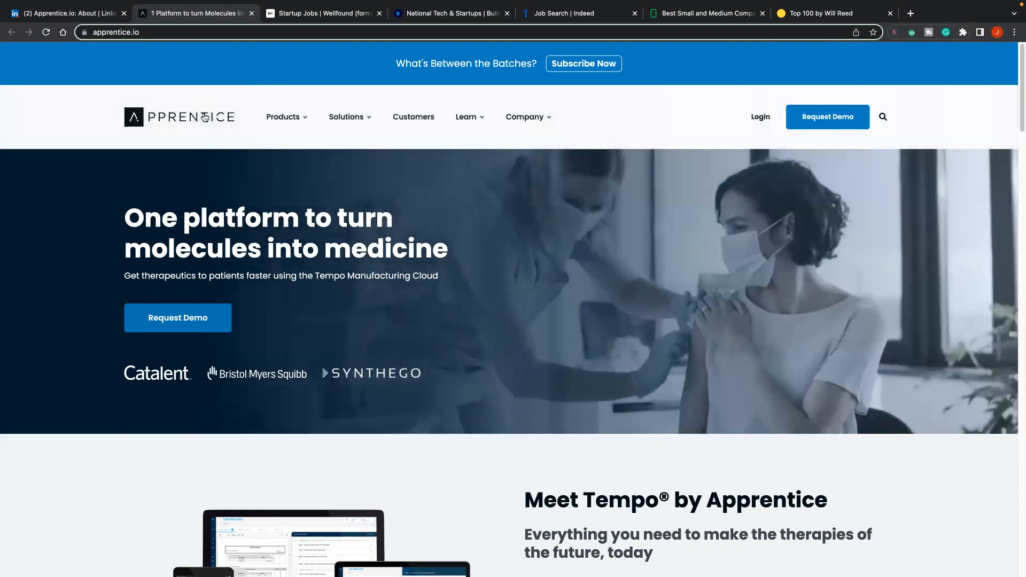
pyautogui.click(283, 116)
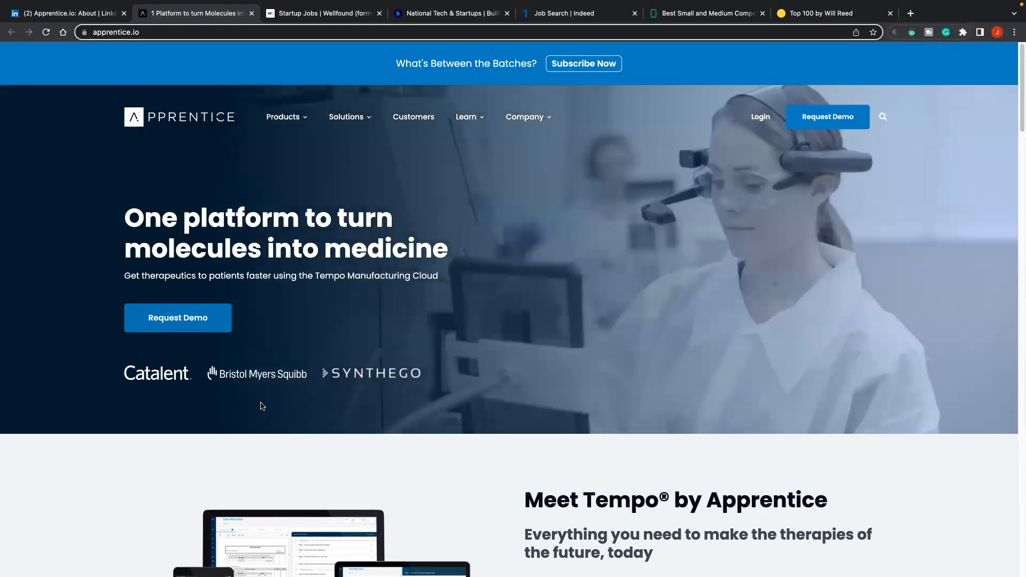
pyautogui.scroll(-3)
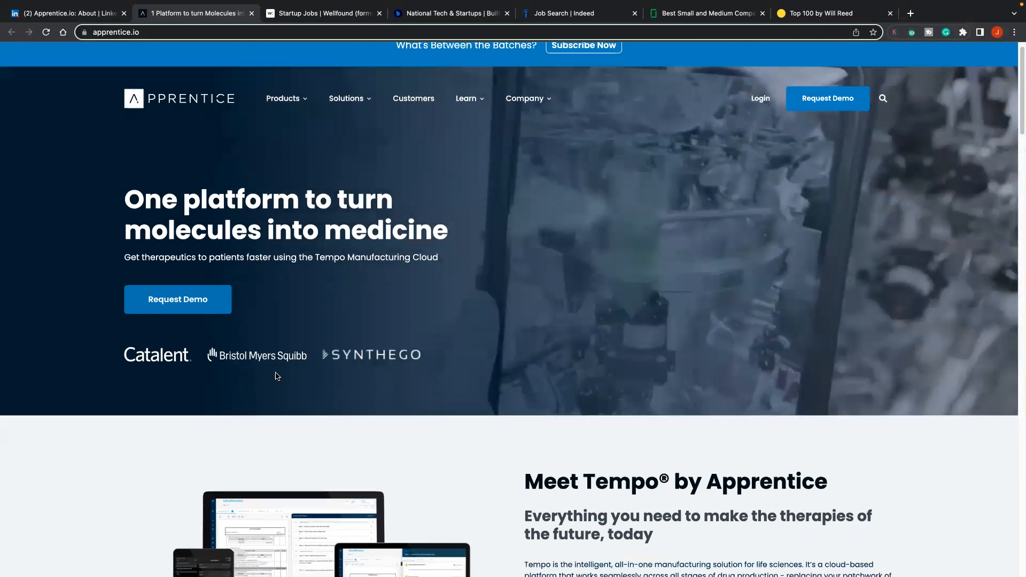
pyautogui.scroll(-3)
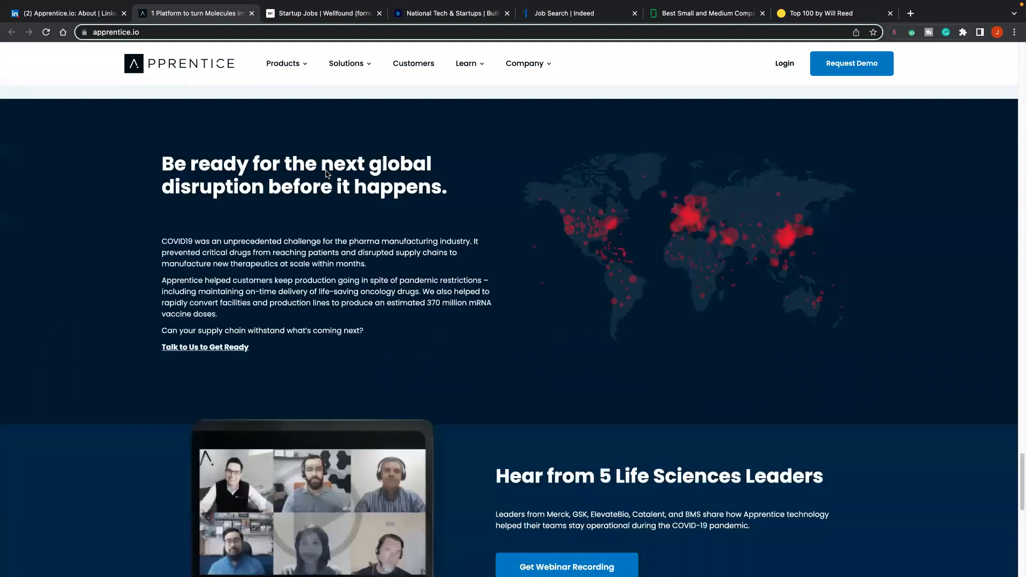
pyautogui.click(66, 13)
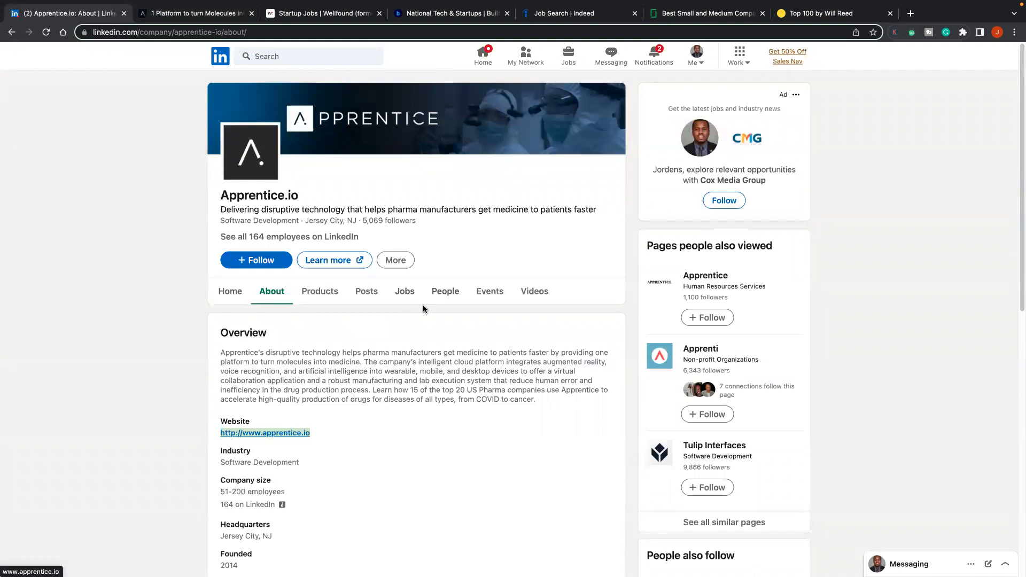
# Step: Search Apprentice.io's People tab for 'sales' and 'sdr' employees
pyautogui.click(444, 291)
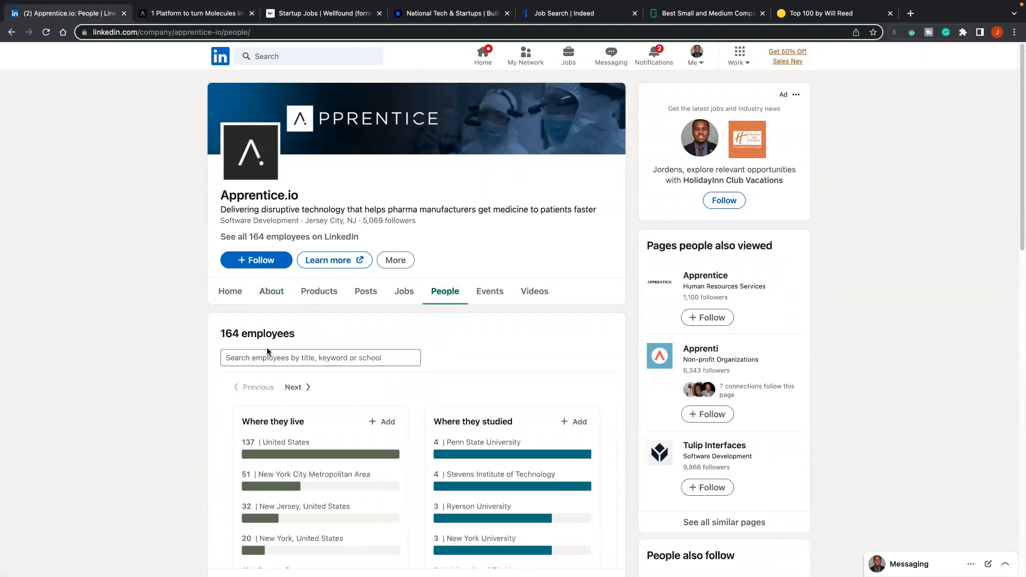
pyautogui.click(320, 357)
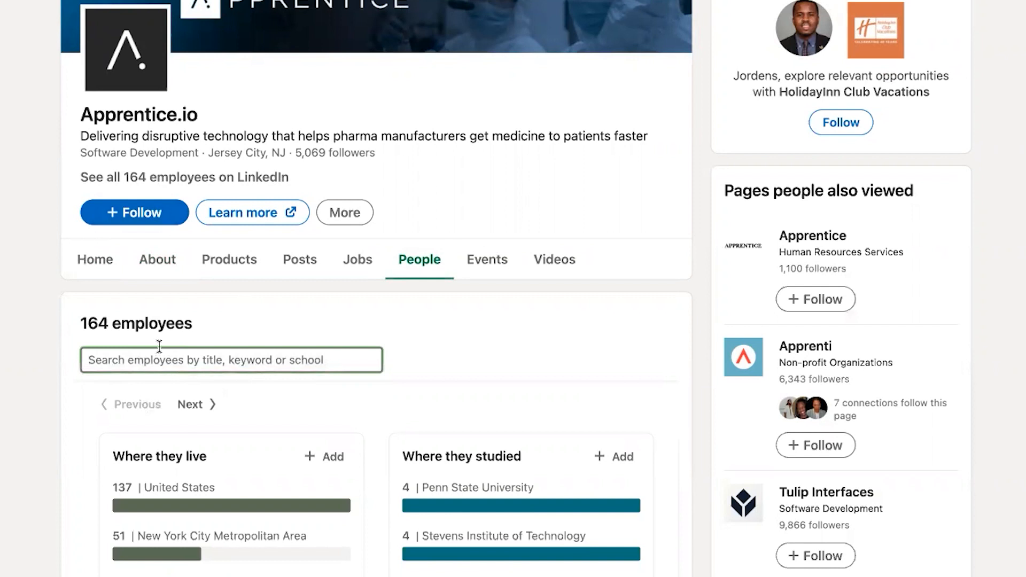
pyautogui.write('sale')
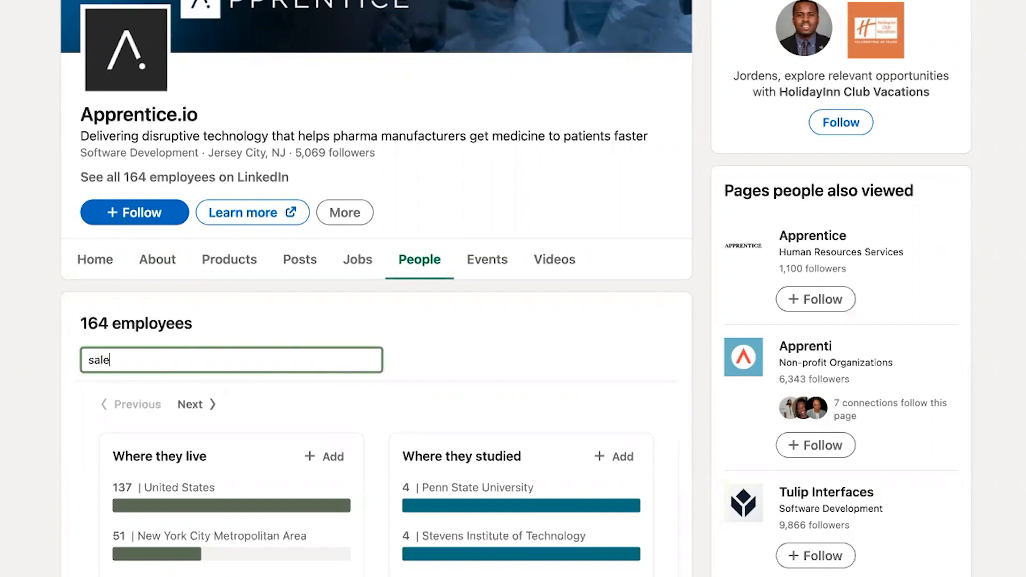
pyautogui.write('sdr')
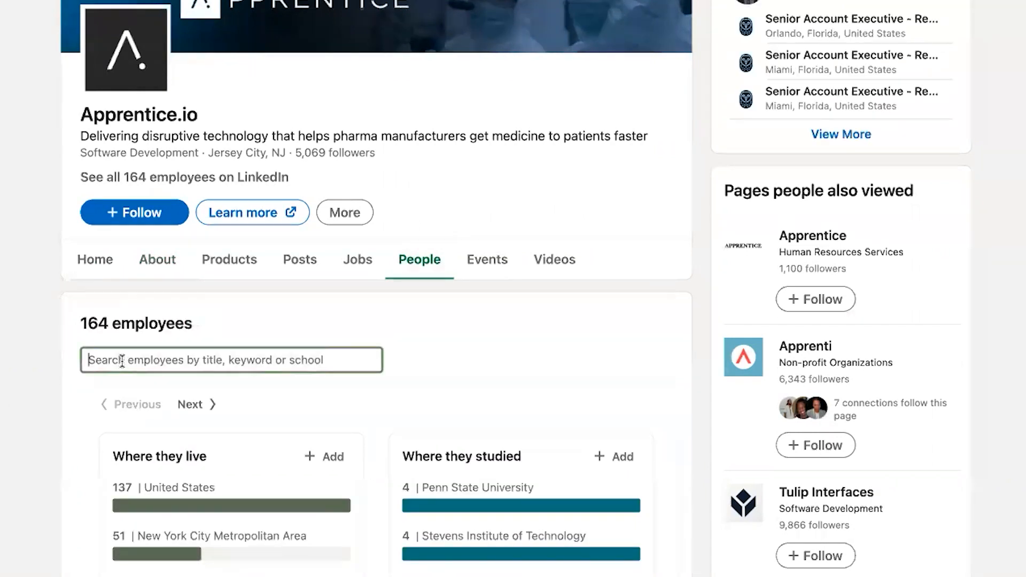
pyautogui.write('s')
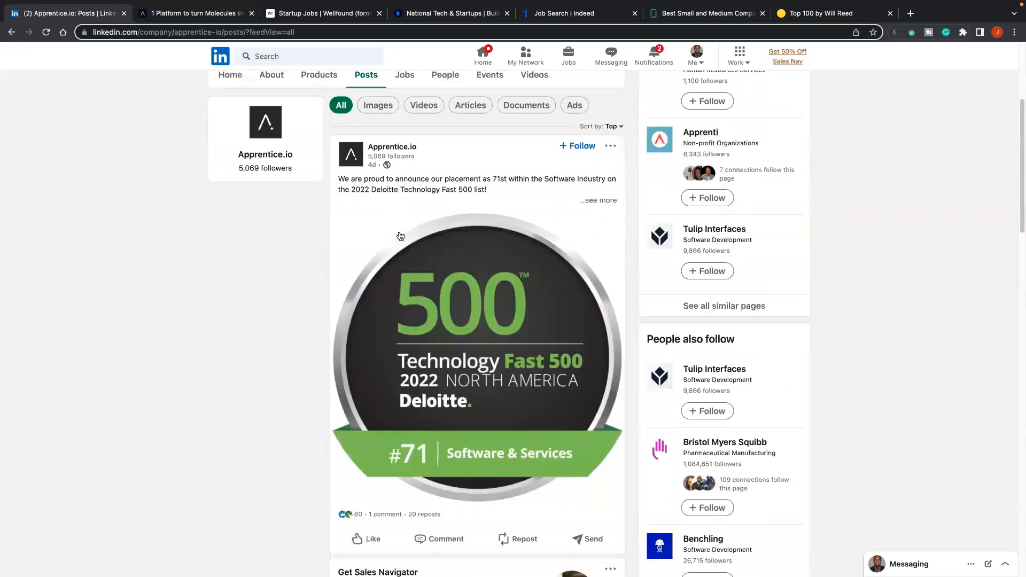
# Step: Read through Apprentice.io's Posts feed, then return to the Jobs section
pyautogui.scroll(-3)
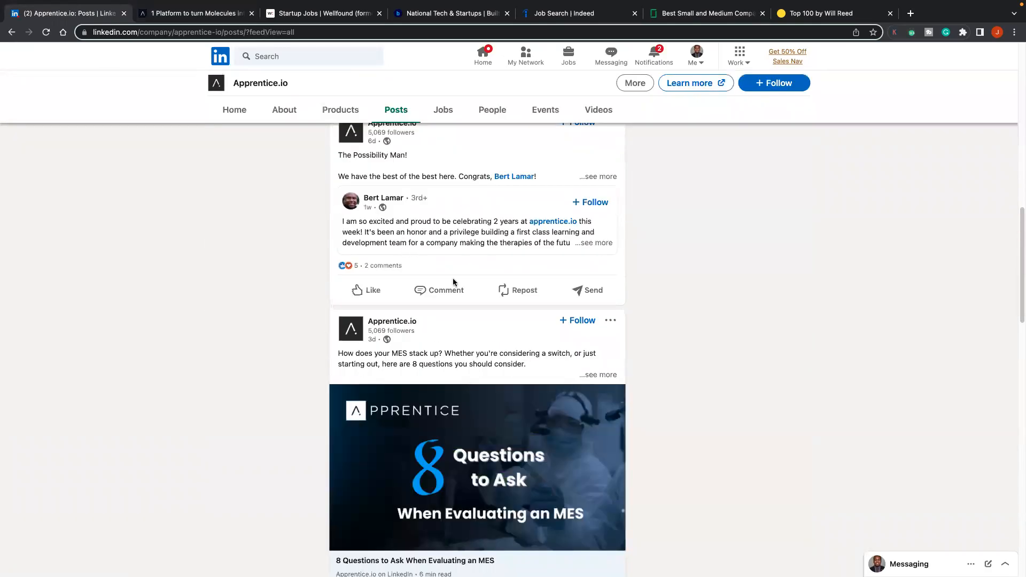
pyautogui.scroll(-3)
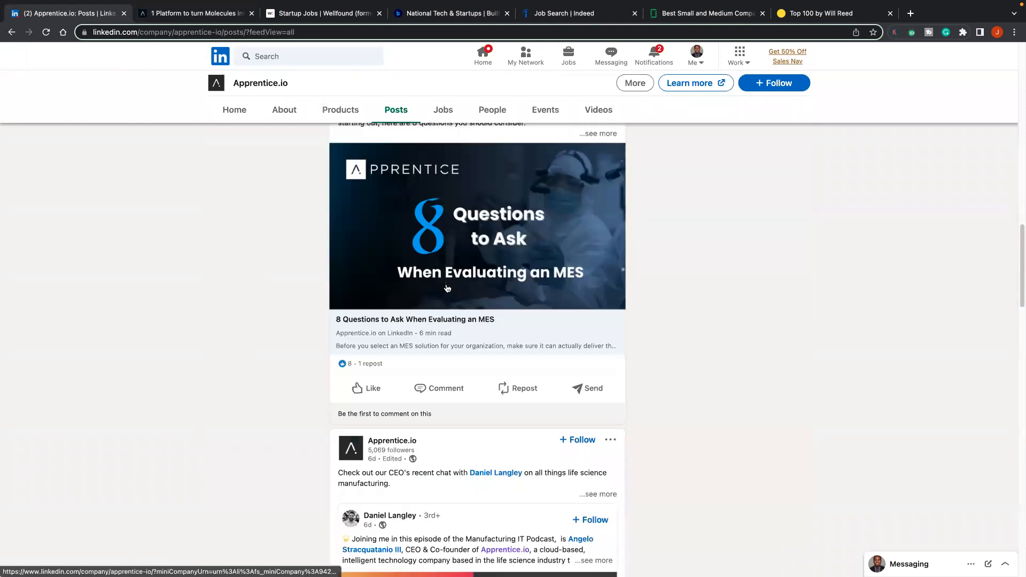
pyautogui.scroll(-3)
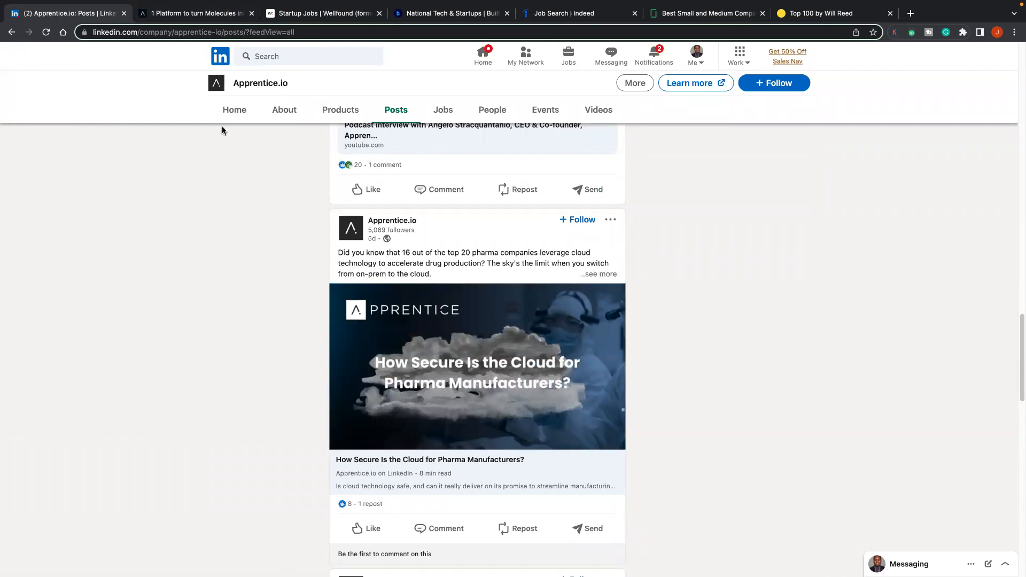
pyautogui.click(568, 55)
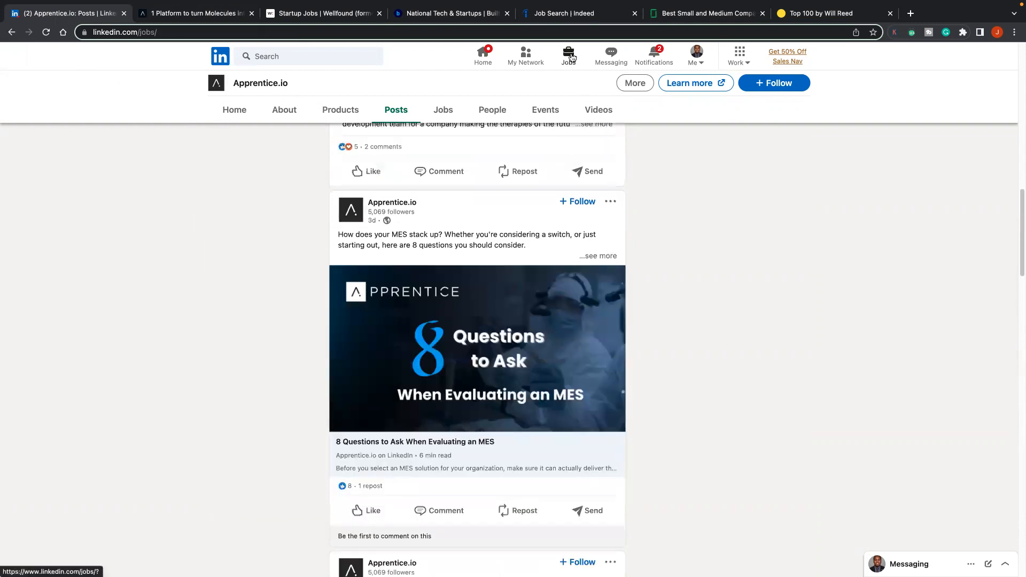
# Step: Reopen the filtered search, toggle its job alert, then visit Talentskowt's page and copy the company name
pyautogui.click(567, 56)
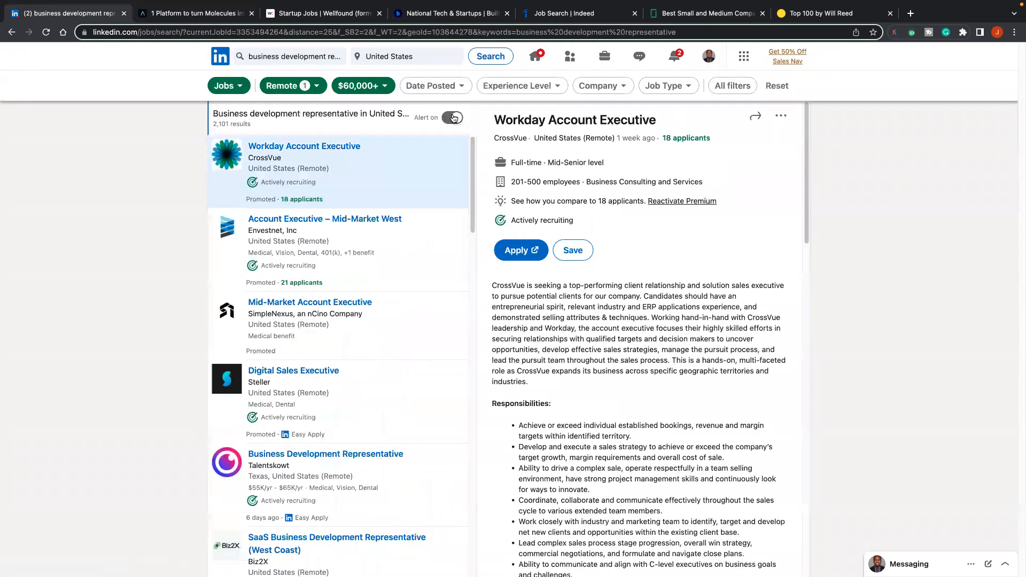
pyautogui.click(452, 117)
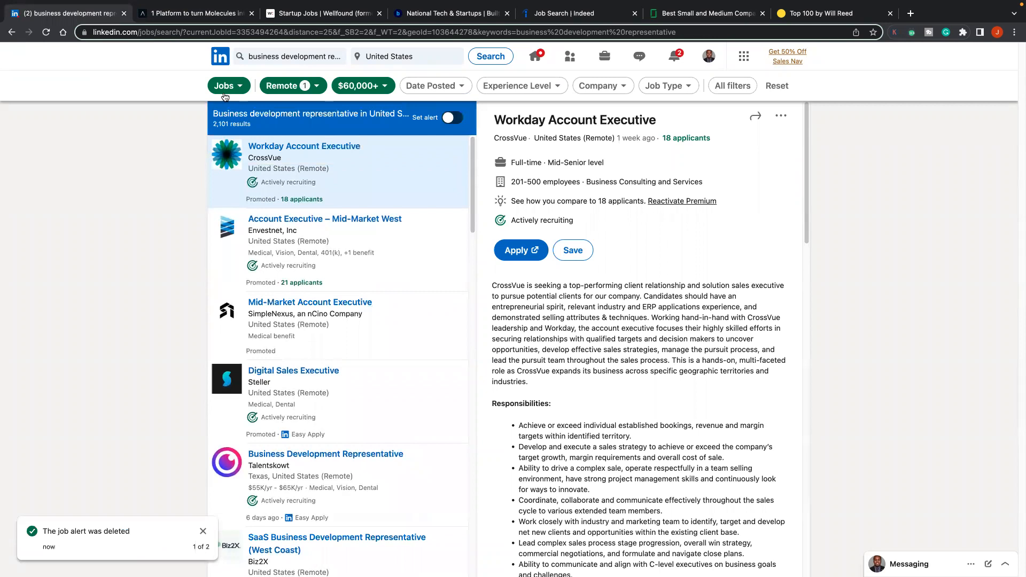
pyautogui.moveTo(351, 206)
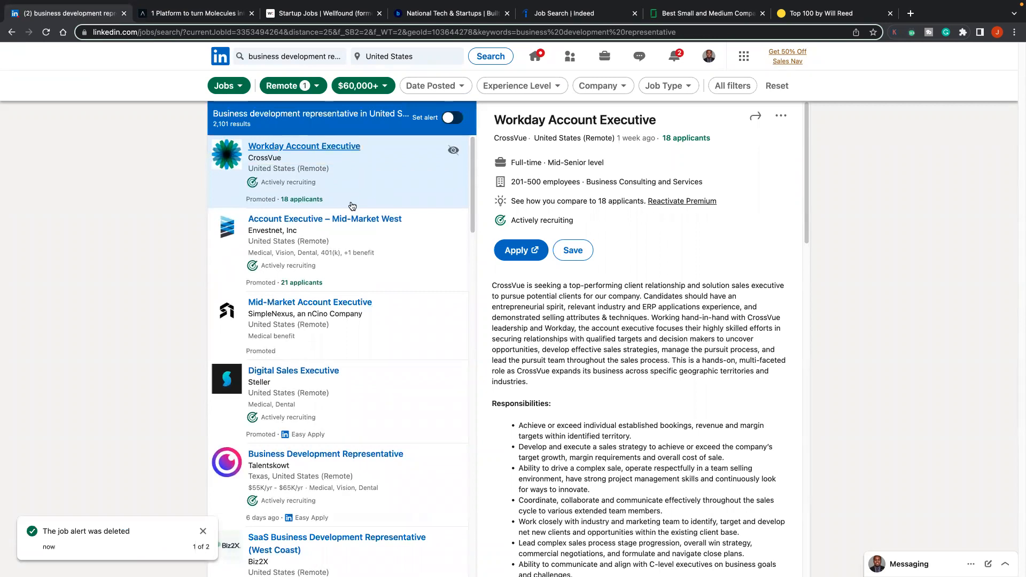
pyautogui.scroll(-3)
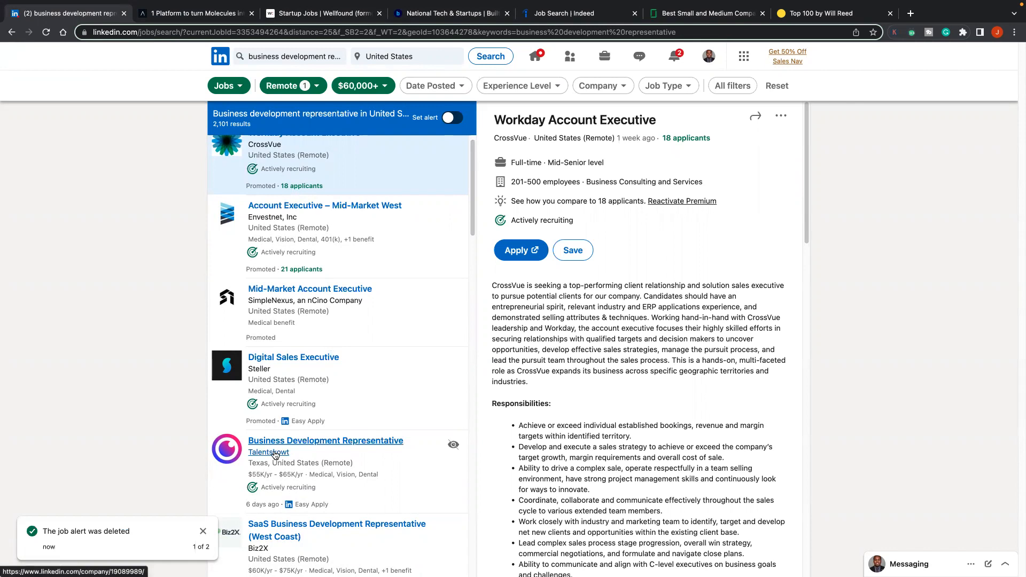
pyautogui.click(267, 452)
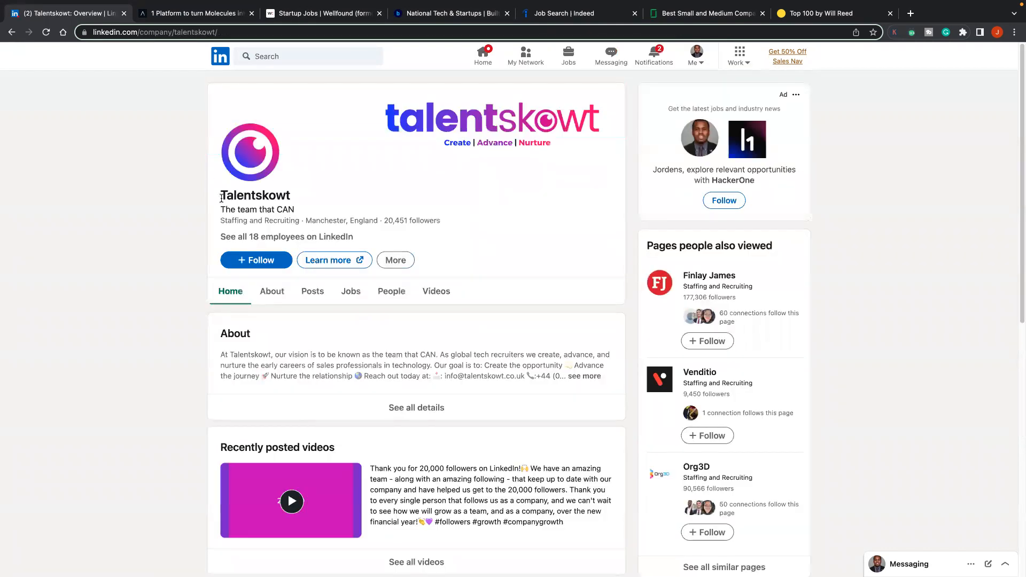
pyautogui.rightClick(254, 195)
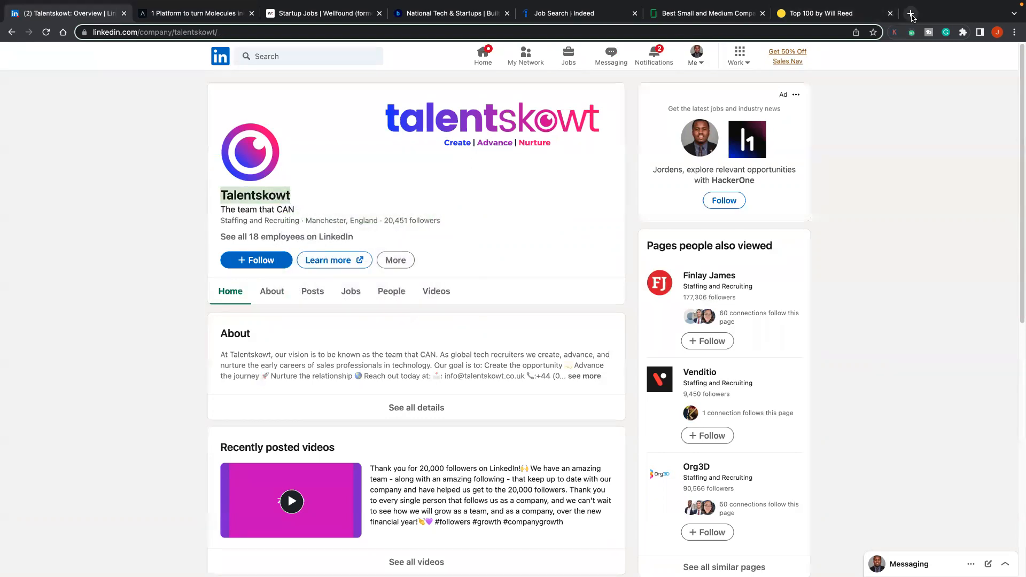
# Step: In a new Glassdoor tab, bring up Talentskowt's company profile and its Reviews page
pyautogui.click(909, 13)
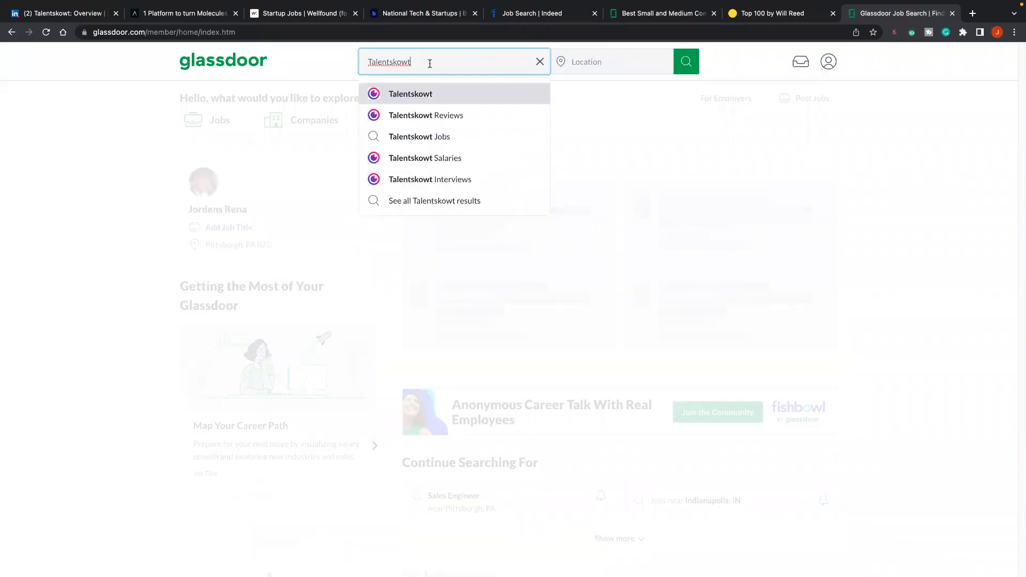
pyautogui.click(411, 94)
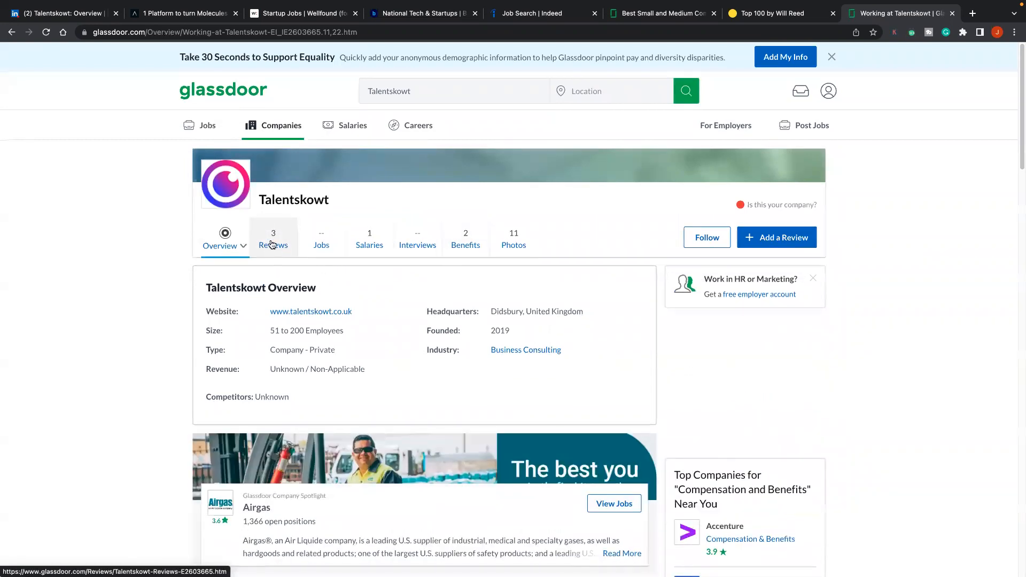
pyautogui.click(272, 238)
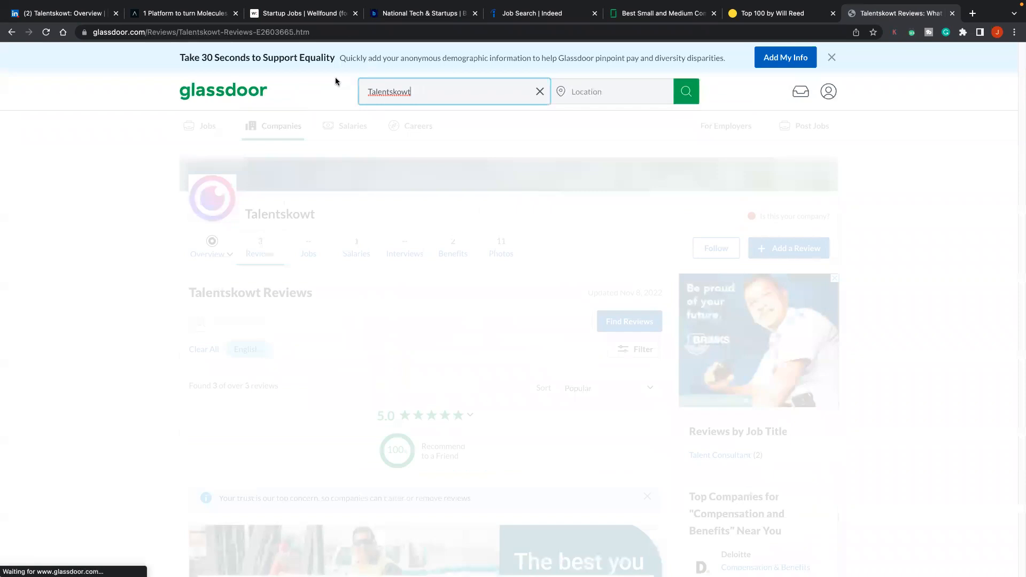
# Step: Search Glassdoor for GRIN and read through its employee reviews
pyautogui.write('grin')
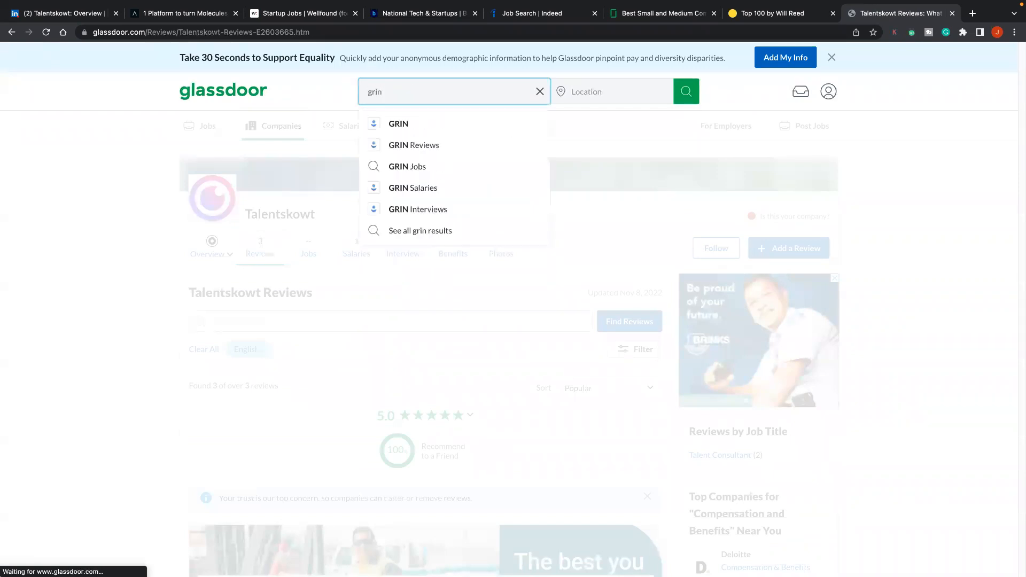
pyautogui.click(398, 124)
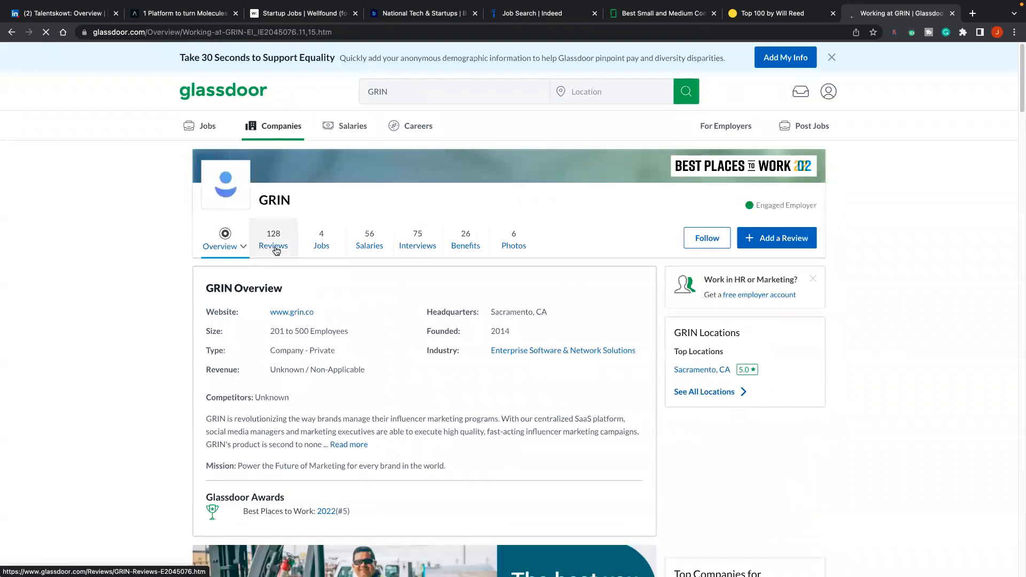
pyautogui.click(273, 240)
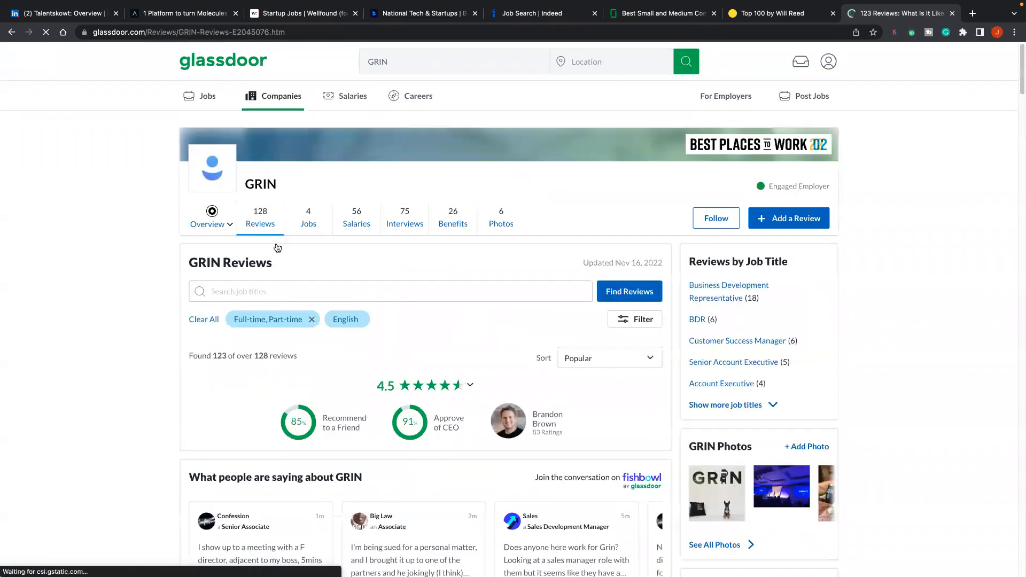
pyautogui.scroll(-3)
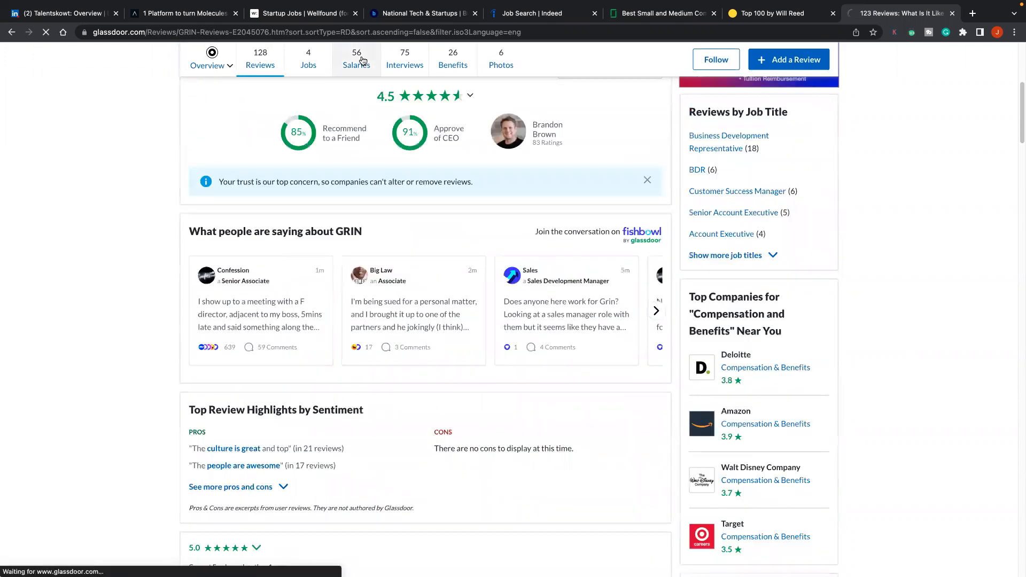
# Step: View GRIN's salaries, drilling into Business Development Representative pay
pyautogui.click(356, 59)
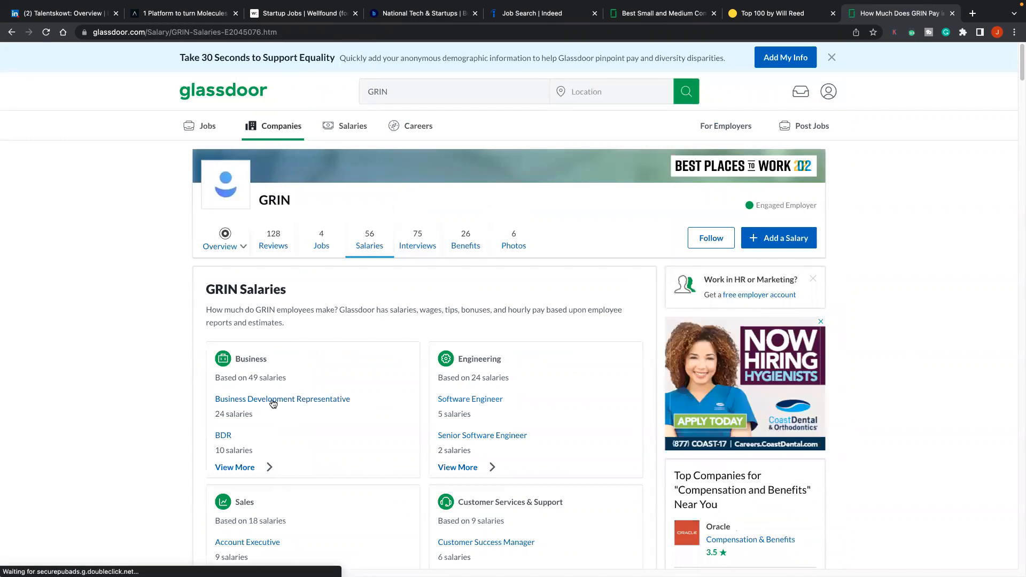
pyautogui.click(282, 399)
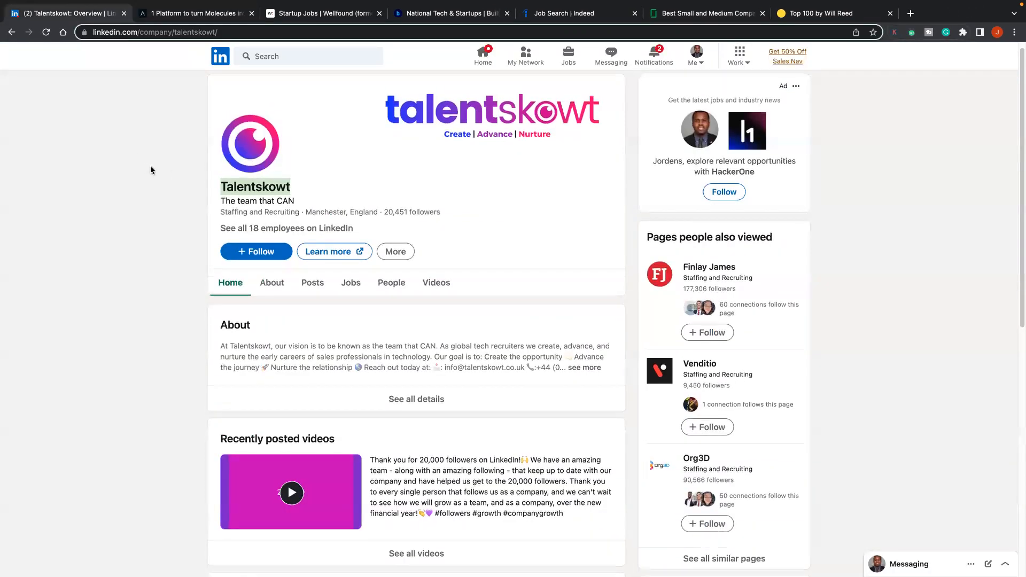
pyautogui.moveTo(155, 265)
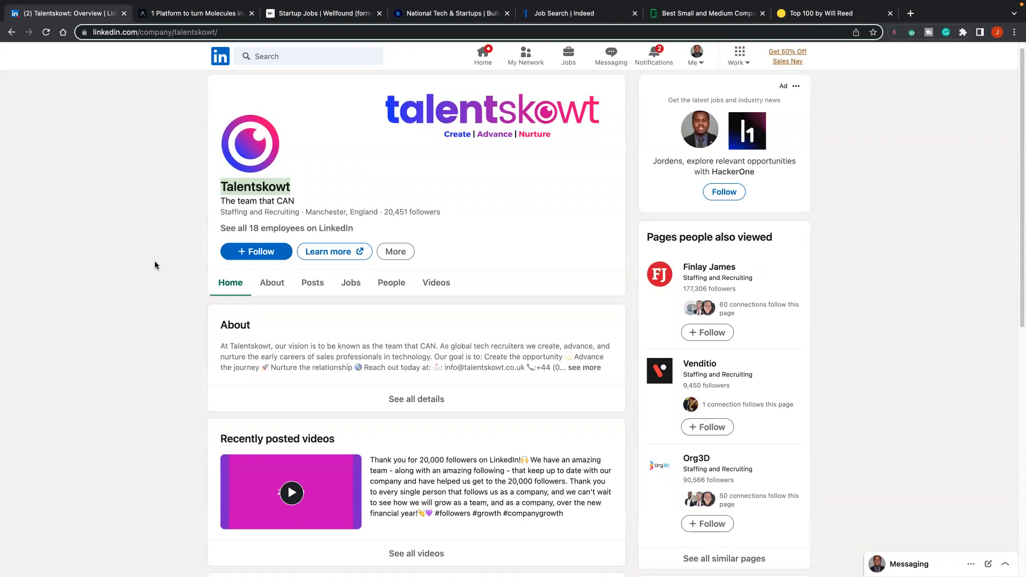
pyautogui.moveTo(162, 222)
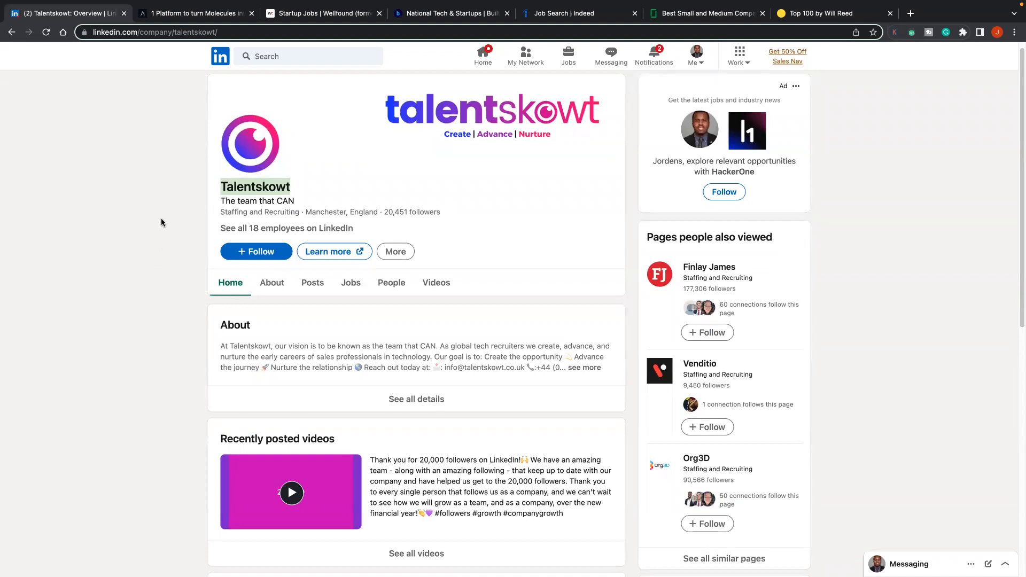
pyautogui.moveTo(130, 152)
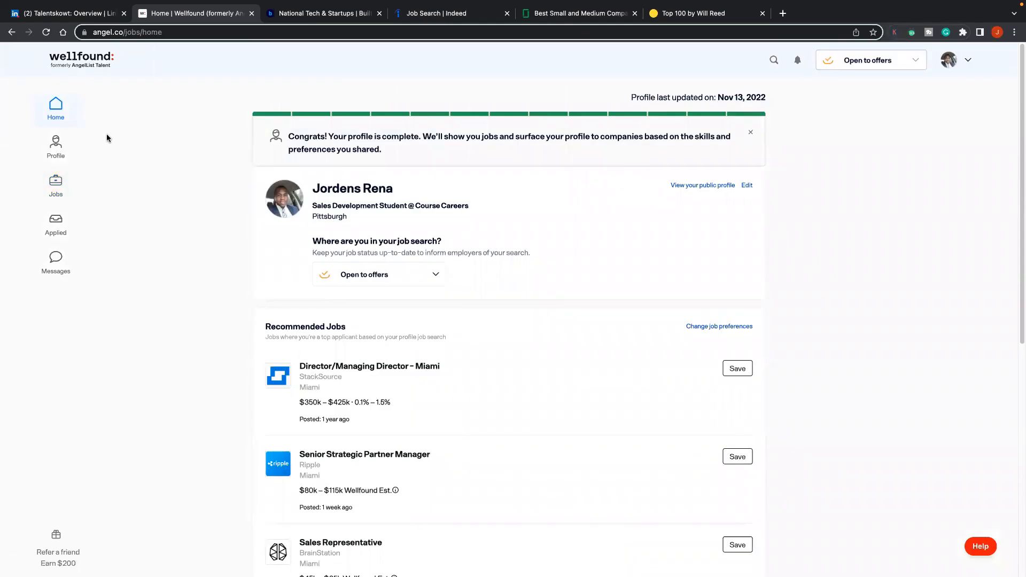
pyautogui.moveTo(34, 46)
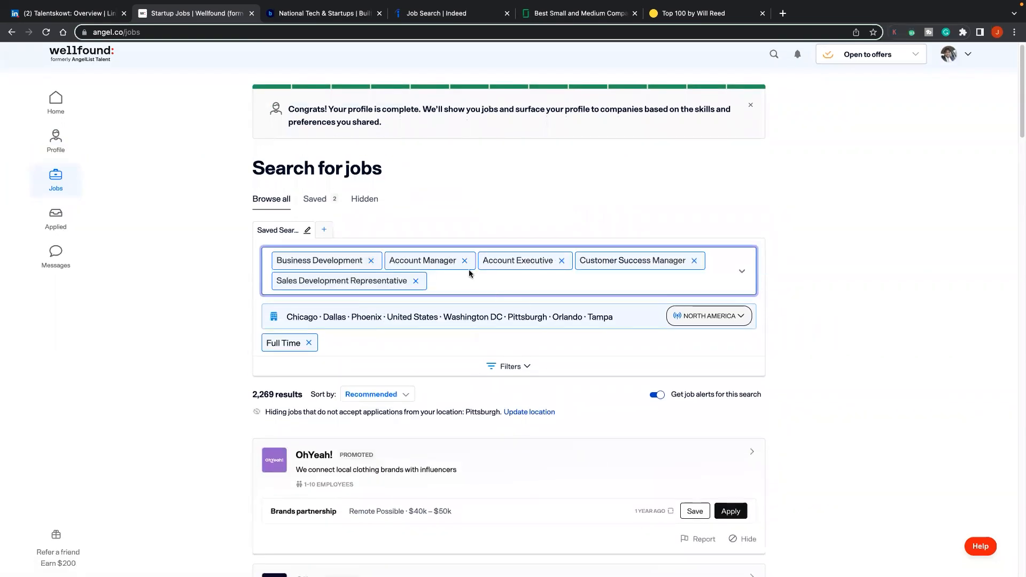
# Step: Remove Account Manager and Customer Success Manager roles and sort results by Most recent
pyautogui.click(465, 261)
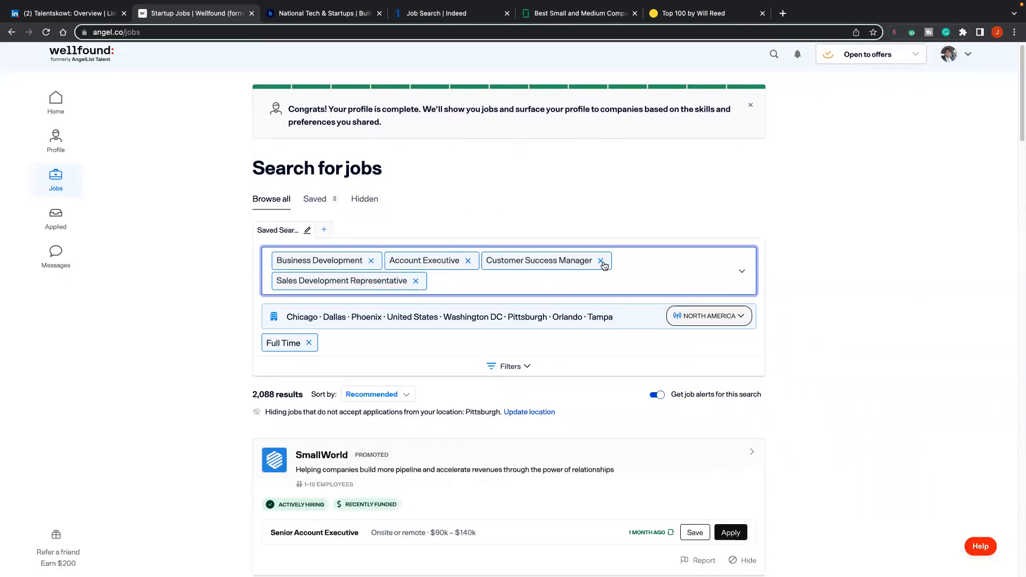
pyautogui.click(599, 260)
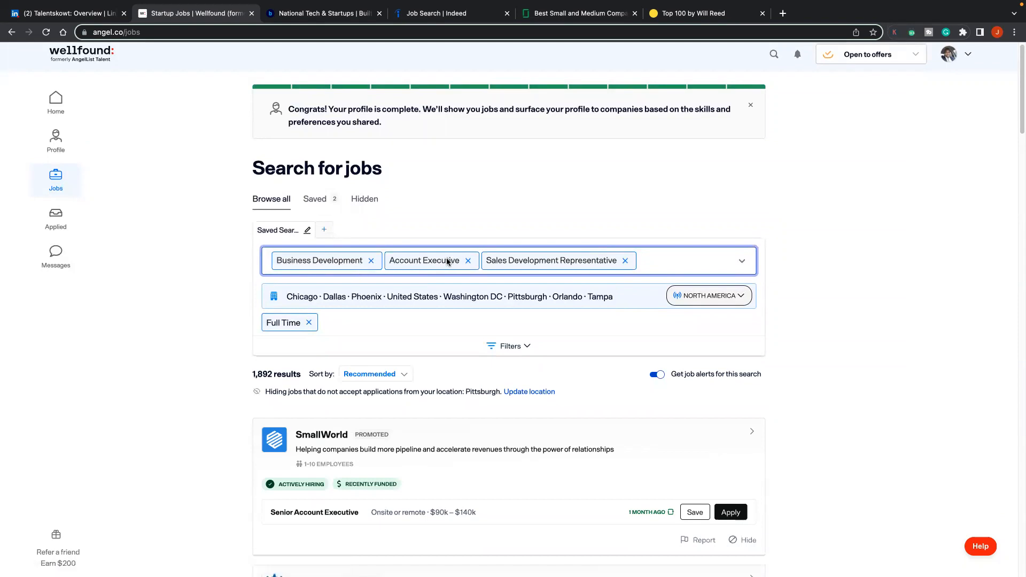
pyautogui.scroll(-3)
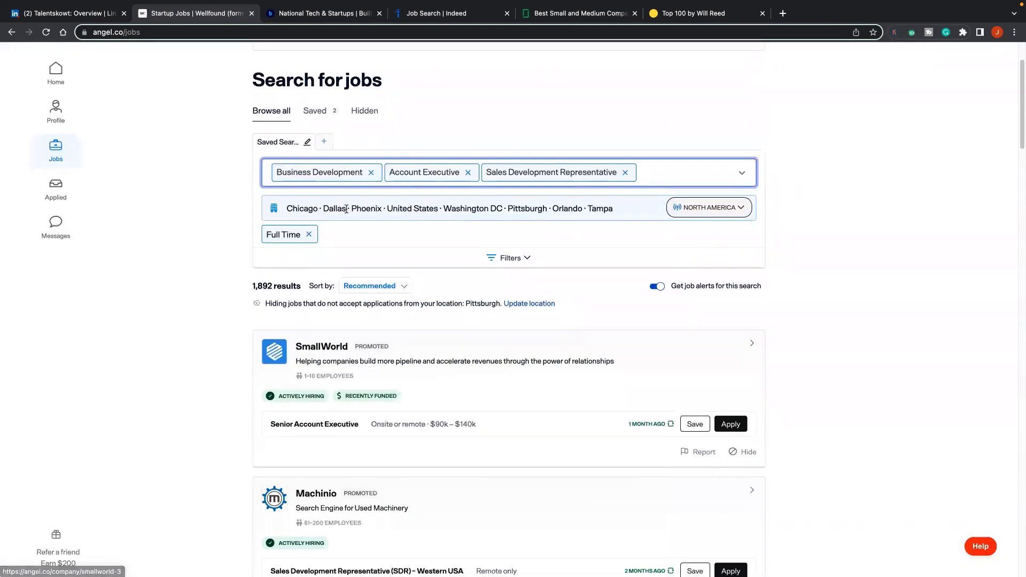
pyautogui.click(375, 283)
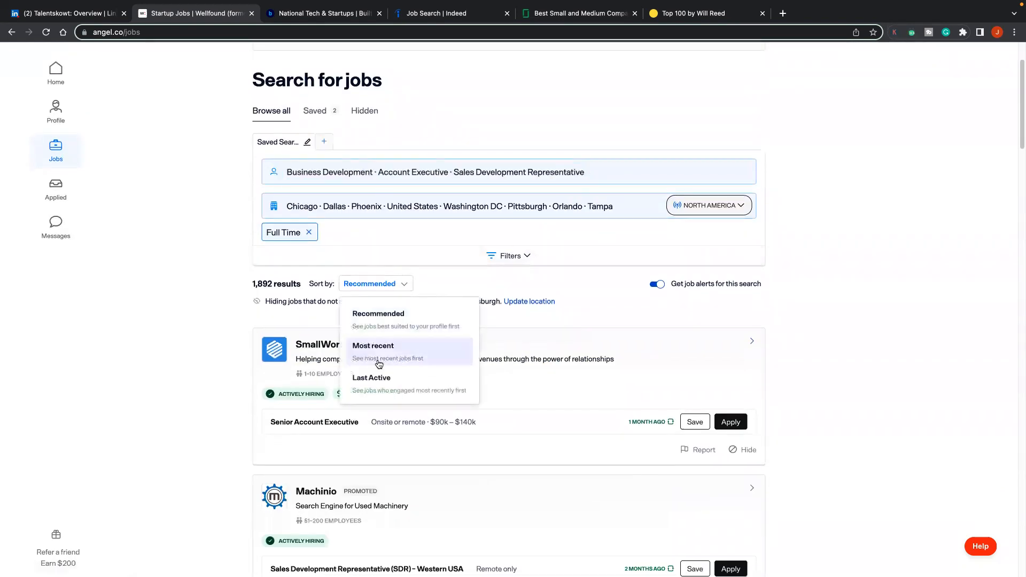
pyautogui.click(373, 346)
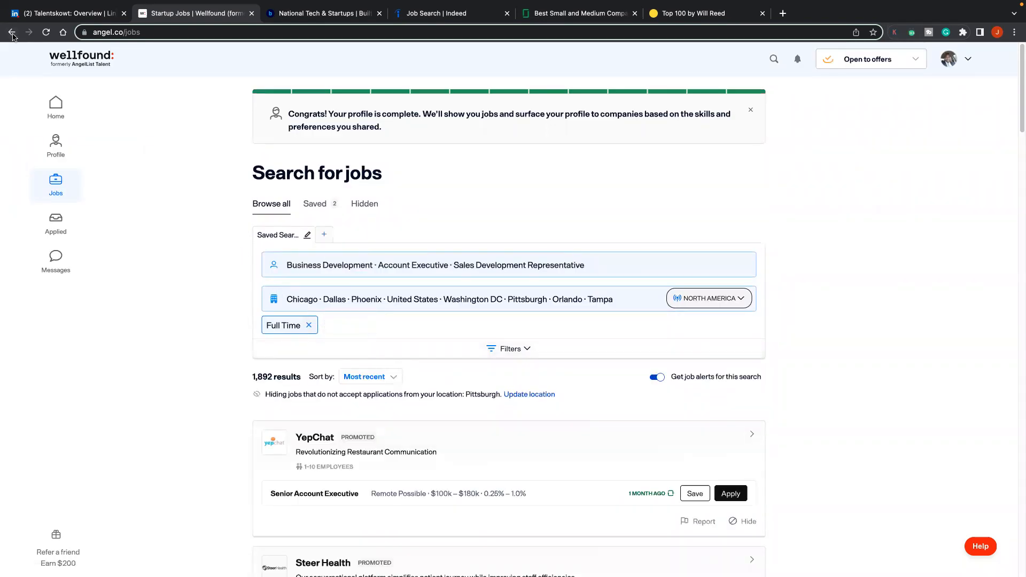
pyautogui.moveTo(388, 333)
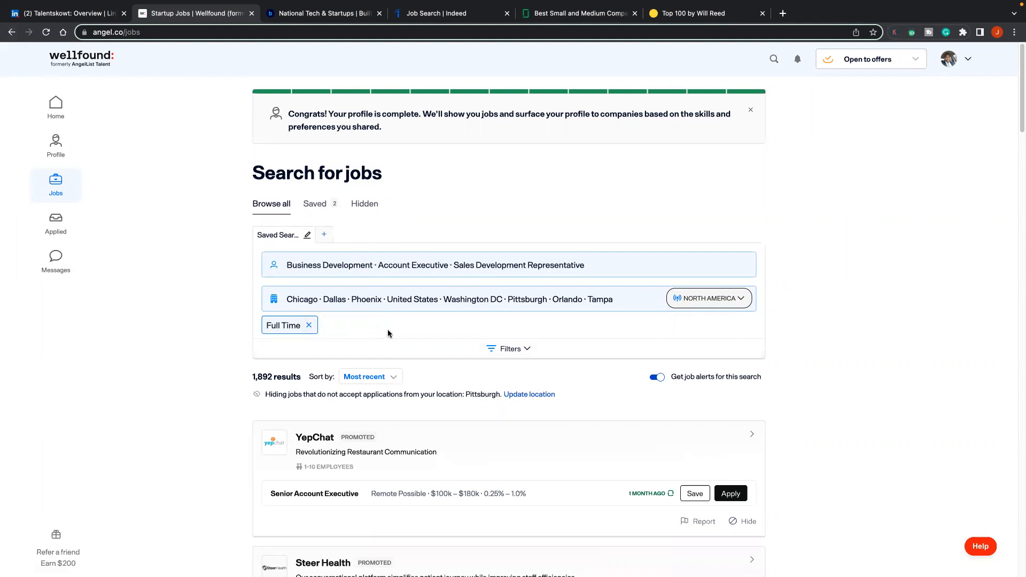
pyautogui.moveTo(403, 343)
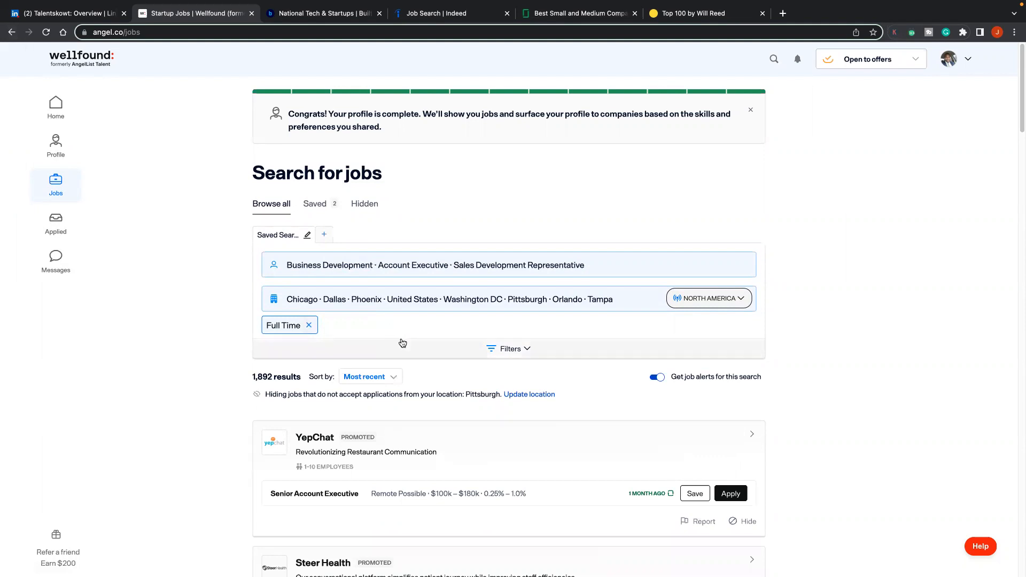
# Step: Scroll through the newest full-time sales listings
pyautogui.scroll(-3)
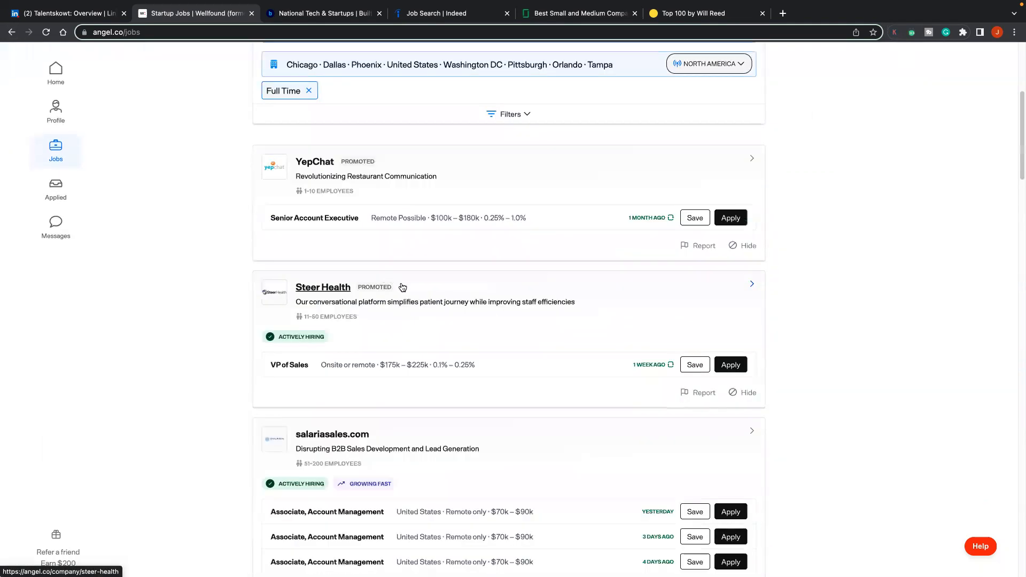
pyautogui.scroll(-3)
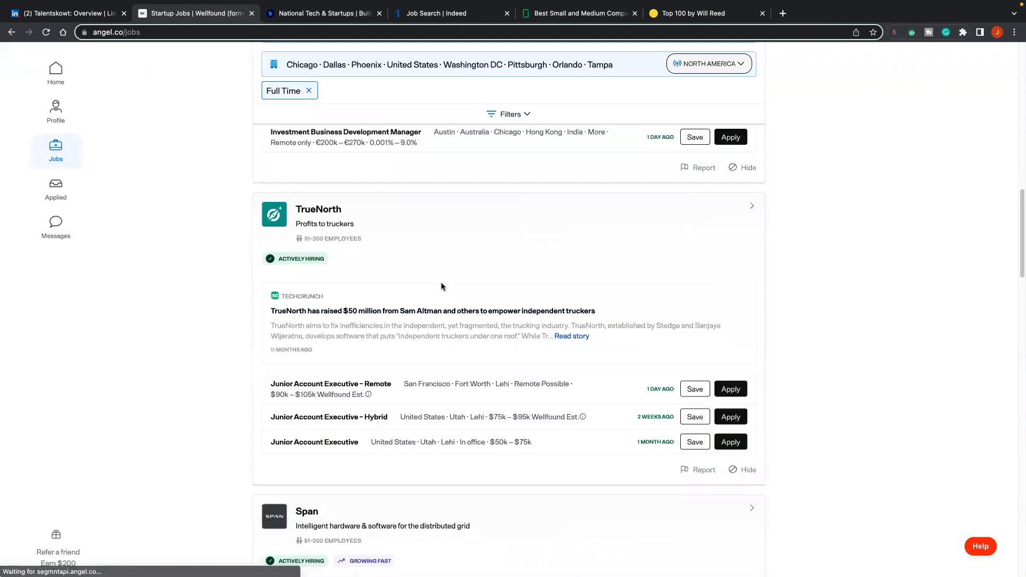
pyautogui.scroll(-3)
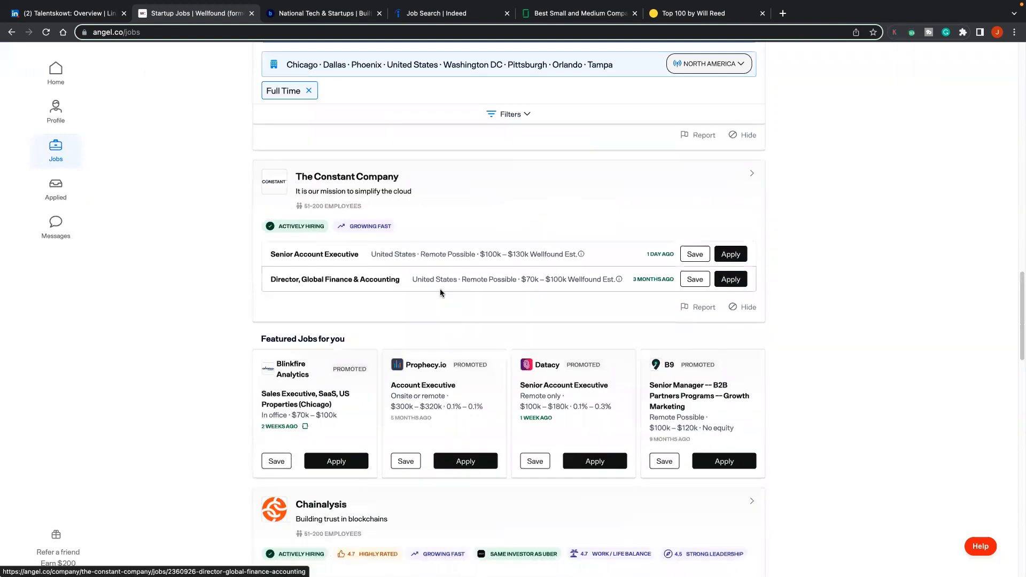
pyautogui.scroll(-3)
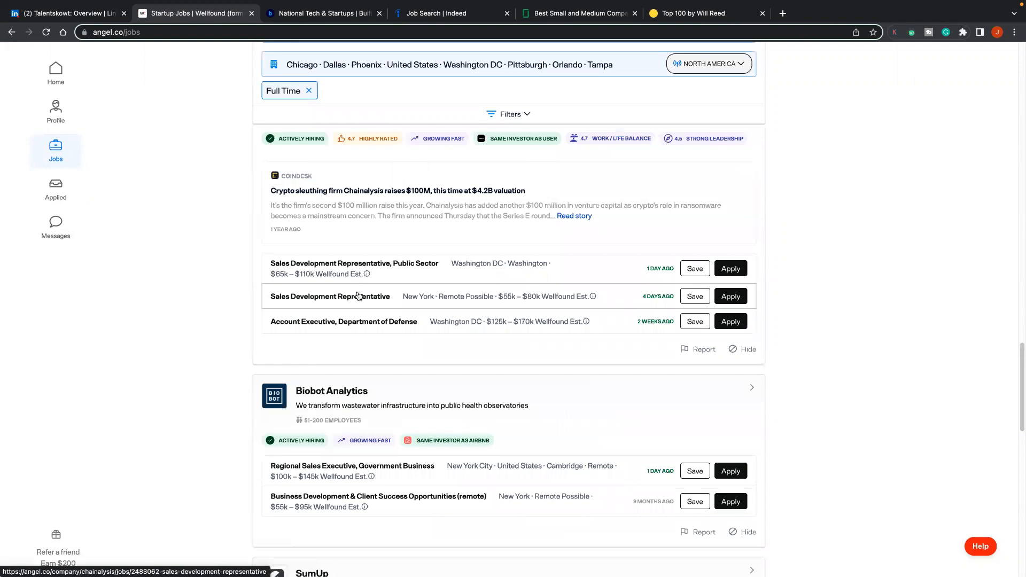
# Step: Read through the Chainalysis Sales Development Representative job details
pyautogui.click(331, 296)
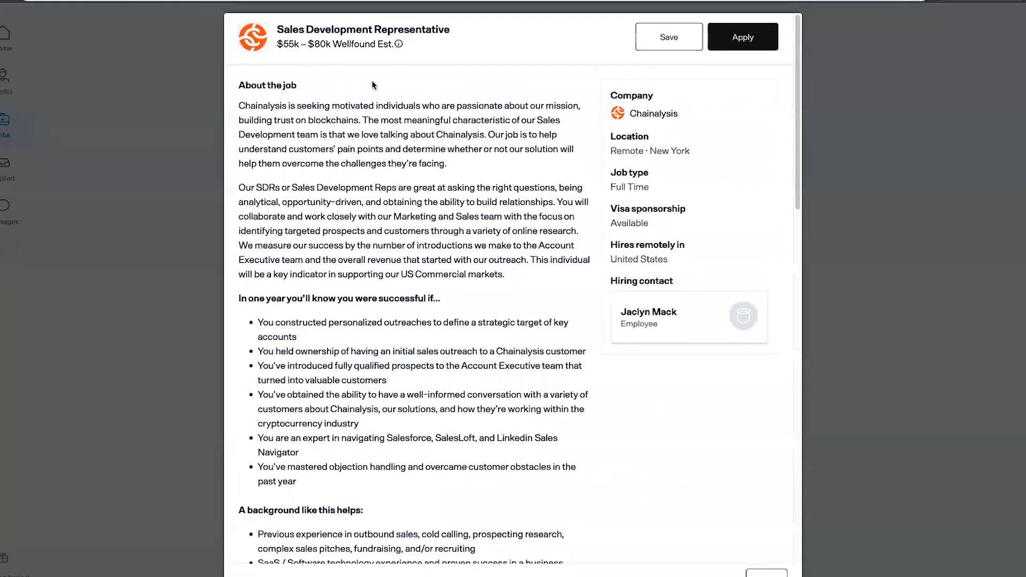
pyautogui.scroll(-3)
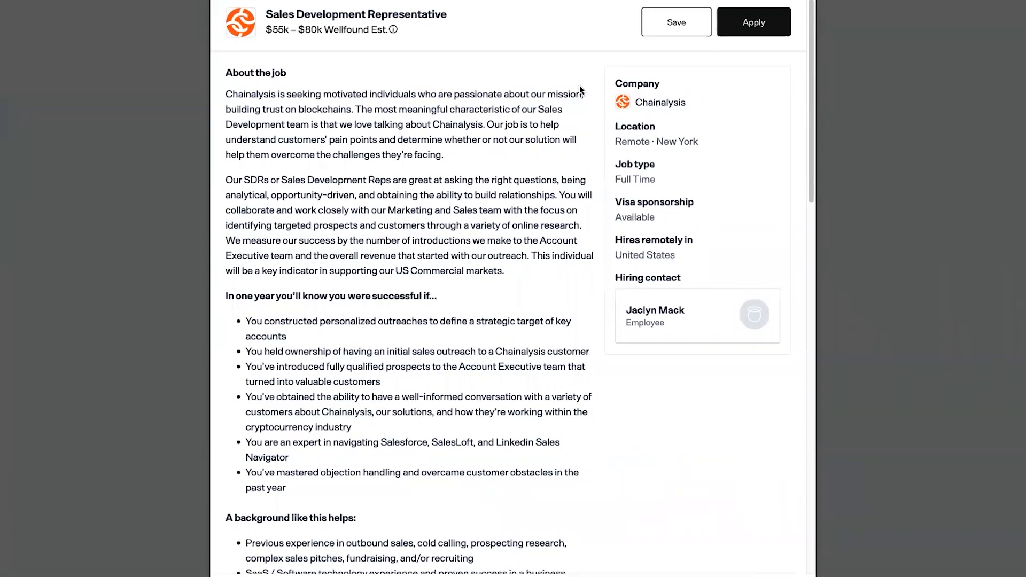
pyautogui.moveTo(634, 150)
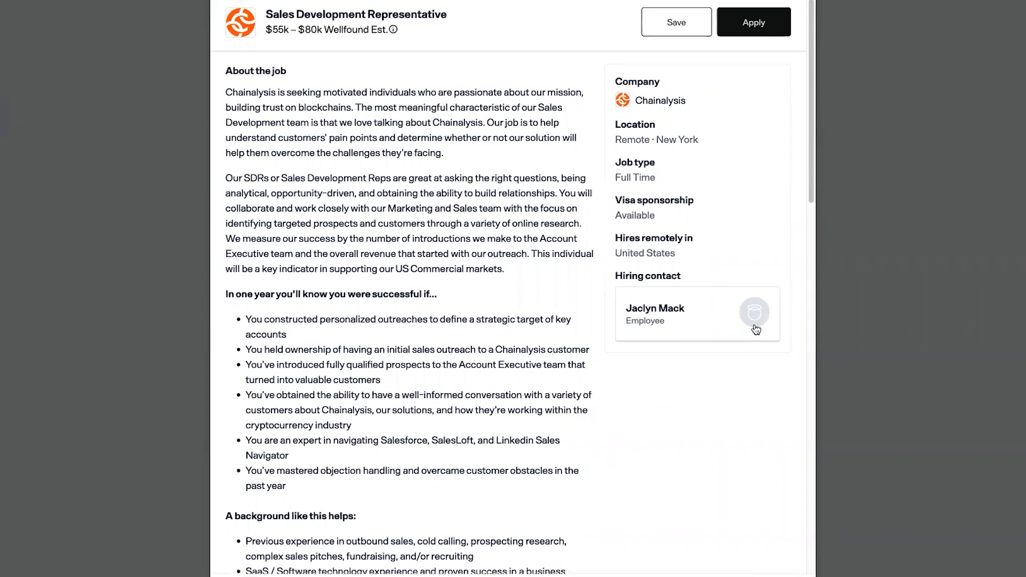
pyautogui.scroll(-3)
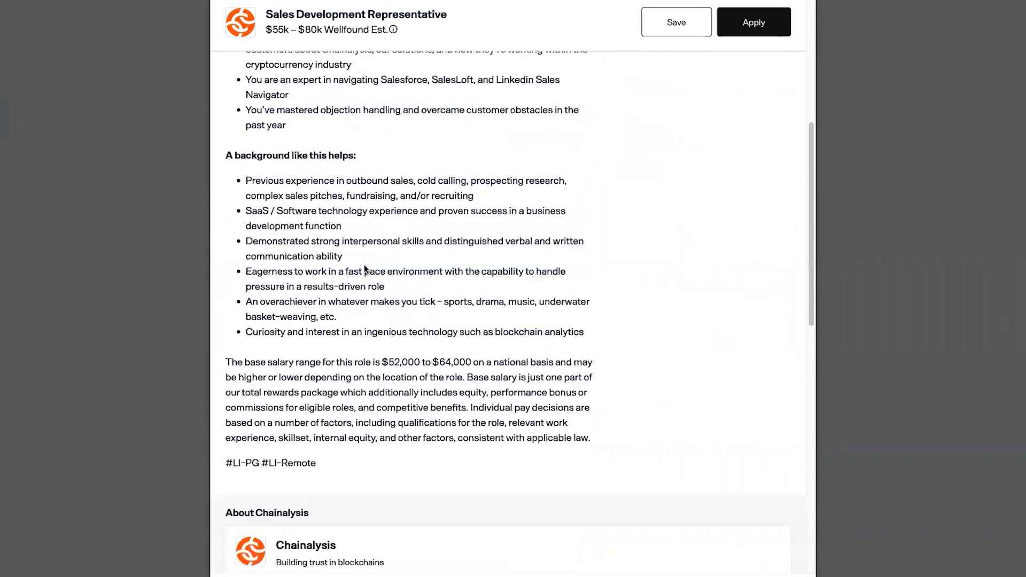
pyautogui.scroll(-3)
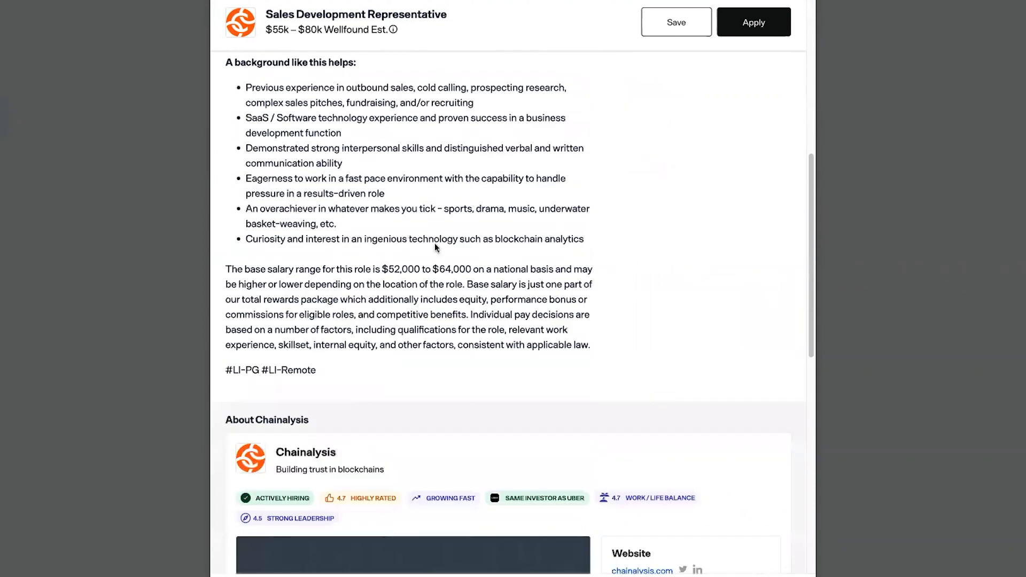
pyautogui.scroll(-3)
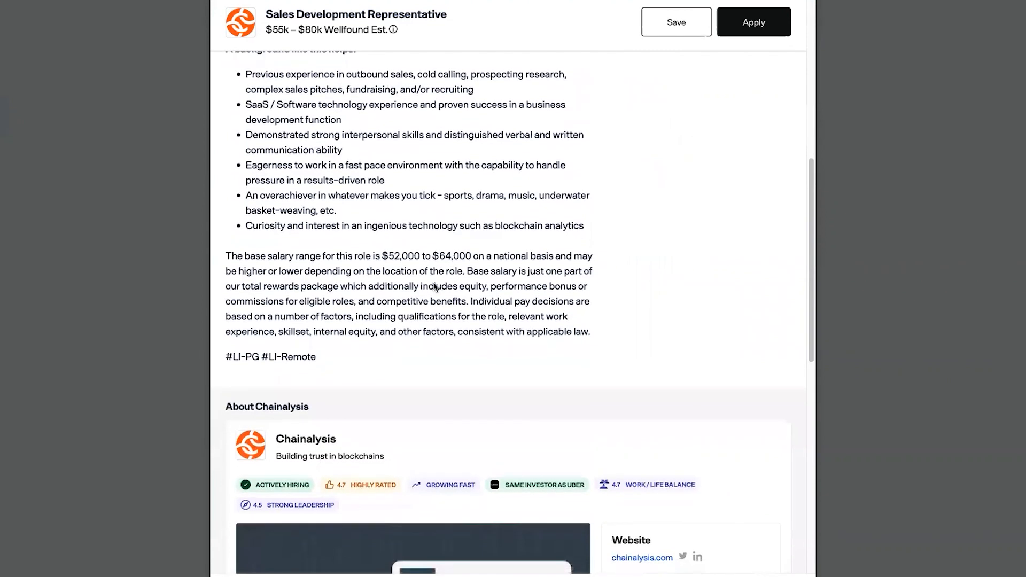
pyautogui.scroll(-3)
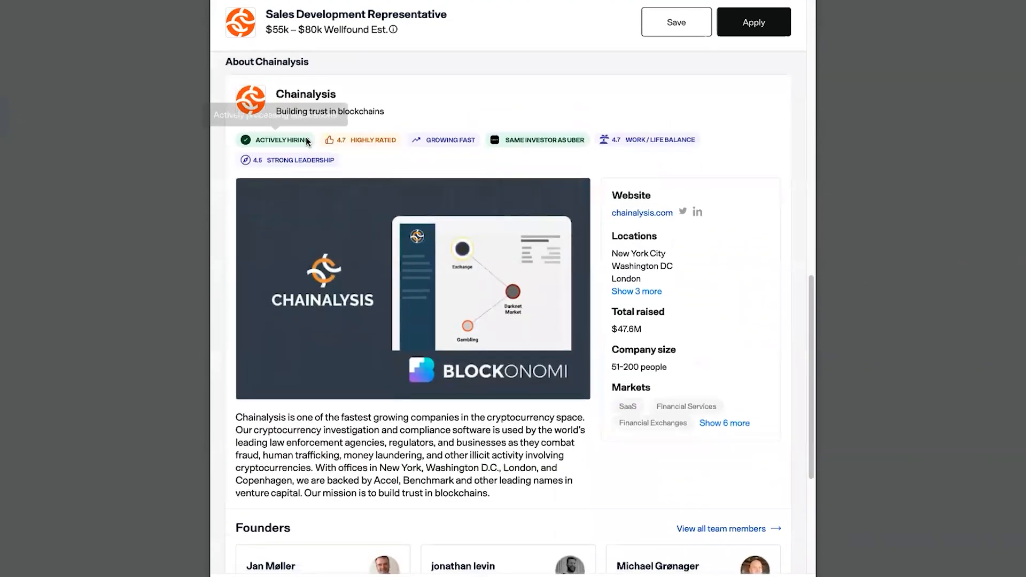
pyautogui.moveTo(373, 139)
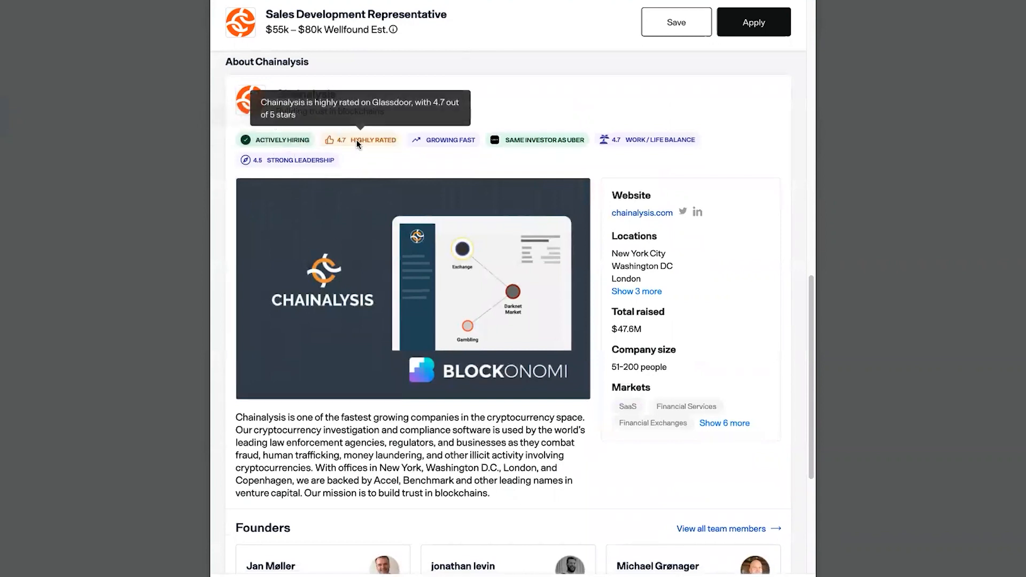
pyautogui.moveTo(448, 139)
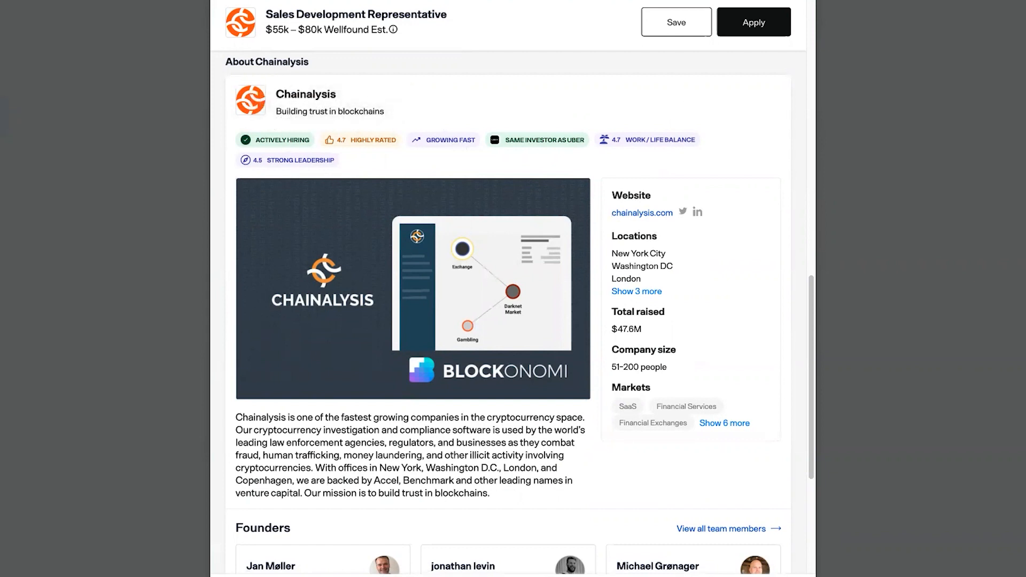
pyautogui.moveTo(453, 273)
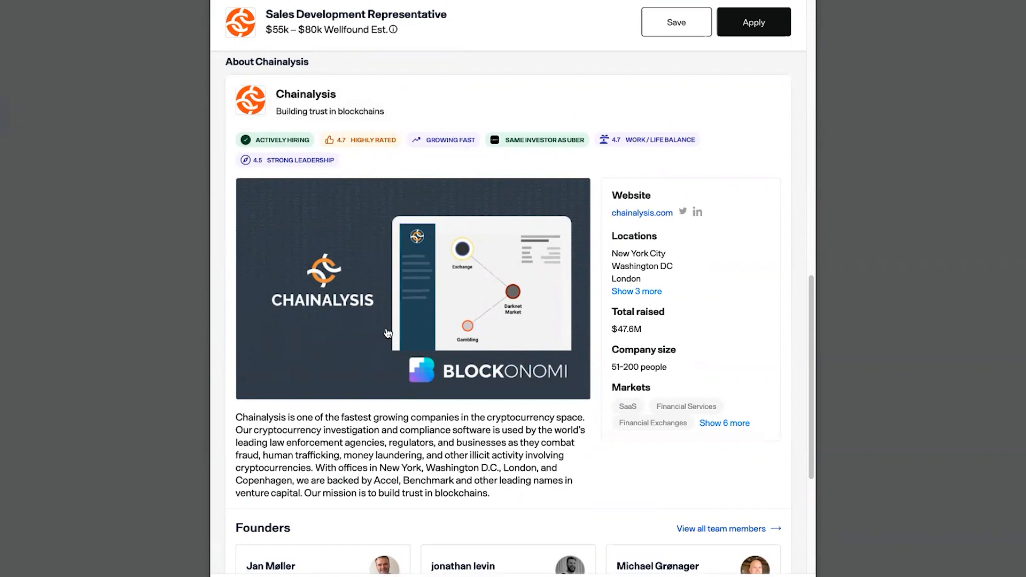
# Step: Scroll through the About Chainalysis section toward its culture and benefits
pyautogui.scroll(-3)
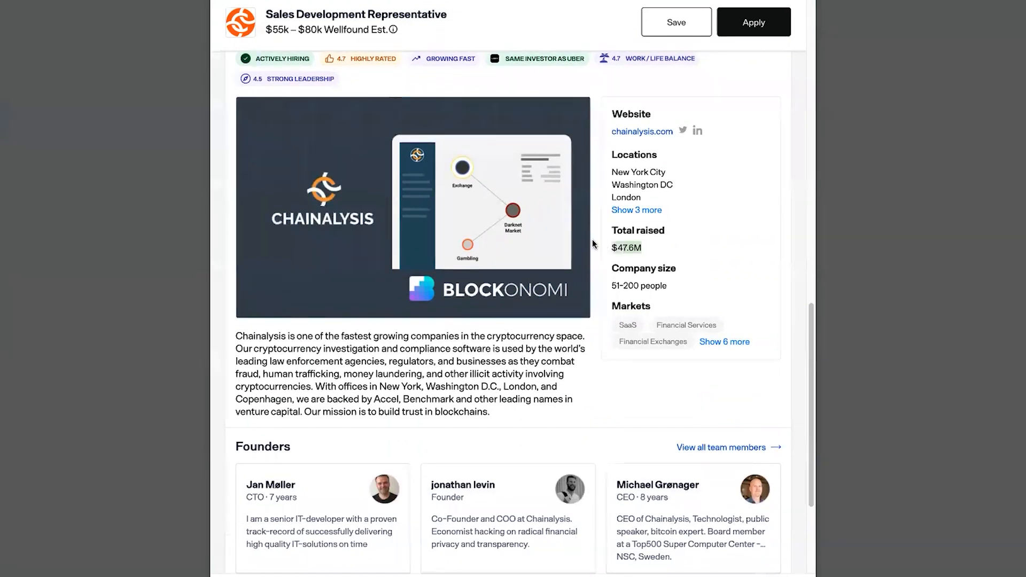
pyautogui.scroll(-3)
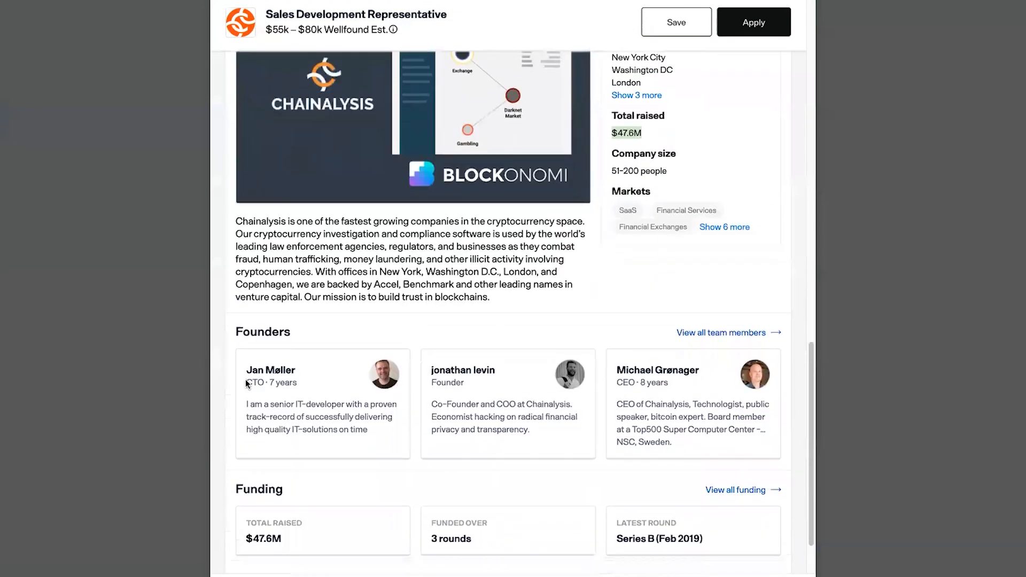
pyautogui.scroll(-3)
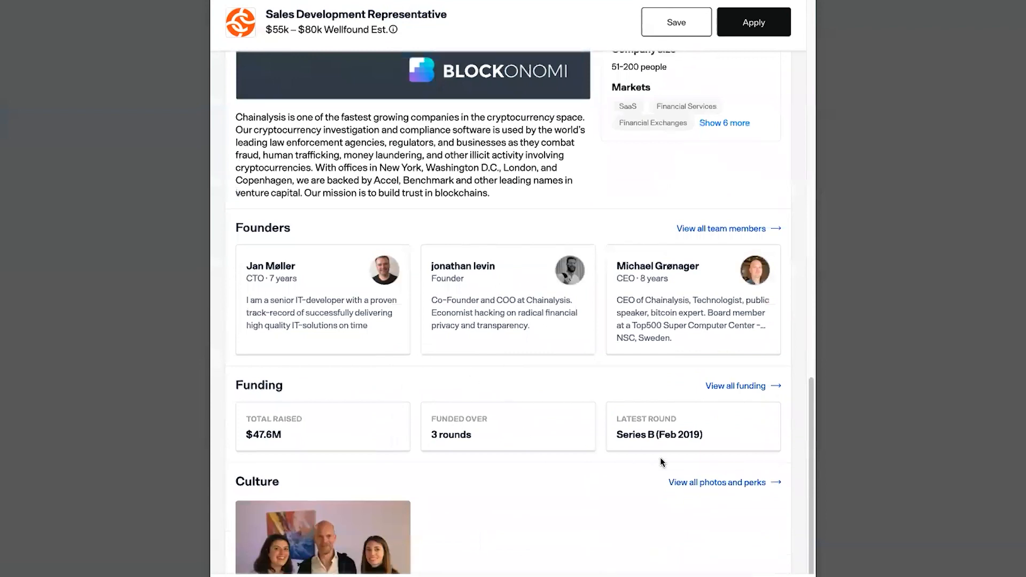
pyautogui.scroll(-3)
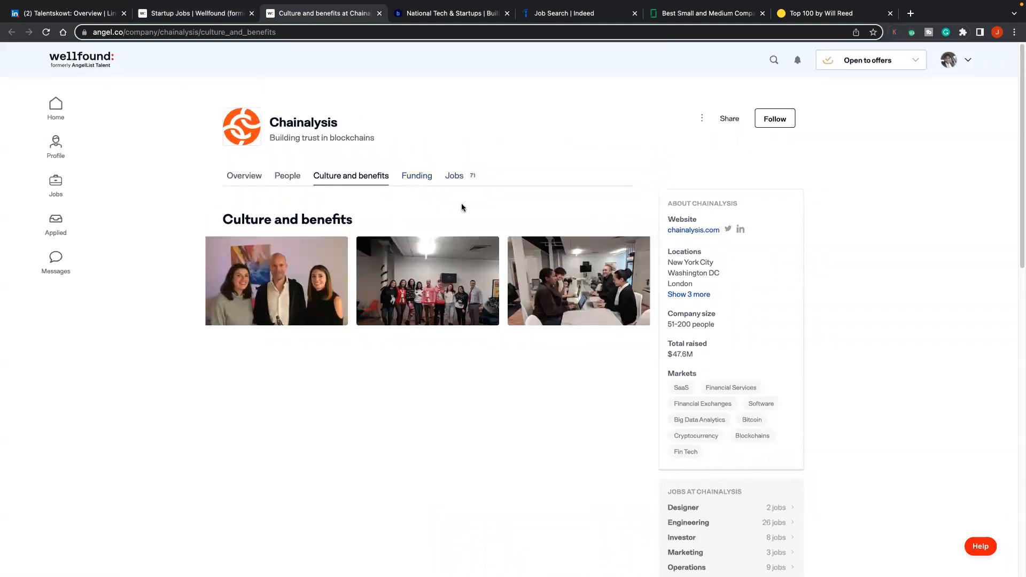
pyautogui.moveTo(2, 198)
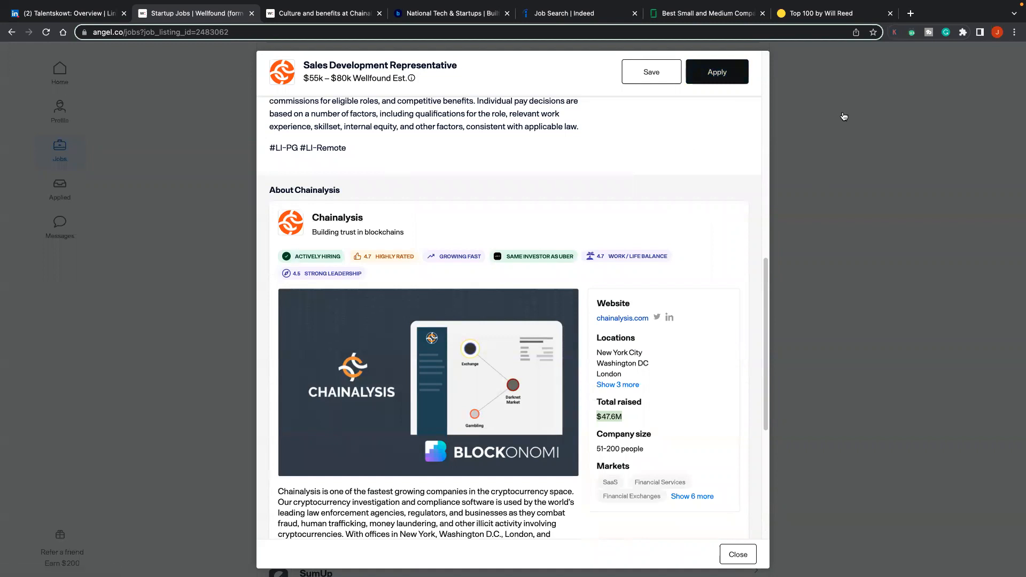
# Step: Close the Chainalysis posting and return to the Wellfound job results
pyautogui.scroll(-3)
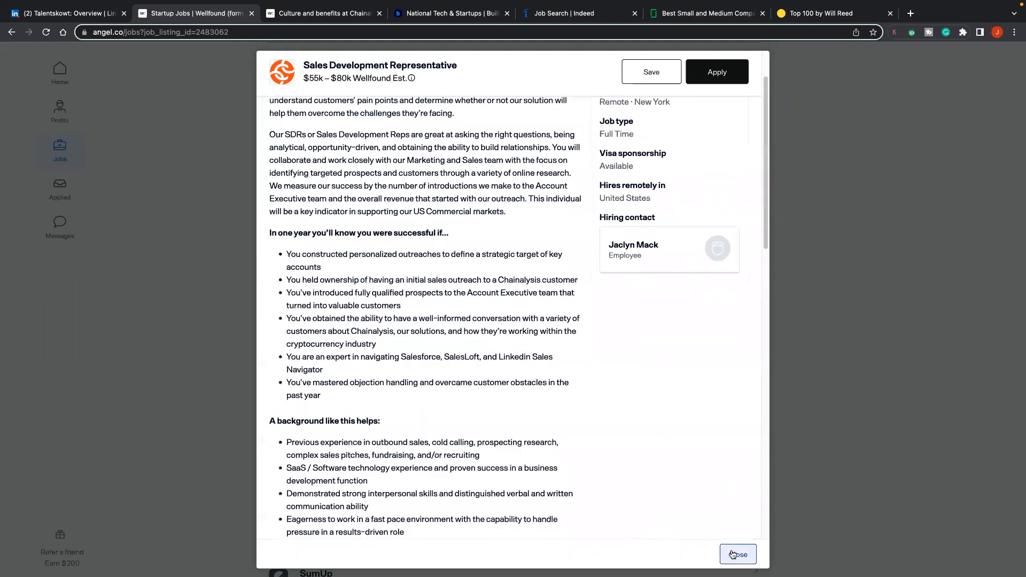
pyautogui.click(738, 553)
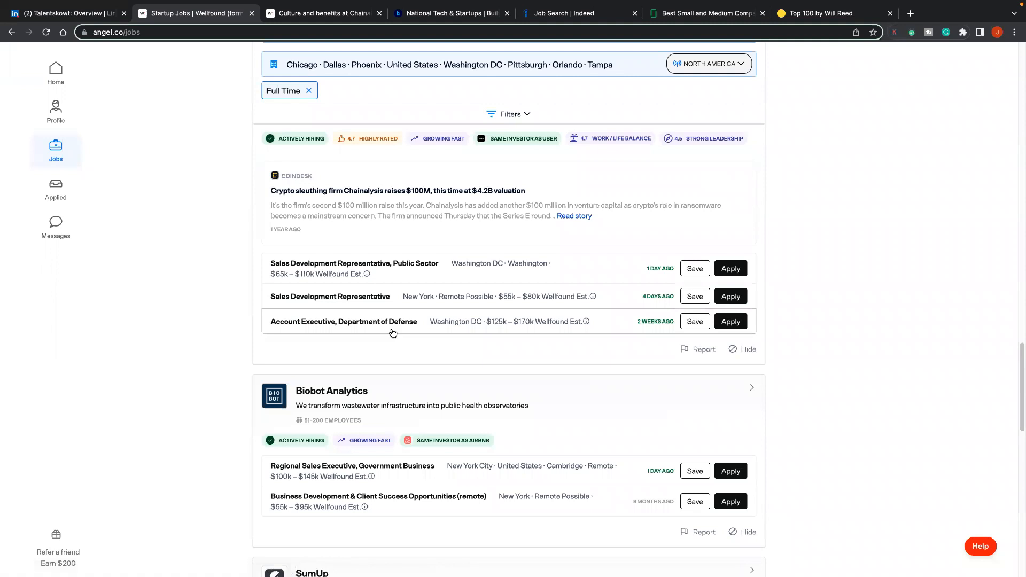
# Step: Scroll the Wellfound results past Biobot Analytics' openings to the SumUp listing
pyautogui.scroll(-3)
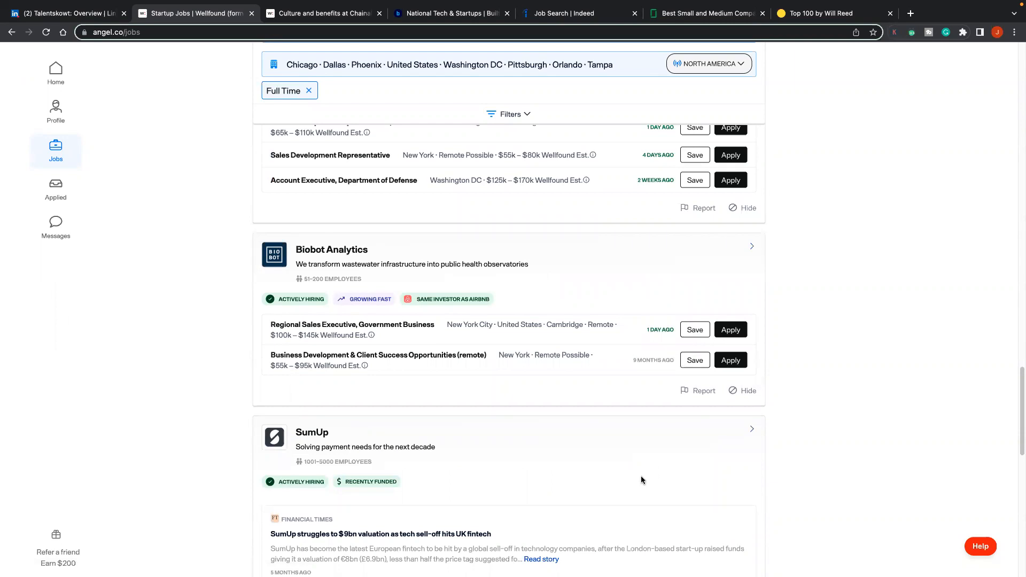
pyautogui.moveTo(446, 215)
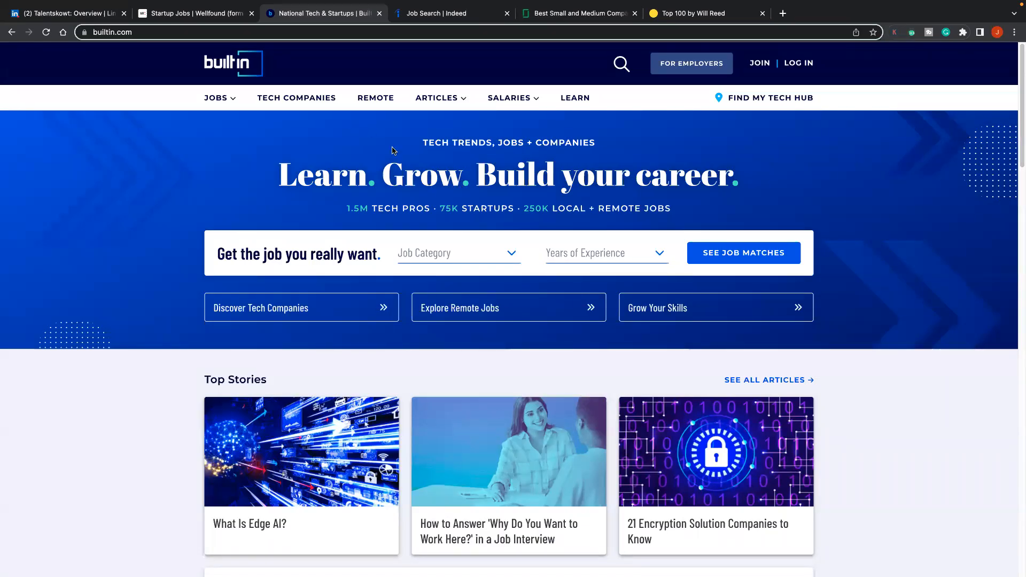
# Step: Search Built In's remote jobs for the title SDR
pyautogui.click(375, 98)
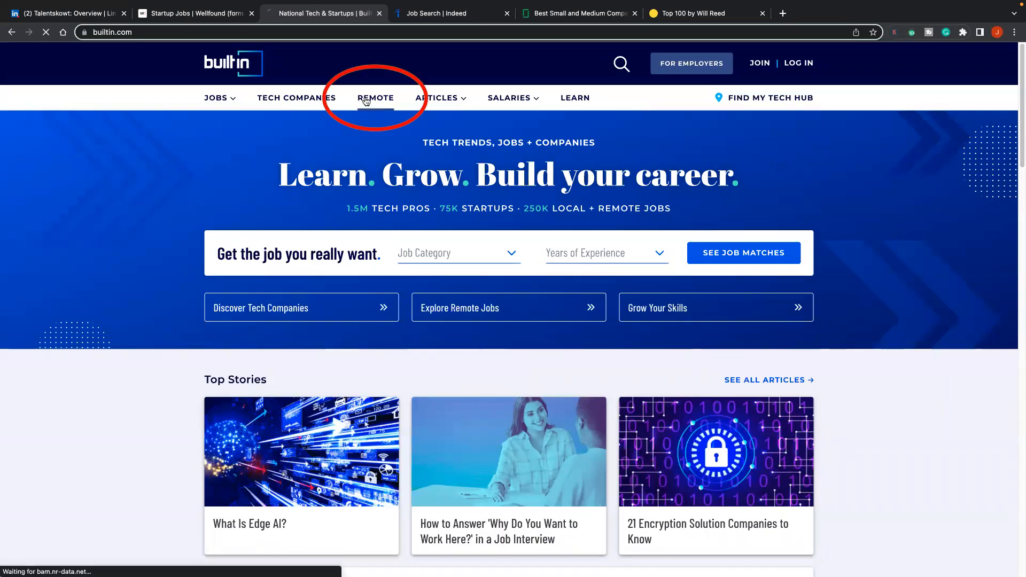
pyautogui.click(376, 97)
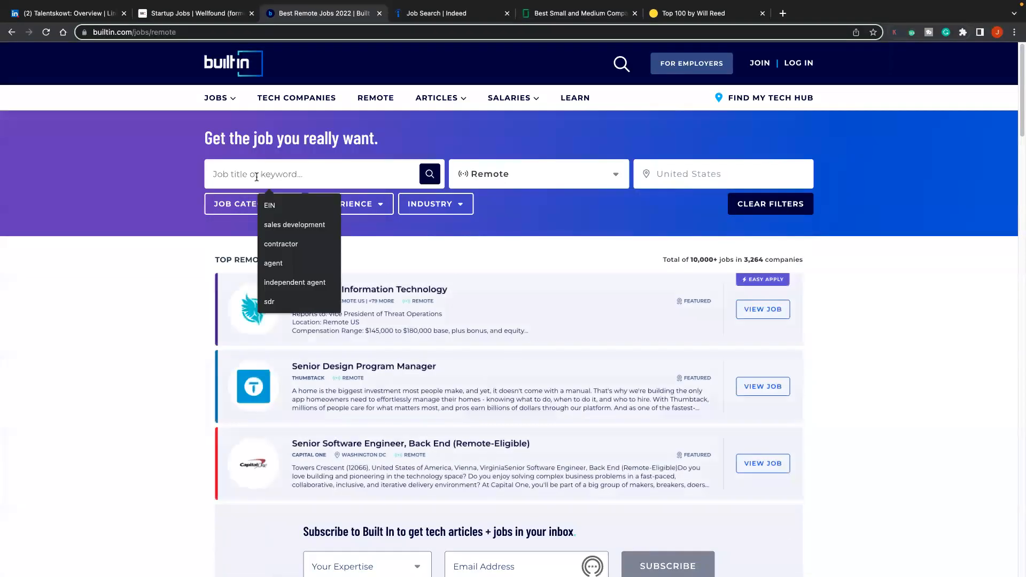
pyautogui.write('SDR')
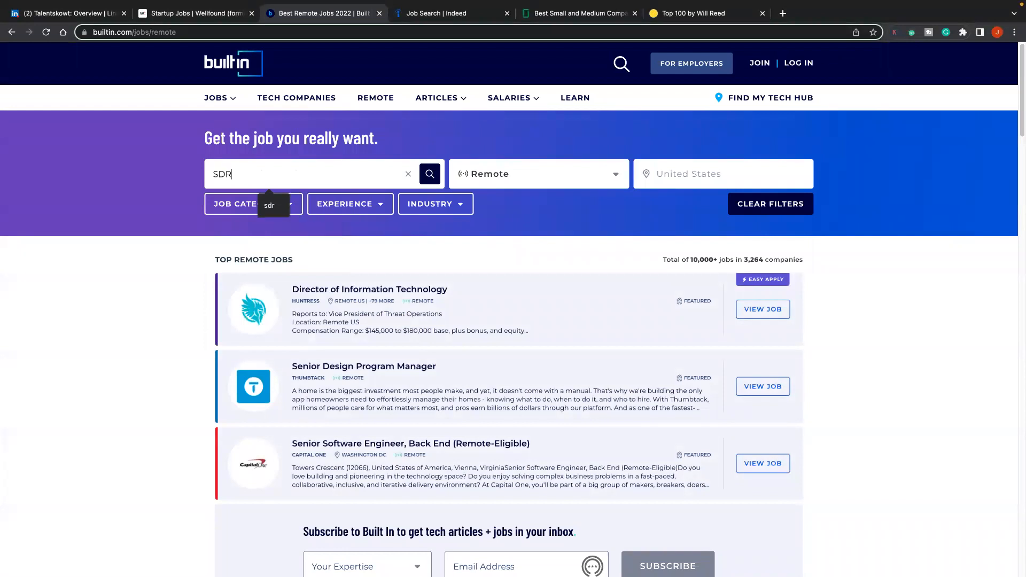
pyautogui.click(430, 174)
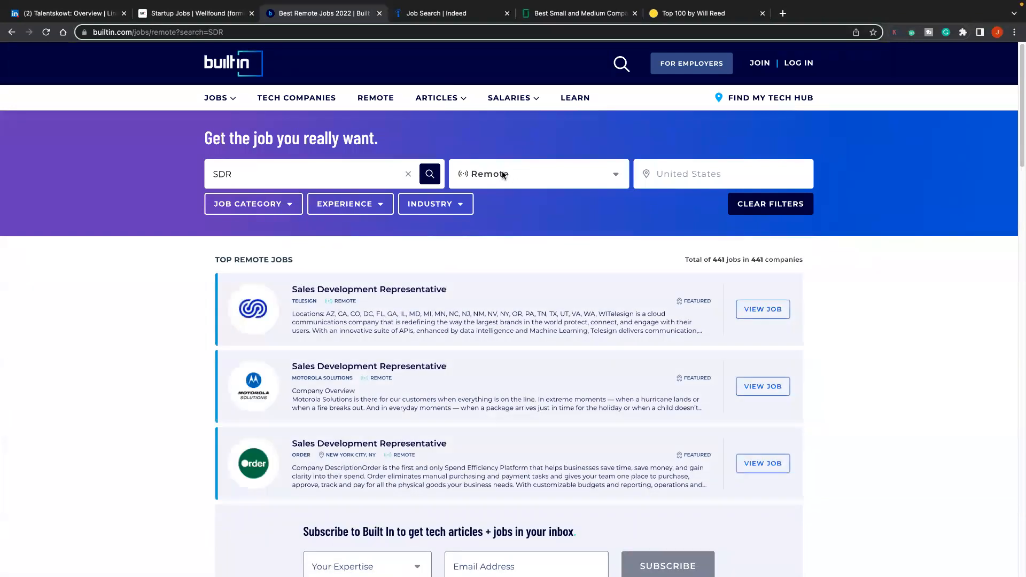
# Step: Scan the 441 results and open InVision's Sales Development Representative posting
pyautogui.scroll(-3)
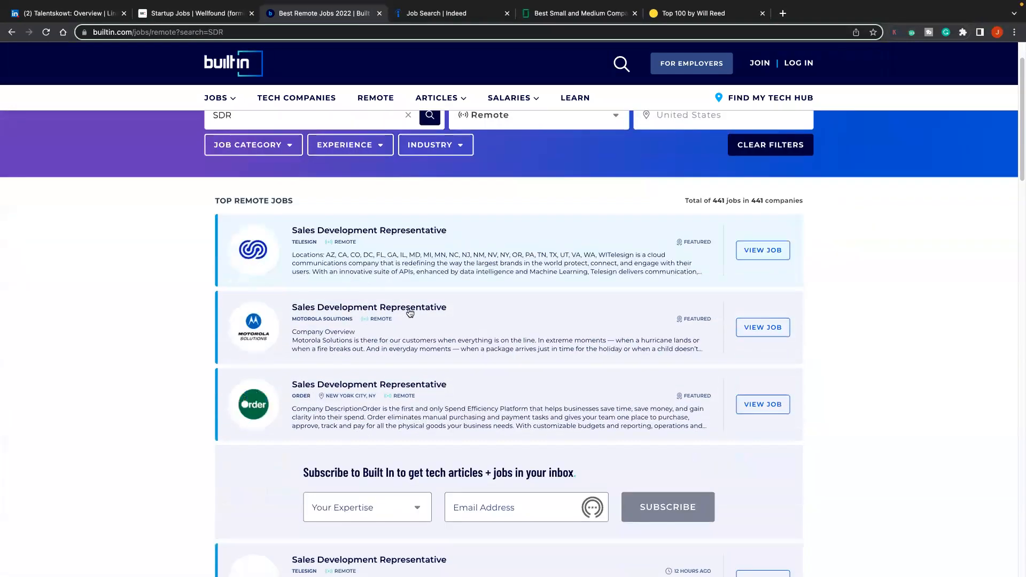
pyautogui.scroll(-3)
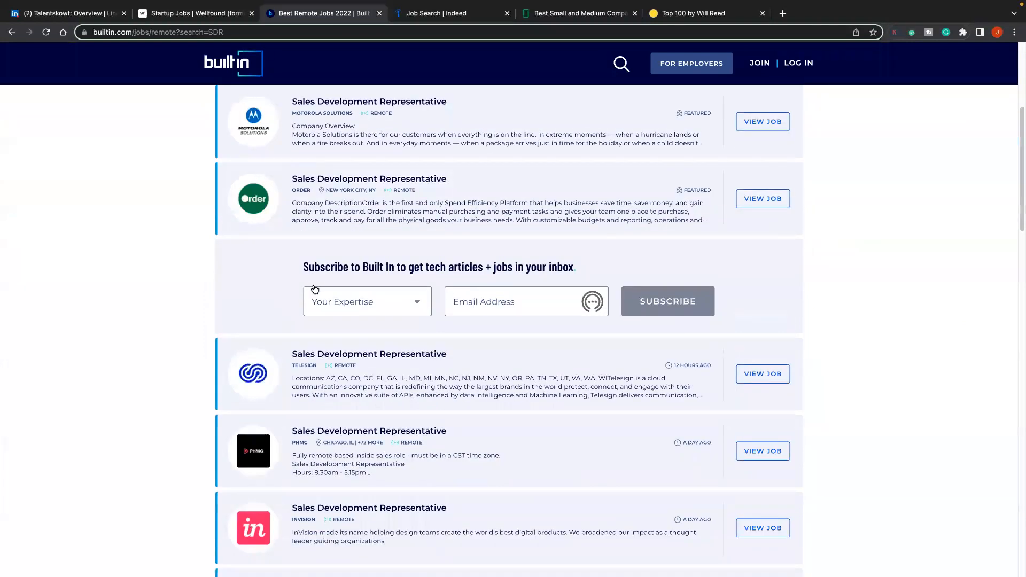
pyautogui.scroll(-3)
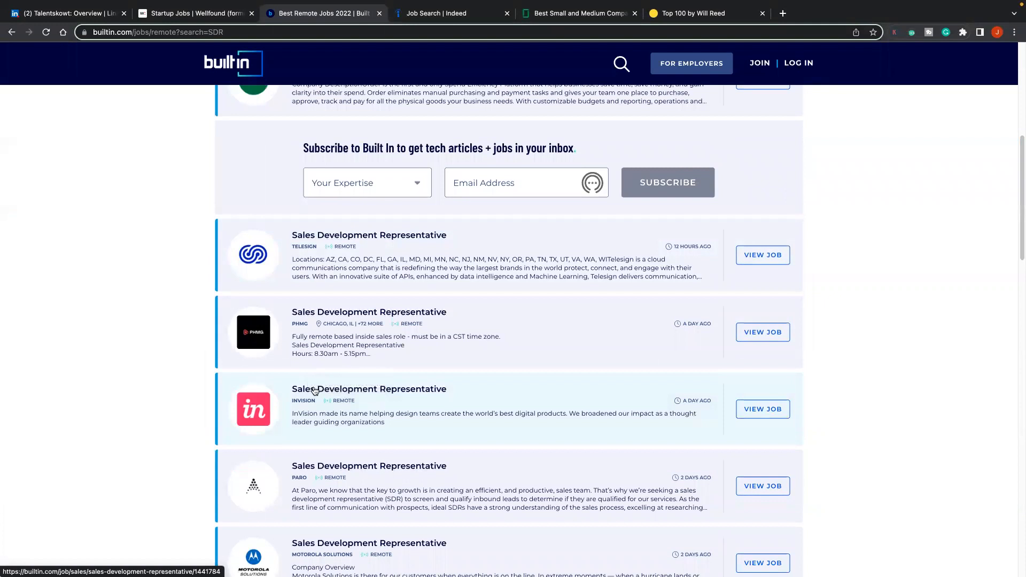
pyautogui.click(369, 389)
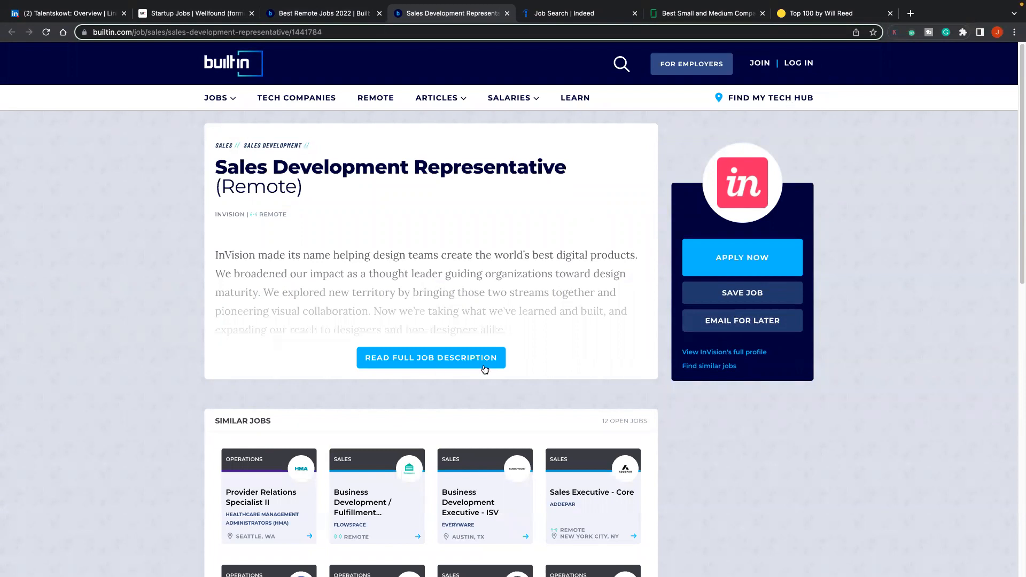
pyautogui.moveTo(399, 355)
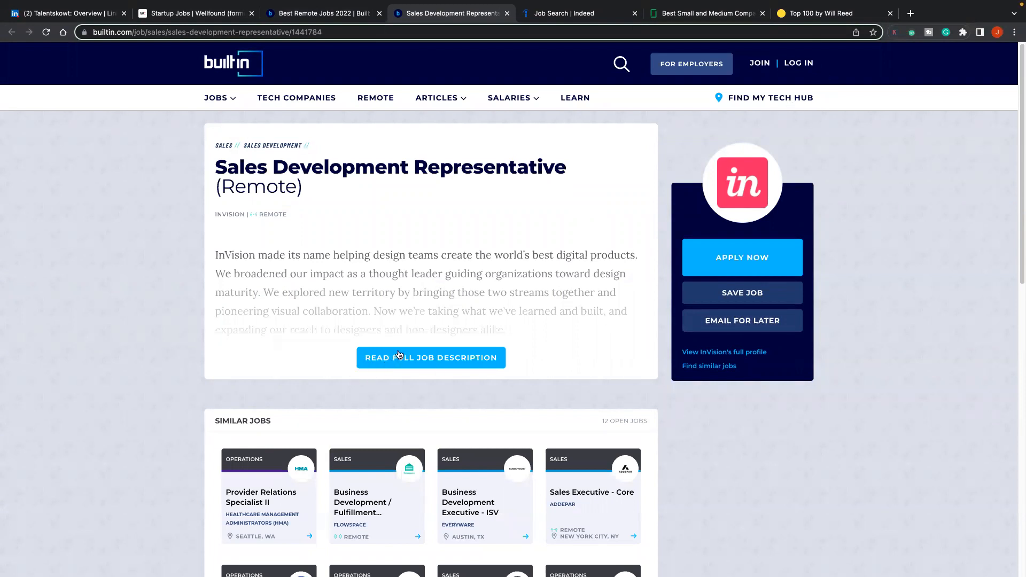
# Step: Expand InVision's full job description and read down to Similar Jobs
pyautogui.click(430, 358)
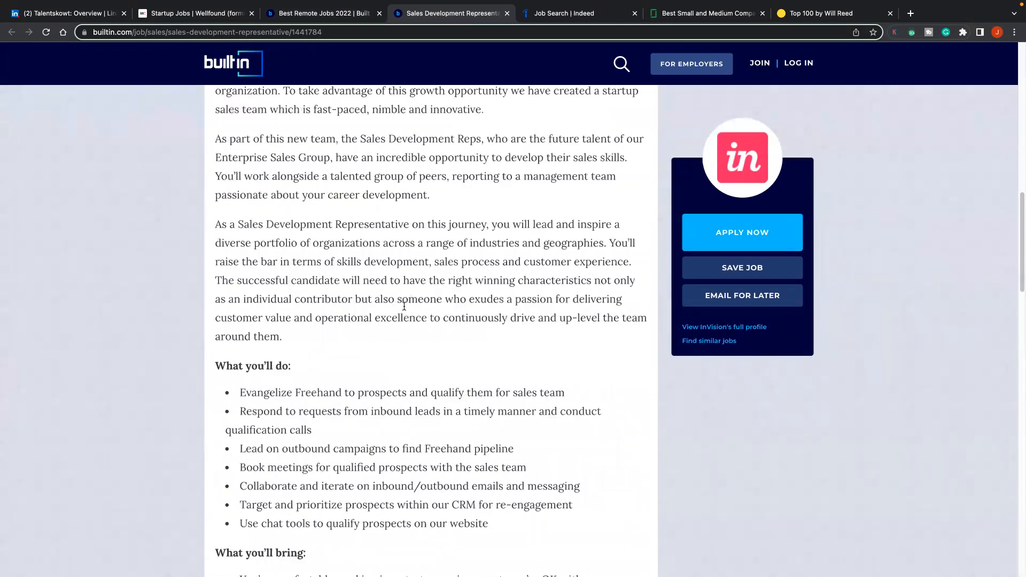
pyautogui.scroll(-3)
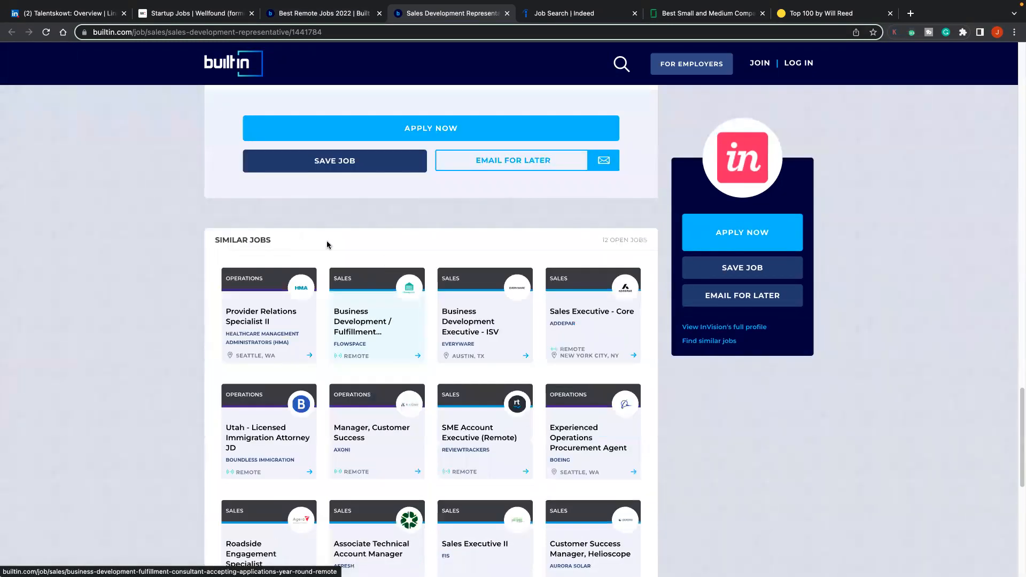
pyautogui.scroll(-3)
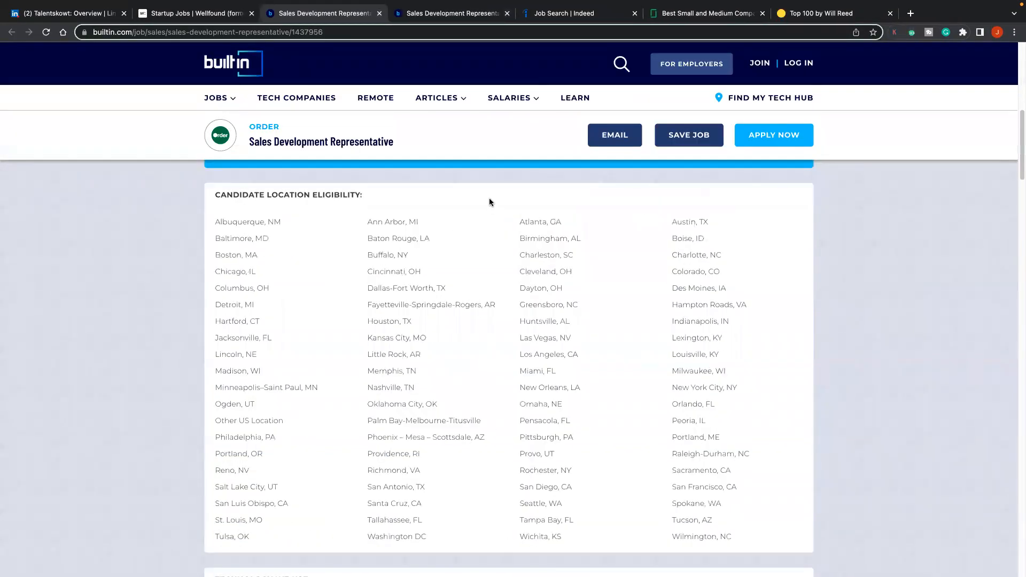
# Step: Read Order's eligible cities and page through its employee stories carousel
pyautogui.scroll(-3)
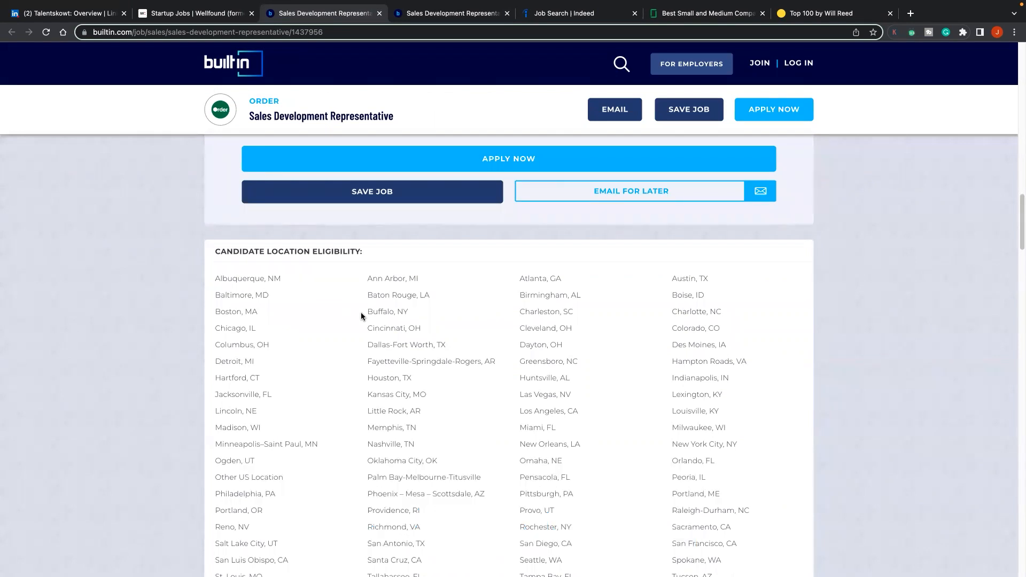
pyautogui.scroll(-3)
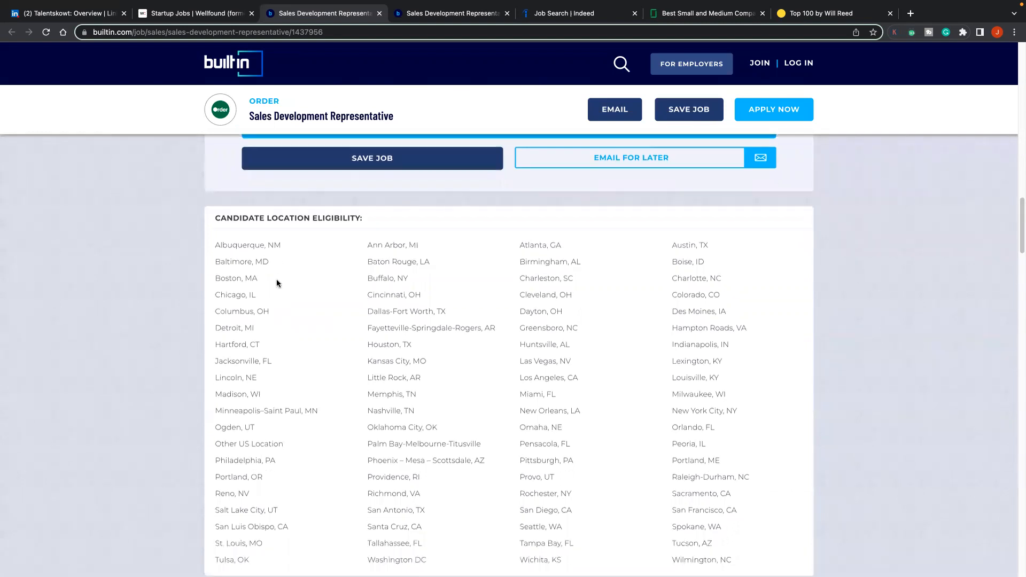
pyautogui.scroll(-3)
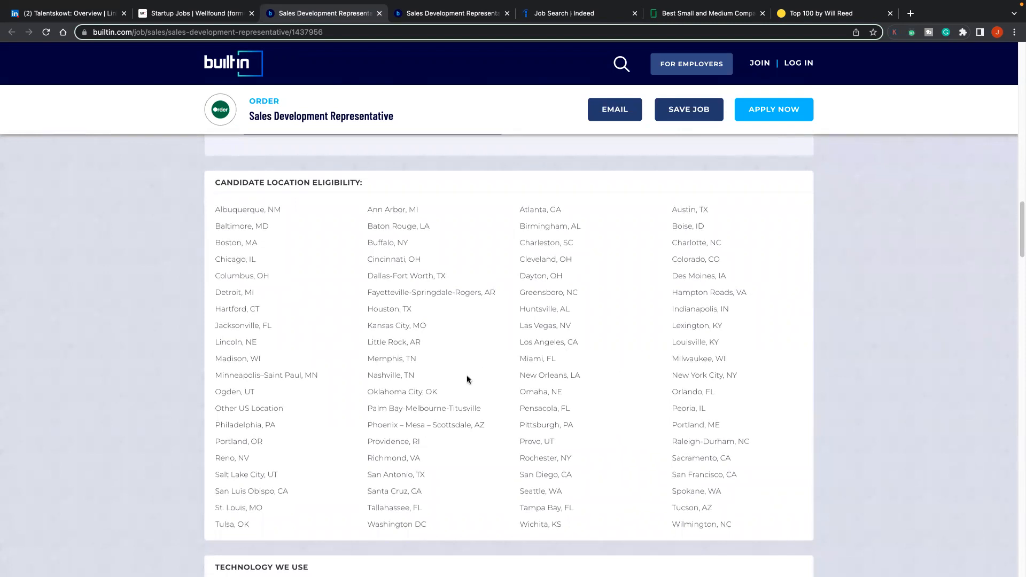
pyautogui.scroll(-3)
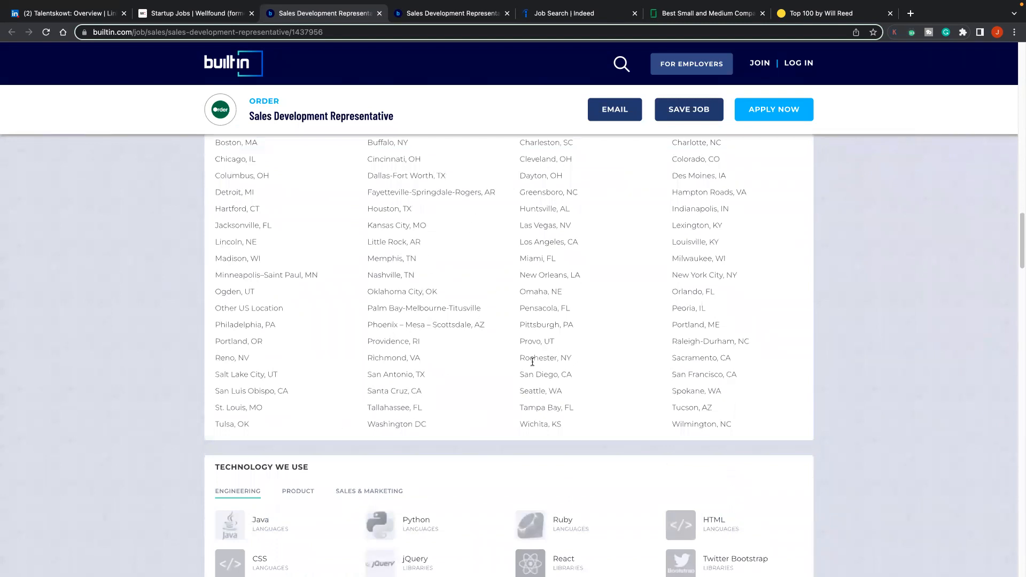
pyautogui.scroll(-3)
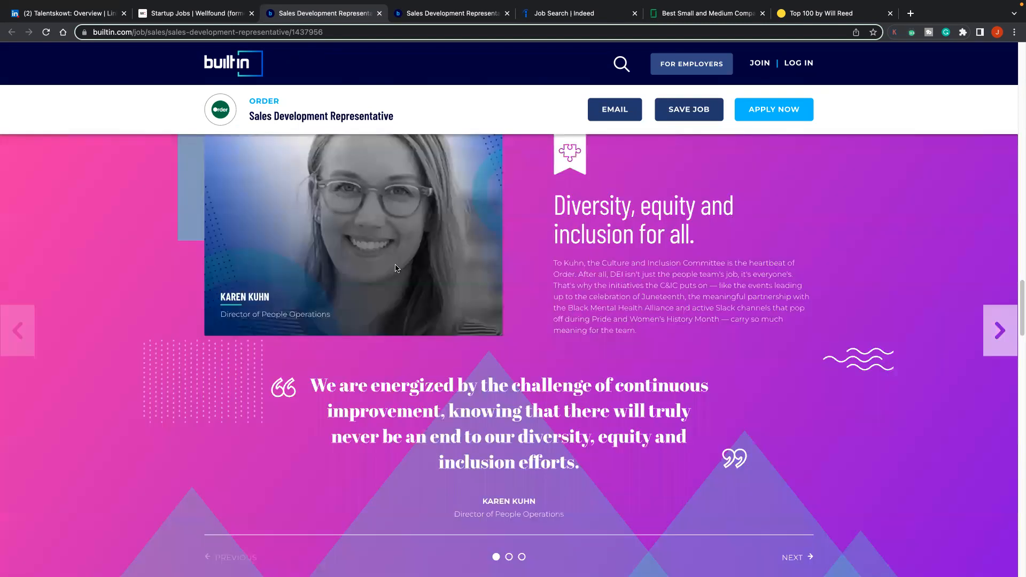
pyautogui.moveTo(942, 392)
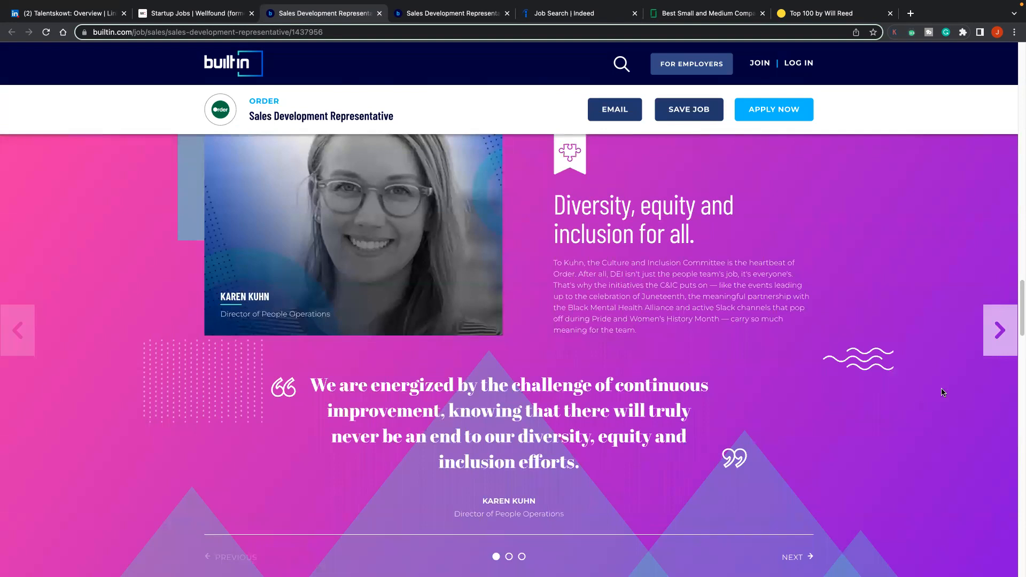
pyautogui.click(999, 330)
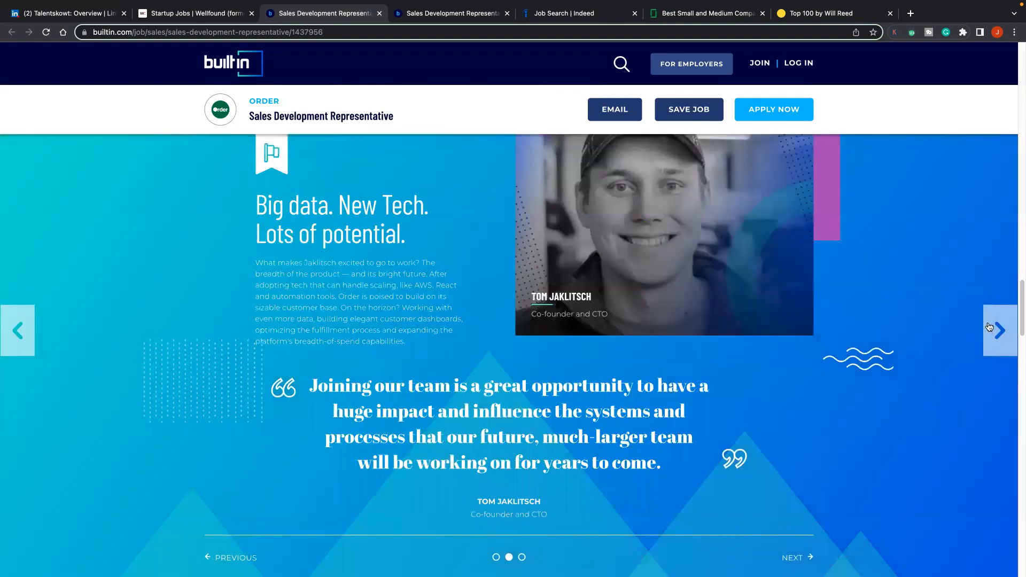
pyautogui.click(999, 330)
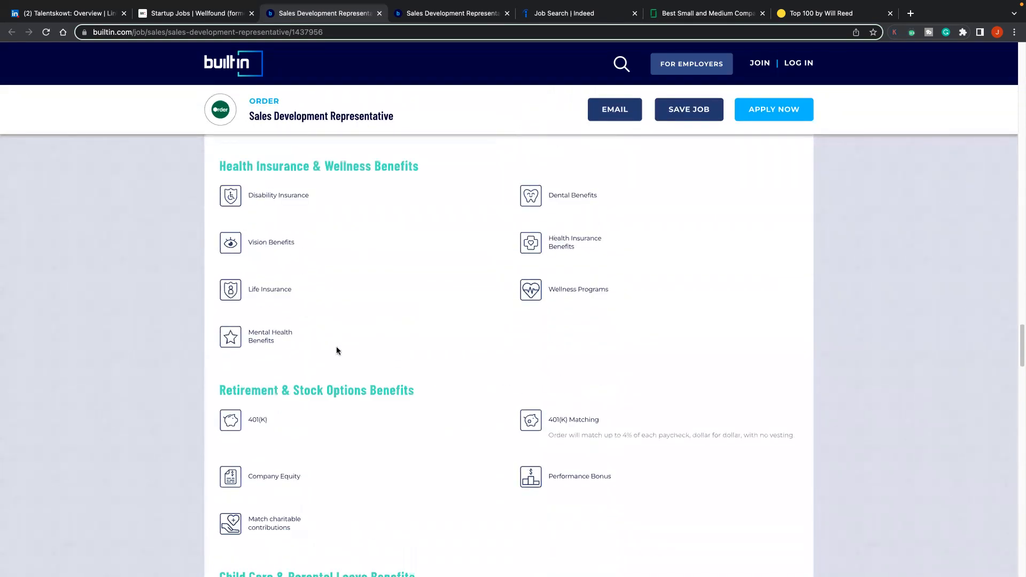
pyautogui.moveTo(442, 163)
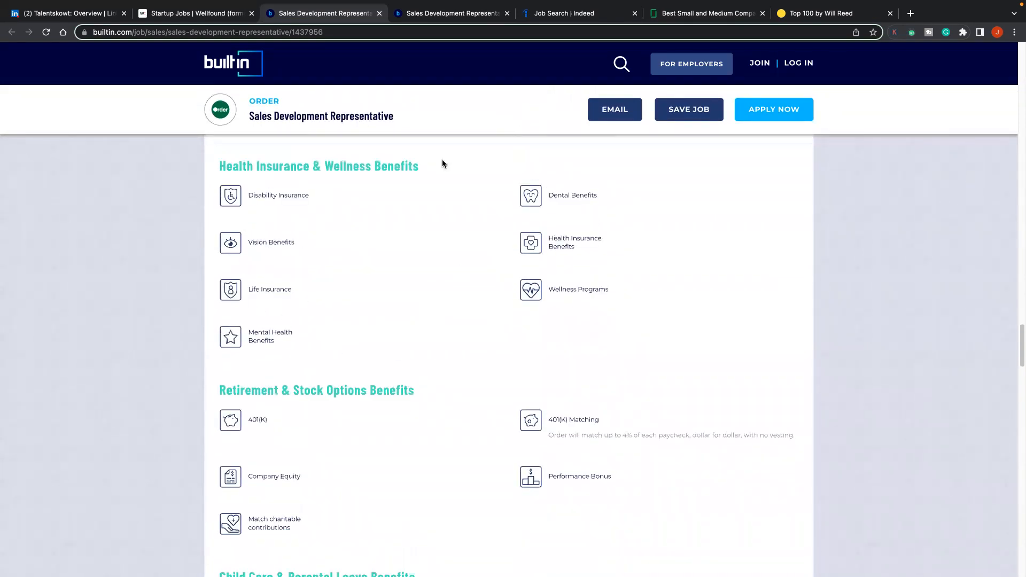
# Step: Scroll through Order's benefits and insider view down to the Andrew Hage spotlight
pyautogui.scroll(-3)
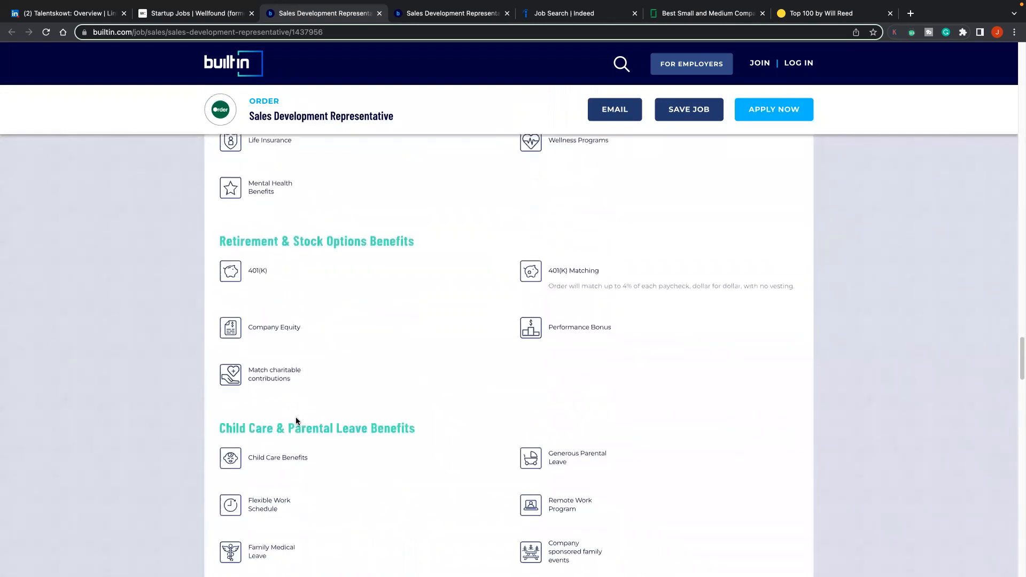
pyautogui.scroll(-3)
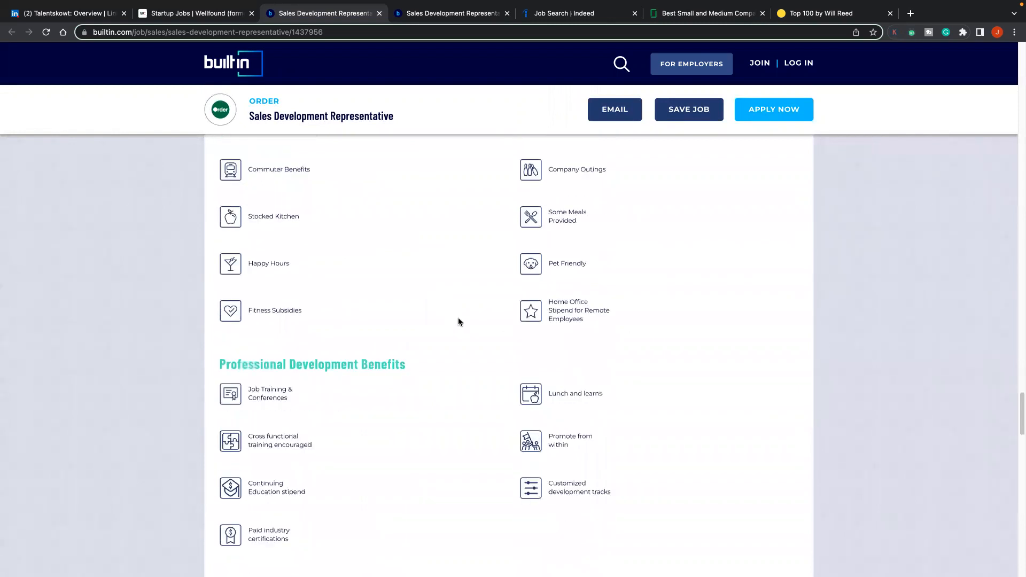
pyautogui.scroll(-3)
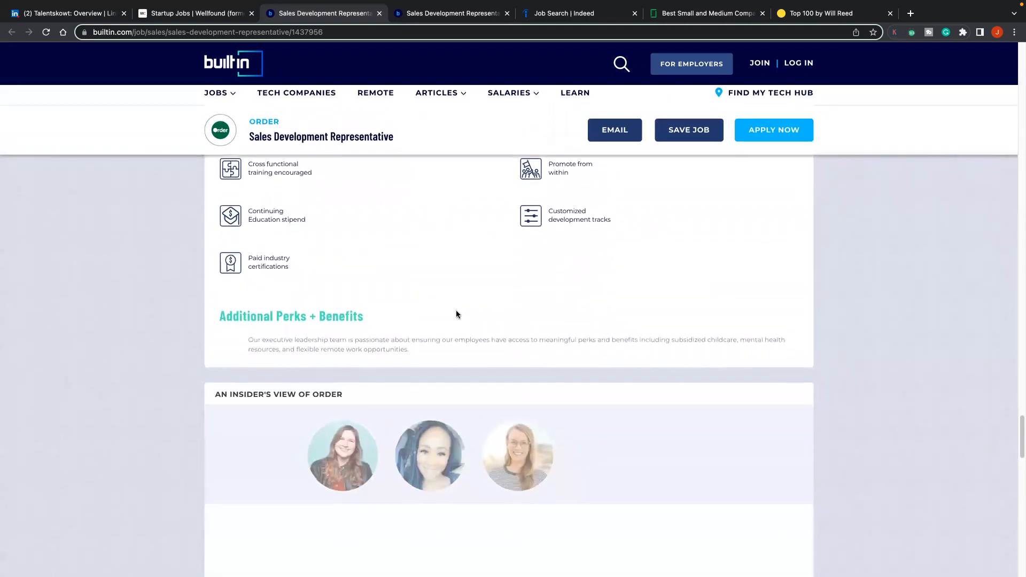
pyautogui.scroll(-3)
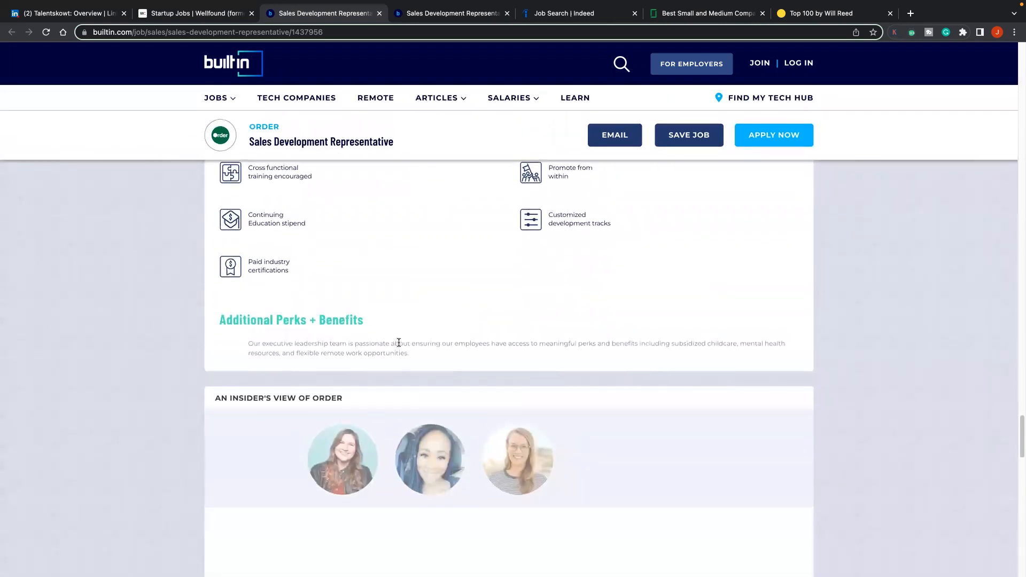
pyautogui.moveTo(392, 375)
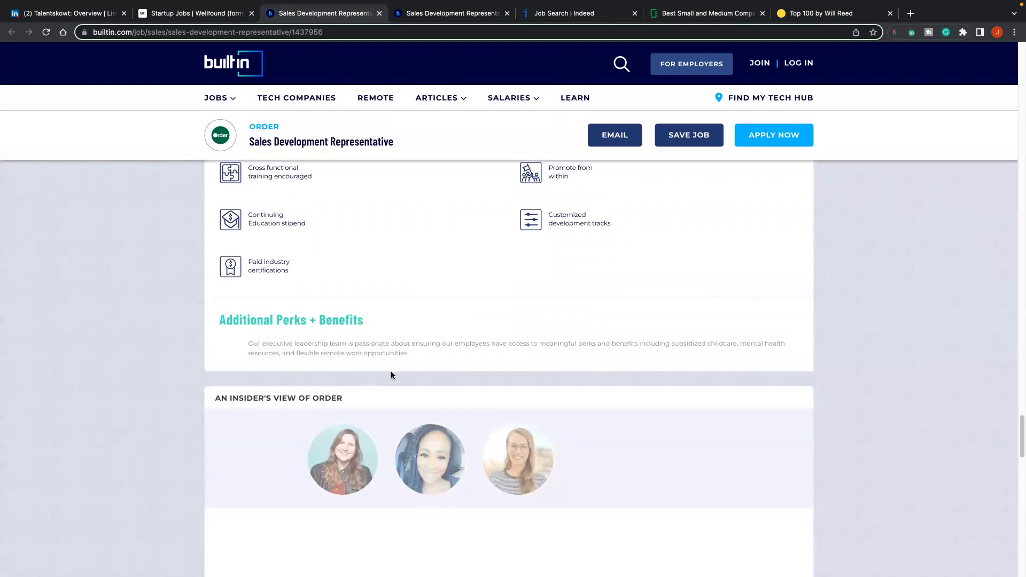
pyautogui.moveTo(399, 299)
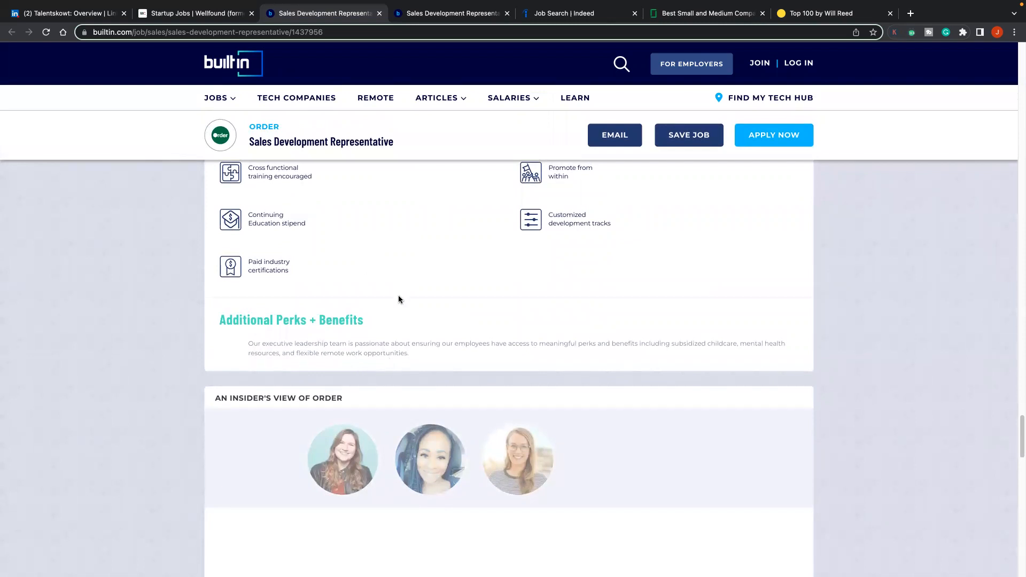
pyautogui.scroll(-3)
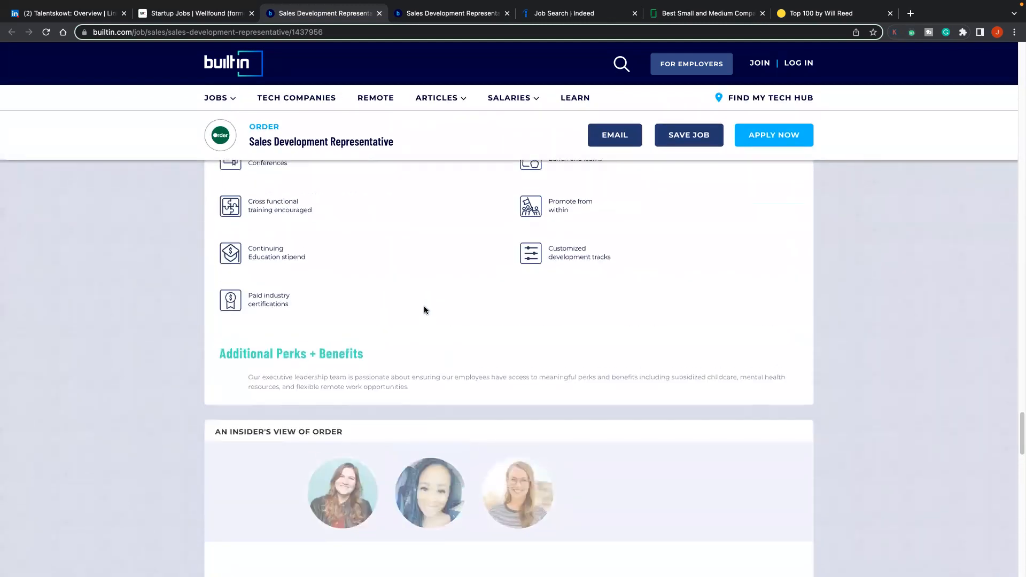
pyautogui.moveTo(578, 301)
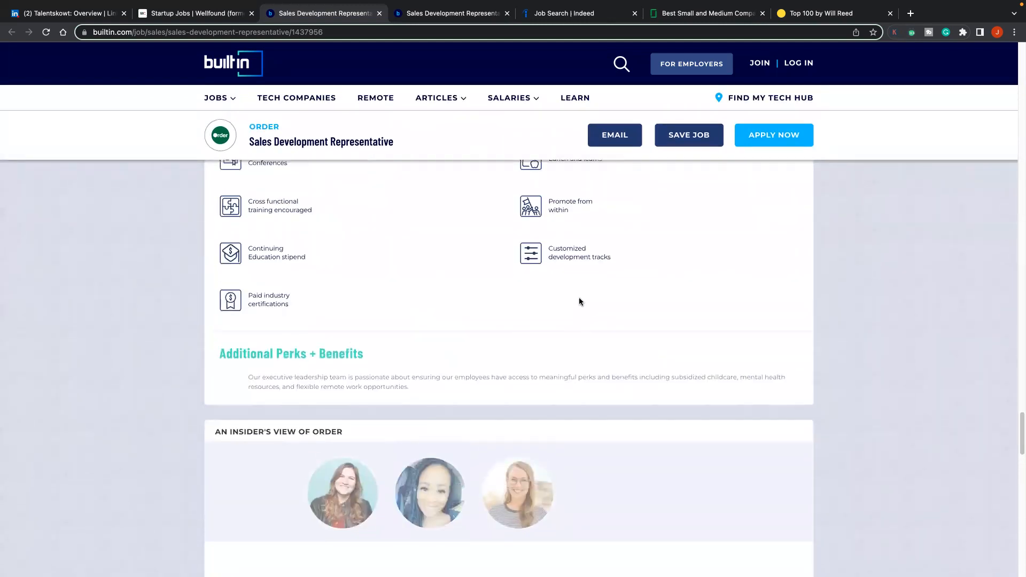
pyautogui.scroll(3)
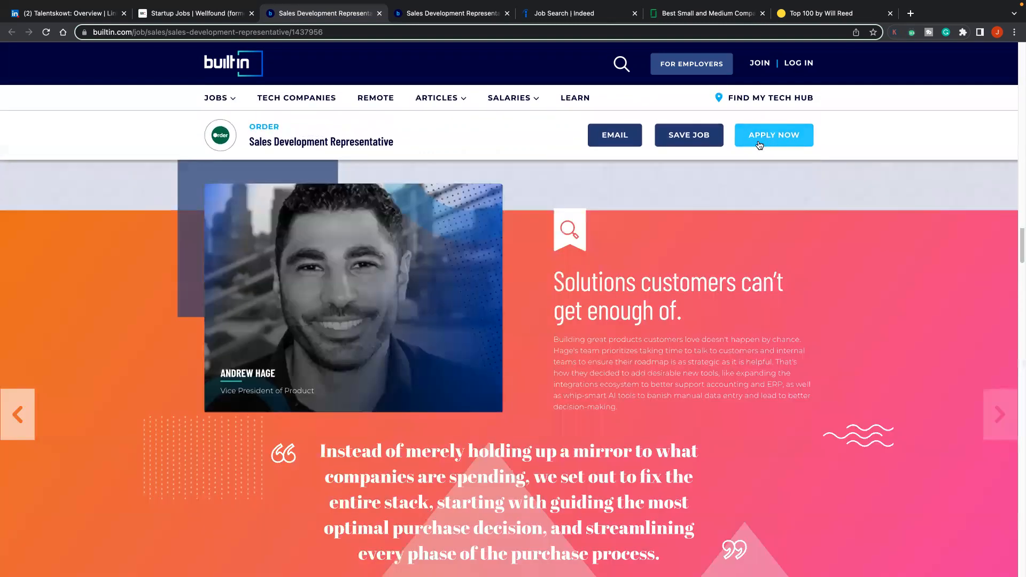
# Step: Apply Now to open Order's SmartRecruiters form and scroll through to the hiring-manager message
pyautogui.click(773, 134)
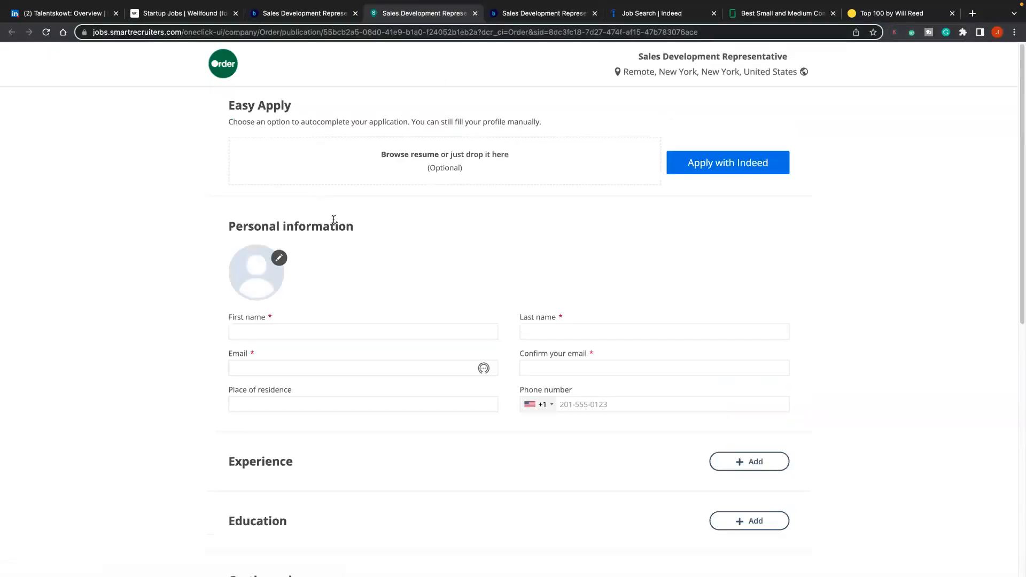
pyautogui.scroll(-3)
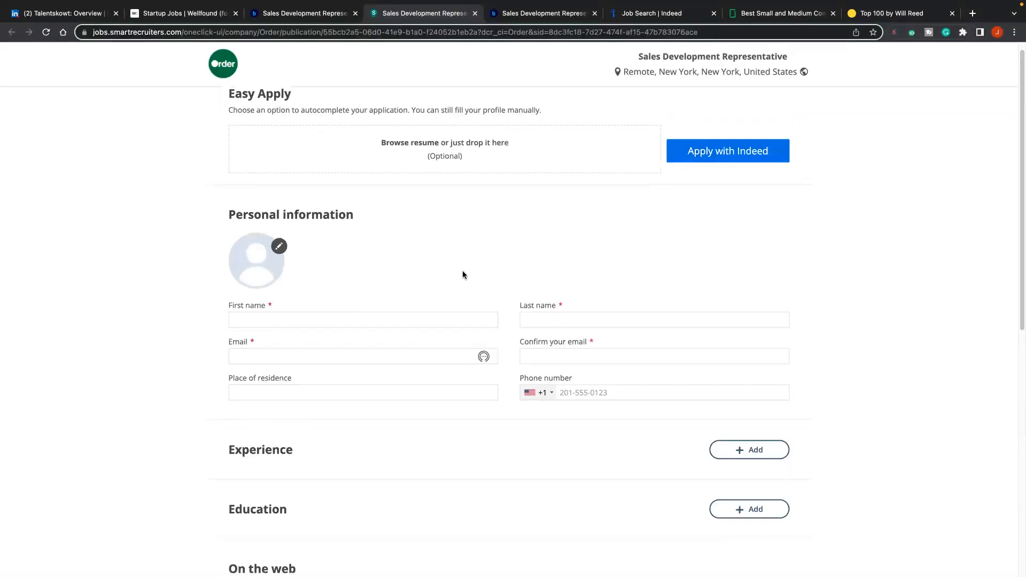
pyautogui.scroll(-3)
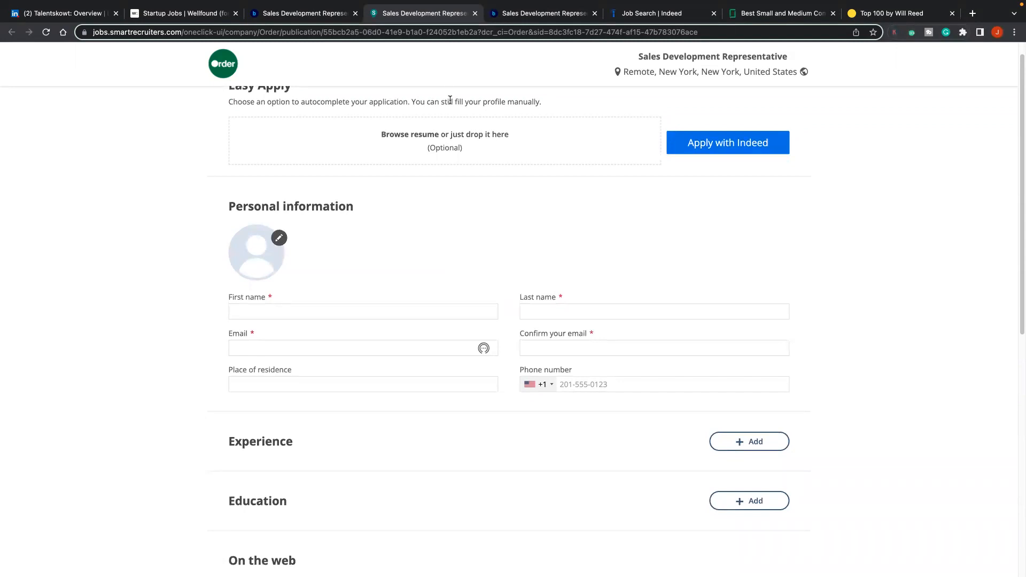
pyautogui.scroll(-3)
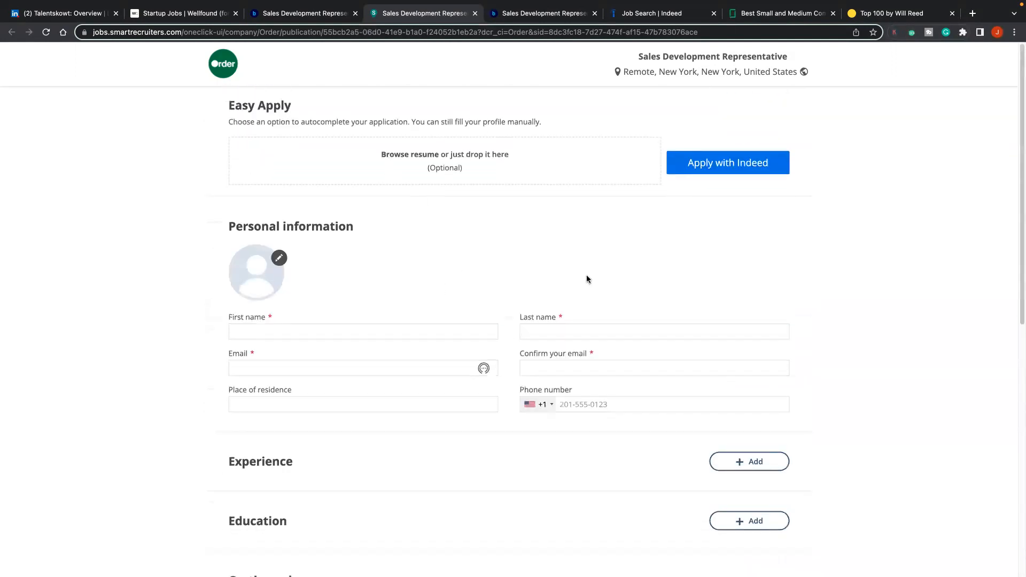
pyautogui.scroll(-3)
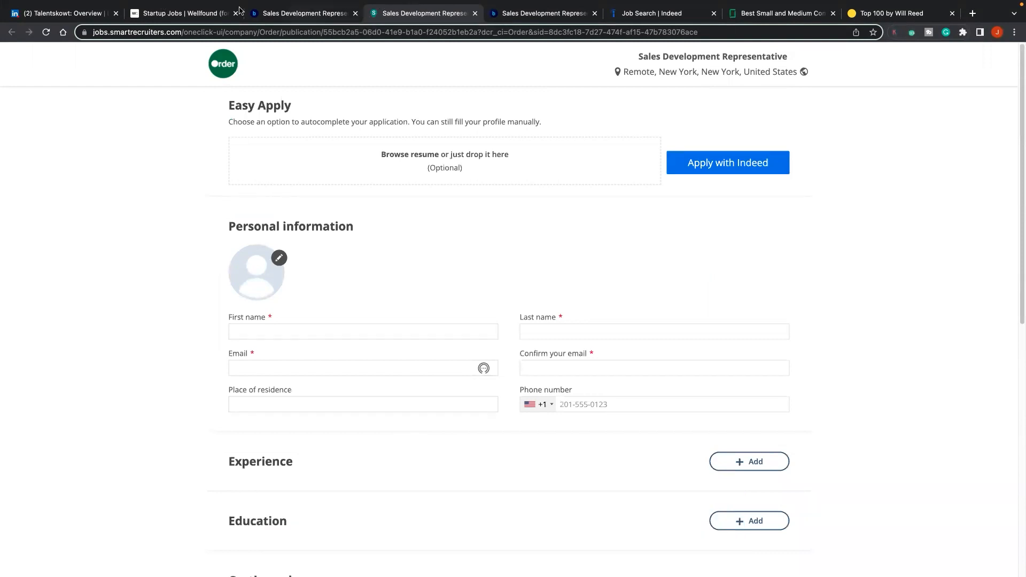
pyautogui.scroll(-3)
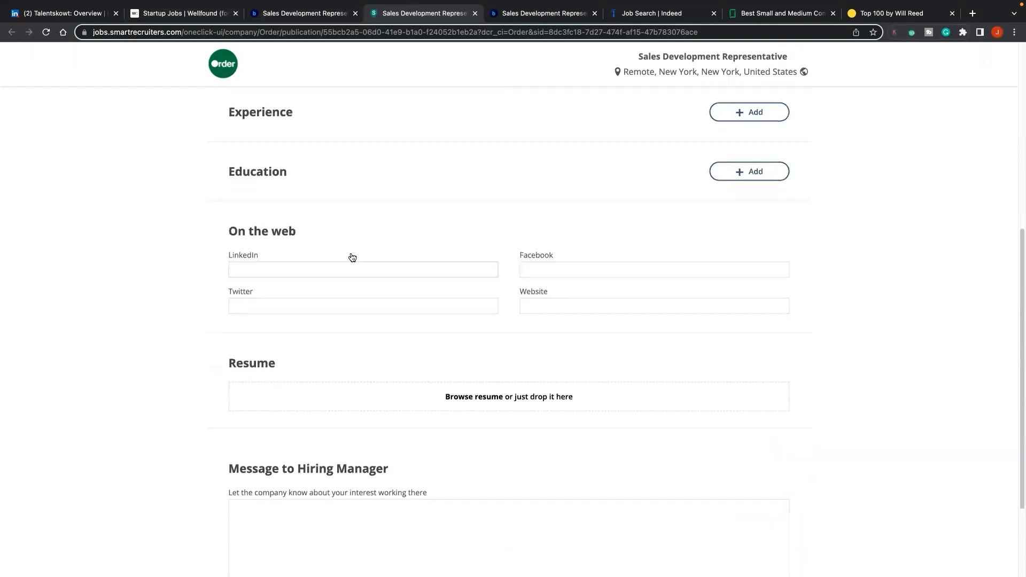
pyautogui.scroll(-3)
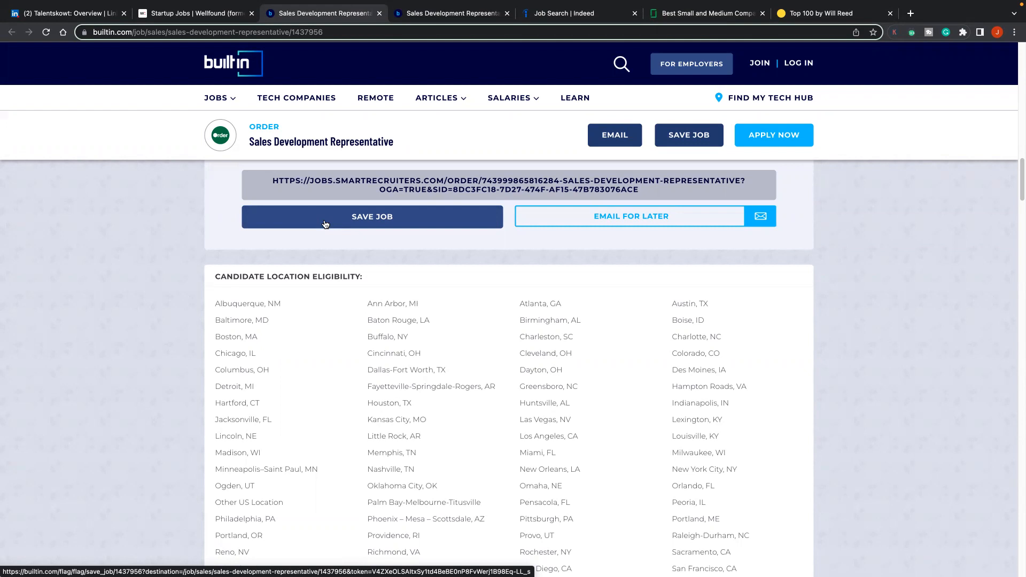
pyautogui.moveTo(235, 436)
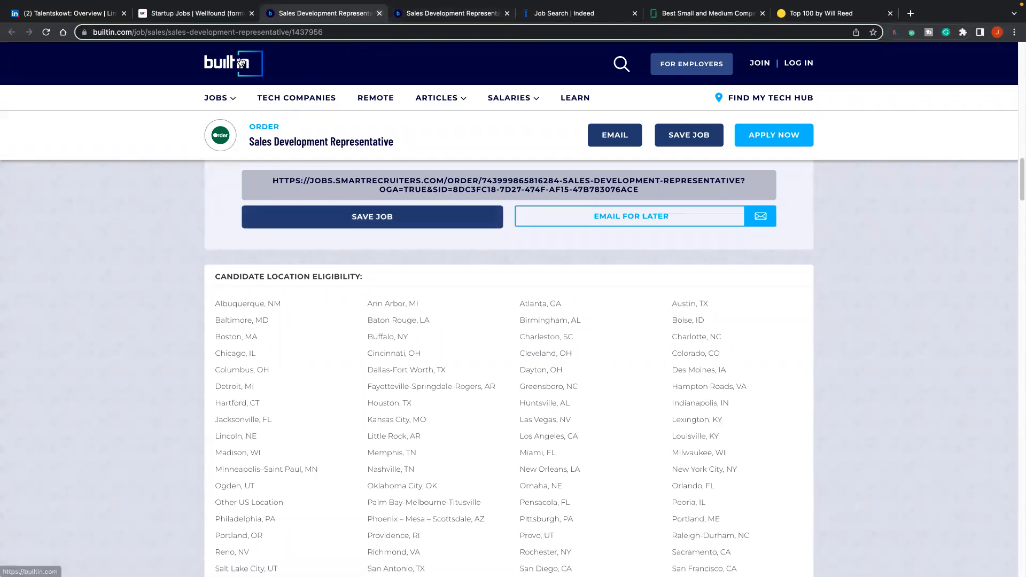
# Step: Return to Built In's home page via its logo and close the leftover Sales Development Representative tab
pyautogui.click(232, 64)
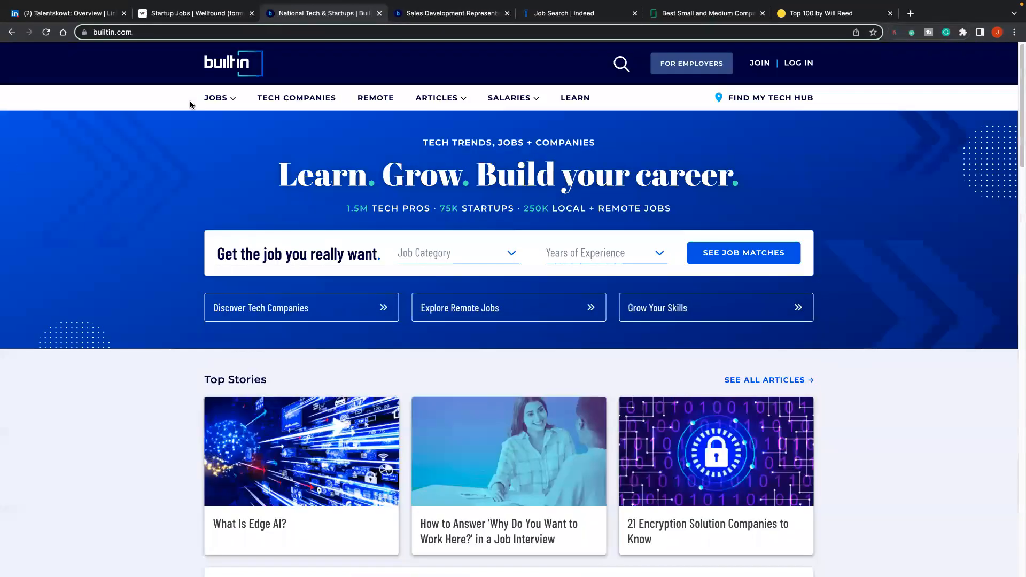
pyautogui.moveTo(382, 25)
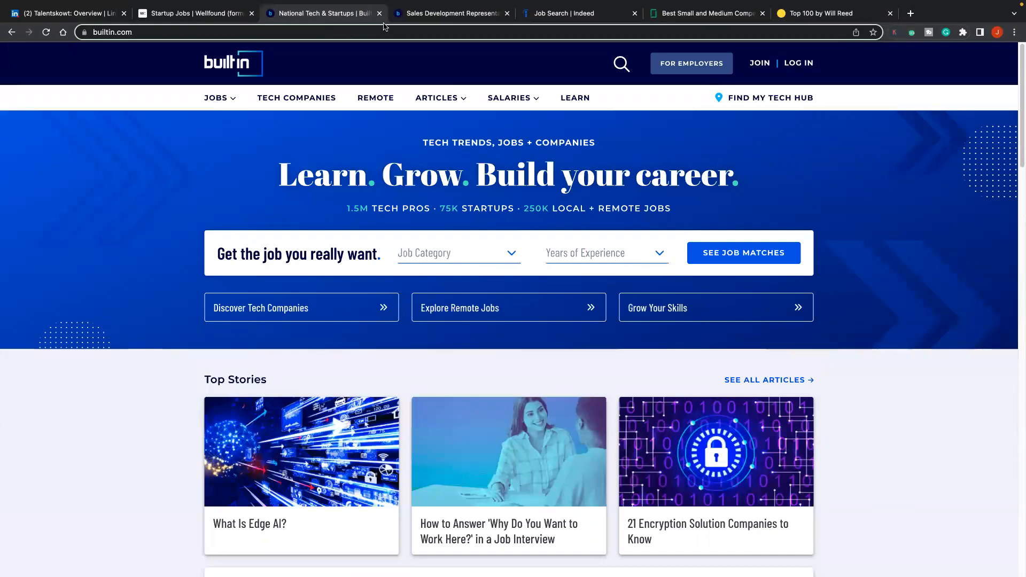
pyautogui.click(451, 13)
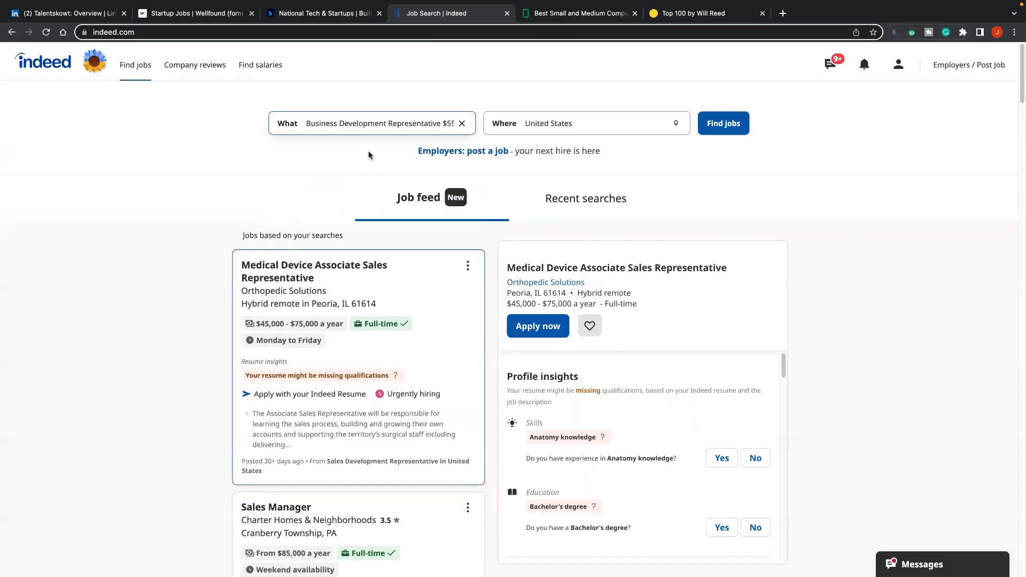
# Step: Run the Business Development Representative search (Remote, $55,000+) and read the top Open Security, Inc posting
pyautogui.click(723, 123)
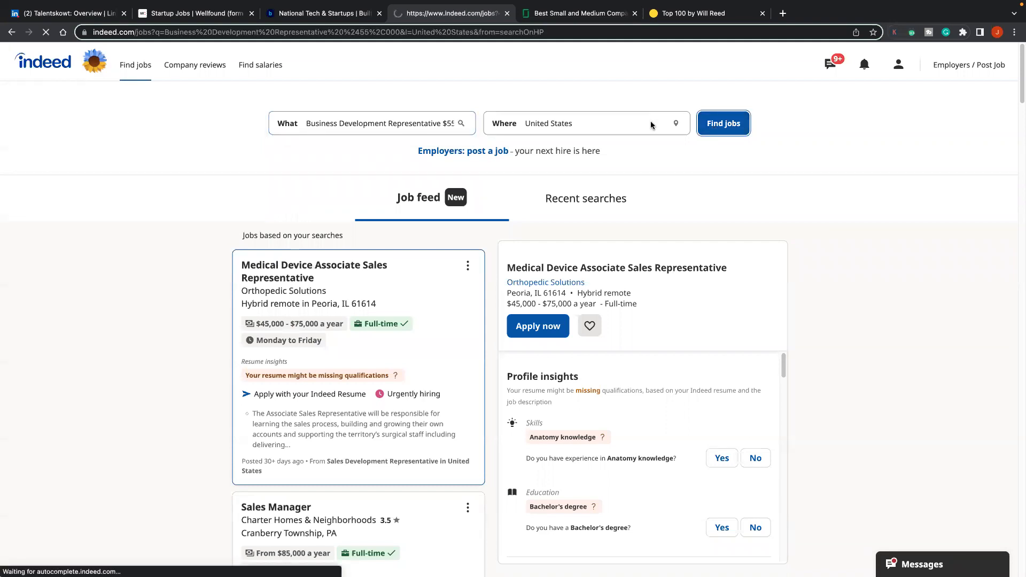
pyautogui.click(723, 123)
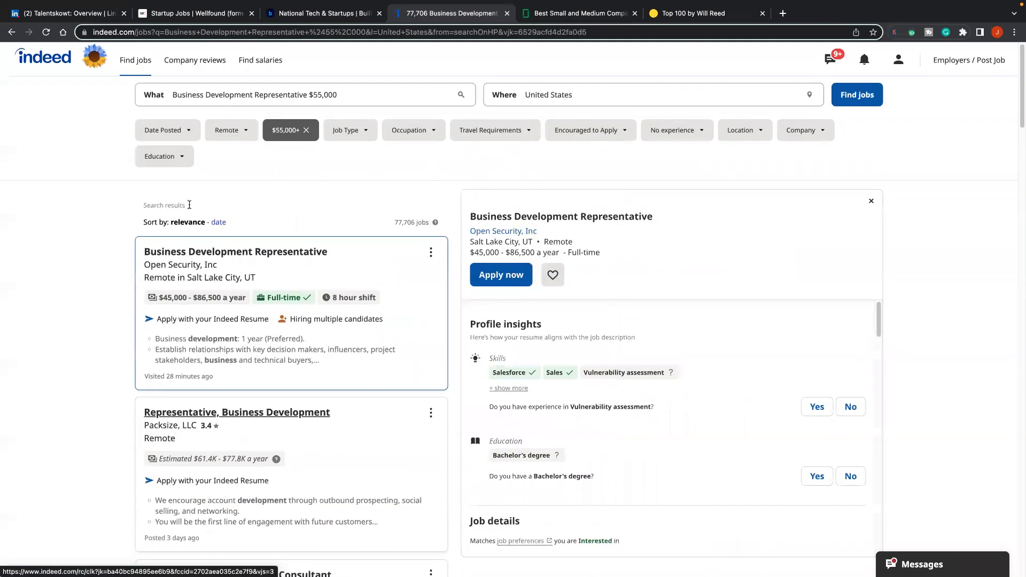
pyautogui.click(218, 222)
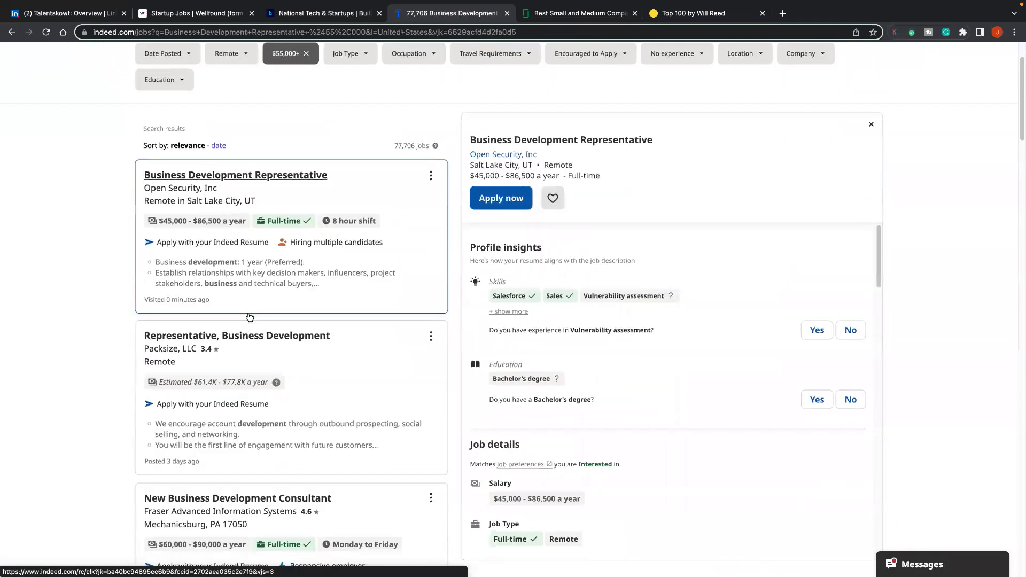
pyautogui.scroll(-3)
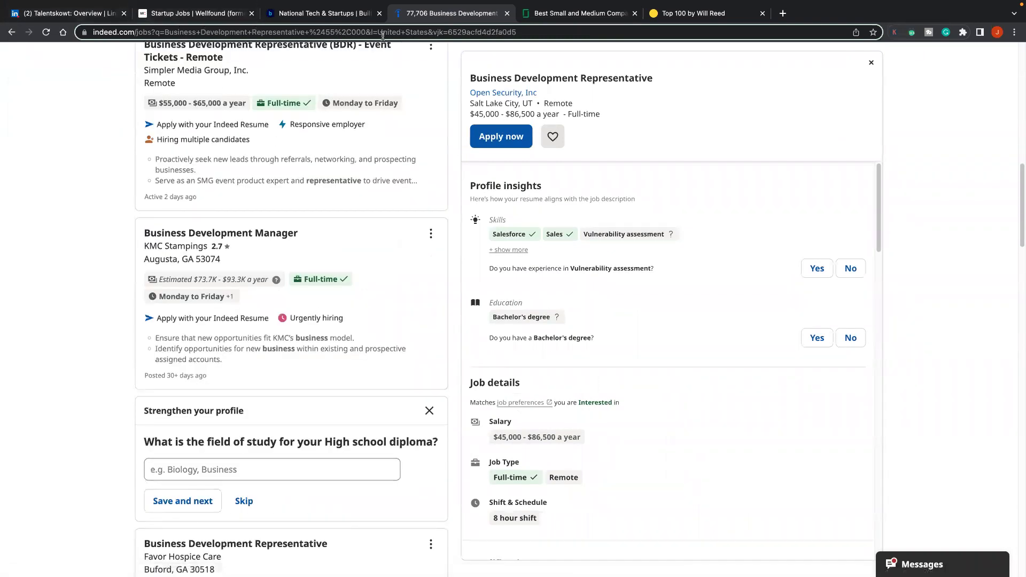
pyautogui.moveTo(351, 237)
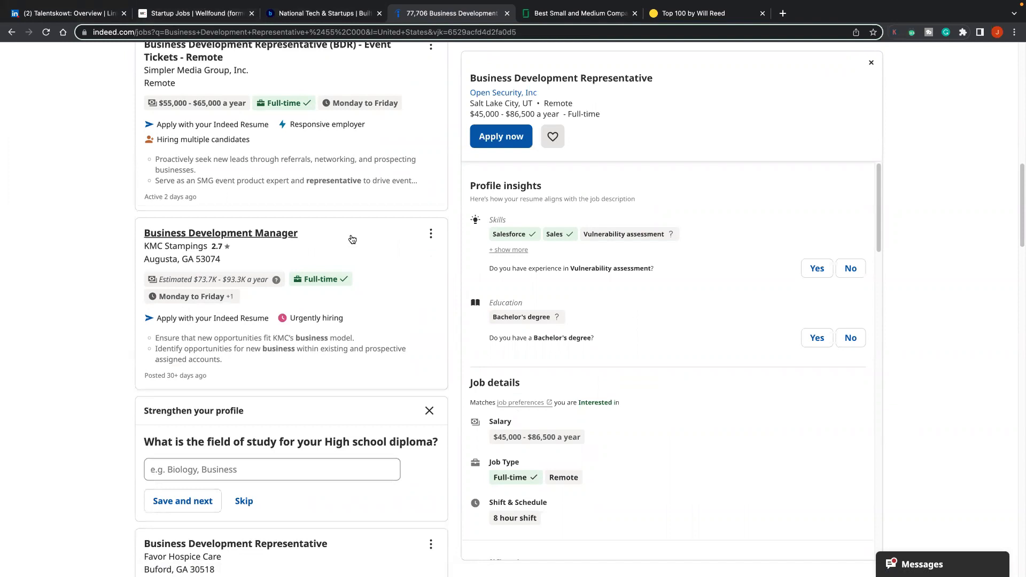
pyautogui.moveTo(176, 246)
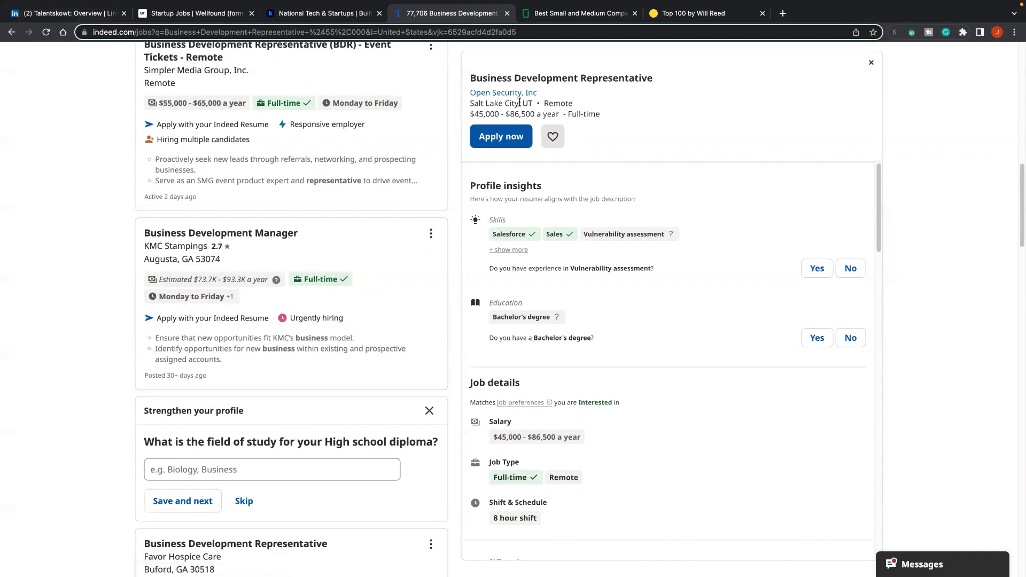
pyautogui.moveTo(27, 86)
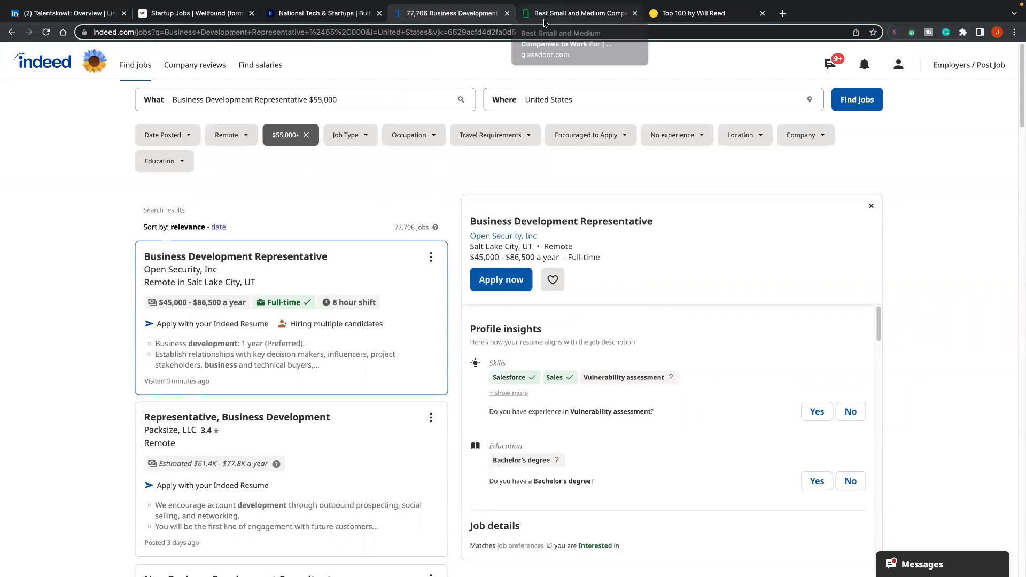
# Step: Switch to Glassdoor's Best Small and Medium Companies list, keep the 2022 award year and start down the rankings
pyautogui.click(578, 13)
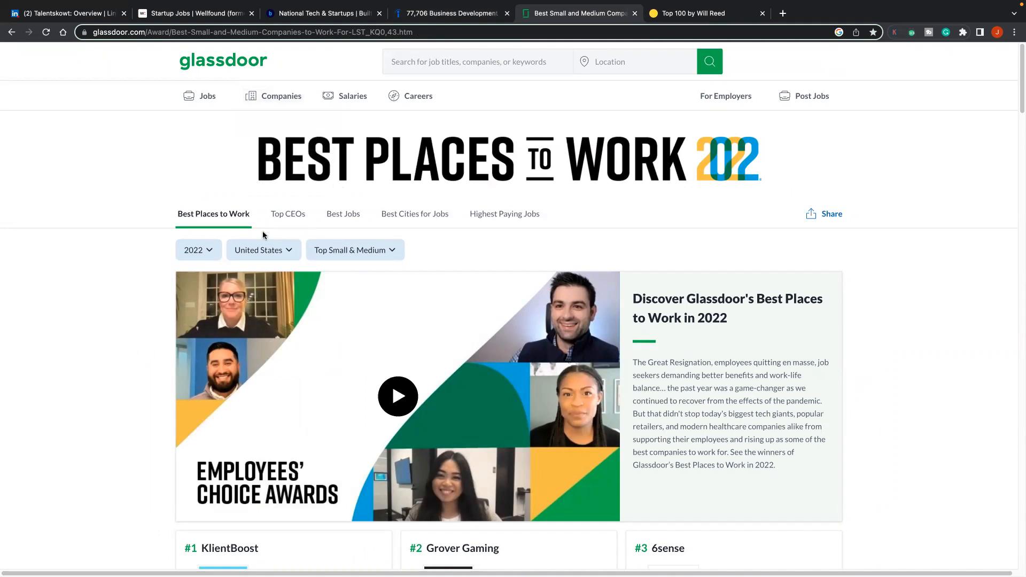
pyautogui.click(195, 250)
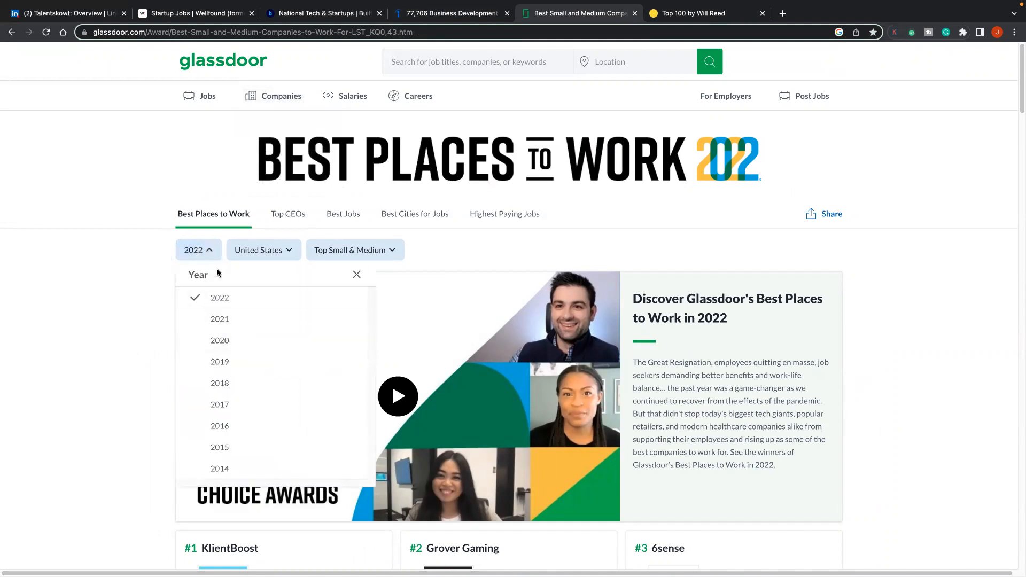
pyautogui.click(635, 271)
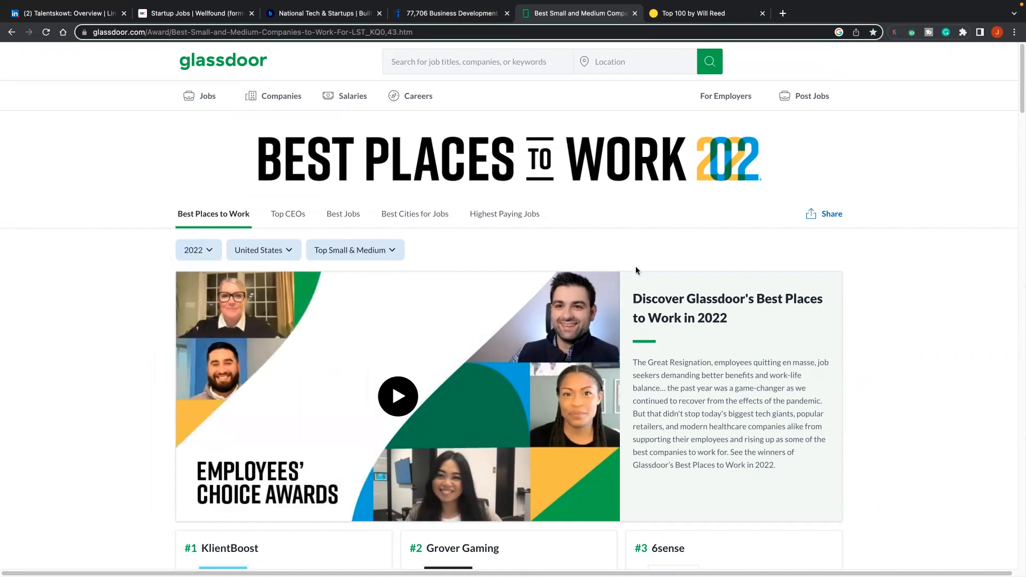
pyautogui.scroll(-3)
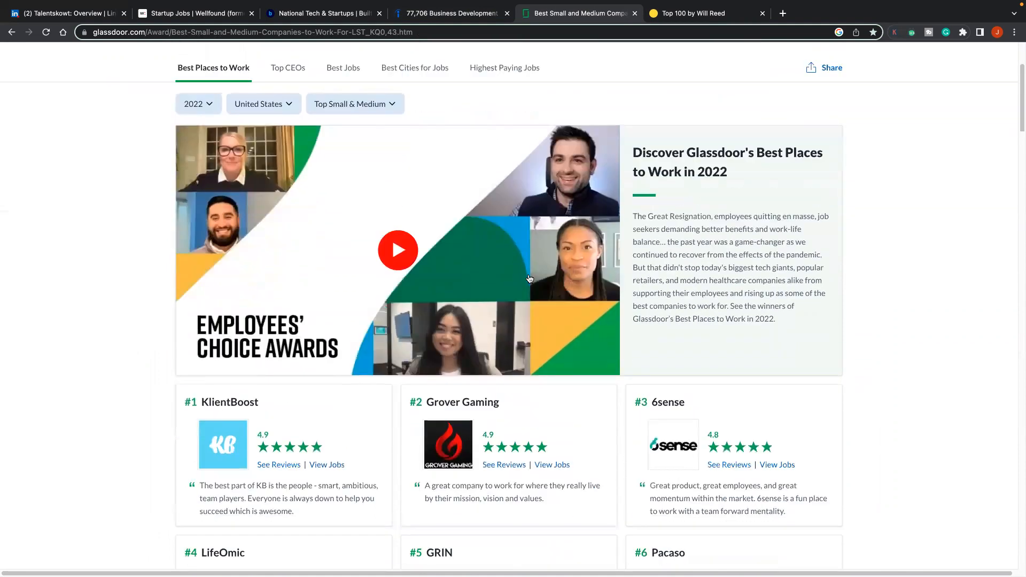
pyautogui.scroll(-3)
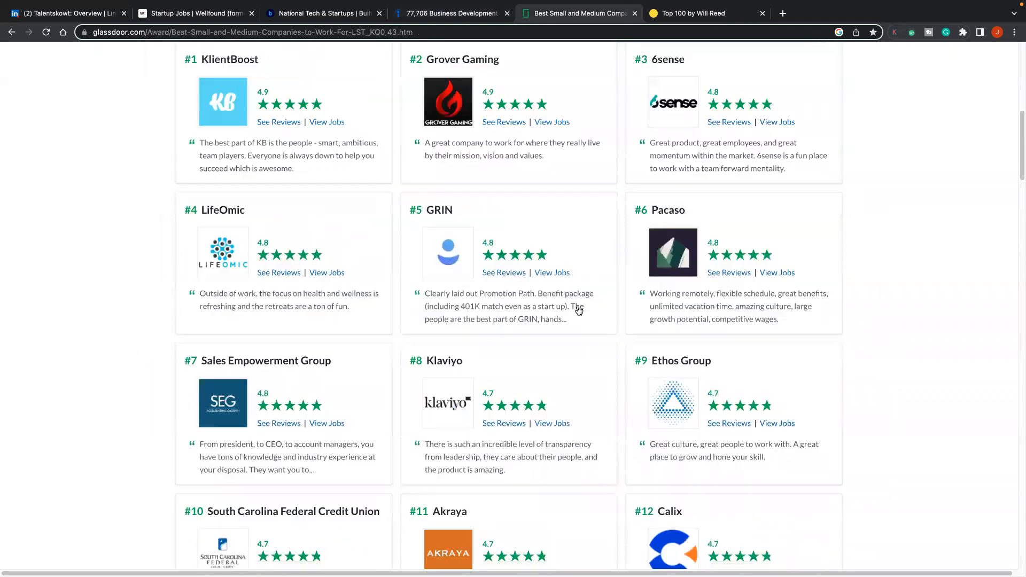
pyautogui.moveTo(392, 298)
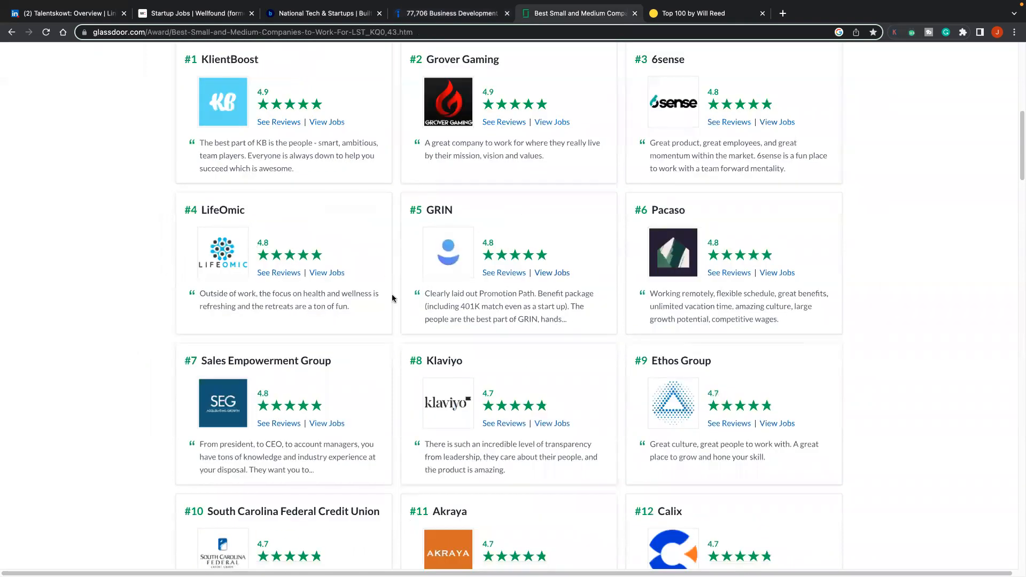
pyautogui.moveTo(584, 305)
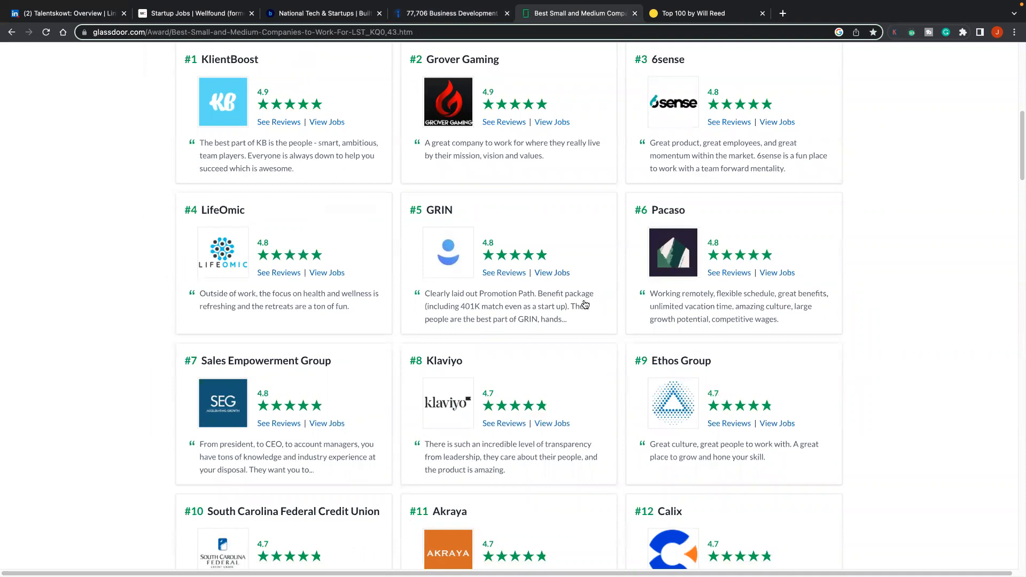
pyautogui.moveTo(357, 214)
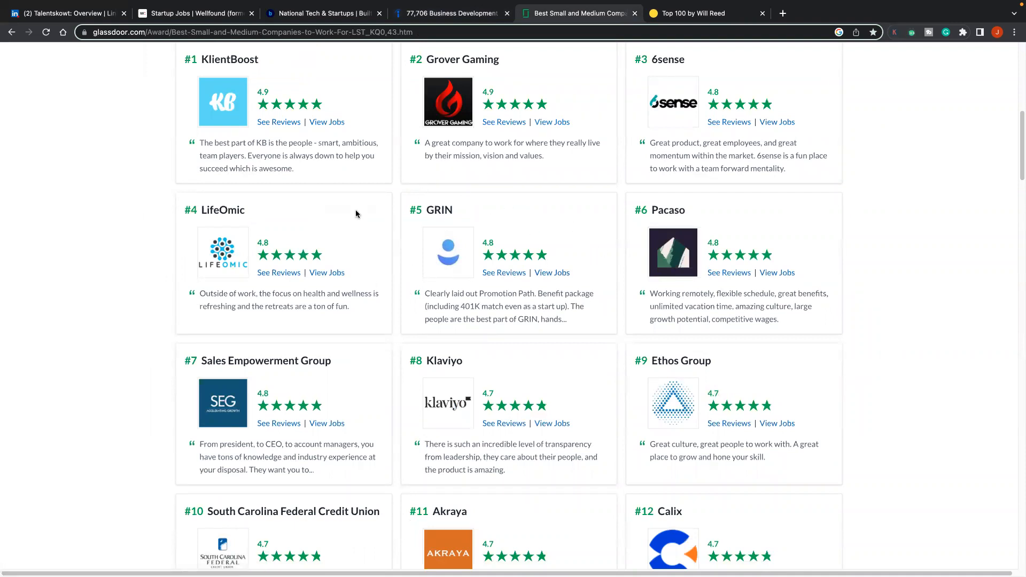
pyautogui.scroll(-3)
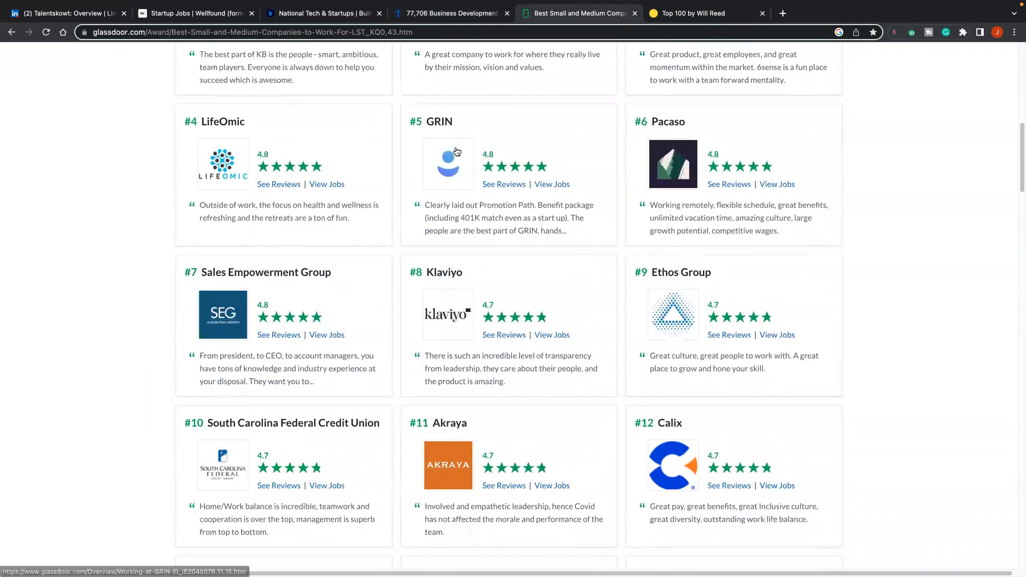
pyautogui.scroll(-3)
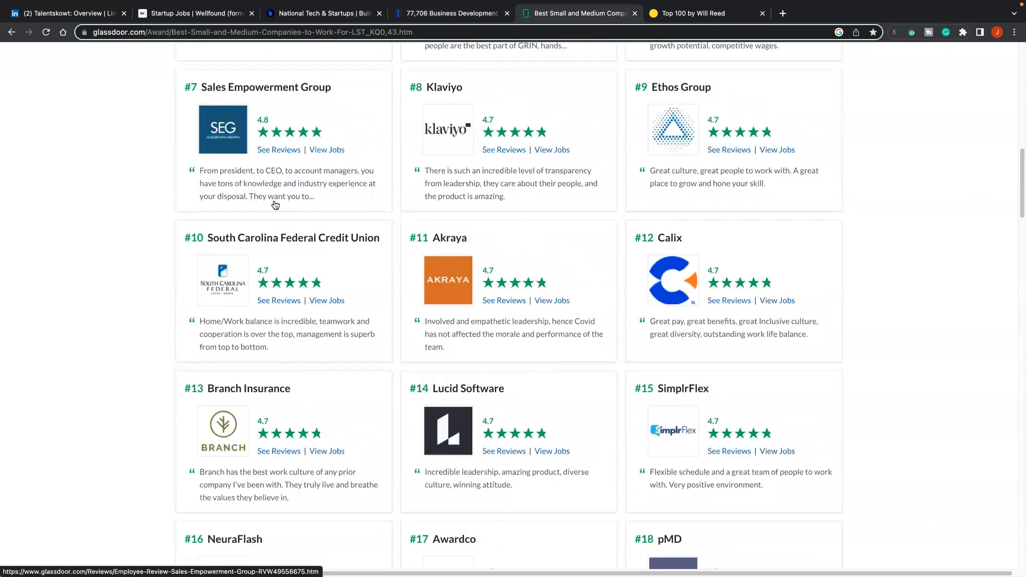
pyautogui.scroll(-3)
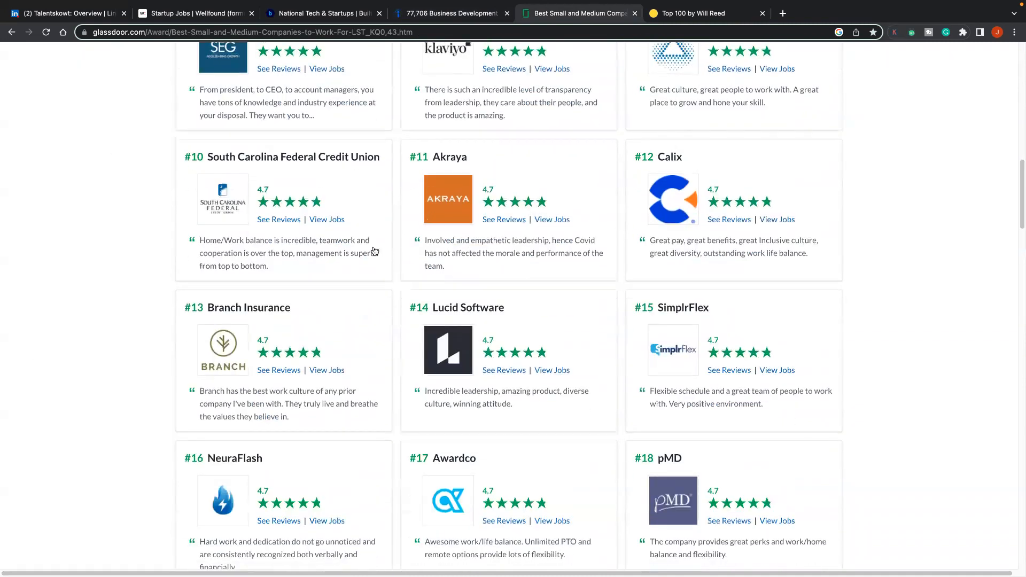
pyautogui.scroll(-3)
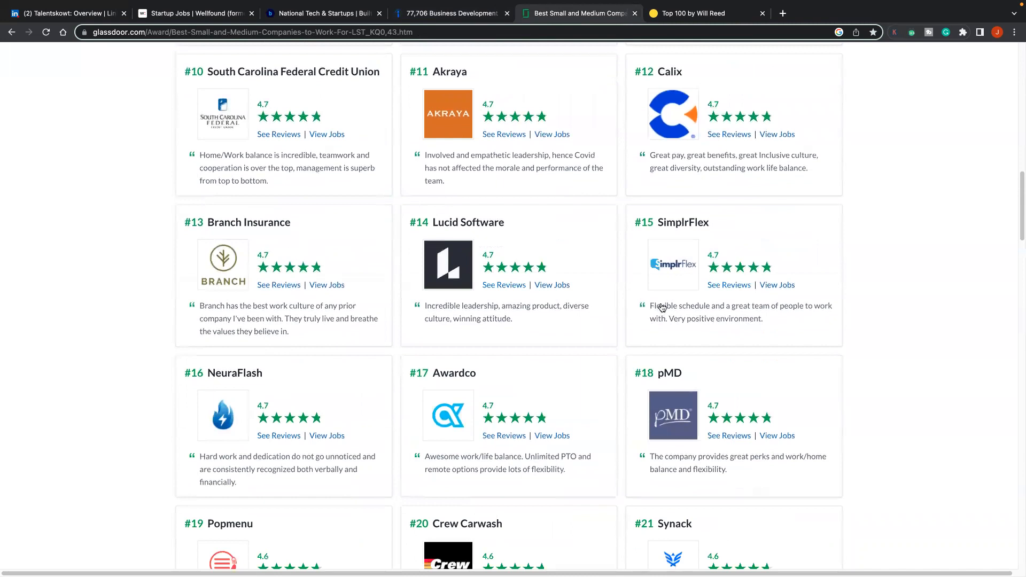
pyautogui.scroll(-3)
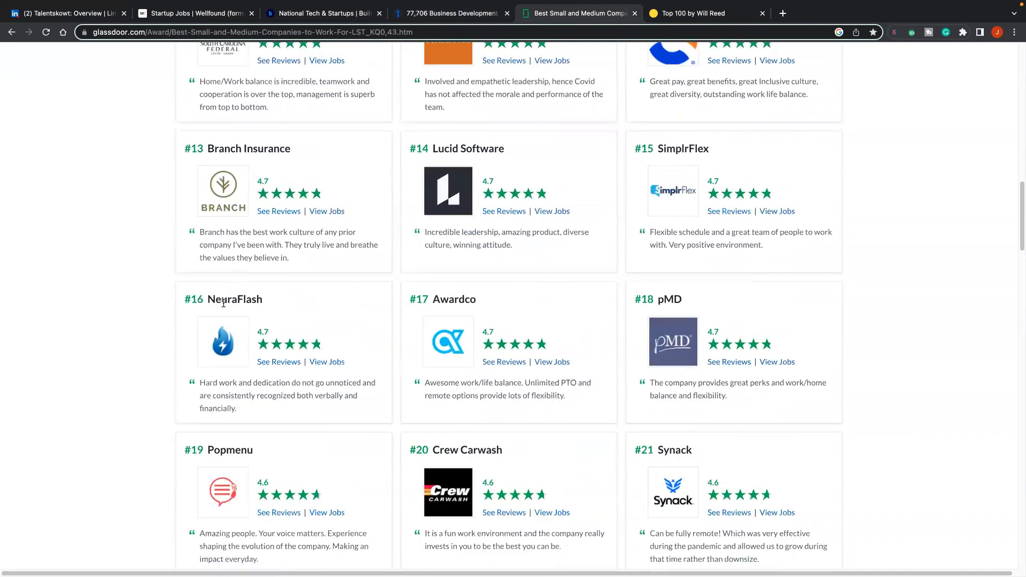
pyautogui.scroll(-3)
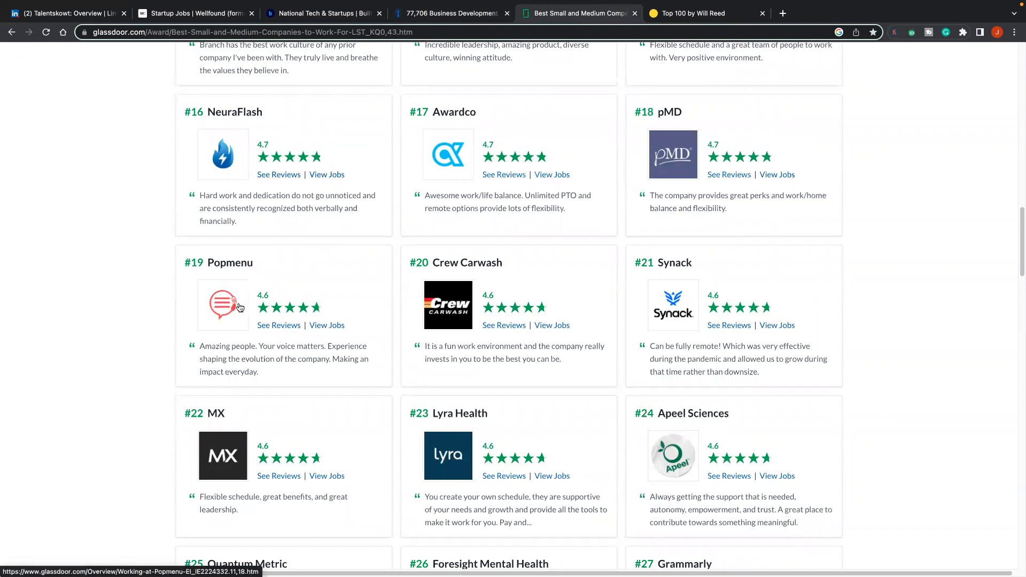
# Step: Continue through the ranked companies down to #50, then scroll back up to around #16–#24
pyautogui.scroll(-3)
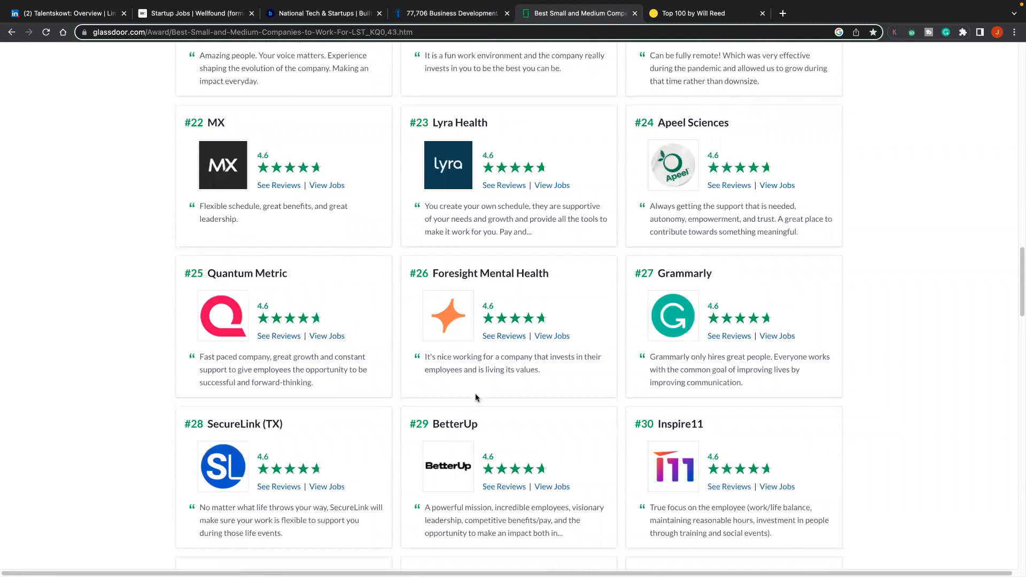
pyautogui.scroll(-3)
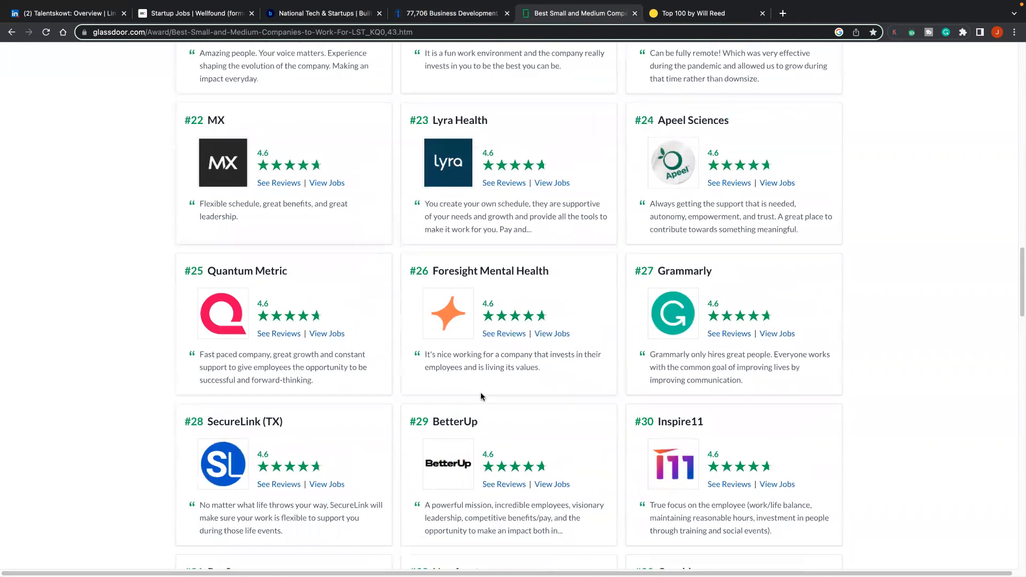
pyautogui.scroll(-3)
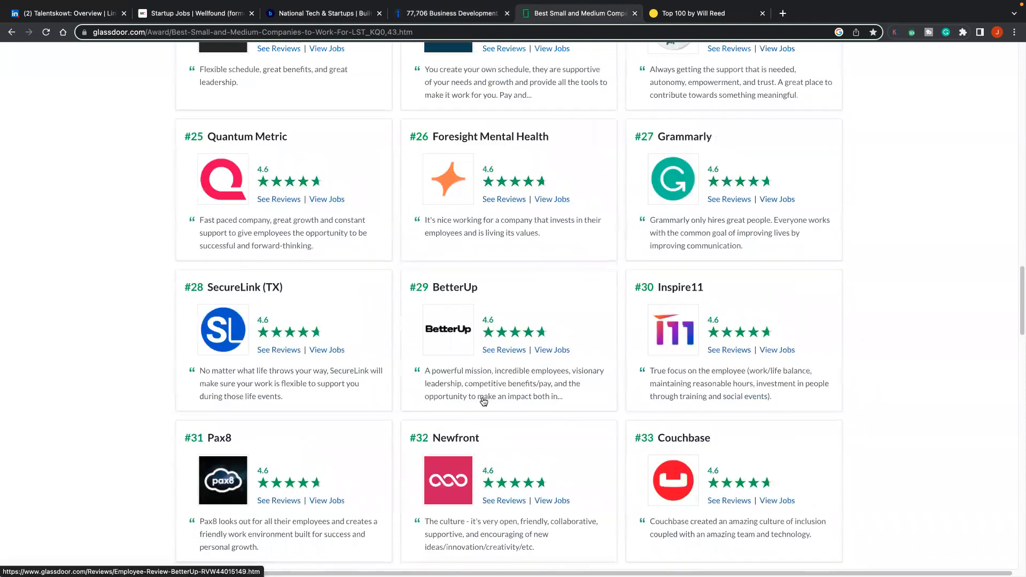
pyautogui.scroll(-3)
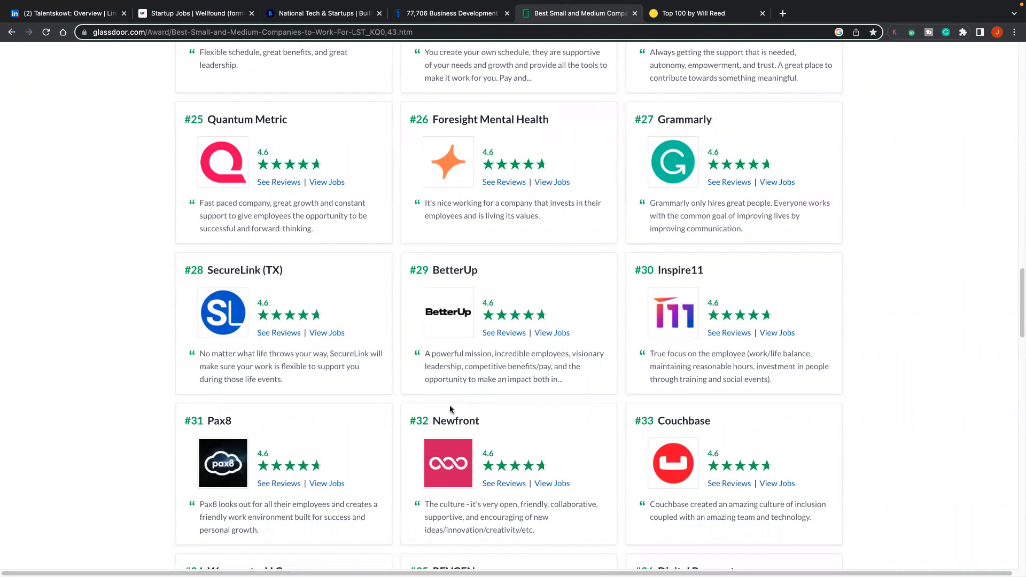
pyautogui.scroll(-3)
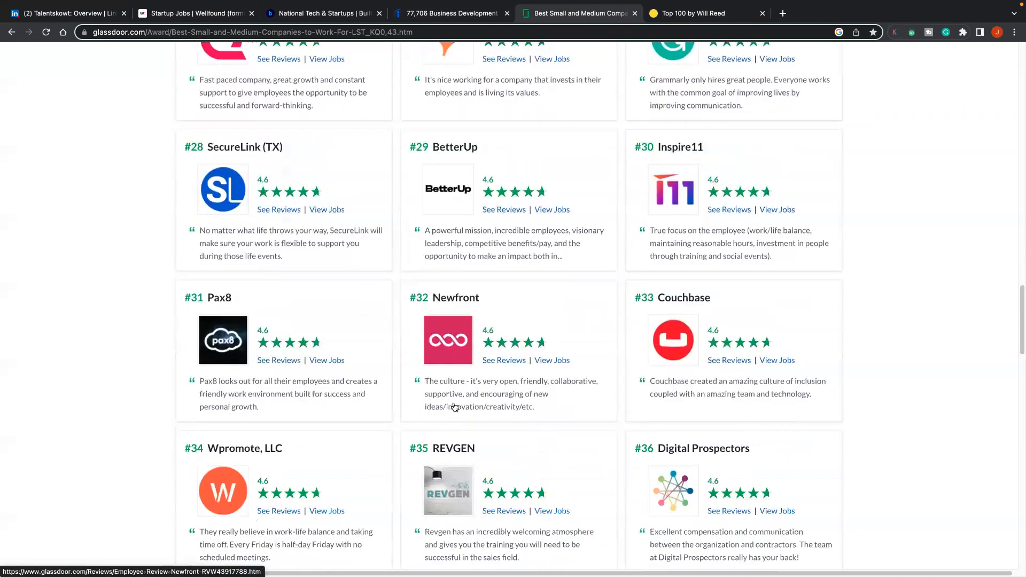
pyautogui.scroll(-3)
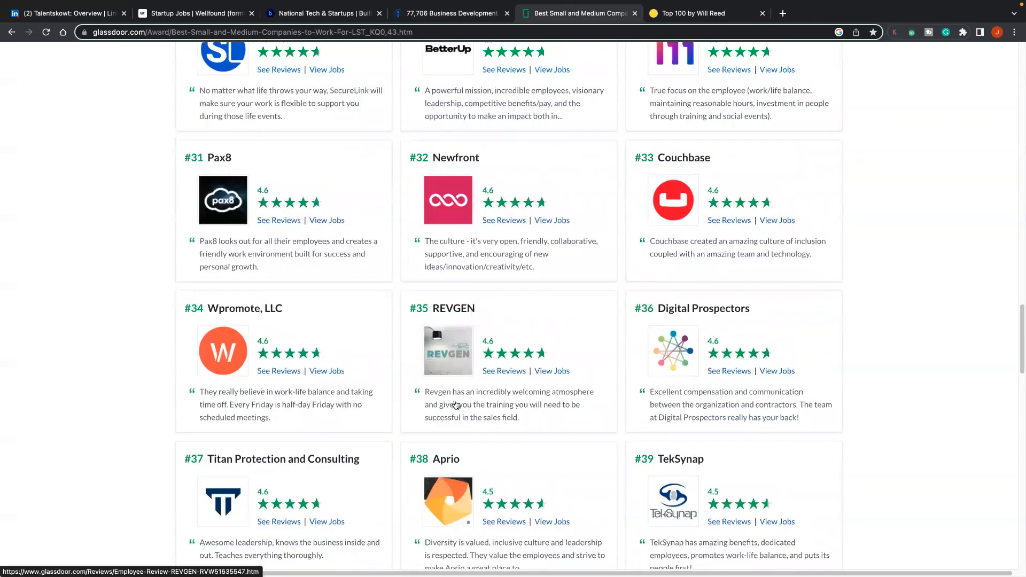
pyautogui.scroll(-3)
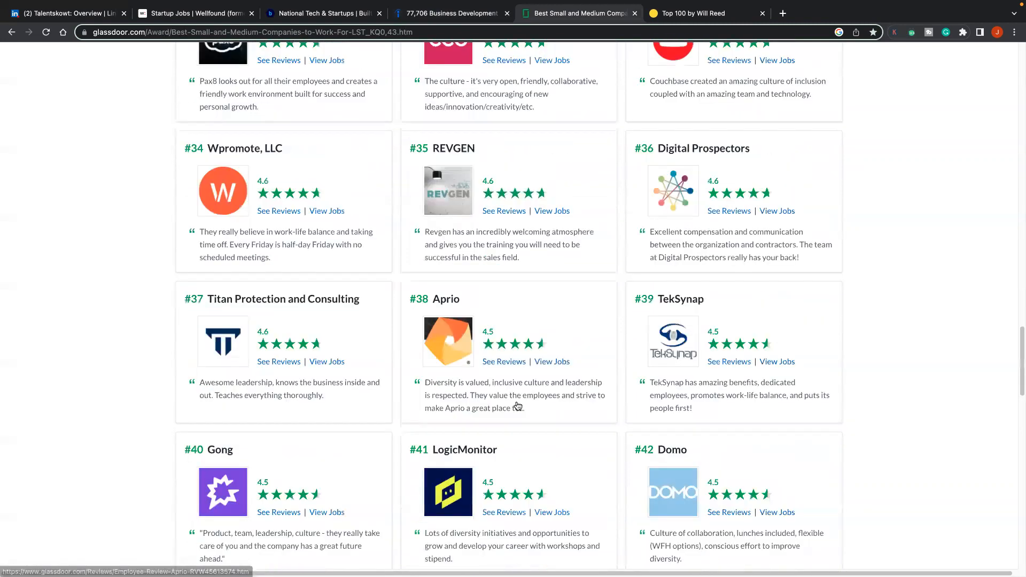
pyautogui.scroll(-3)
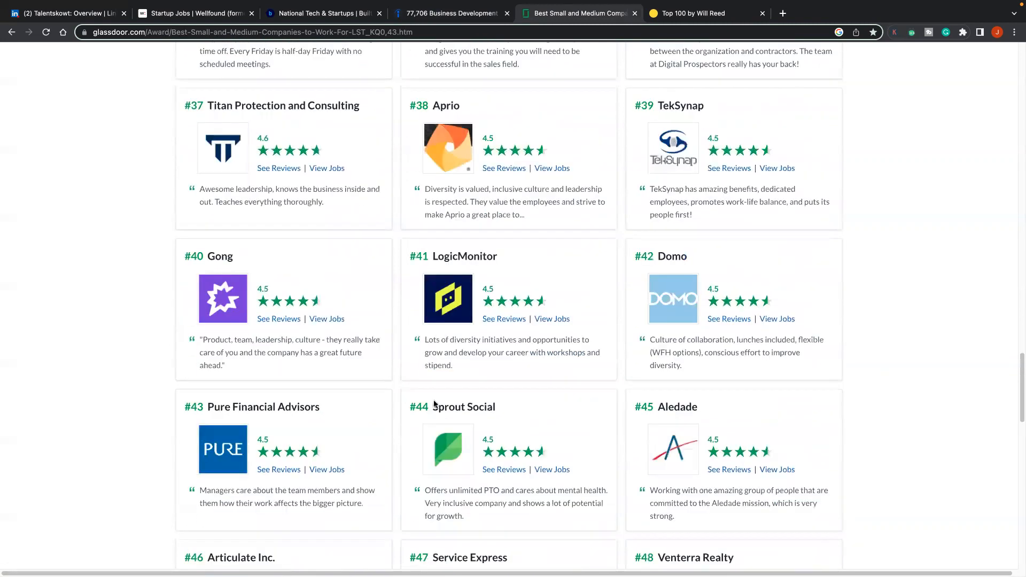
pyautogui.scroll(-3)
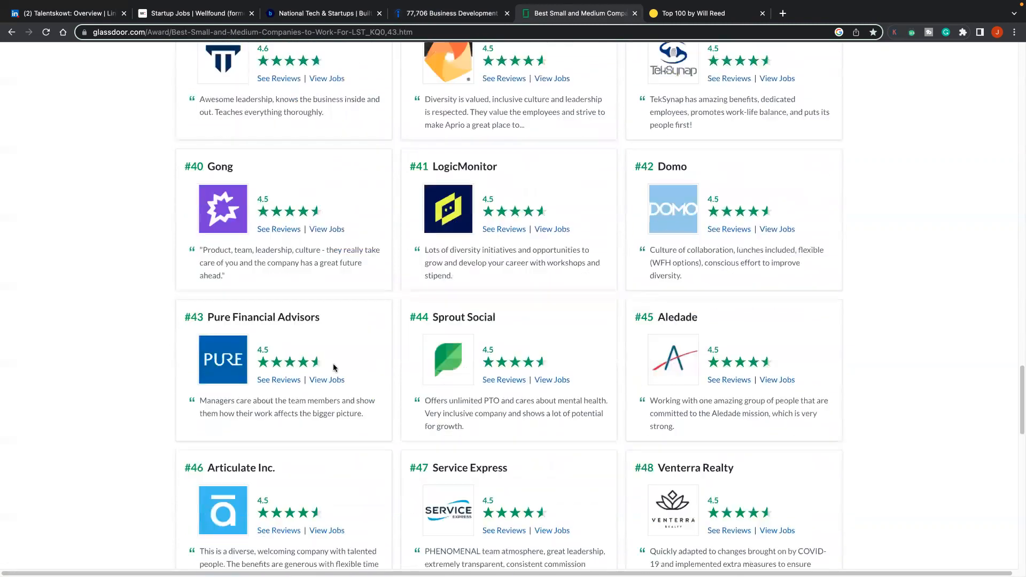
pyautogui.scroll(-3)
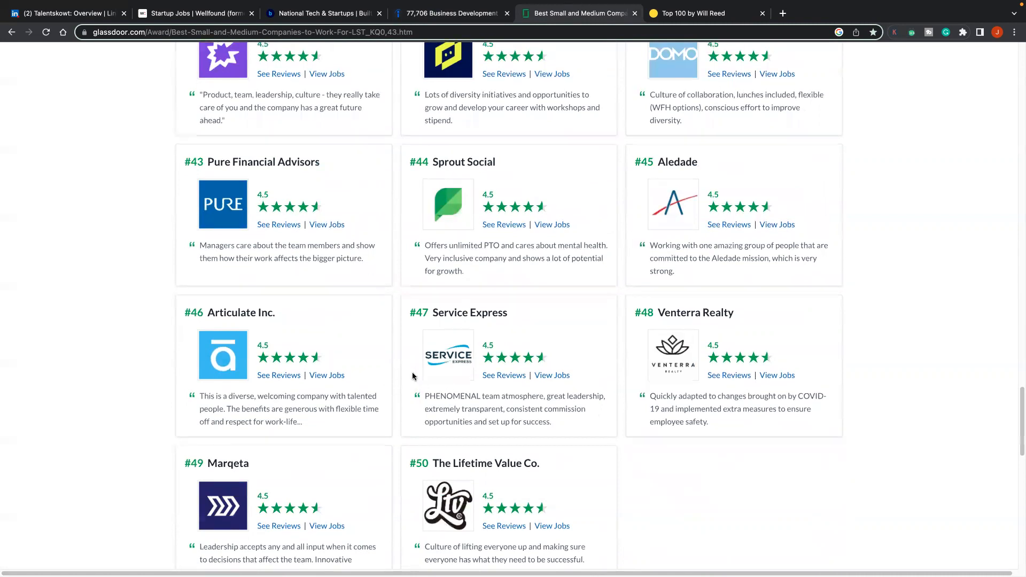
pyautogui.scroll(-3)
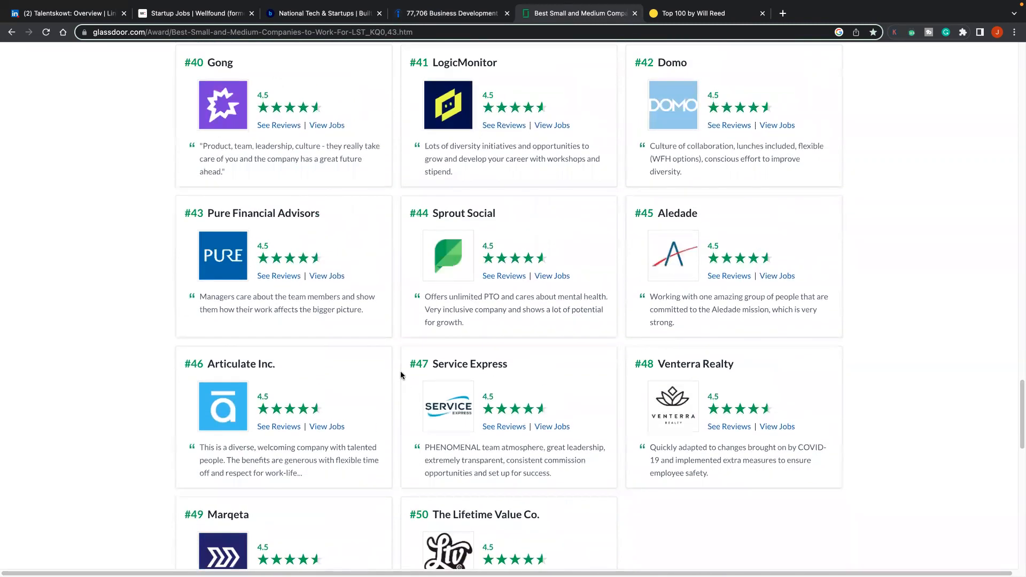
pyautogui.scroll(3)
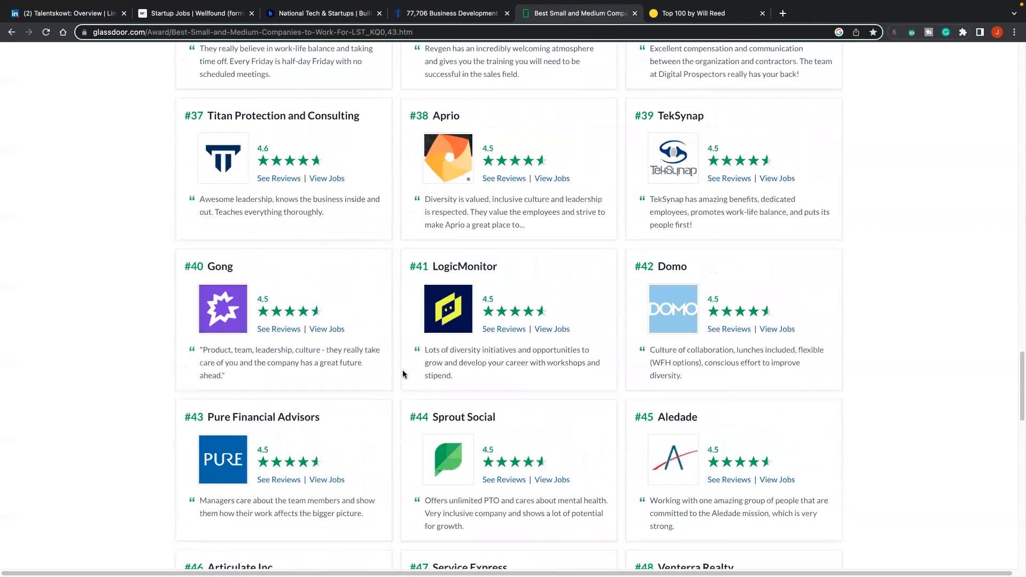
pyautogui.scroll(-3)
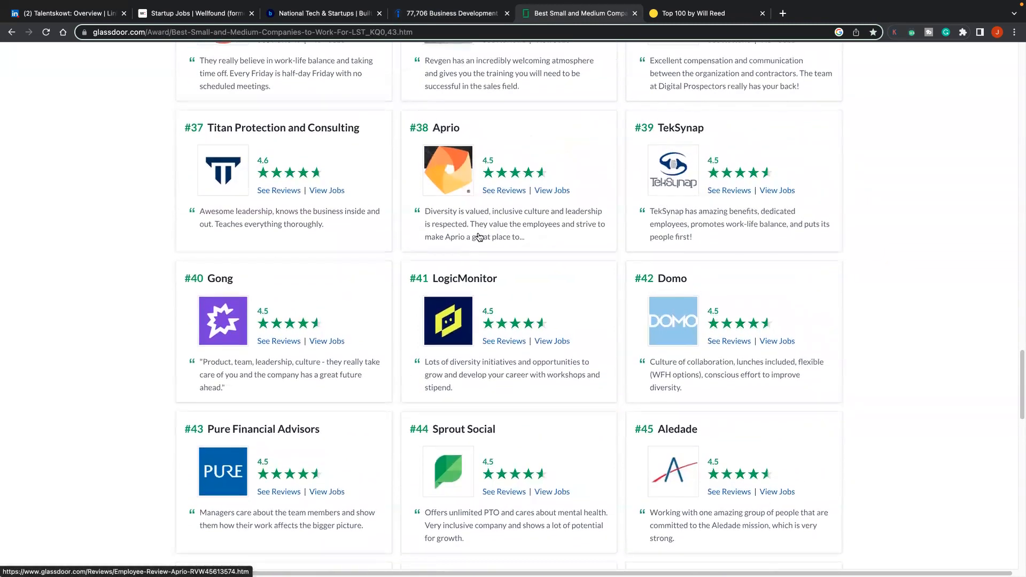
pyautogui.scroll(3)
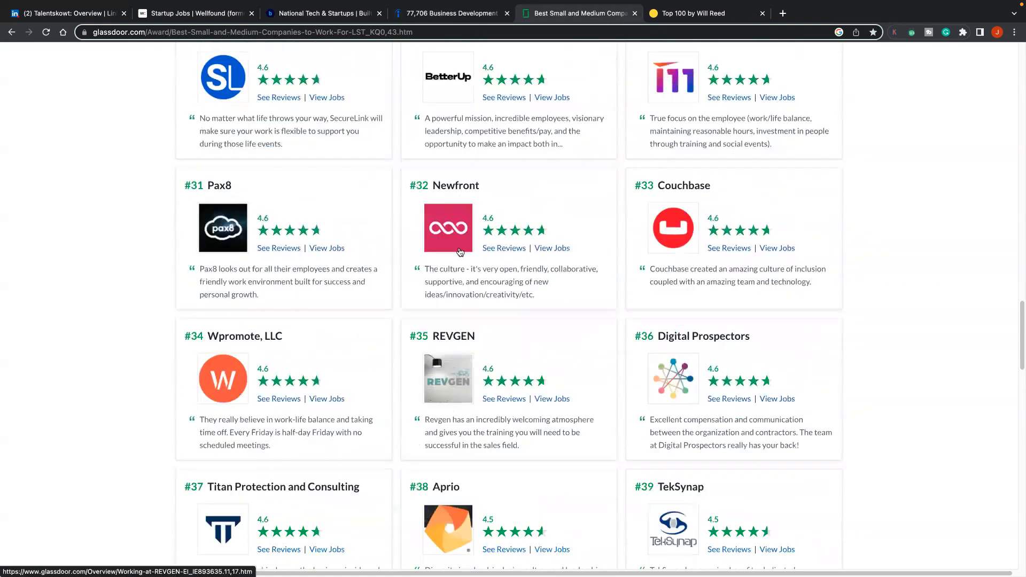
pyautogui.scroll(3)
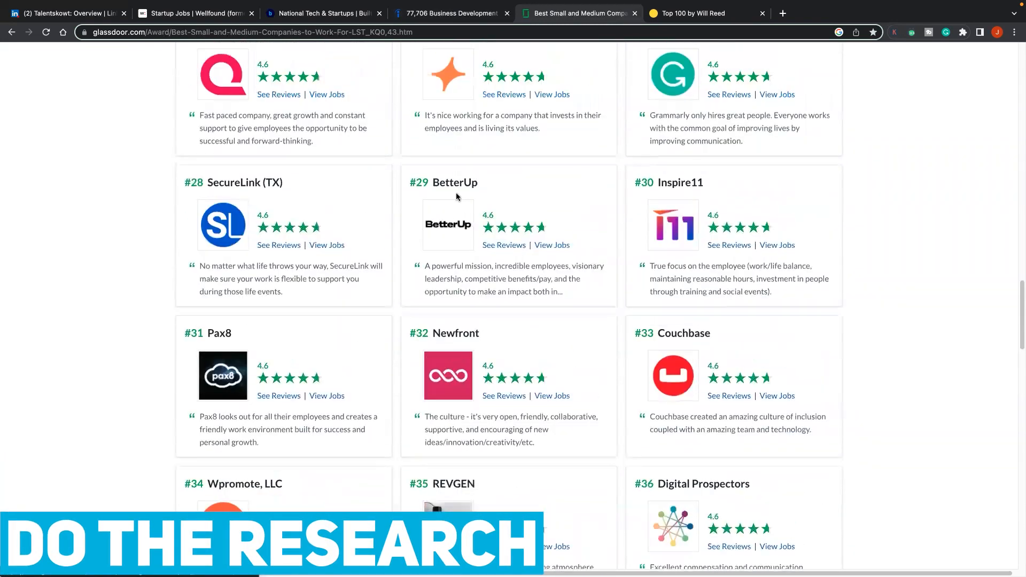
pyautogui.scroll(-3)
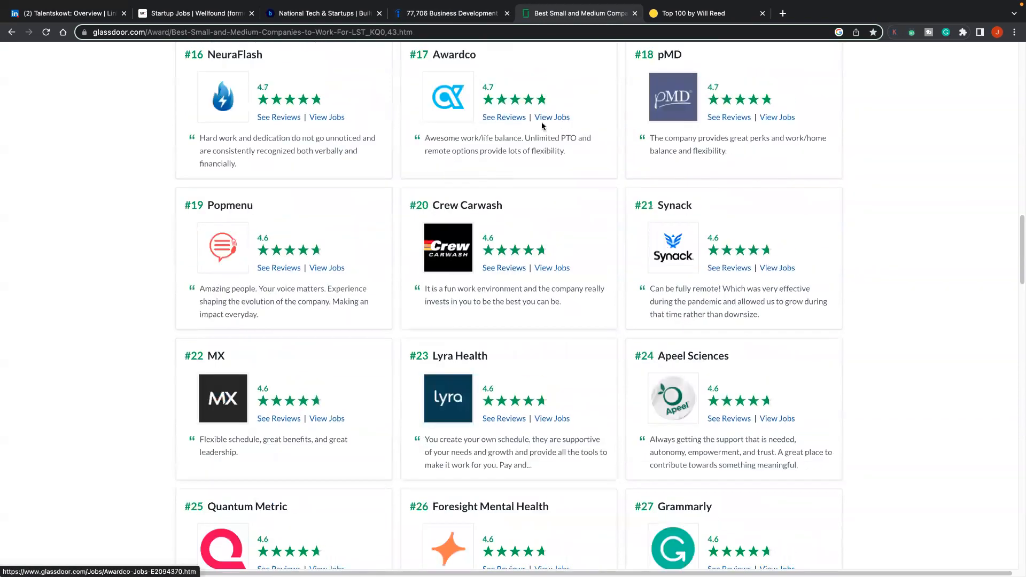
pyautogui.scroll(3)
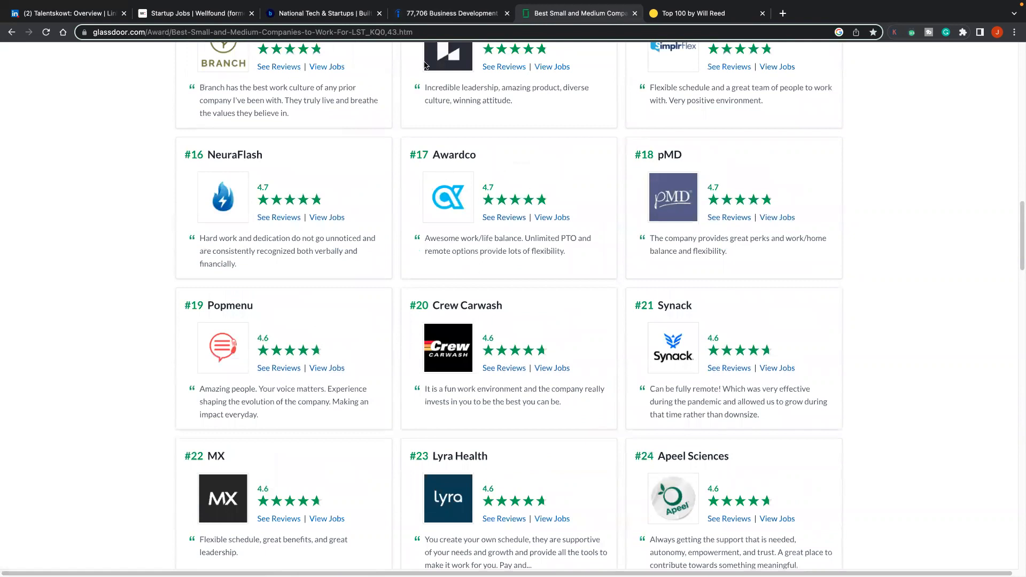
pyautogui.moveTo(455, 208)
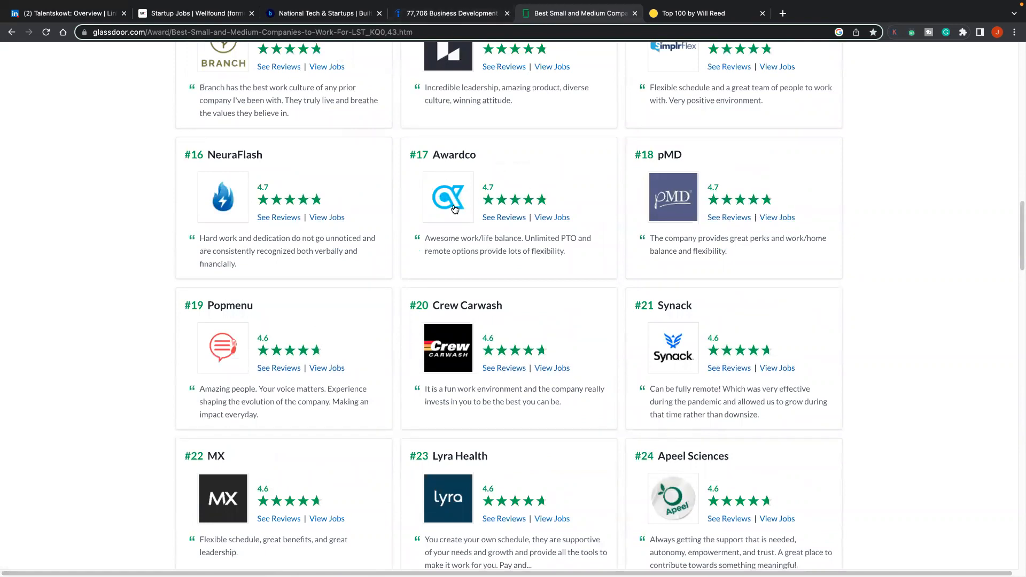
pyautogui.rightClick(457, 154)
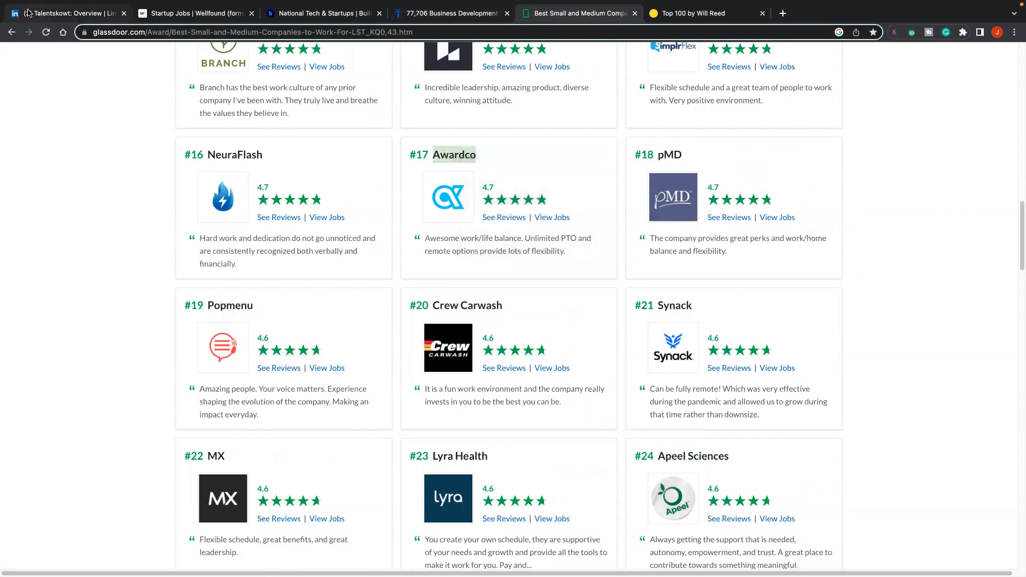
pyautogui.click(65, 13)
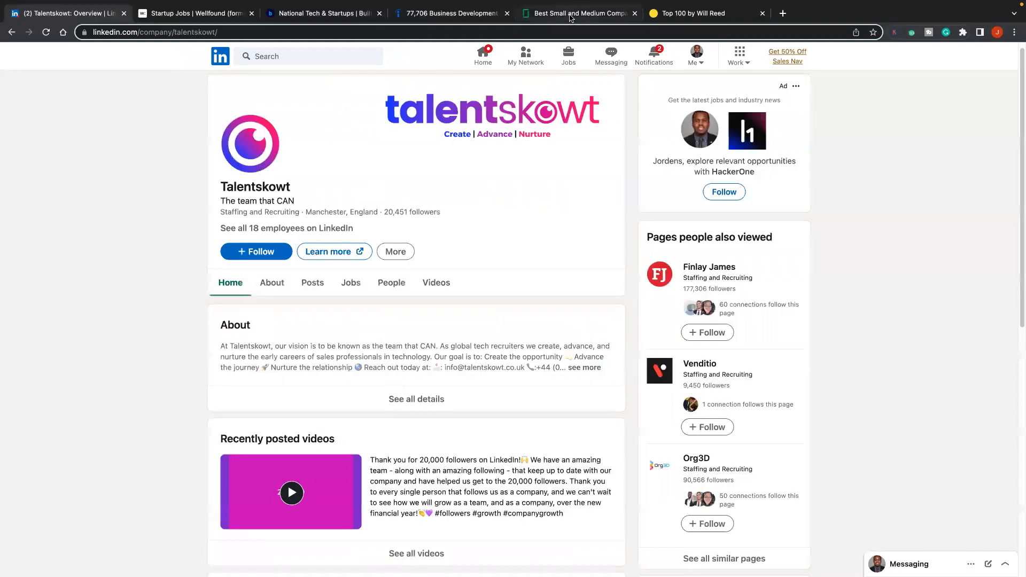
pyautogui.click(578, 13)
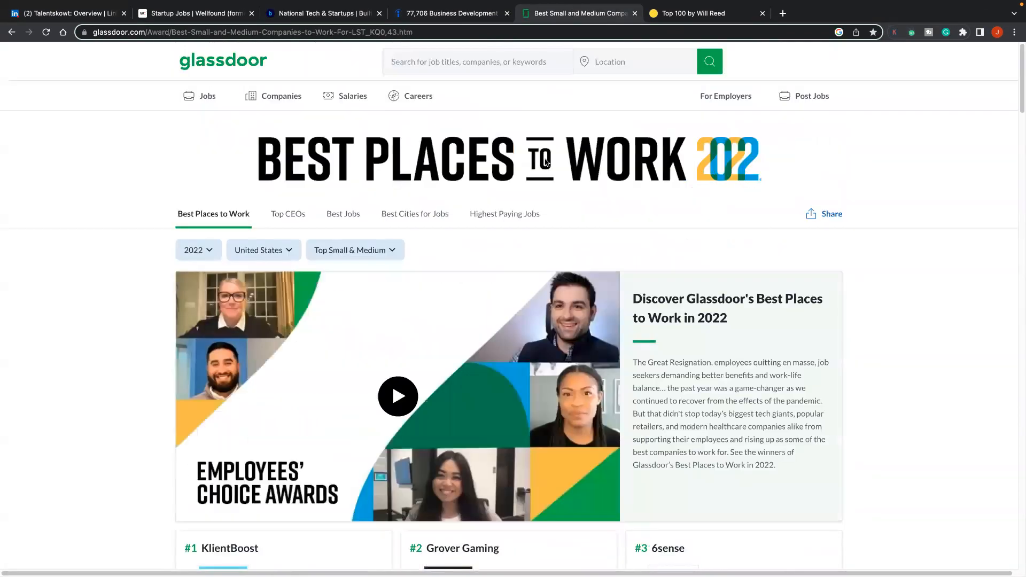
# Step: Switch the Best Places to Work 2022 ranking to Top Large companies and review the top winners, then move to the Top 100 by Will Reed tab
pyautogui.click(355, 250)
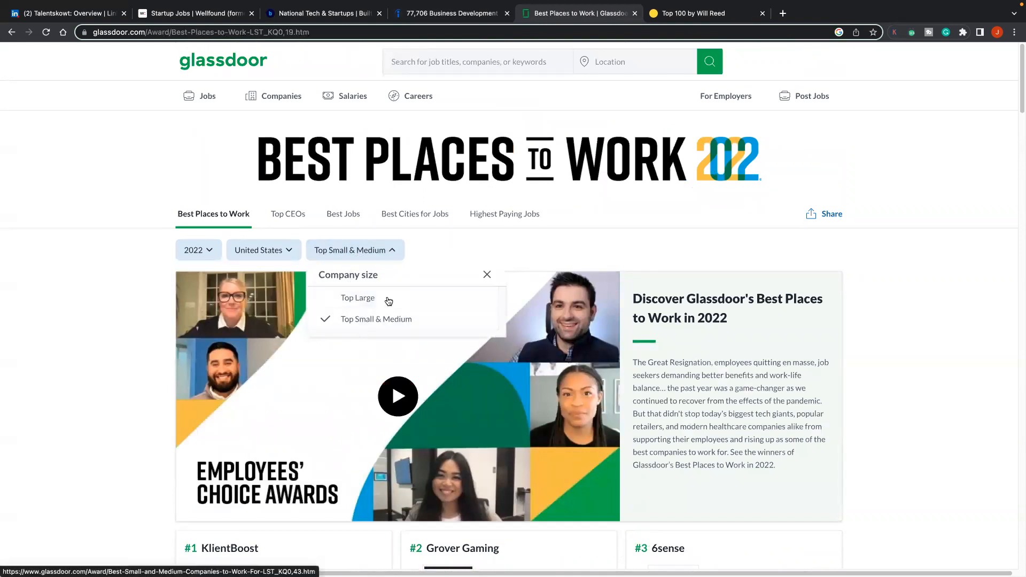
pyautogui.click(488, 275)
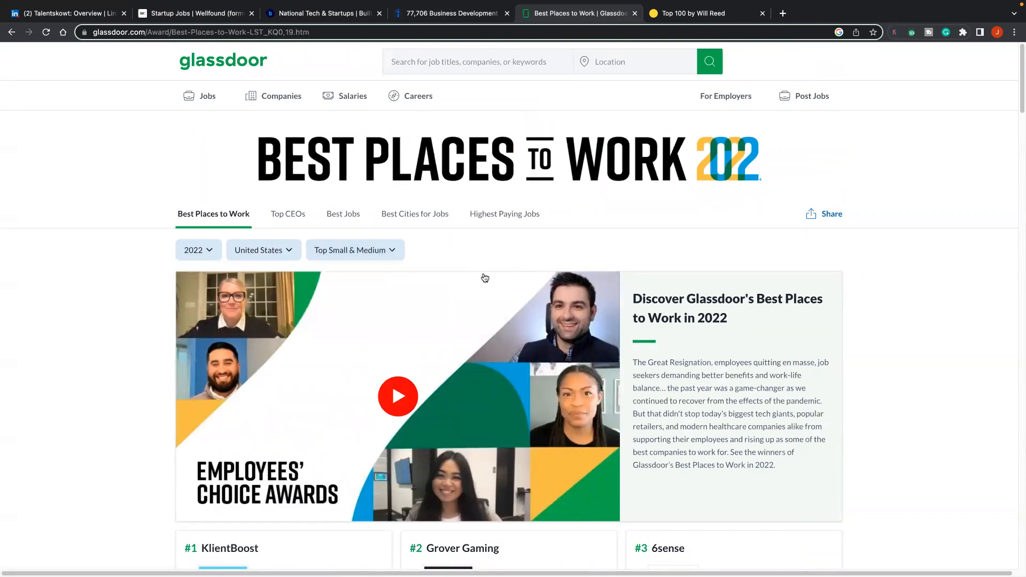
pyautogui.scroll(-3)
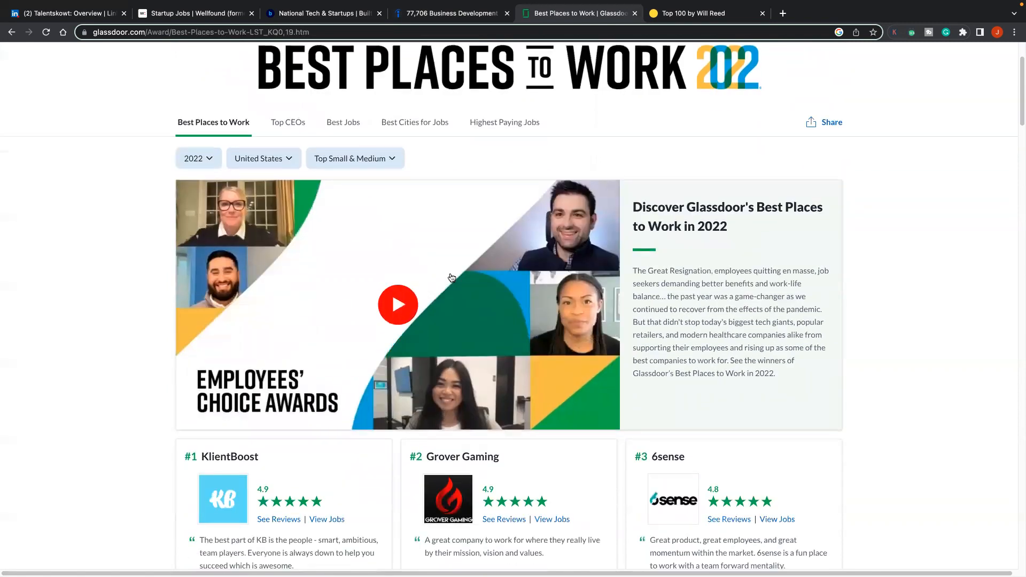
pyautogui.scroll(-3)
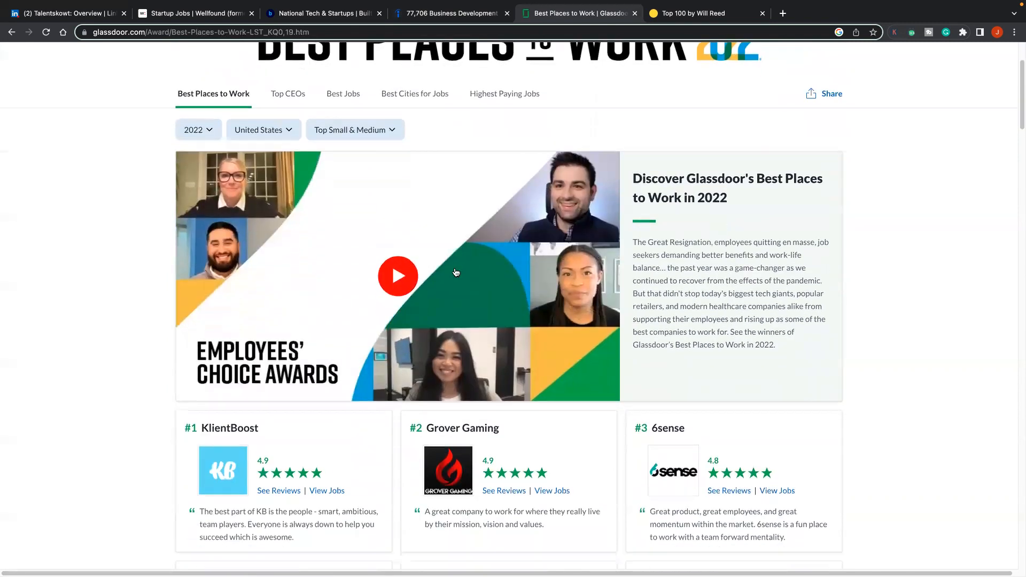
pyautogui.scroll(-3)
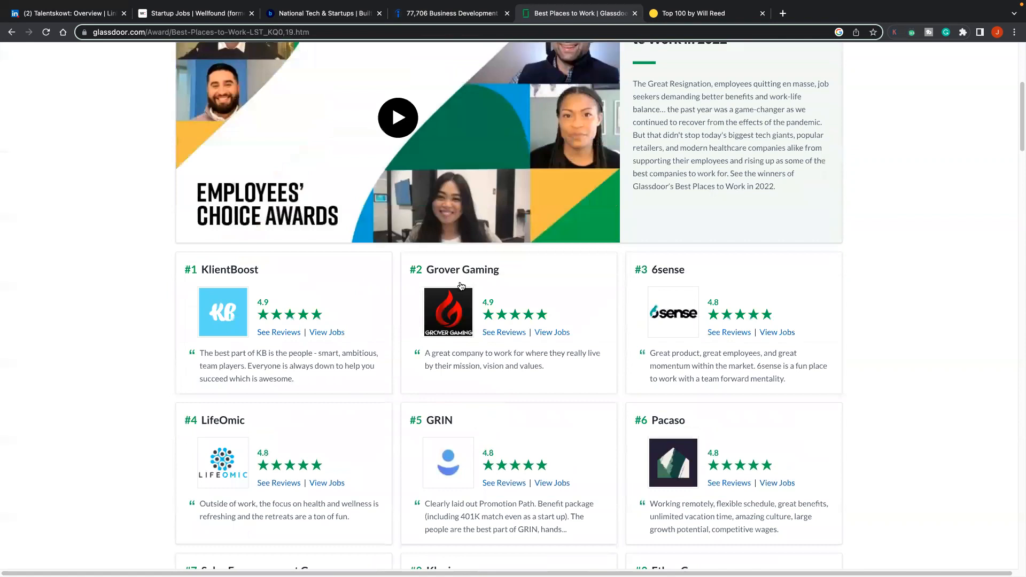
pyautogui.scroll(-3)
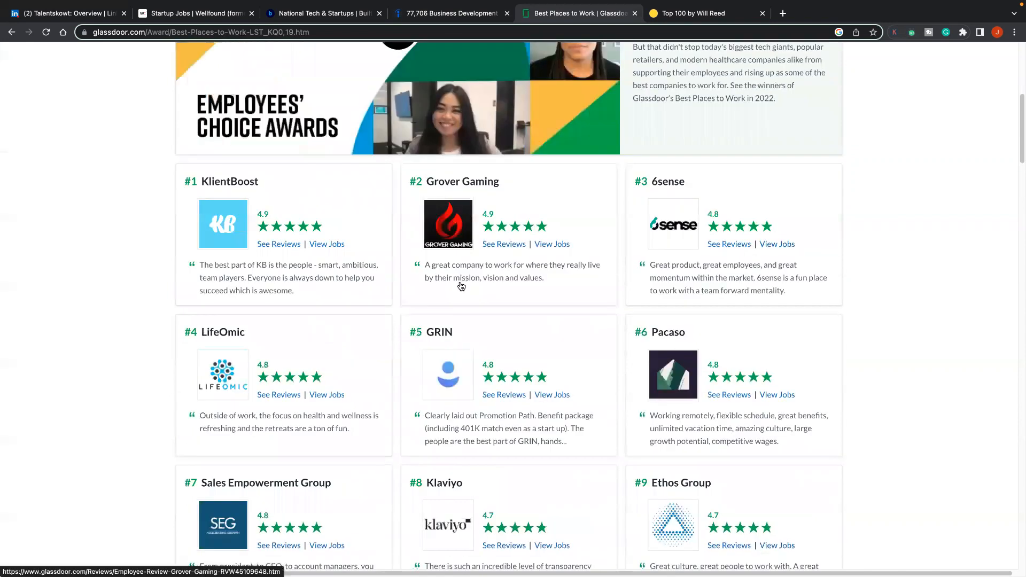
pyautogui.scroll(-3)
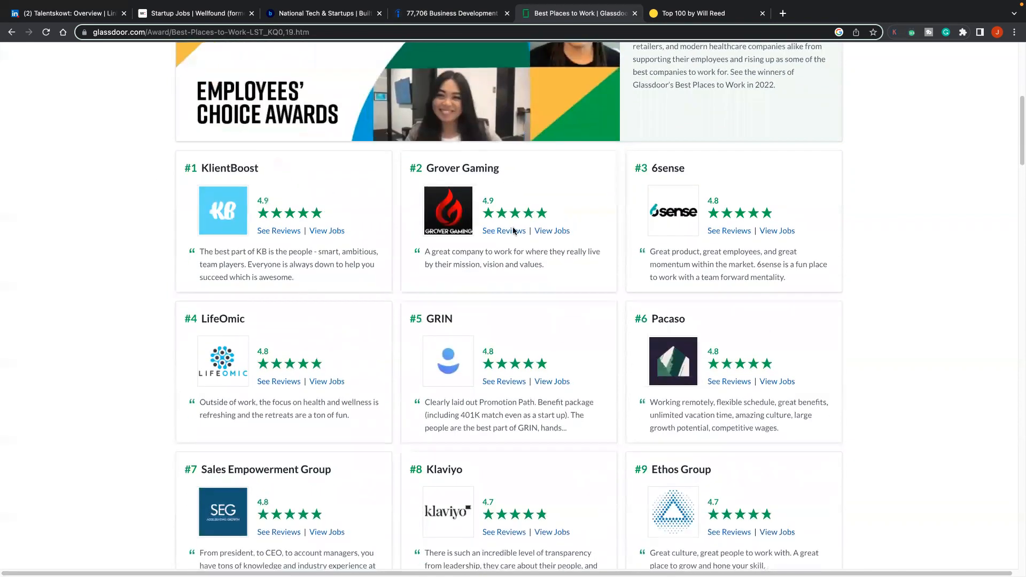
pyautogui.scroll(-3)
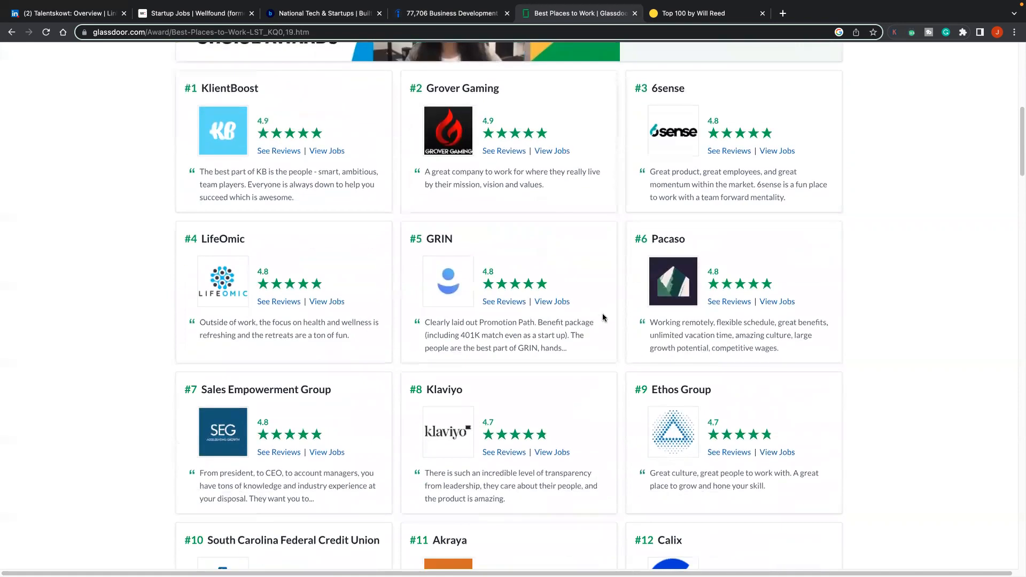
pyautogui.moveTo(658, 266)
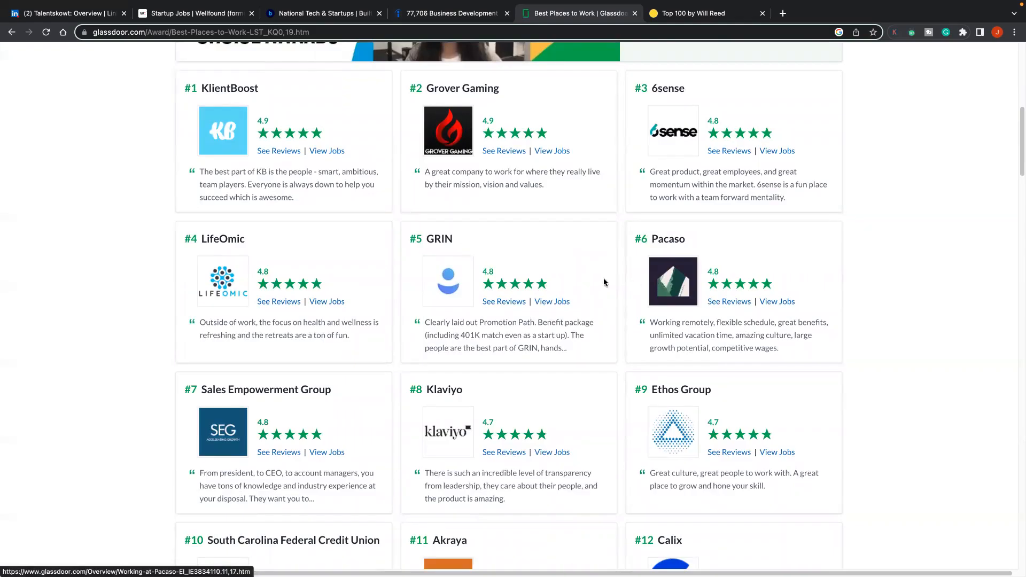
pyautogui.moveTo(544, 264)
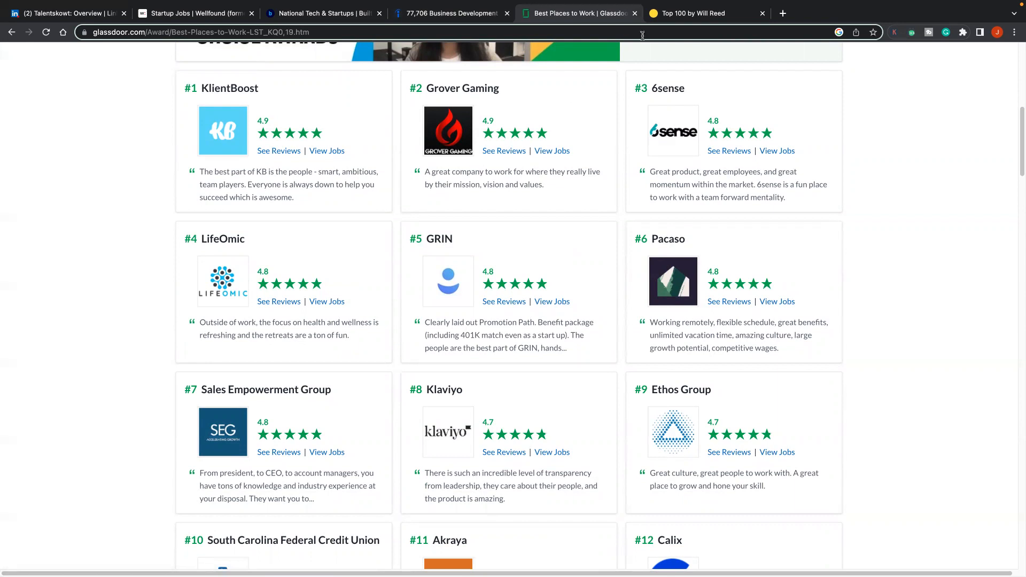
pyautogui.click(706, 13)
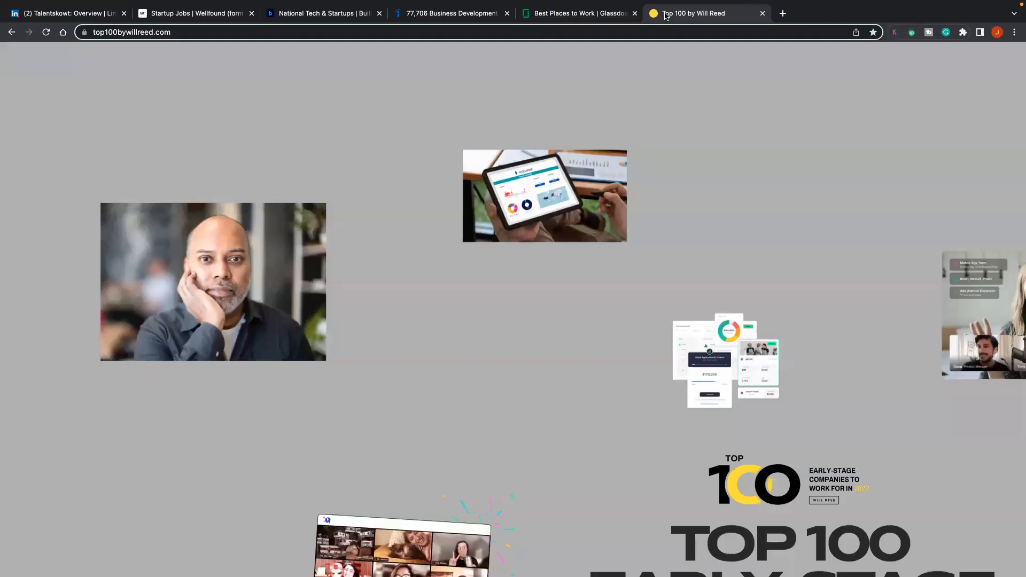
# Step: Enter the Top 100 by Will Reed site and go to the Meet the Top 100 company list
pyautogui.scroll(-3)
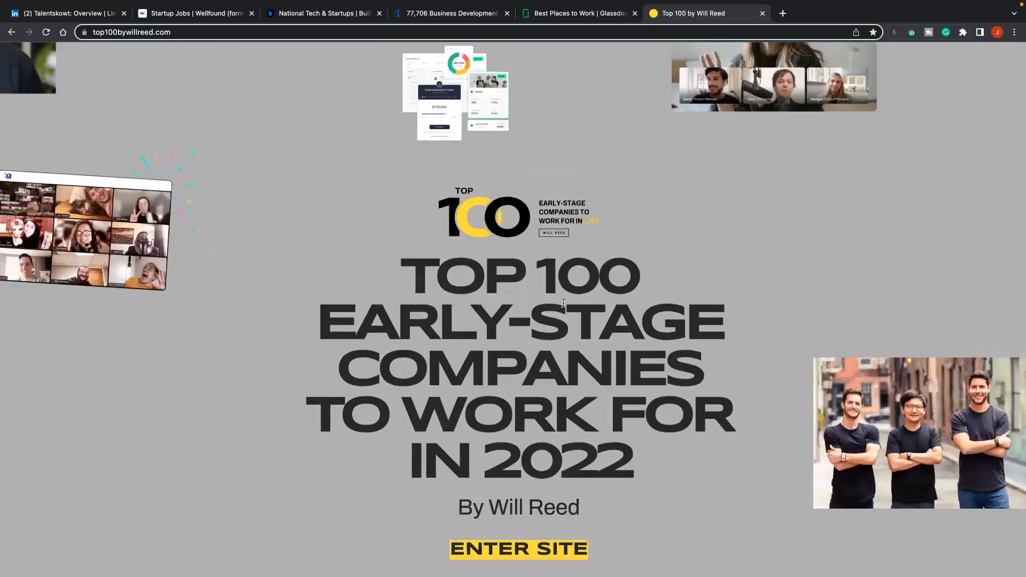
pyautogui.scroll(-3)
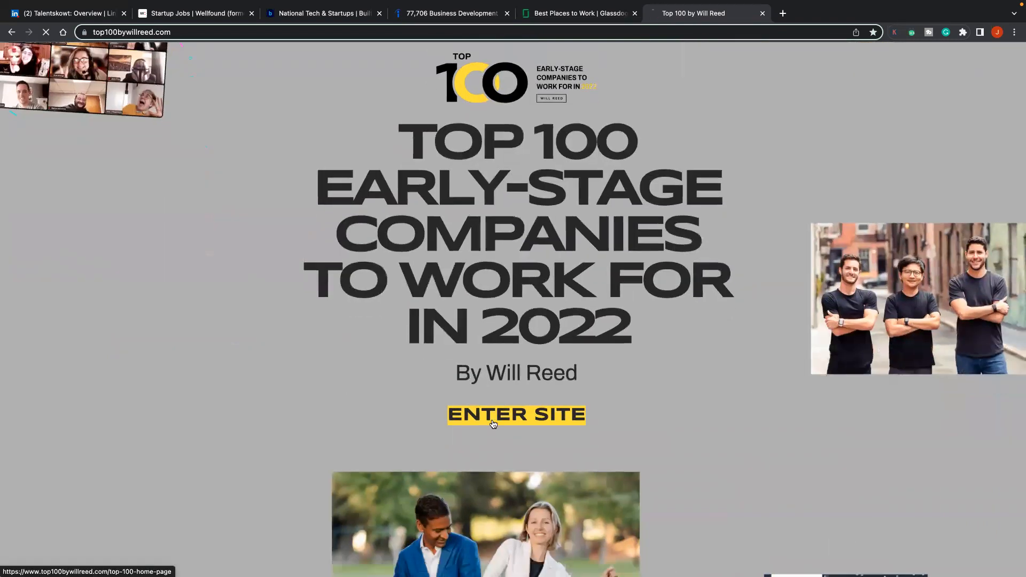
pyautogui.click(515, 414)
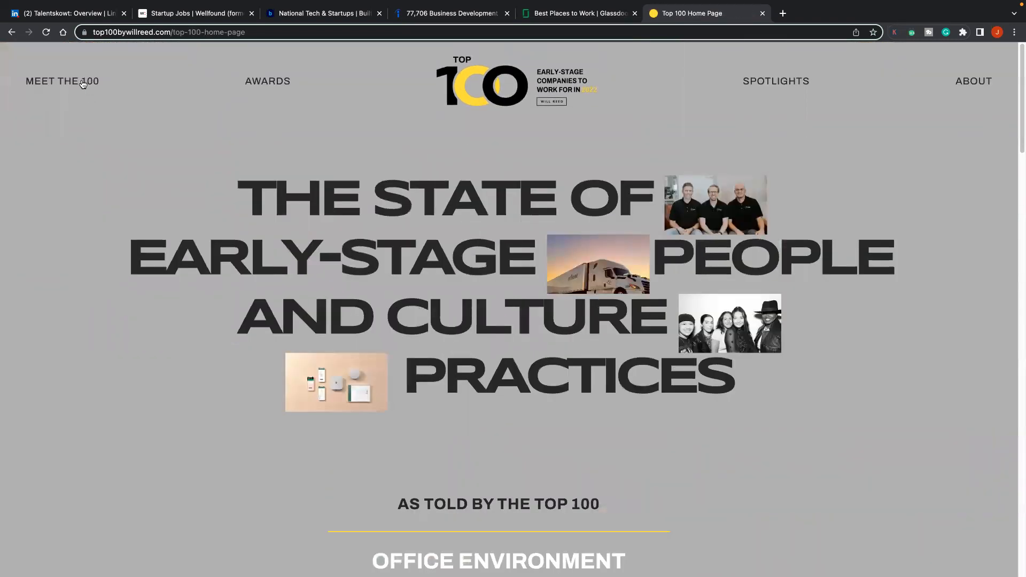
pyautogui.click(62, 82)
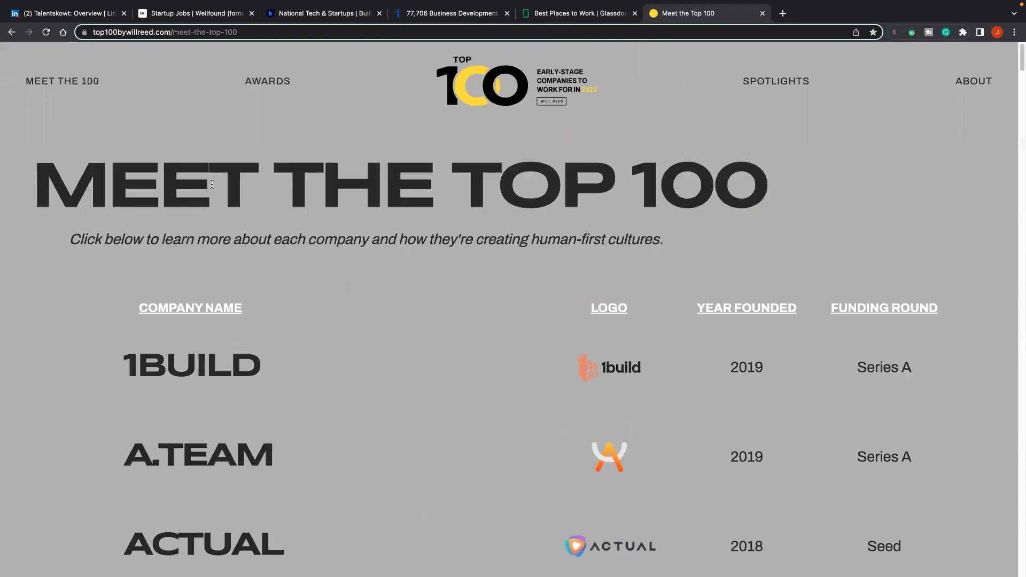
# Step: Browse the alphabetical company list and open the AirGarage Series A profile
pyautogui.scroll(-3)
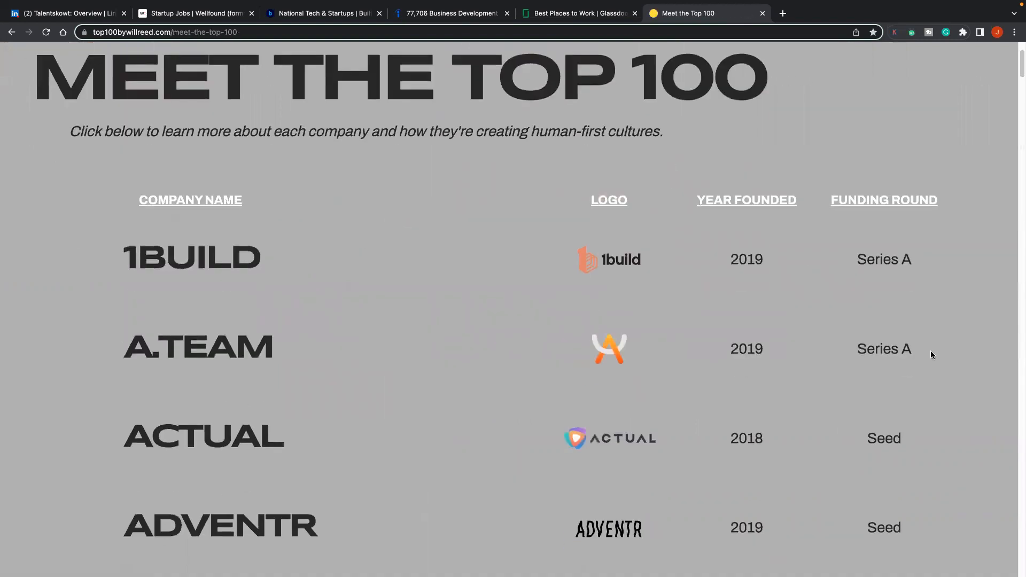
pyautogui.scroll(-3)
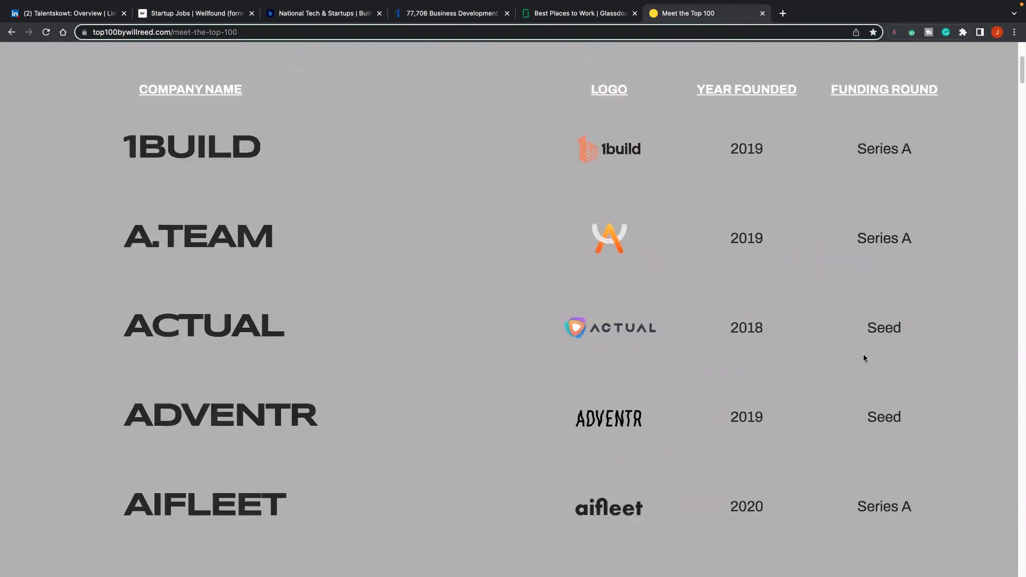
pyautogui.scroll(-3)
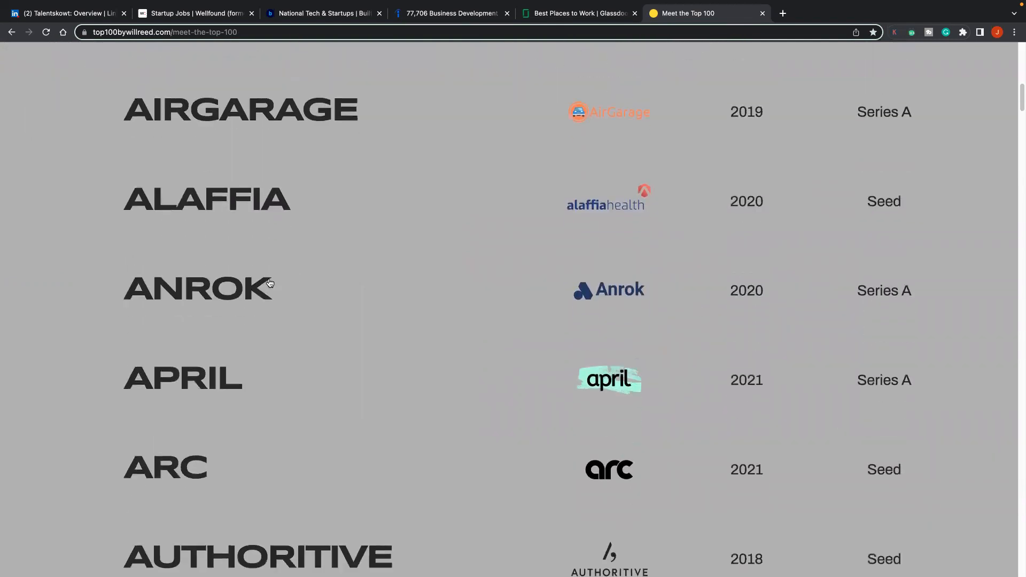
pyautogui.scroll(-3)
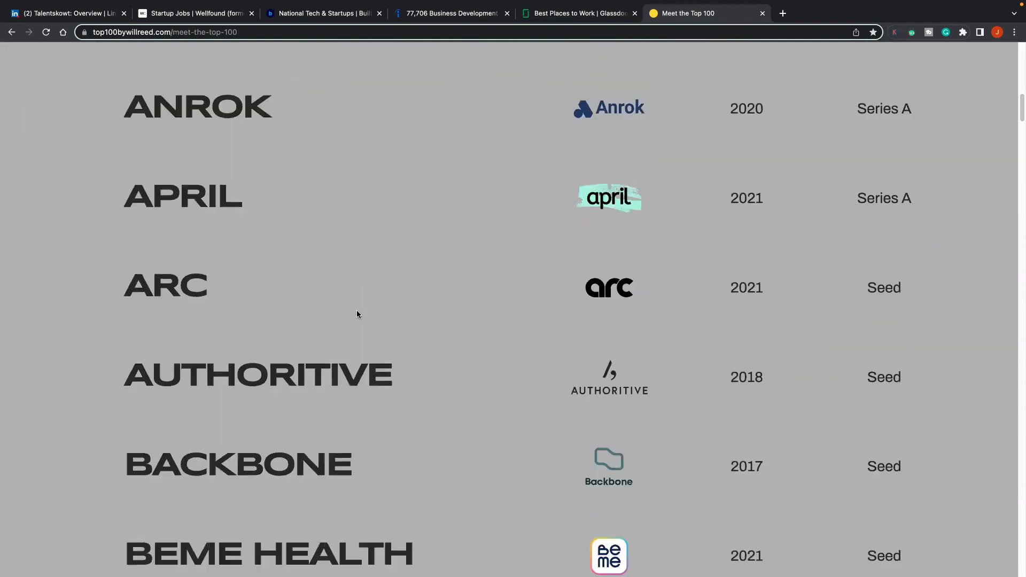
pyautogui.moveTo(360, 307)
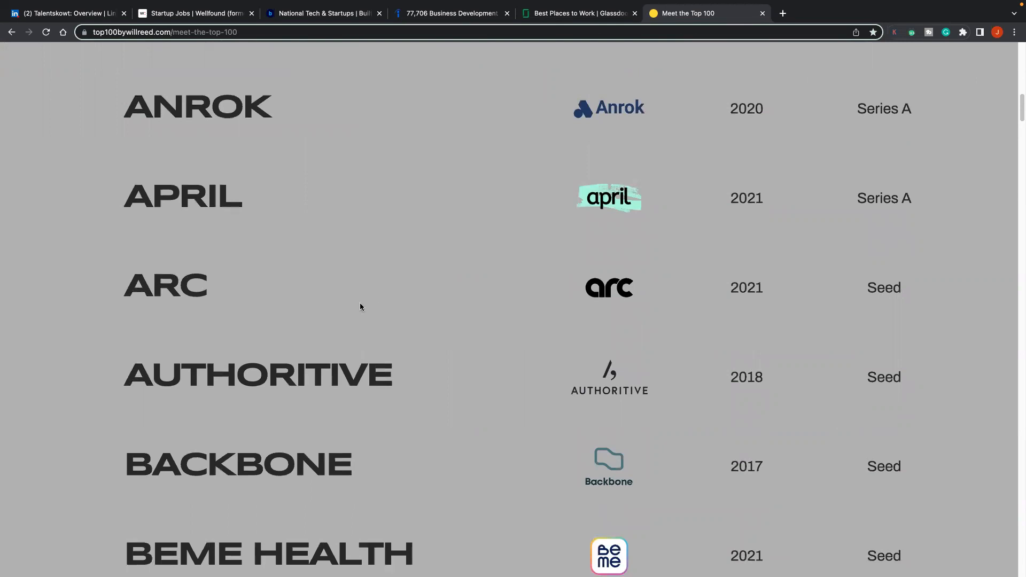
pyautogui.moveTo(283, 349)
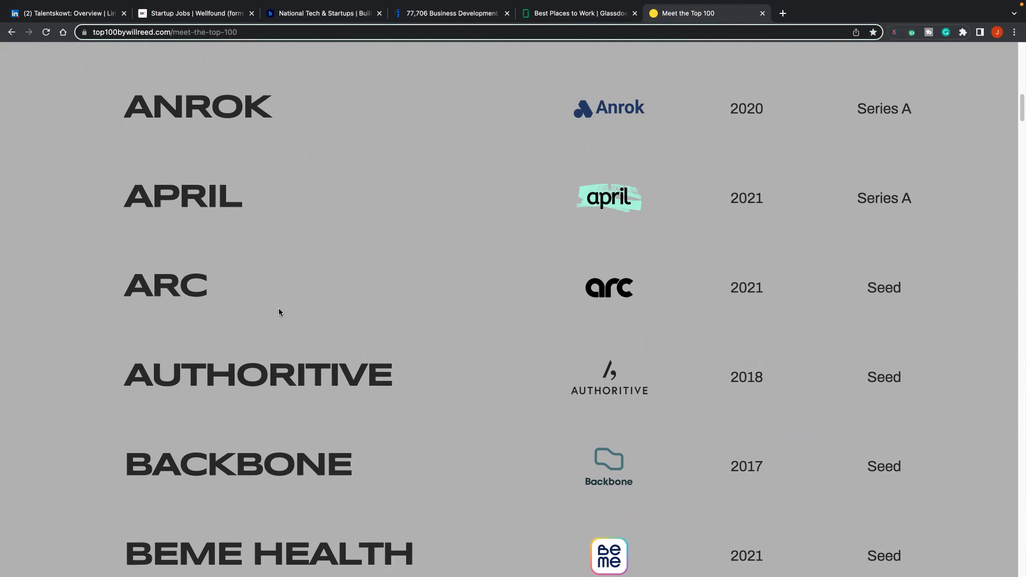
pyautogui.moveTo(315, 322)
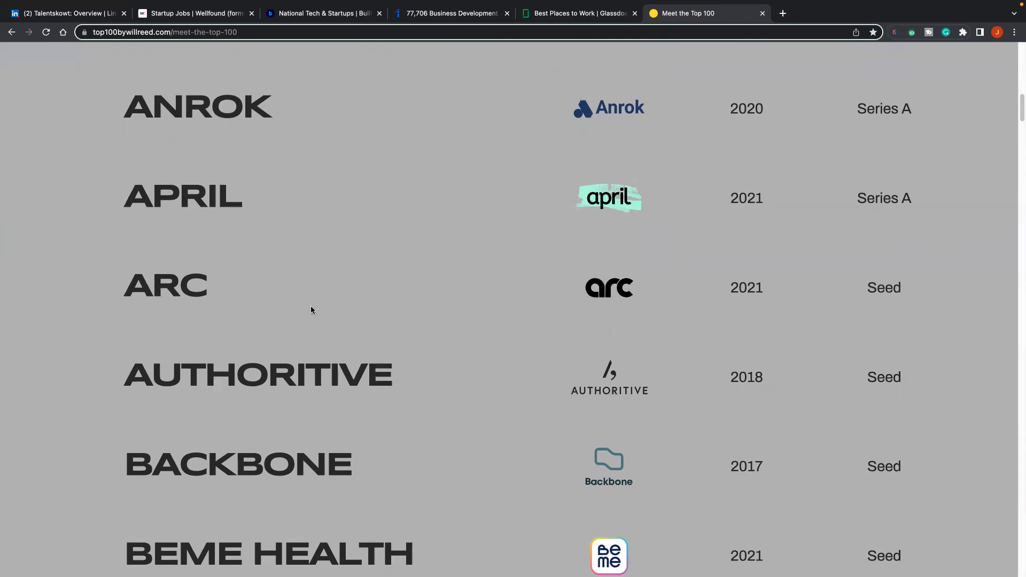
pyautogui.scroll(-3)
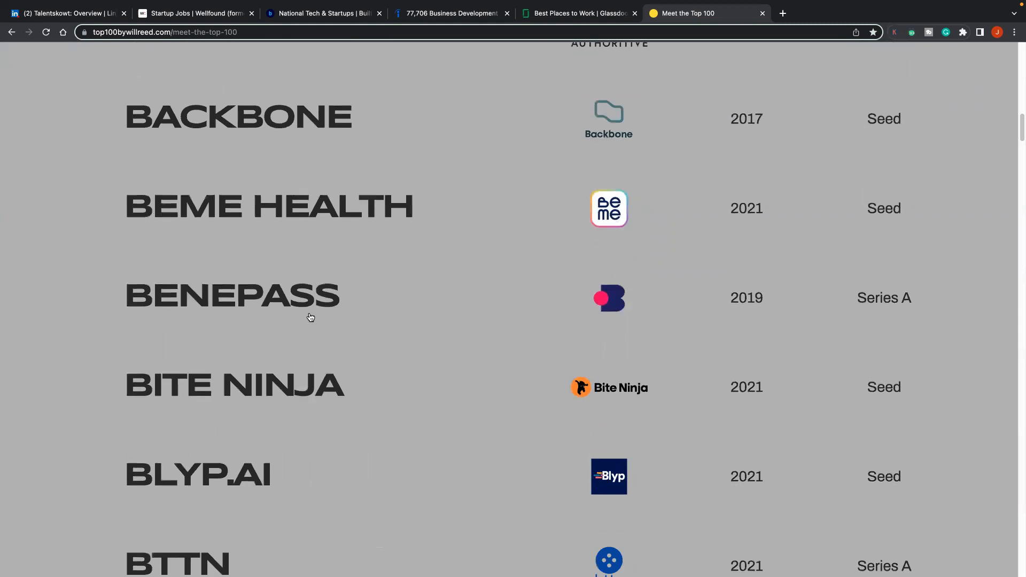
pyautogui.scroll(-3)
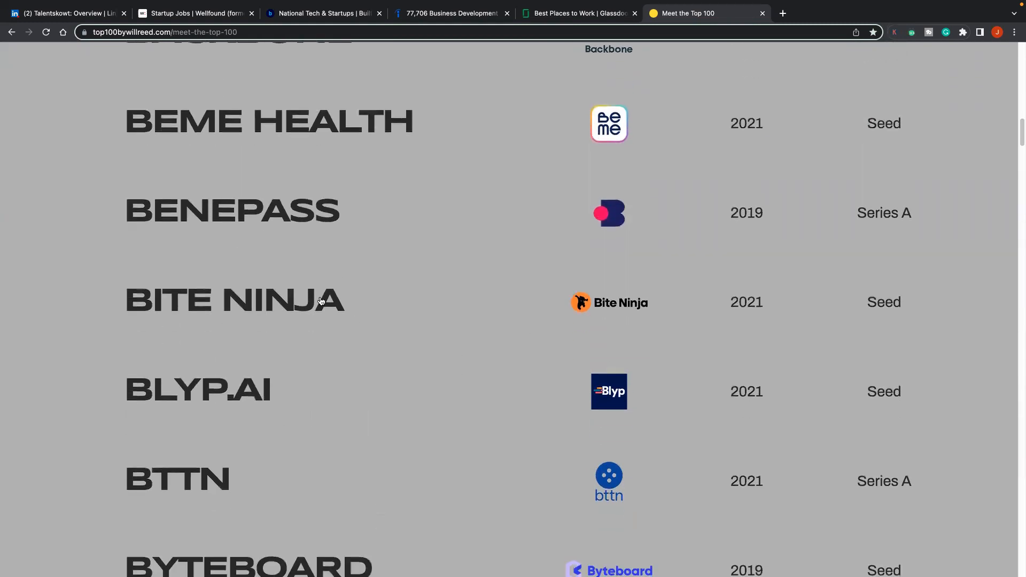
pyautogui.scroll(-3)
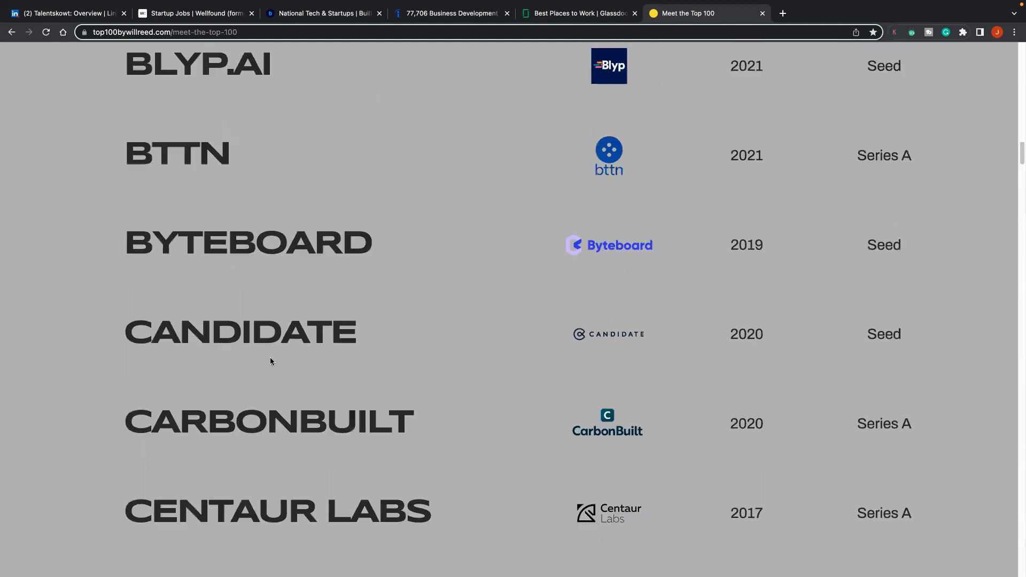
pyautogui.scroll(3)
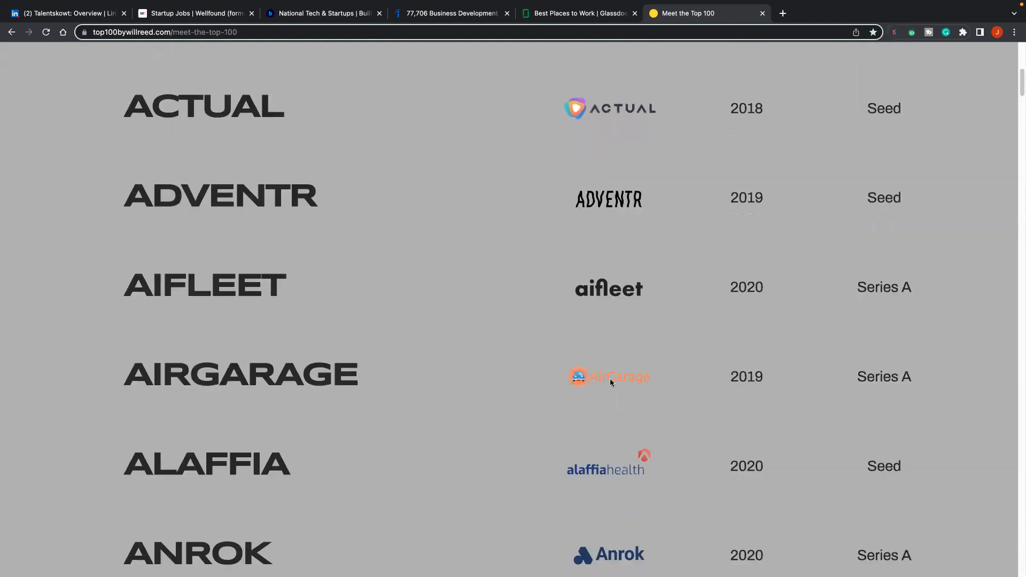
pyautogui.click(612, 376)
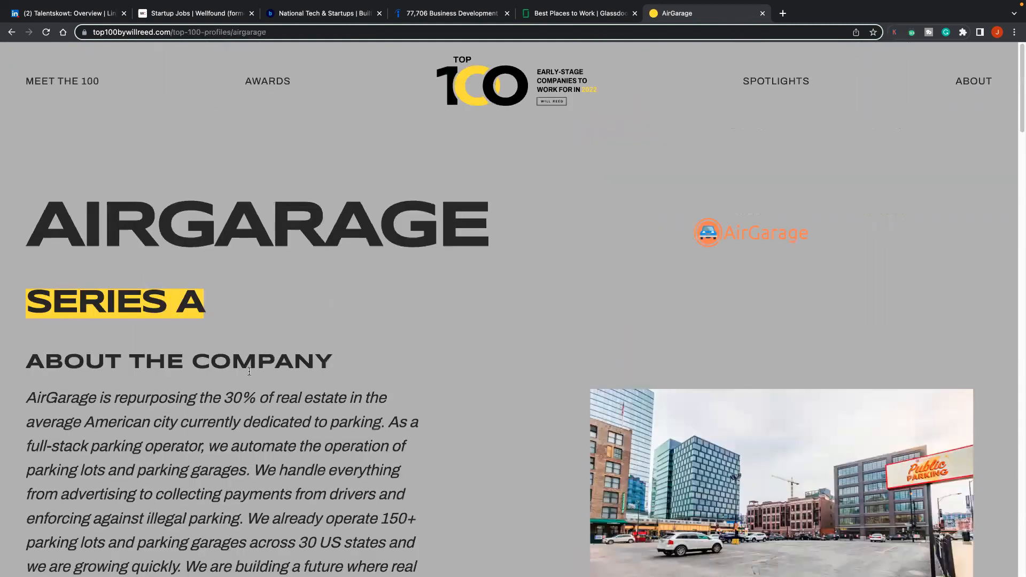
pyautogui.scroll(-3)
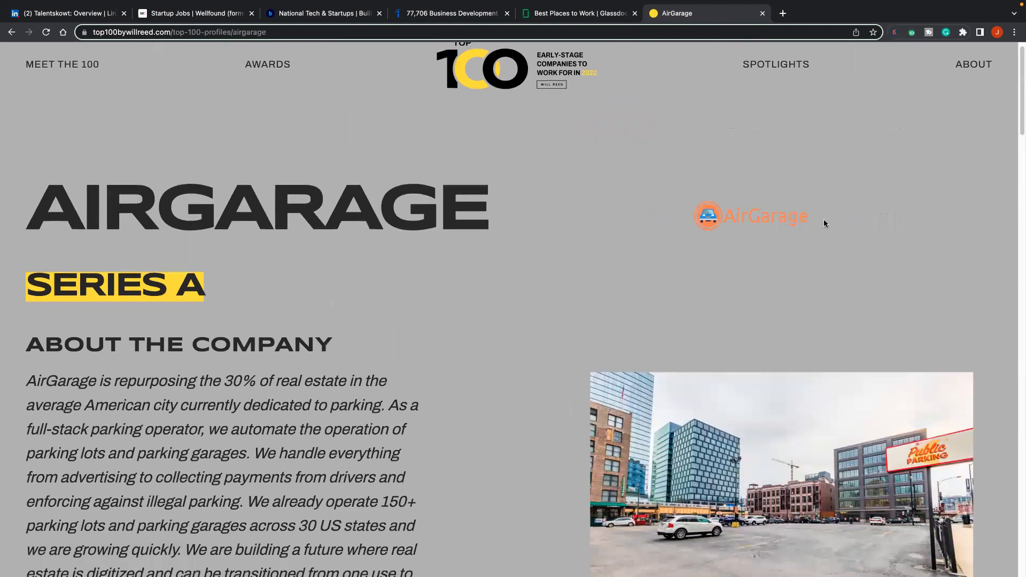
pyautogui.moveTo(722, 100)
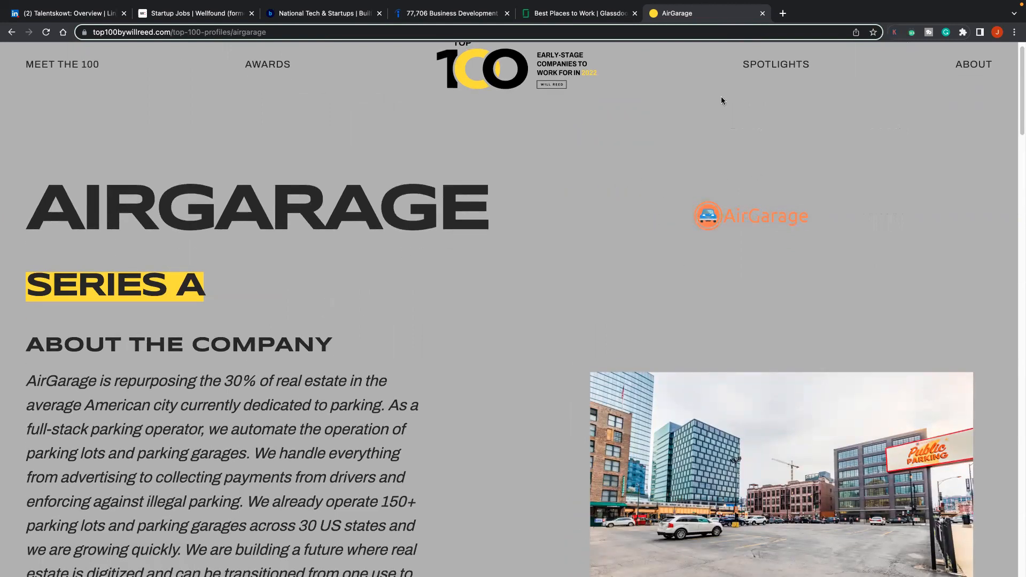
pyautogui.moveTo(249, 172)
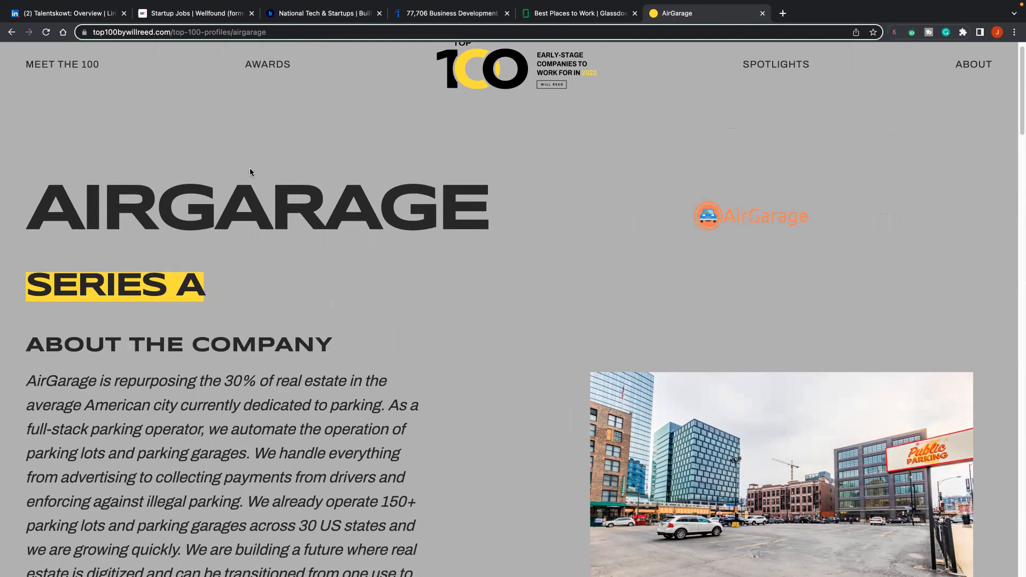
pyautogui.moveTo(348, 271)
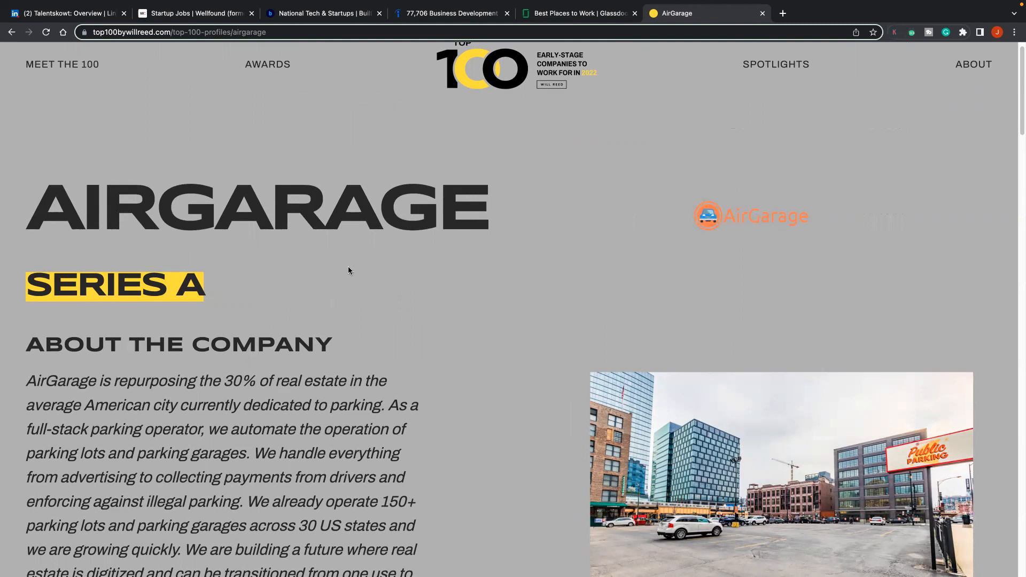
pyautogui.moveTo(349, 269)
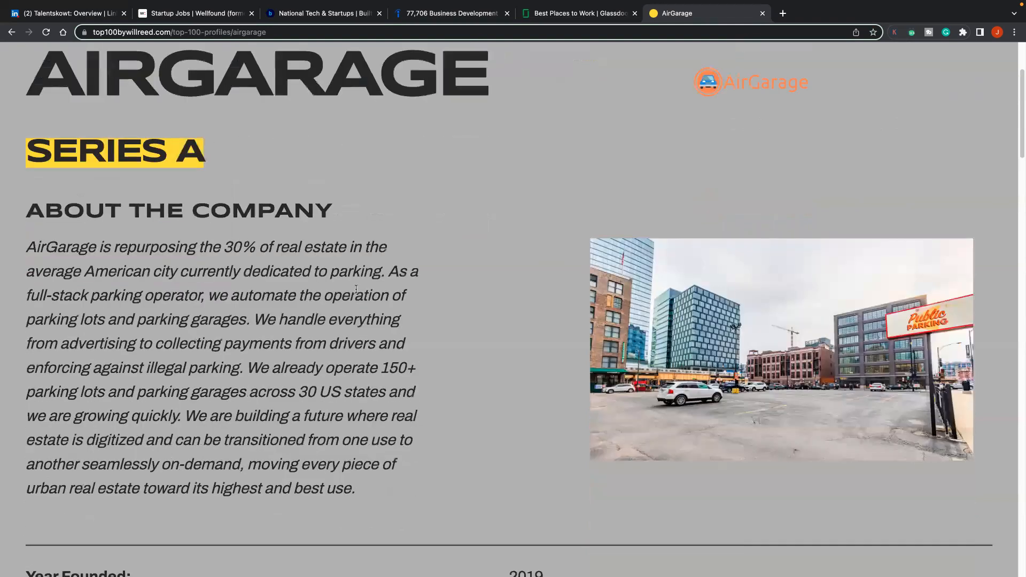
pyautogui.scroll(-3)
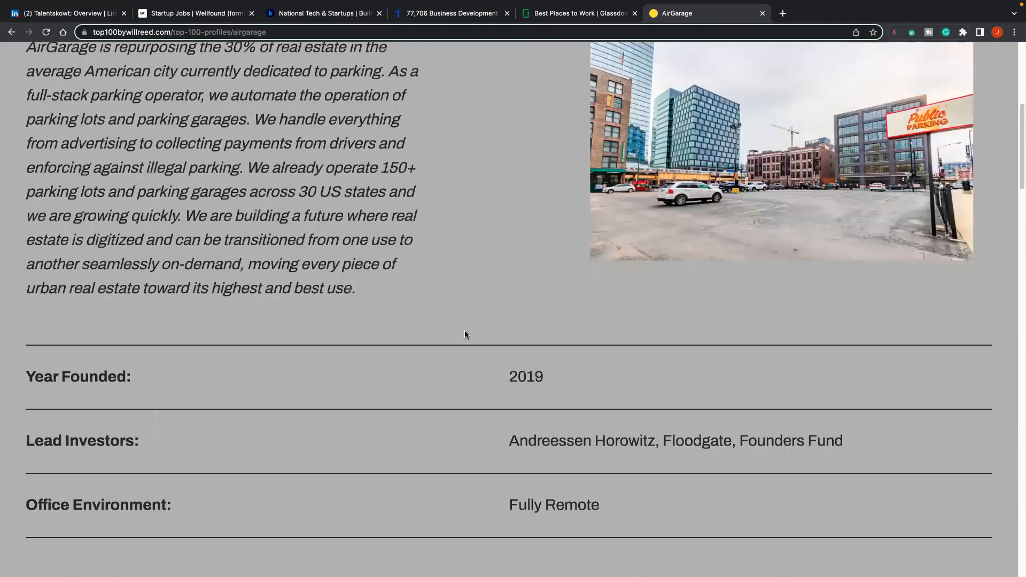
# Step: Reach Meet the Founder(s) on the AirGarage profile and copy CTO founder Scott Fitsimones' name
pyautogui.scroll(-3)
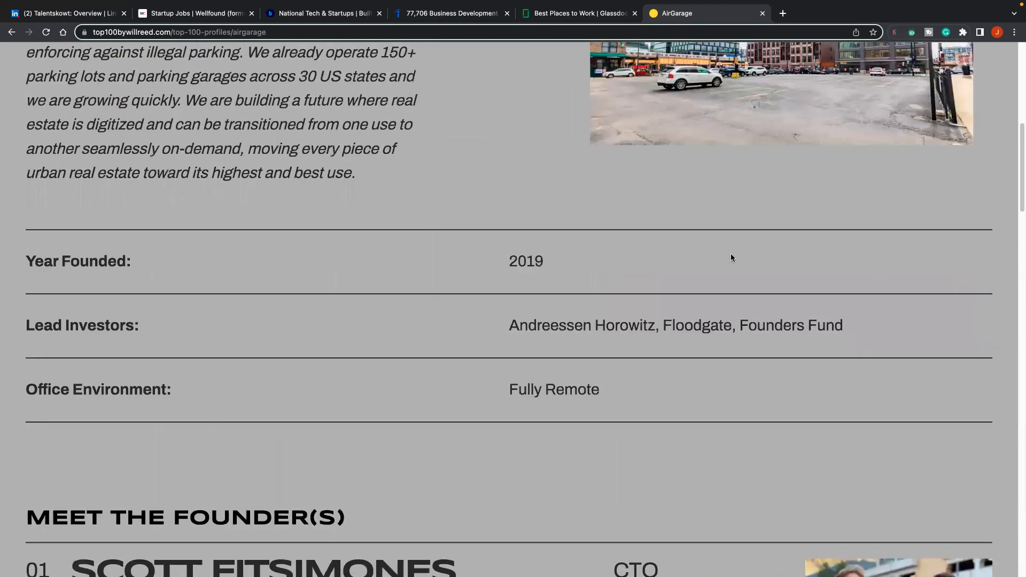
pyautogui.scroll(-3)
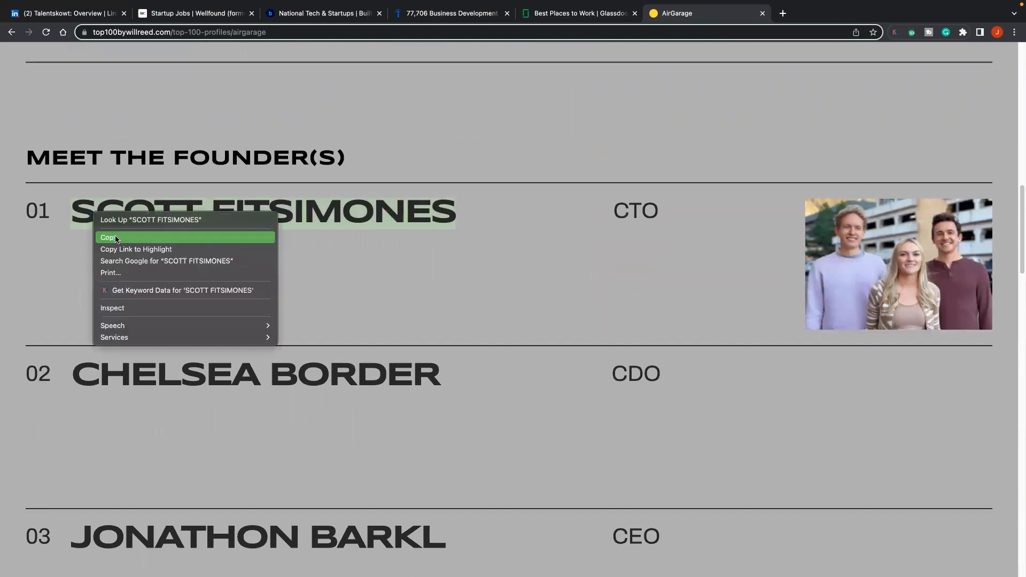
pyautogui.click(108, 238)
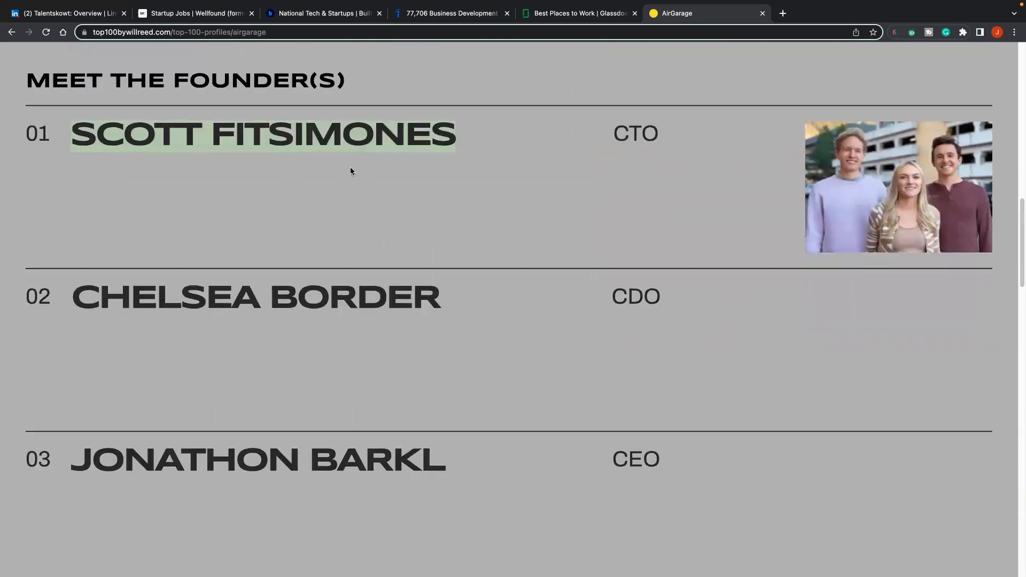
pyautogui.scroll(-3)
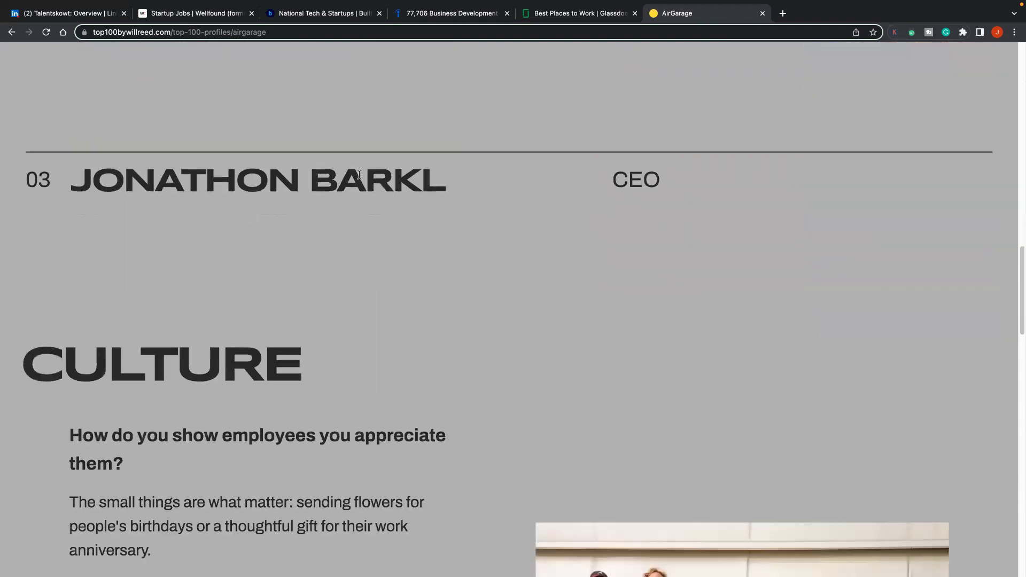
# Step: Read past Culture and Important Links to the footer, then go back to the Meet the Top 100 list
pyautogui.scroll(-3)
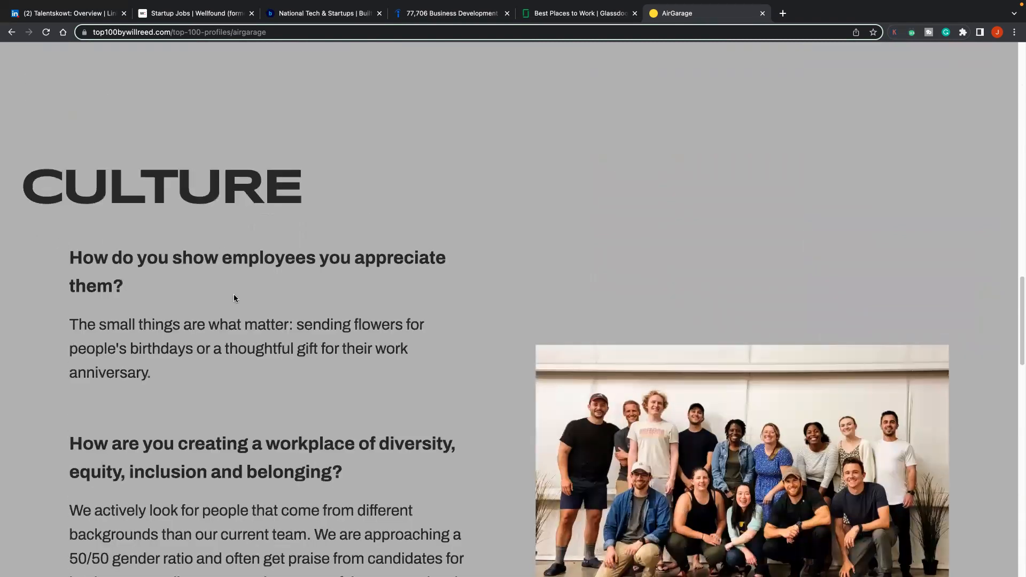
pyautogui.scroll(-3)
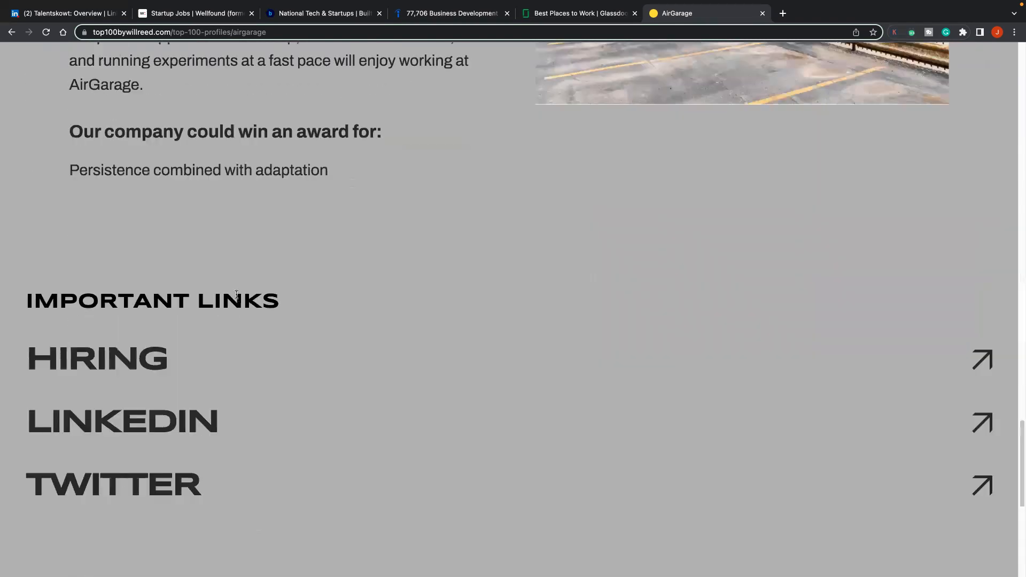
pyautogui.scroll(-3)
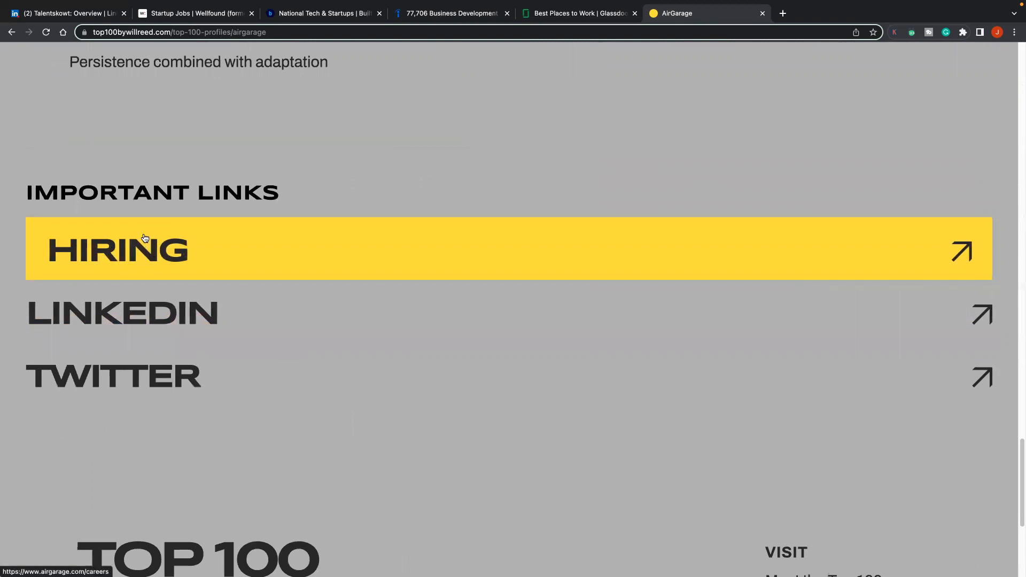
pyautogui.moveTo(118, 331)
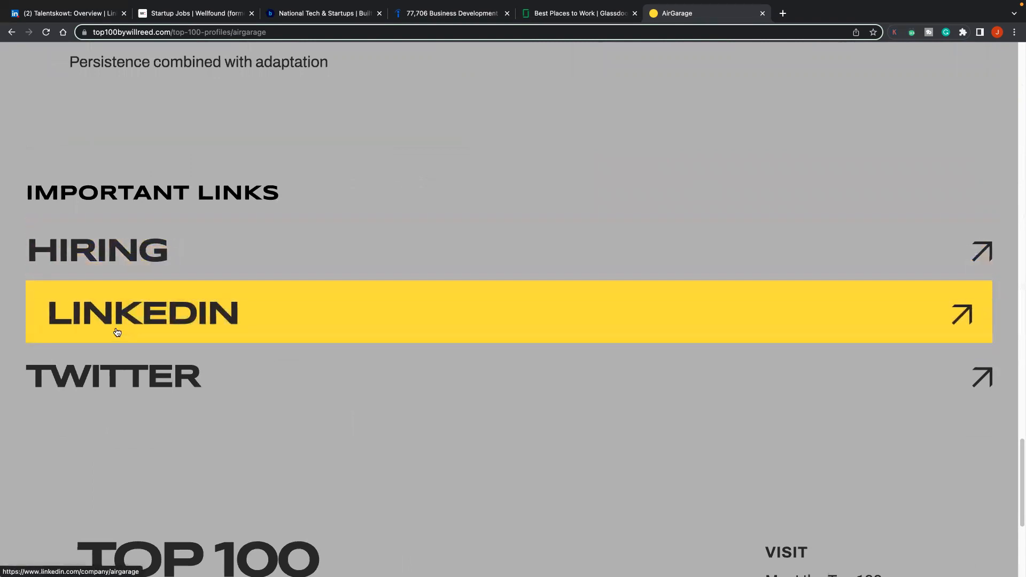
pyautogui.scroll(-3)
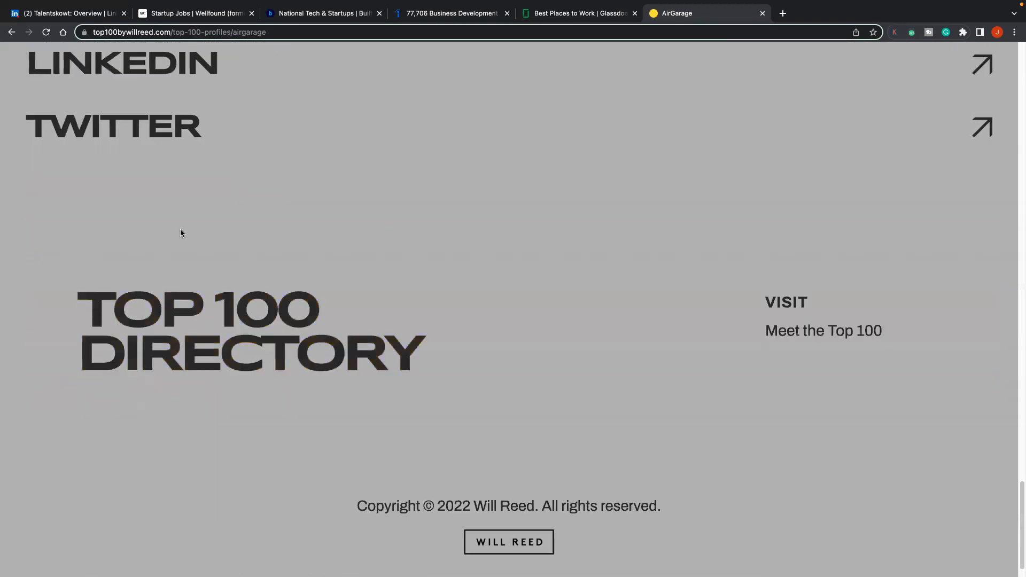
pyautogui.scroll(3)
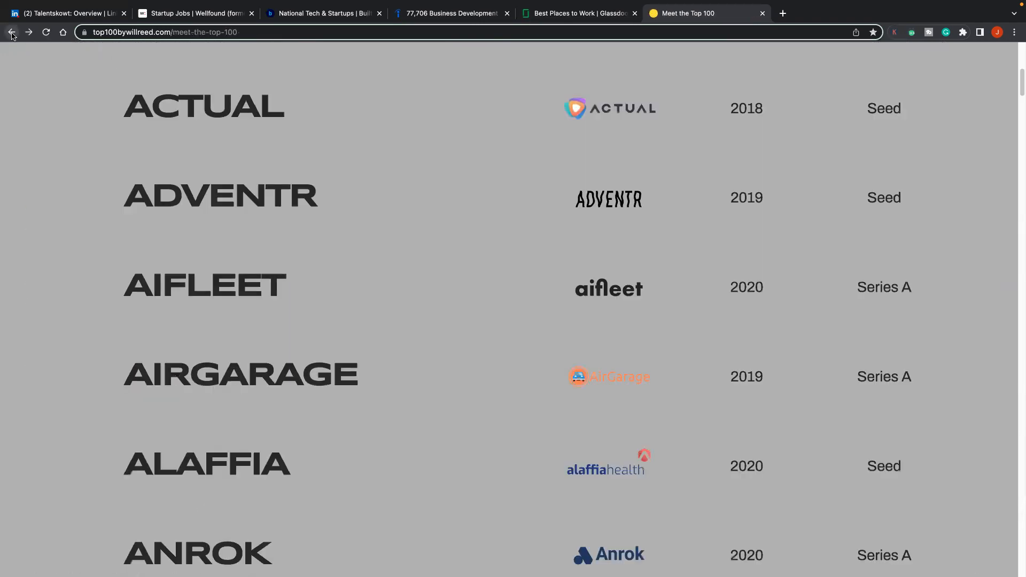
pyautogui.moveTo(188, 254)
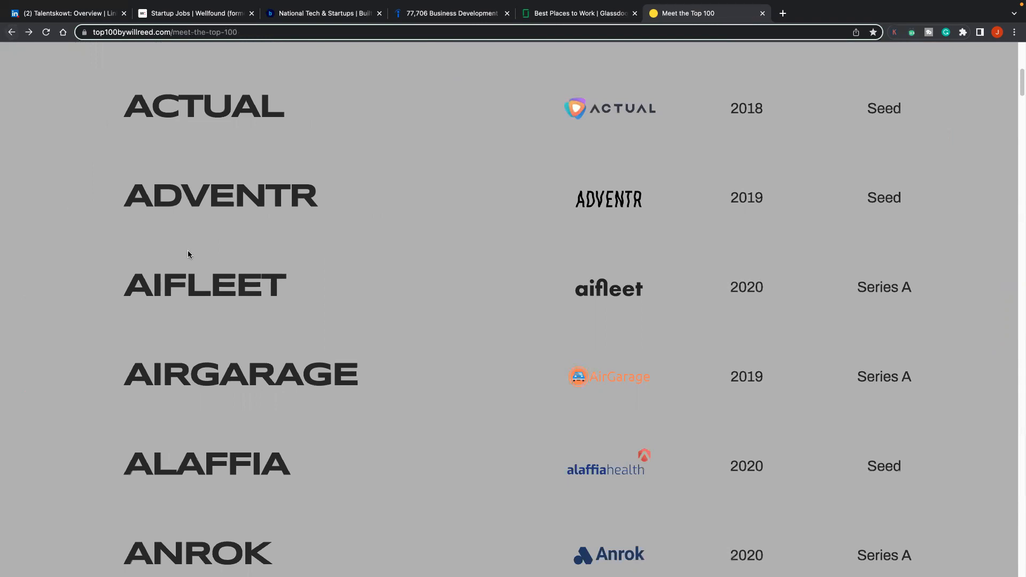
pyautogui.scroll(-3)
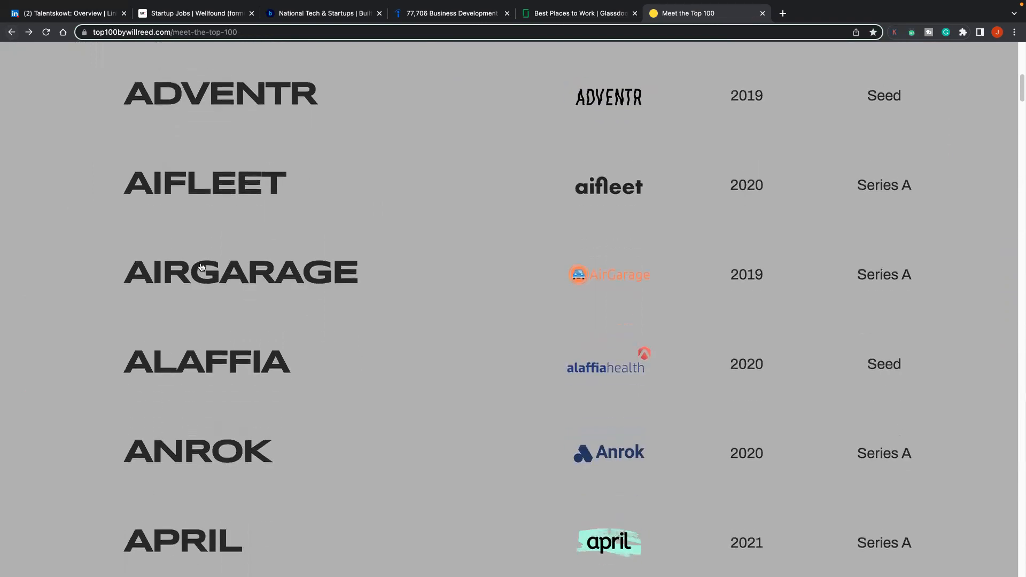
pyautogui.scroll(-3)
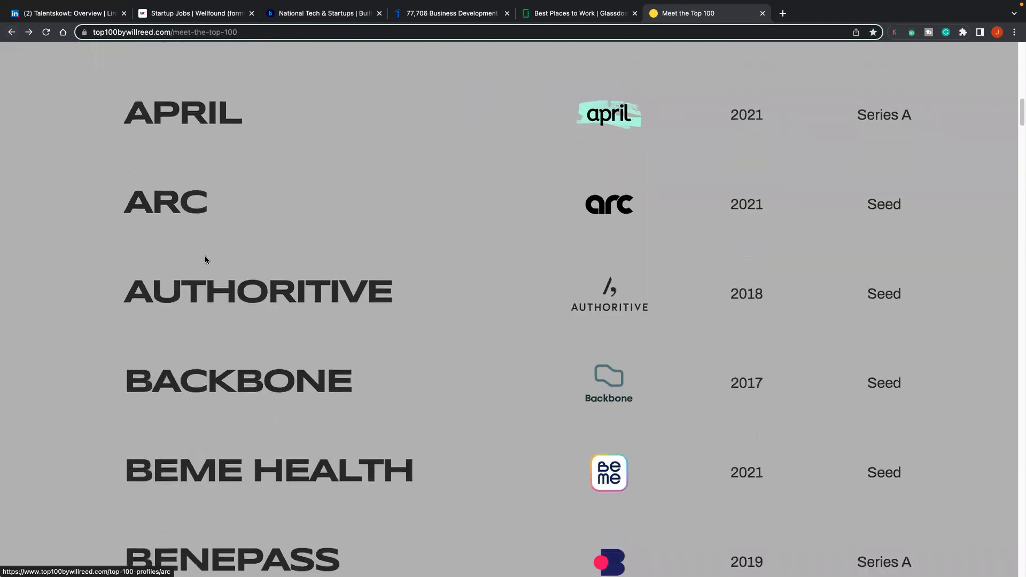
pyautogui.scroll(-3)
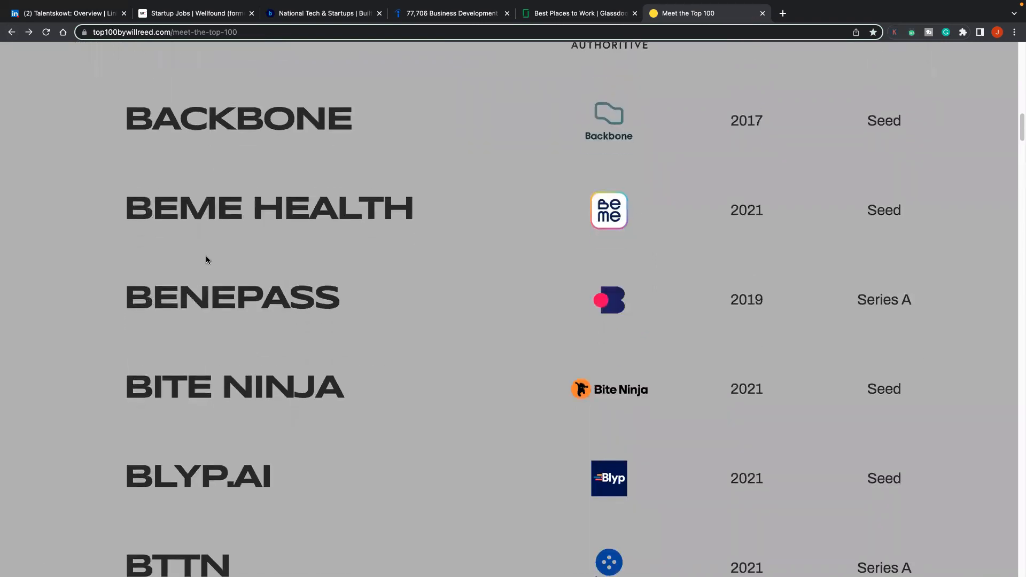
pyautogui.scroll(-3)
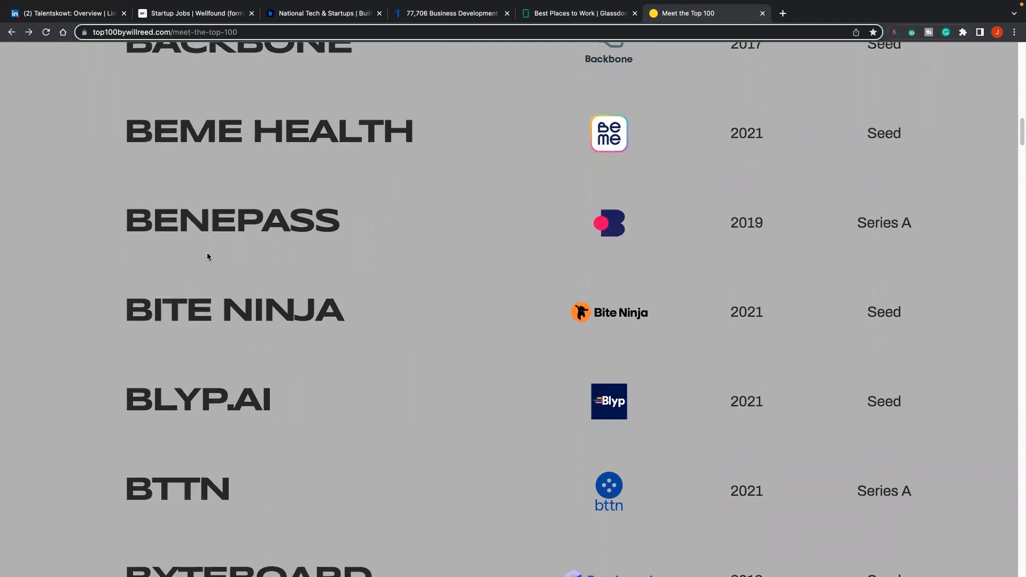
pyautogui.moveTo(209, 259)
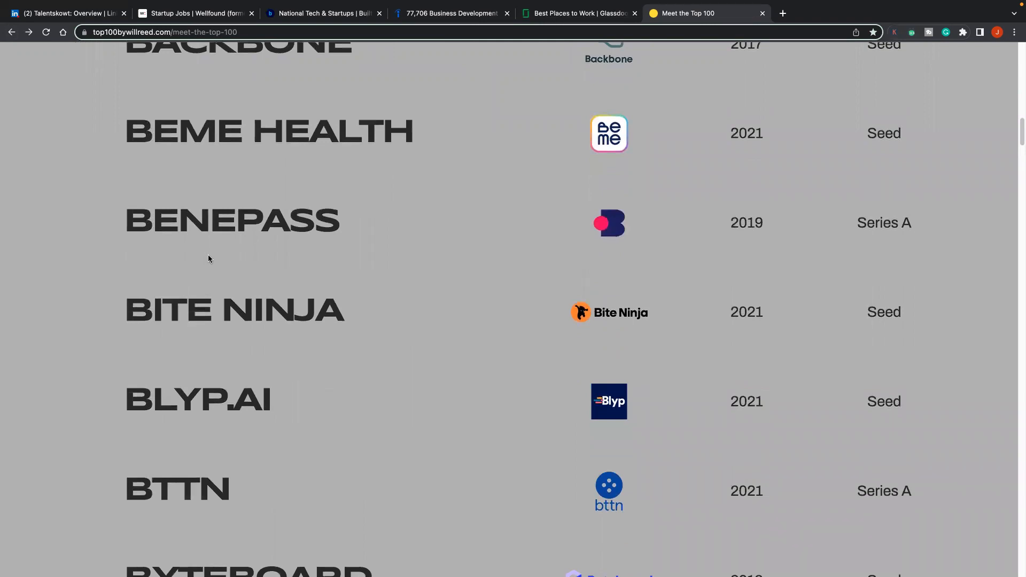
pyautogui.moveTo(211, 271)
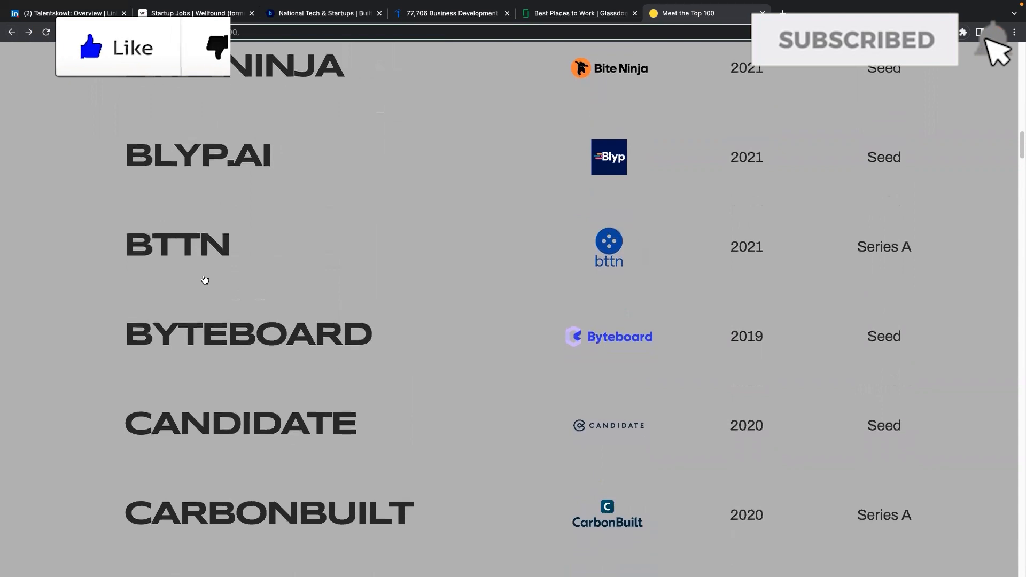
pyautogui.scroll(-3)
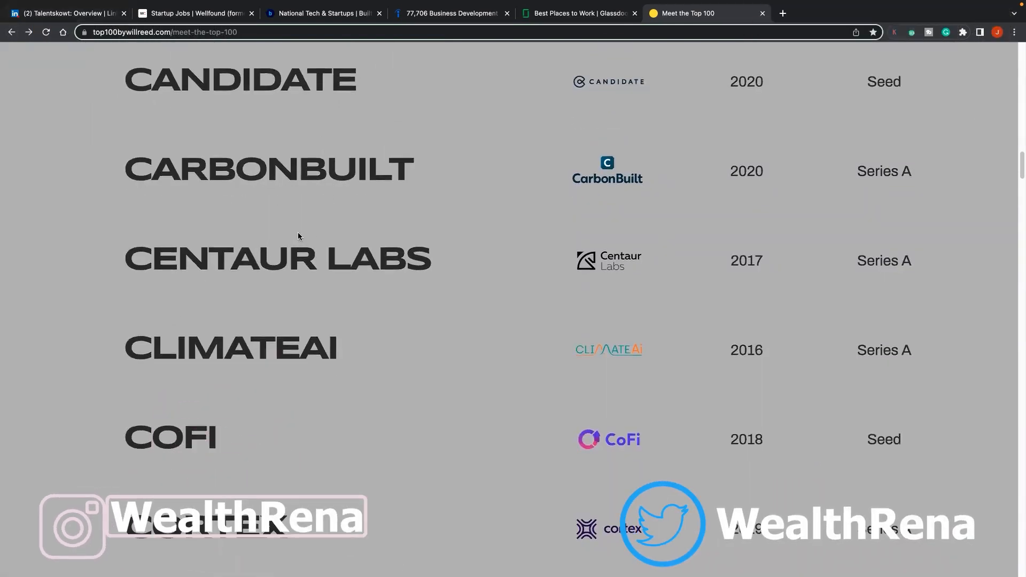
pyautogui.scroll(-3)
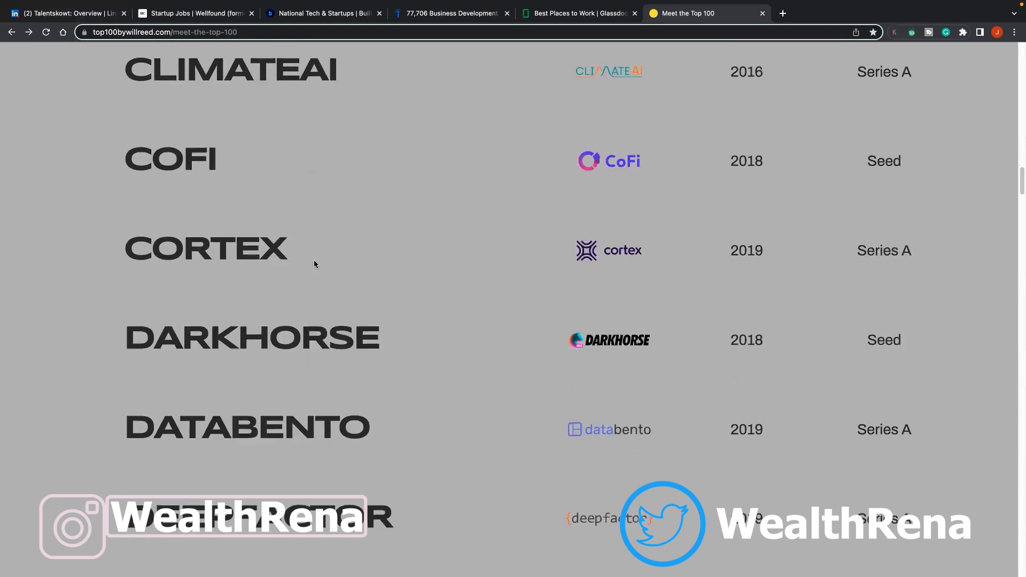
pyautogui.scroll(-3)
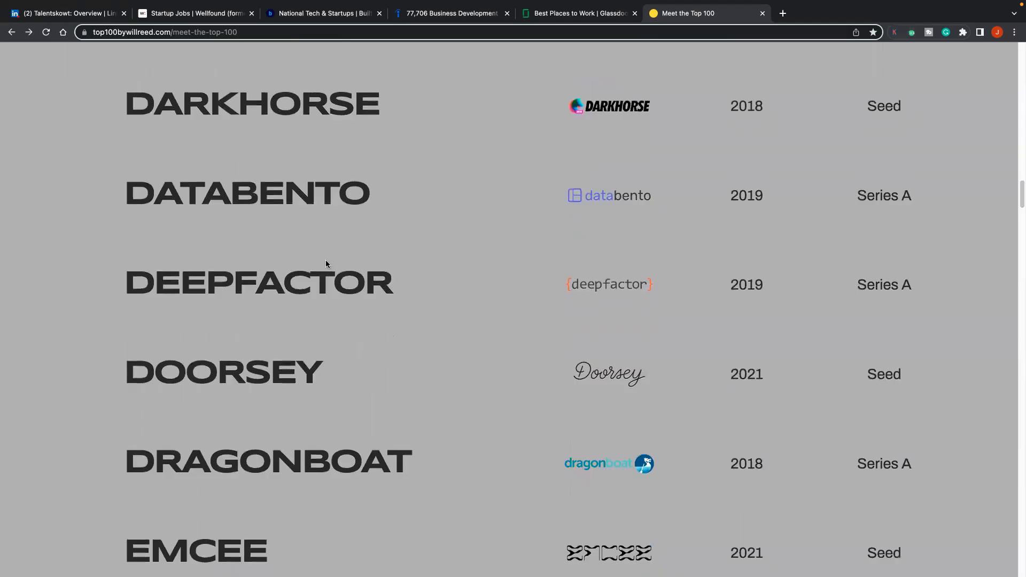
pyautogui.moveTo(314, 258)
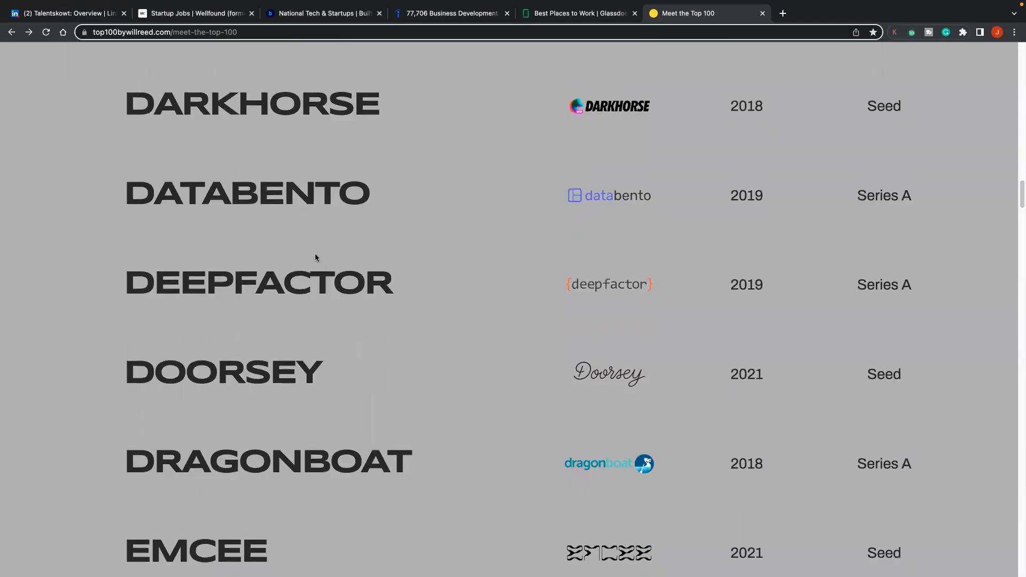